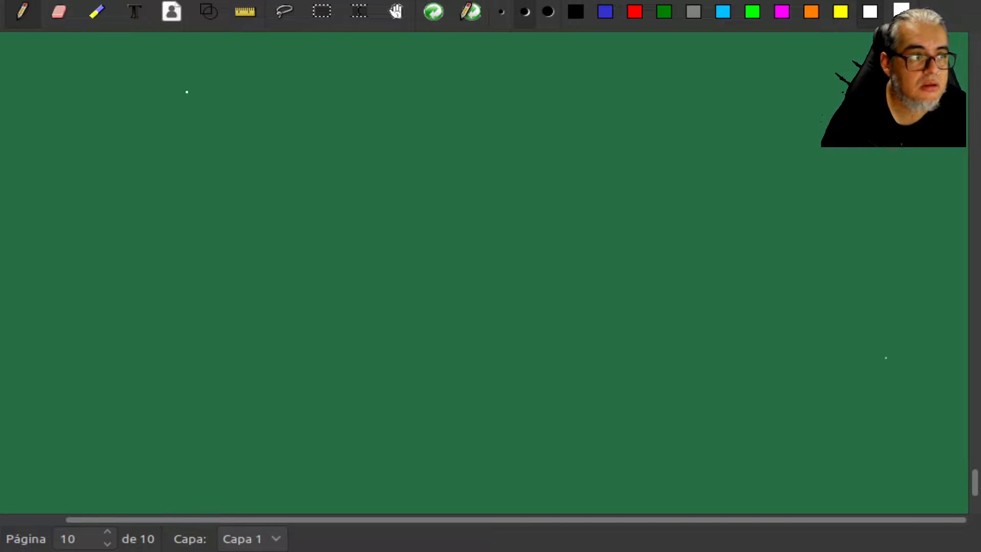
Handwrite the heading 'Autómatas celulares' and the first bullet 'Conjunto de celdas' in white.
drag(191, 94, 199, 72)
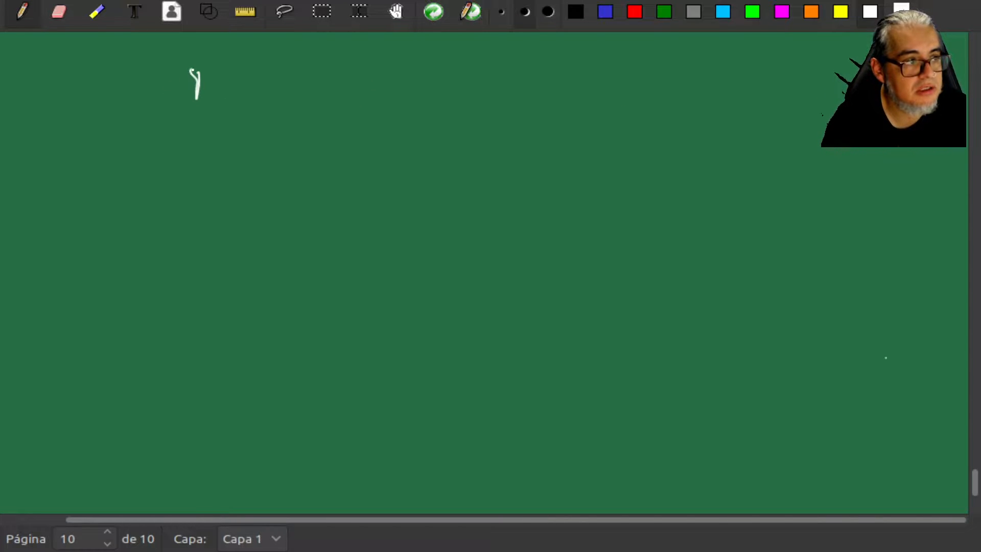
drag(191, 85, 272, 87)
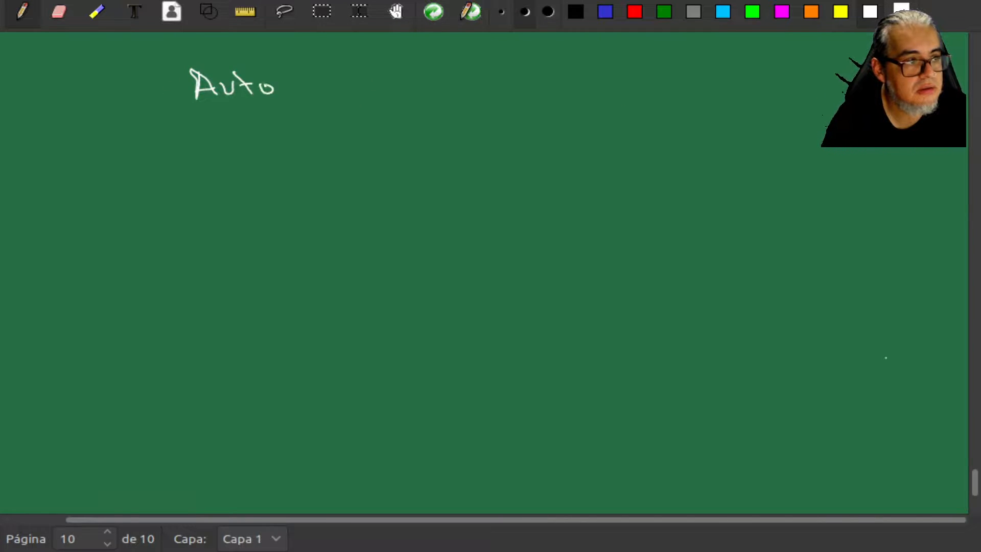
drag(275, 84, 356, 85)
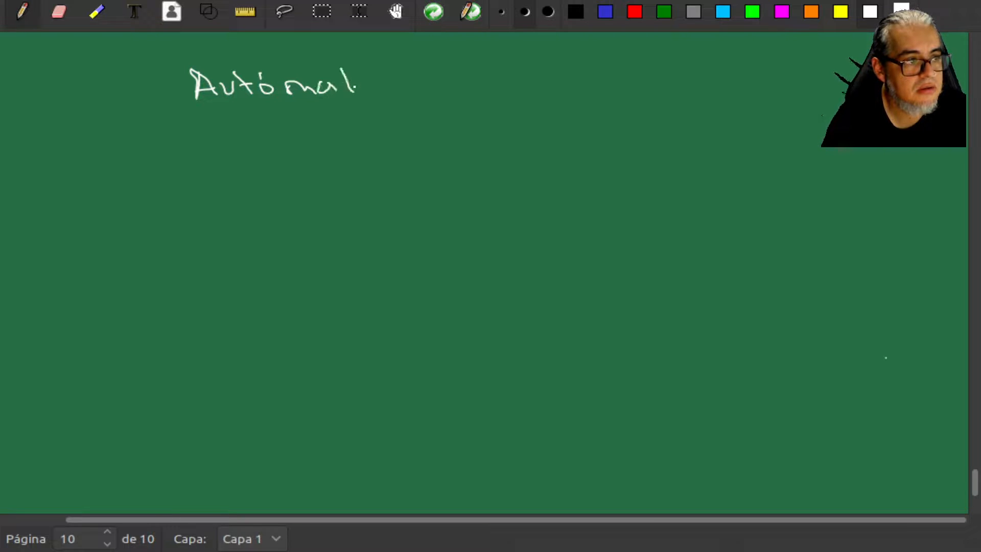
drag(357, 85, 476, 84)
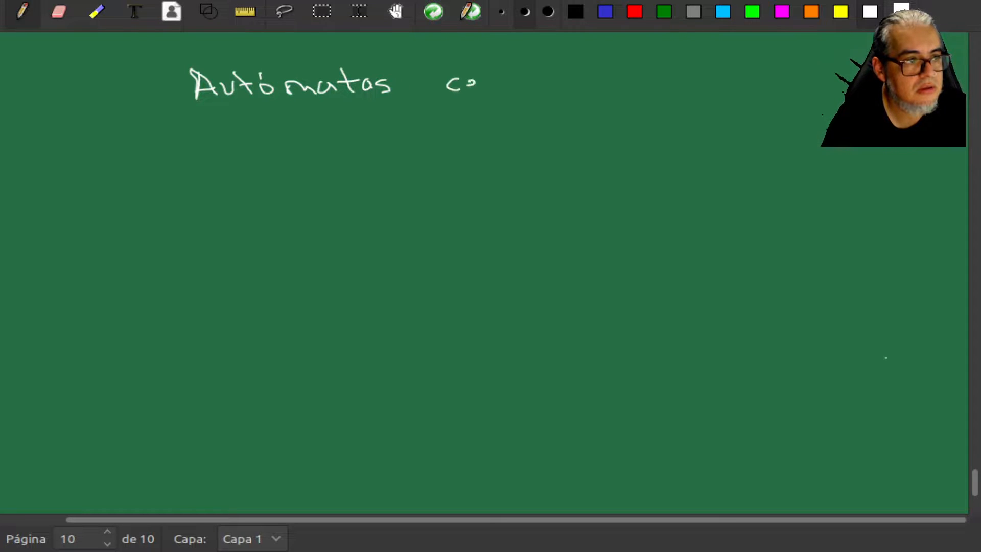
drag(450, 81, 535, 81)
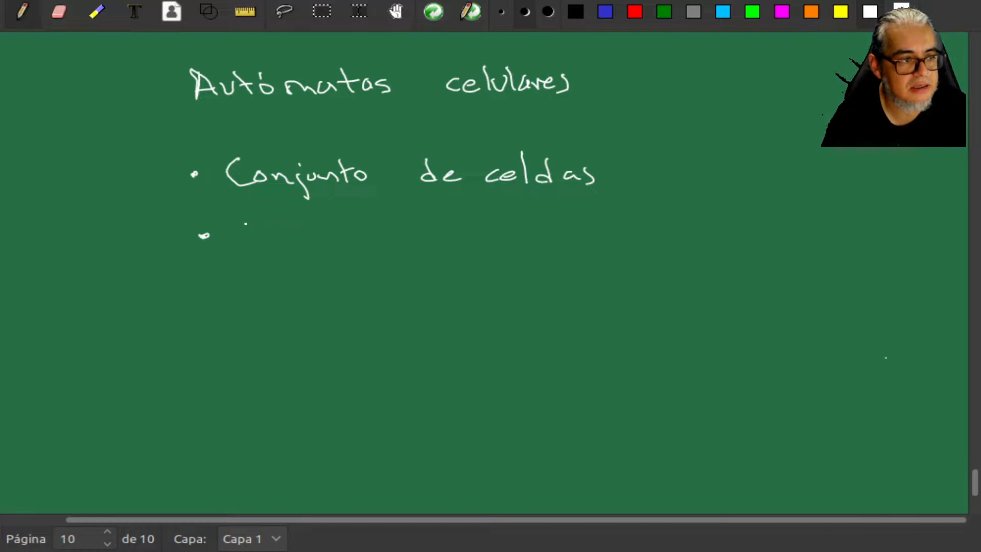
Handwrite the bullet 'Vecindad (topología)' under the first bullet.
drag(237, 219, 247, 250)
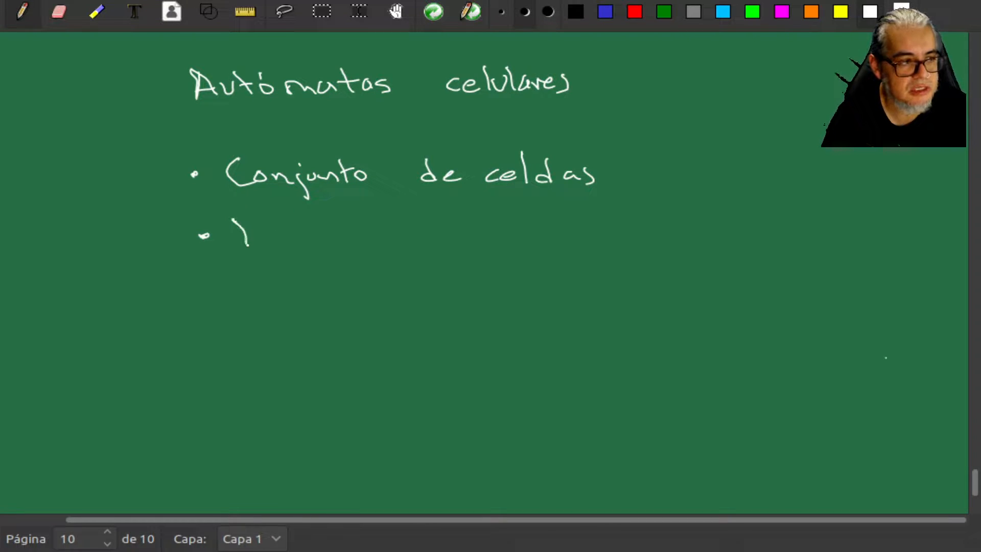
drag(235, 234, 347, 234)
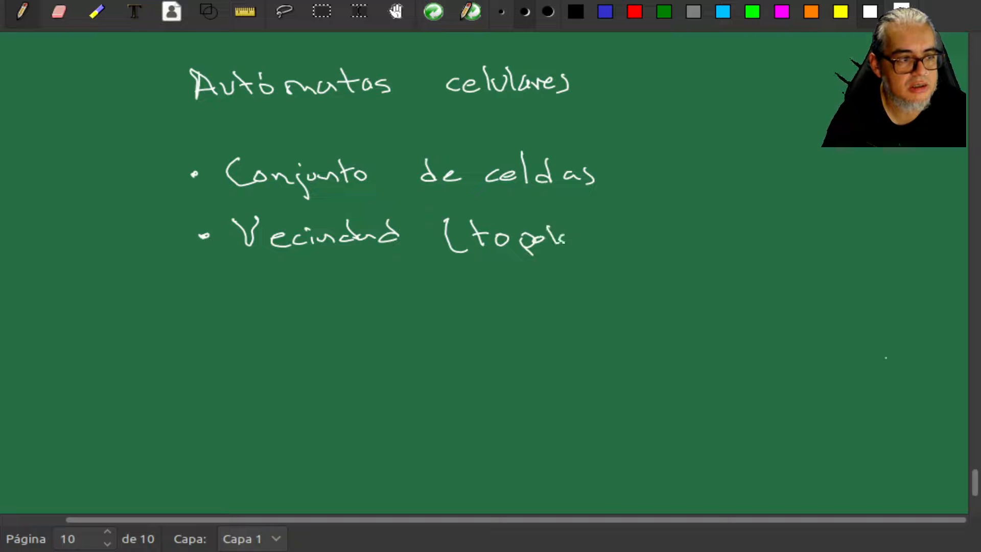
drag(544, 237, 638, 238)
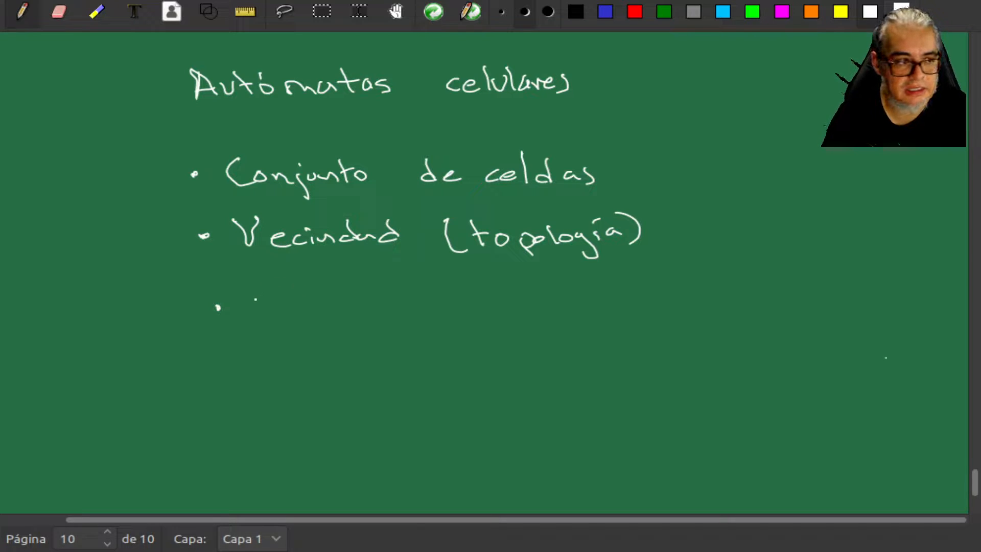
Handwrite the bullet 'Reglas de cambio de estado' below it.
drag(244, 307, 287, 318)
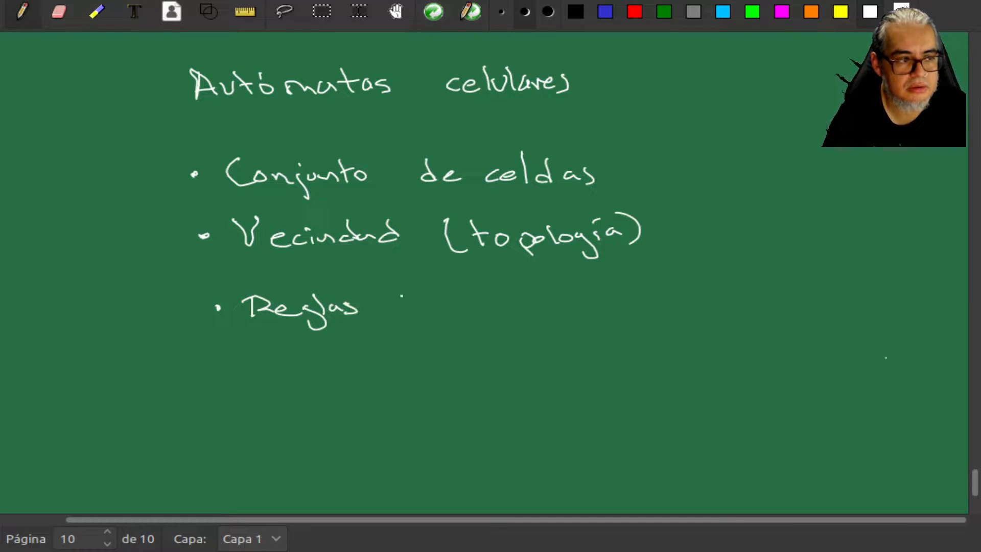
drag(401, 306, 513, 306)
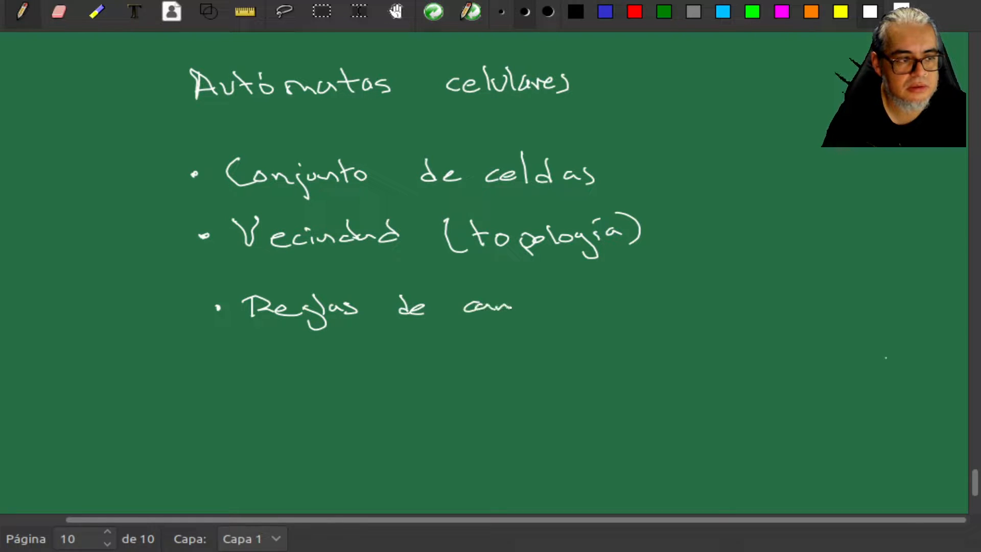
drag(506, 306, 587, 306)
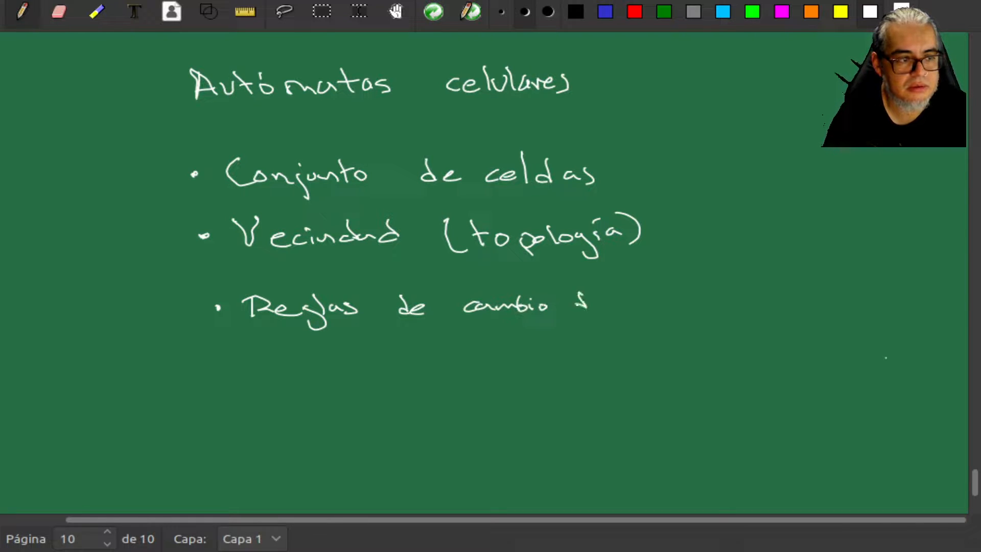
drag(576, 307, 685, 307)
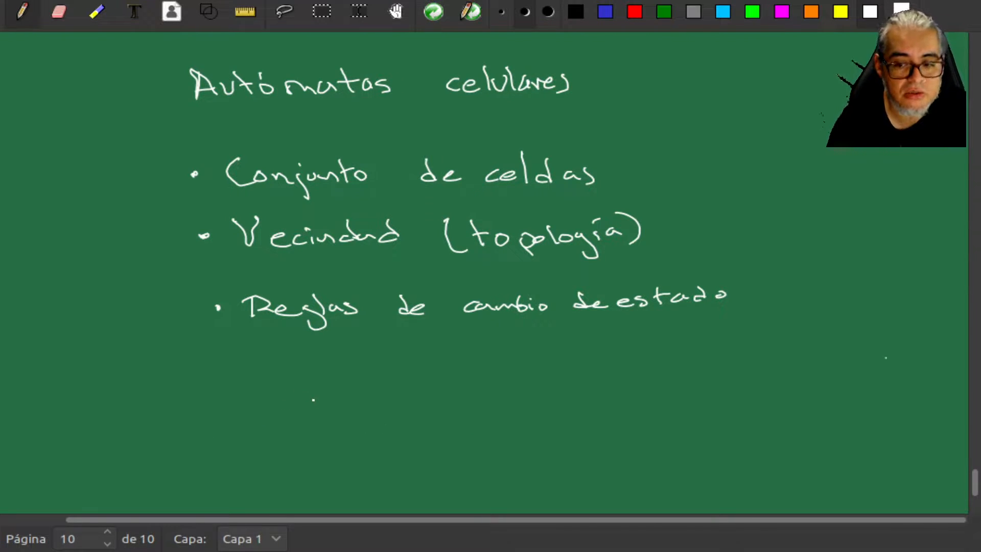
Handwrite the reference 'Ilachinsky A.C. Un universo disc…' along the bottom of the page.
drag(200, 407, 241, 429)
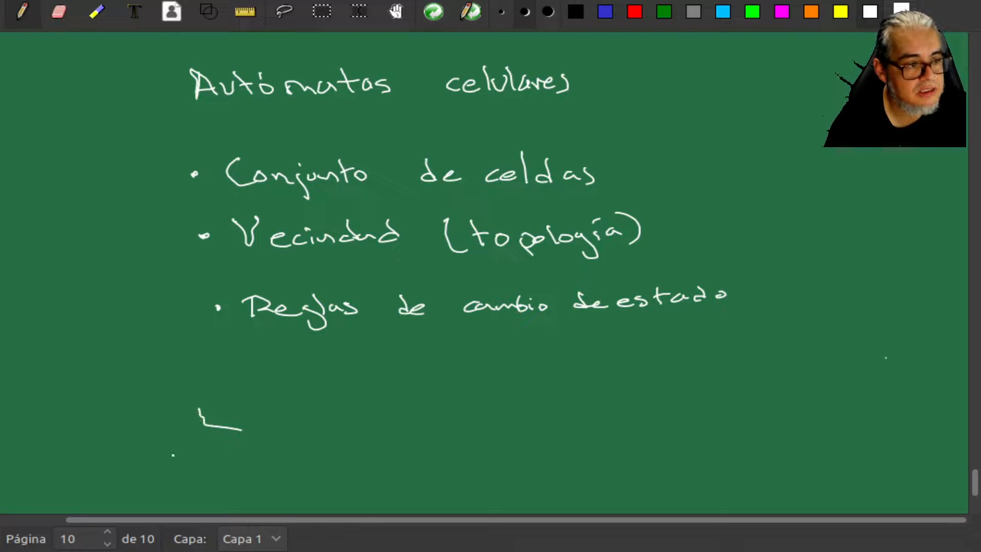
drag(188, 432, 240, 450)
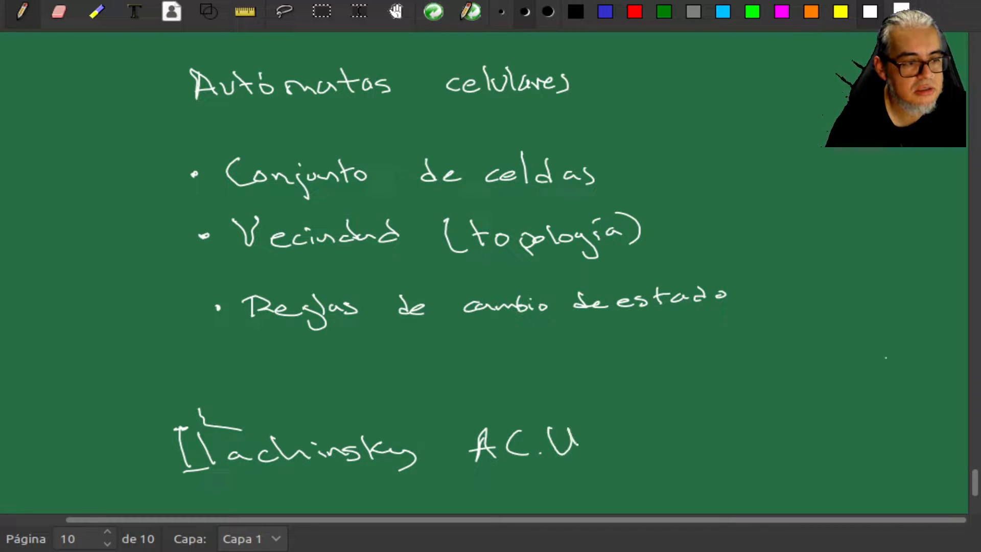
drag(587, 444, 675, 444)
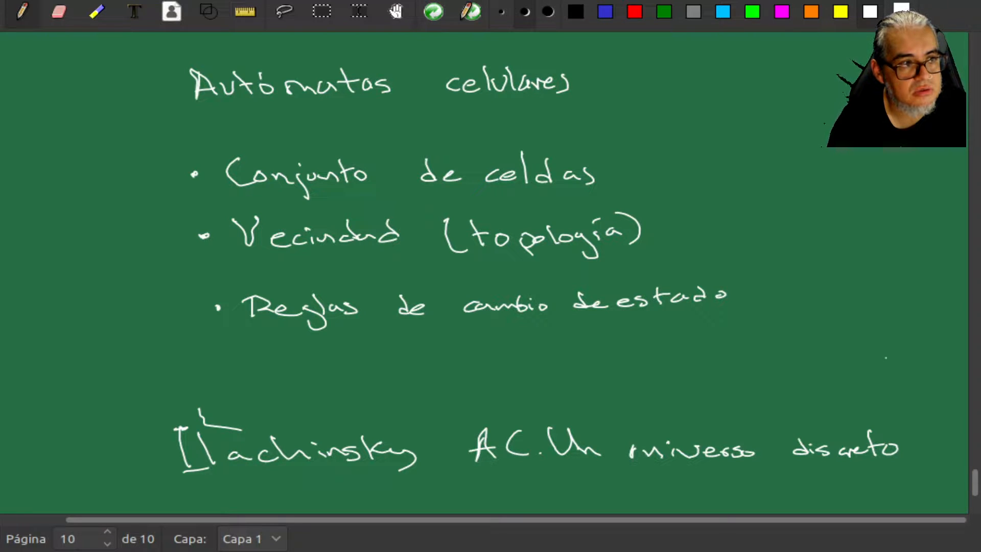
Append a blank page 11 after the notes.
click(105, 535)
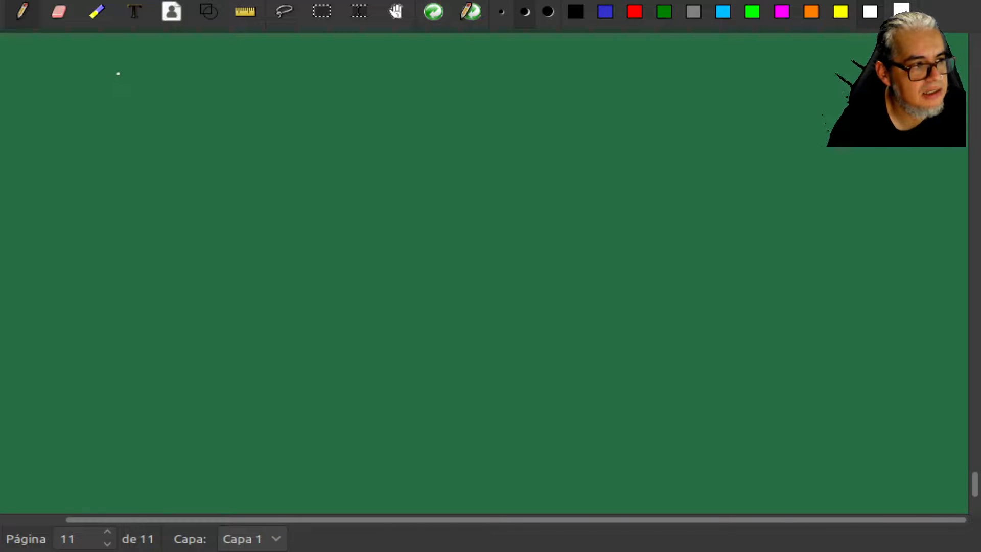
Handwrite the line 'Espacio de estados L' at the top of page 11.
drag(126, 69, 138, 100)
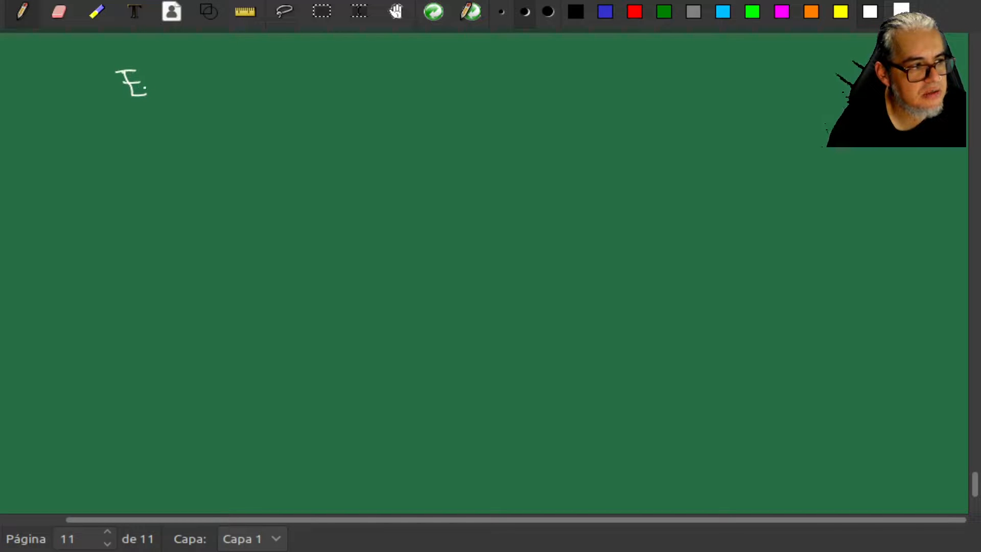
drag(125, 88, 219, 88)
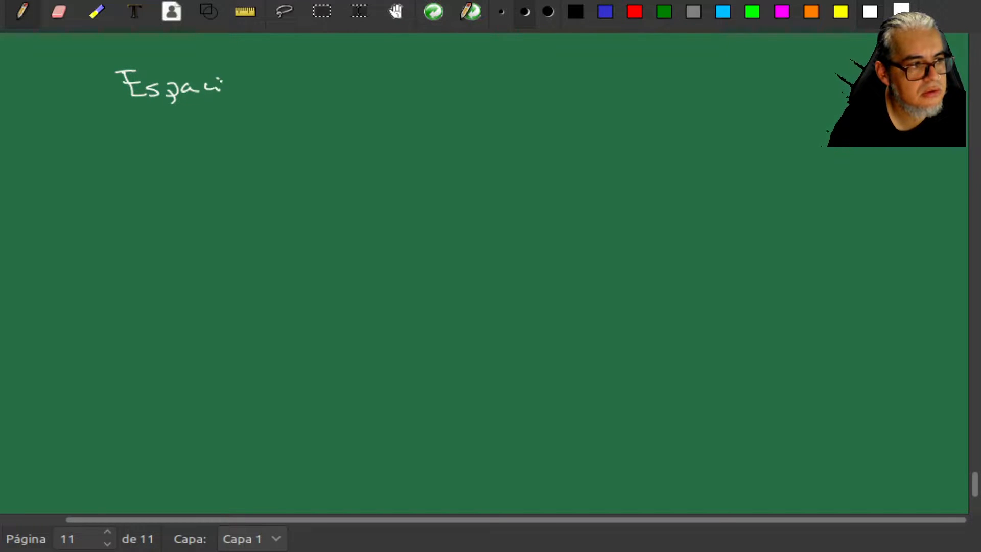
drag(237, 84, 376, 85)
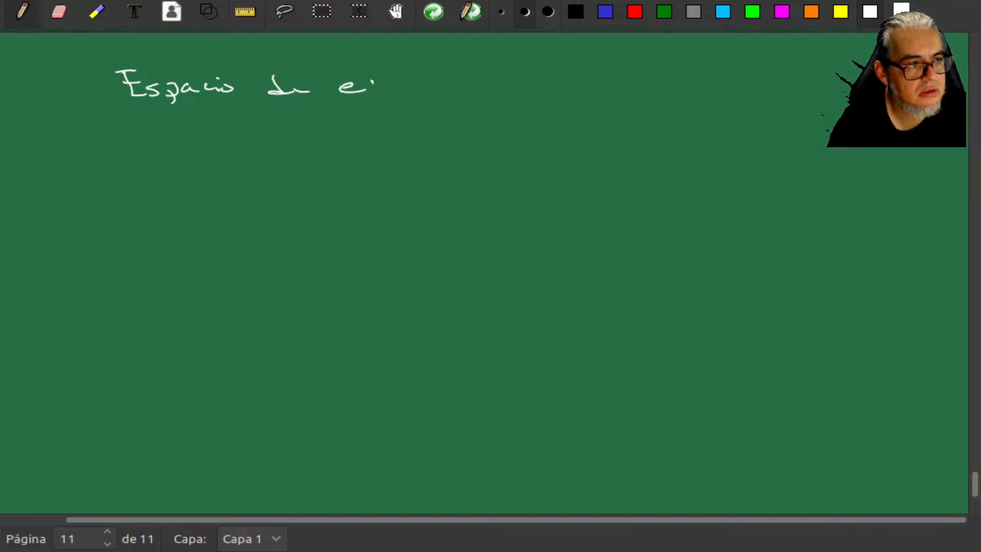
drag(375, 84, 494, 85)
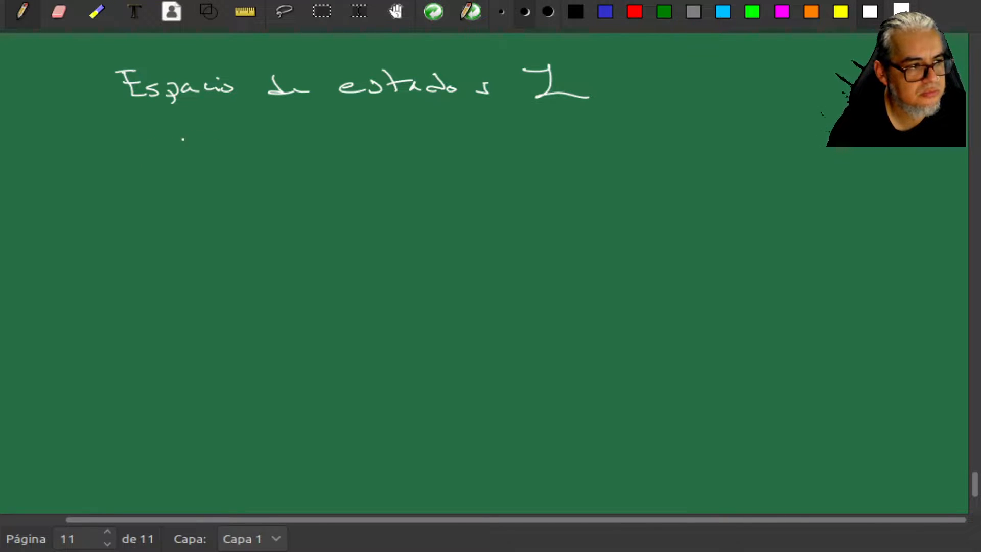
Handwrite the line 'de valores locales Σ' beneath it.
drag(187, 141, 362, 145)
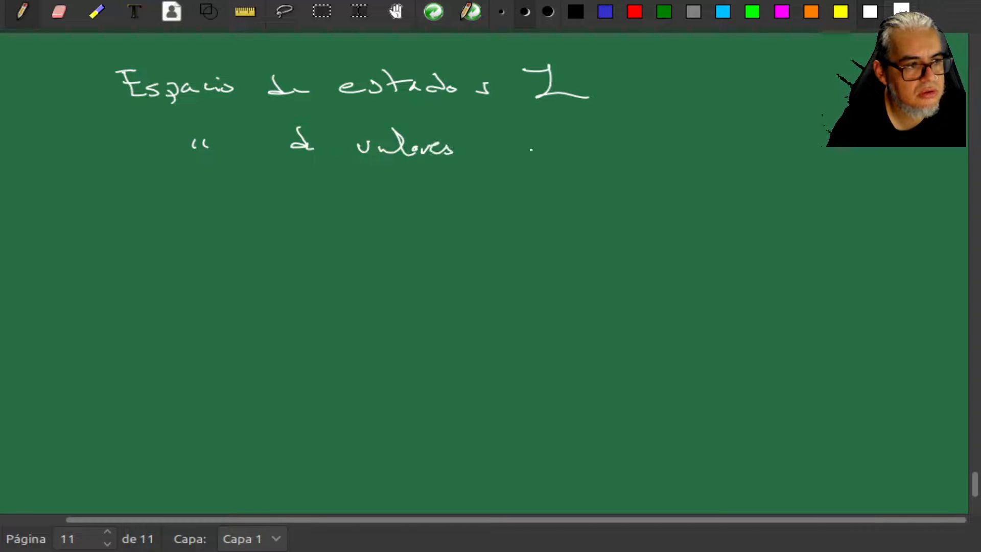
drag(501, 144, 607, 144)
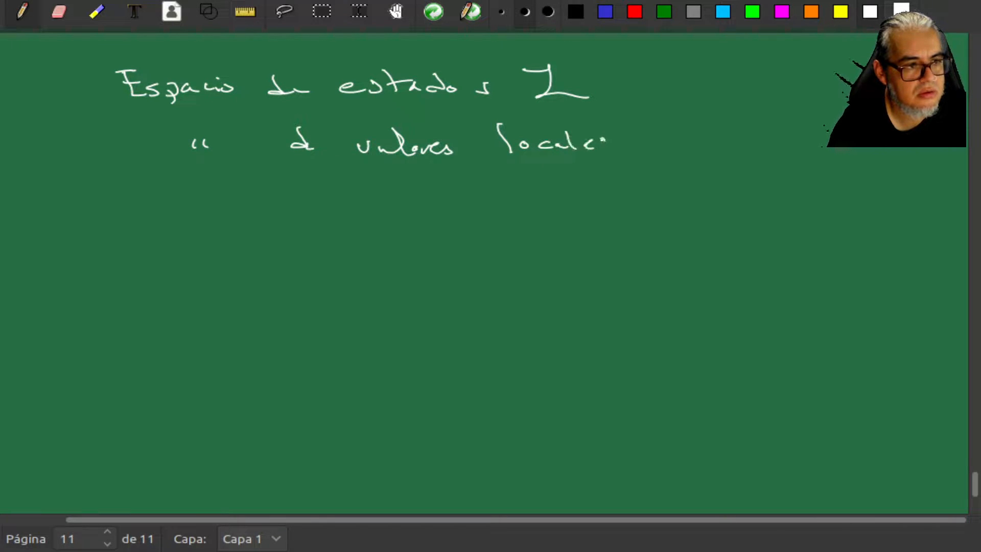
drag(657, 131, 700, 110)
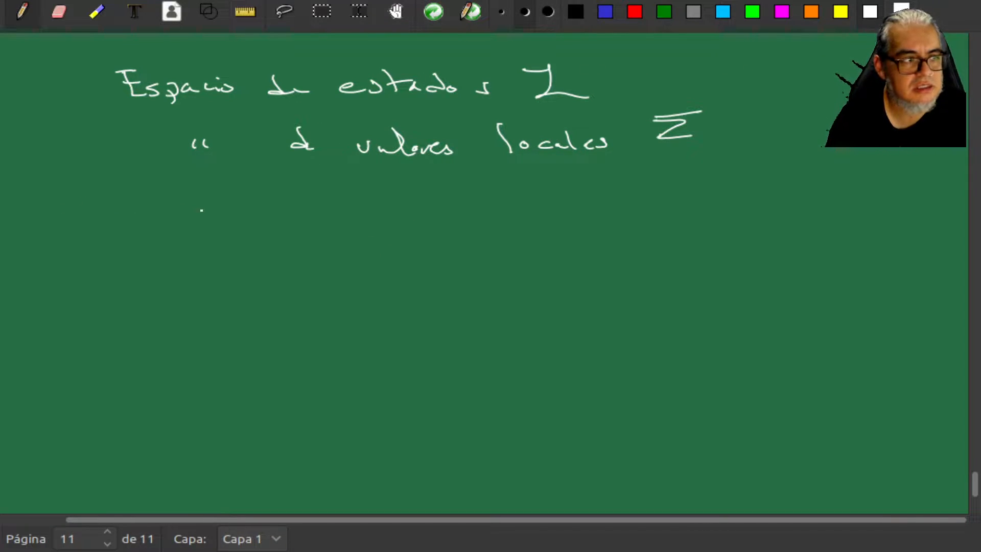
Draw an arrow after the L symbol and write 'latiz' beside it.
drag(588, 83, 635, 83)
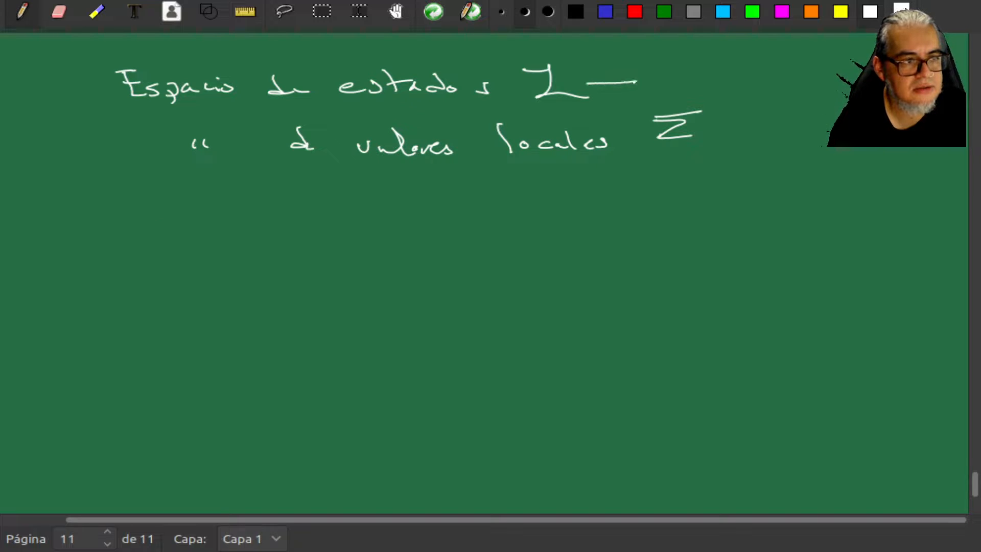
drag(638, 85, 726, 84)
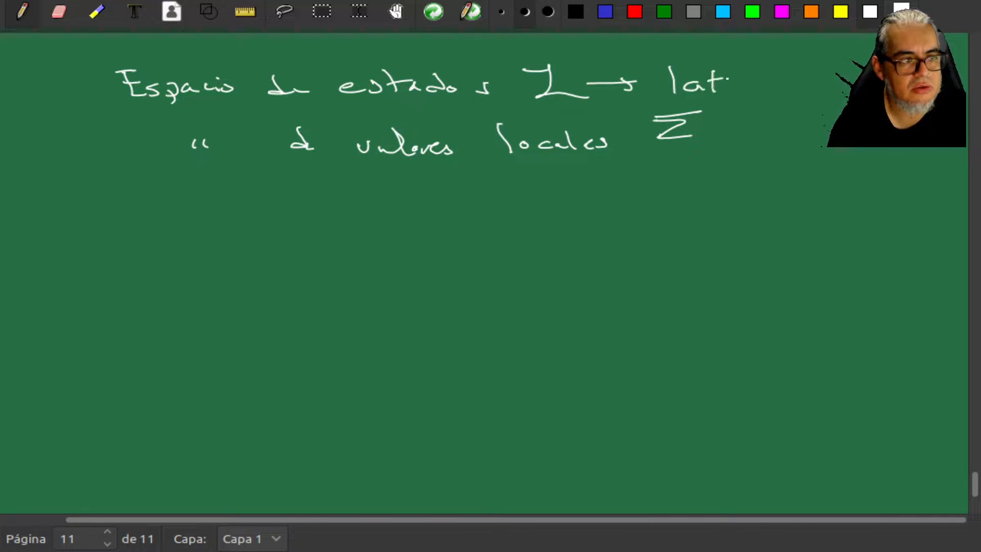
drag(723, 81, 763, 81)
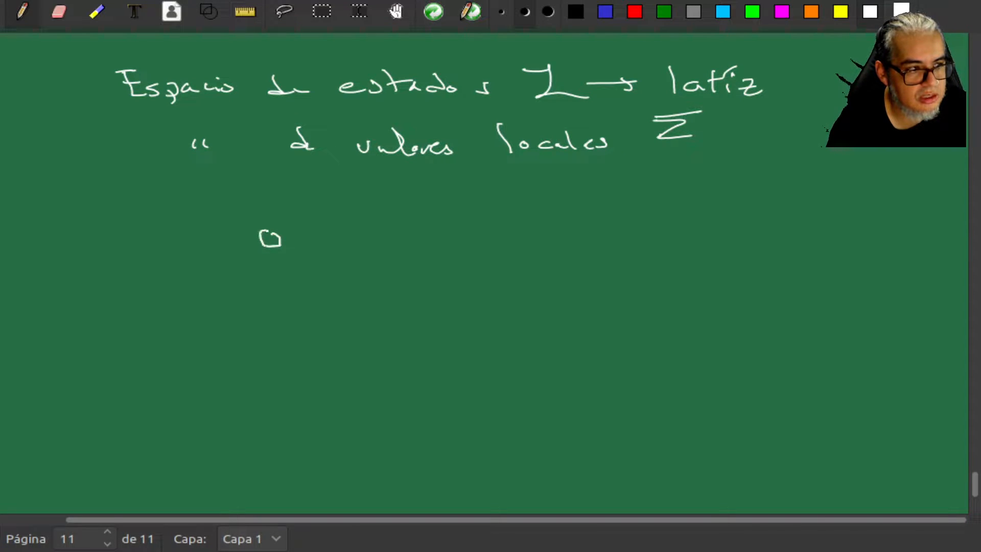
Handwrite σi ∈ Σ below the heading.
drag(263, 237, 291, 250)
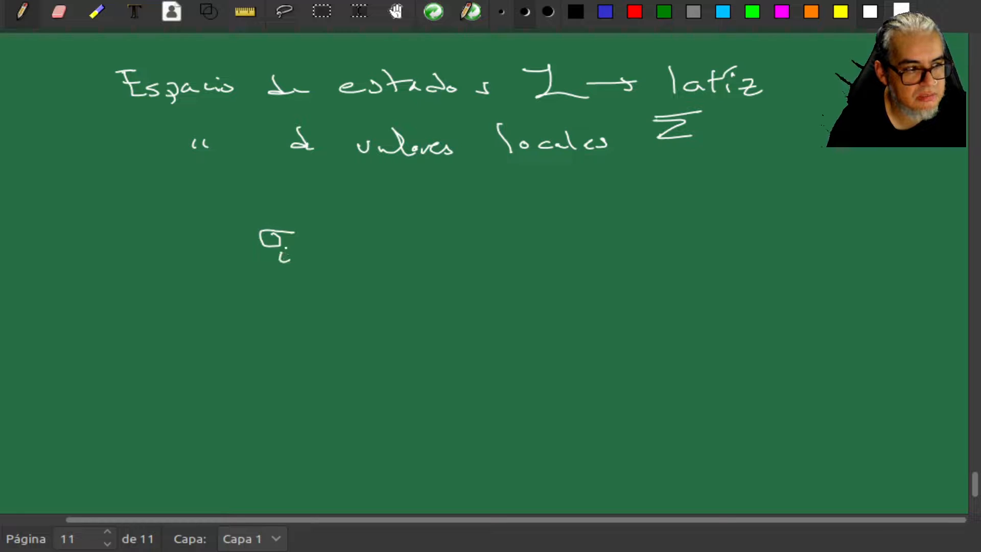
drag(306, 241, 338, 250)
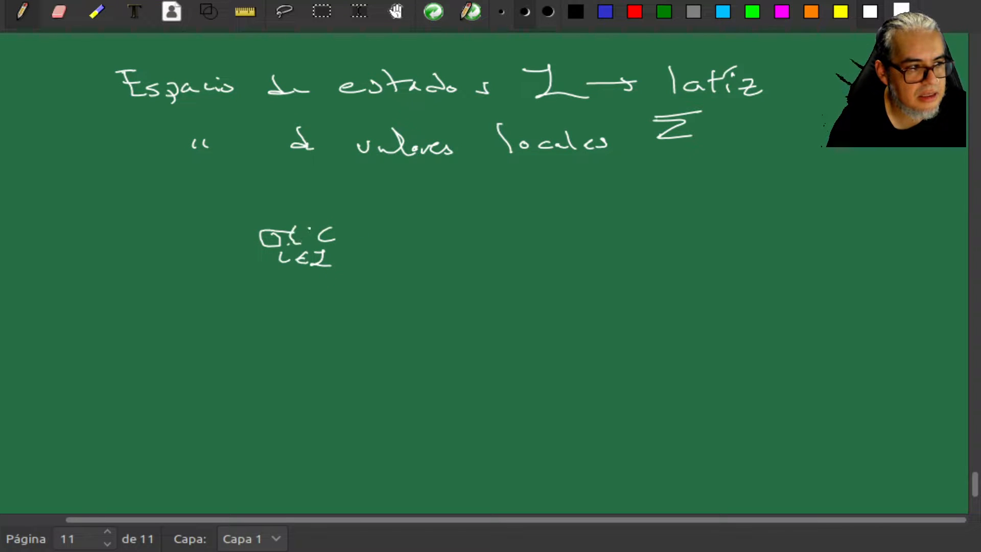
drag(298, 234, 331, 240)
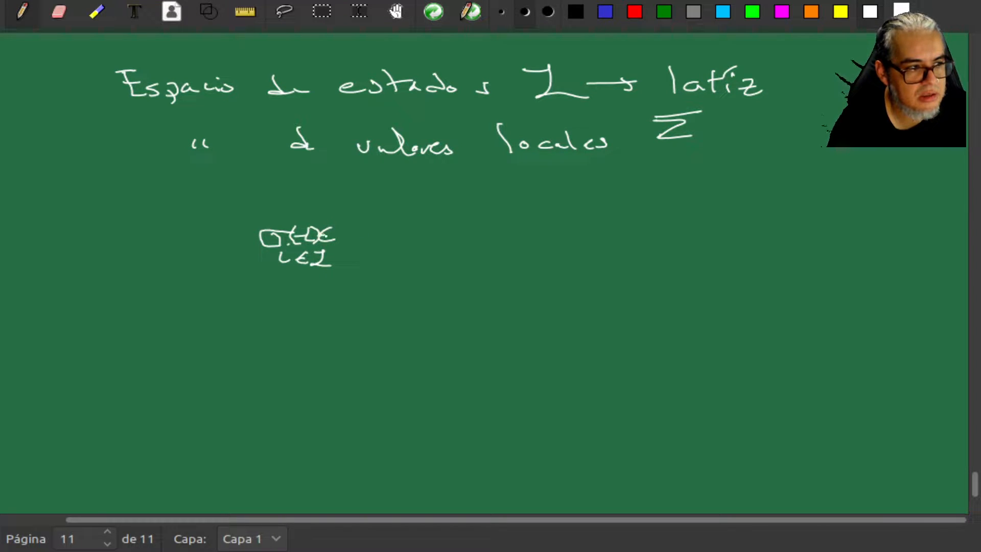
drag(360, 213, 407, 244)
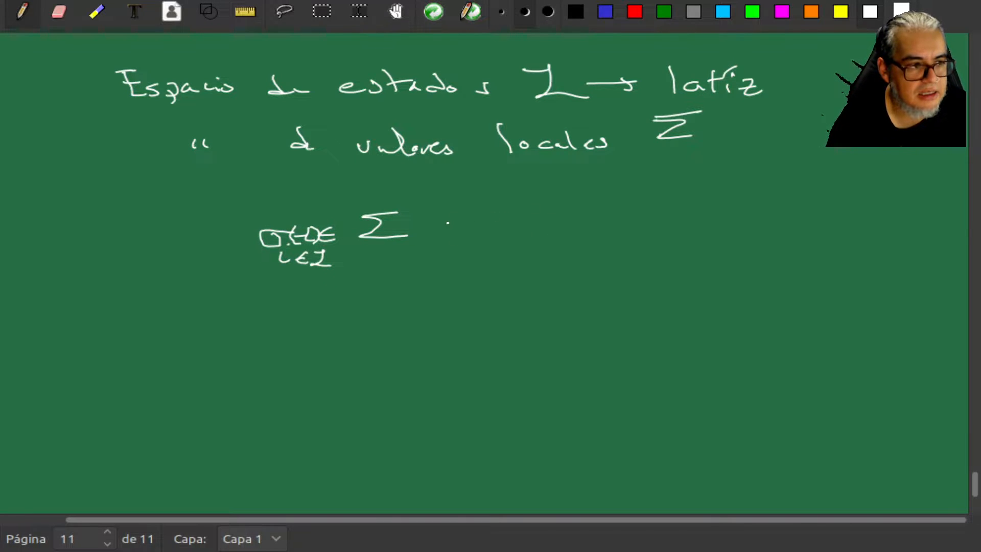
Handwrite σi(t) = {0, 1, …, K−1} next to it.
drag(481, 262, 507, 256)
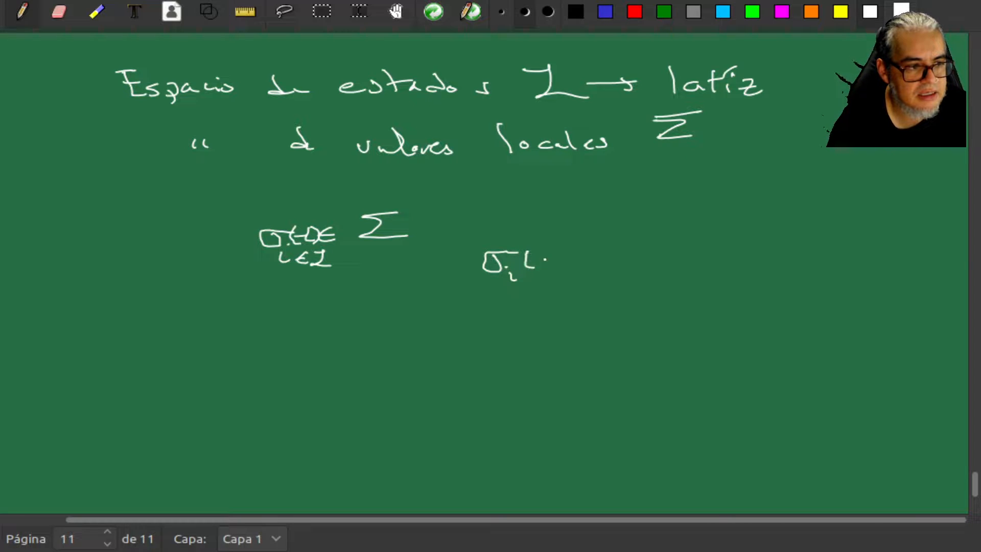
drag(532, 259, 588, 260)
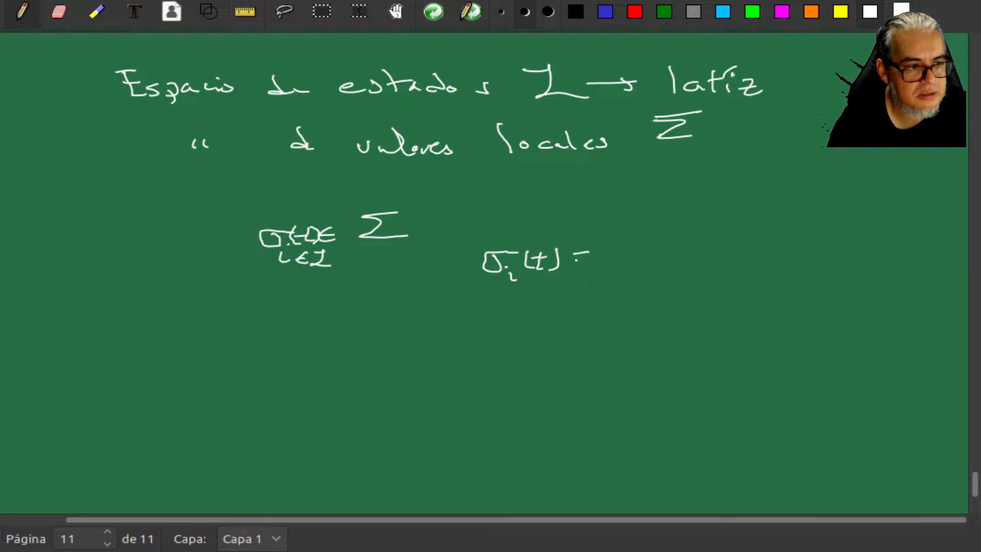
drag(582, 256, 619, 250)
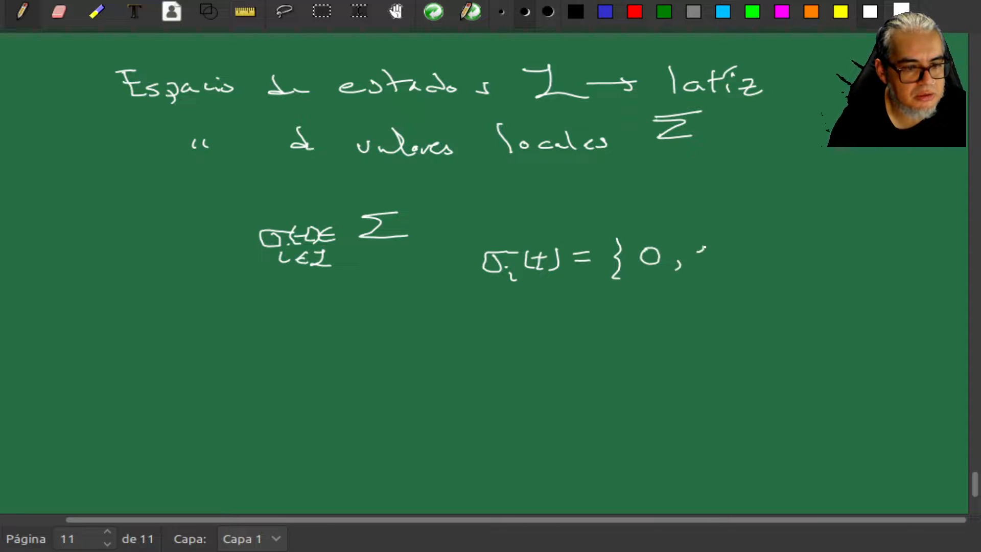
drag(694, 256, 807, 256)
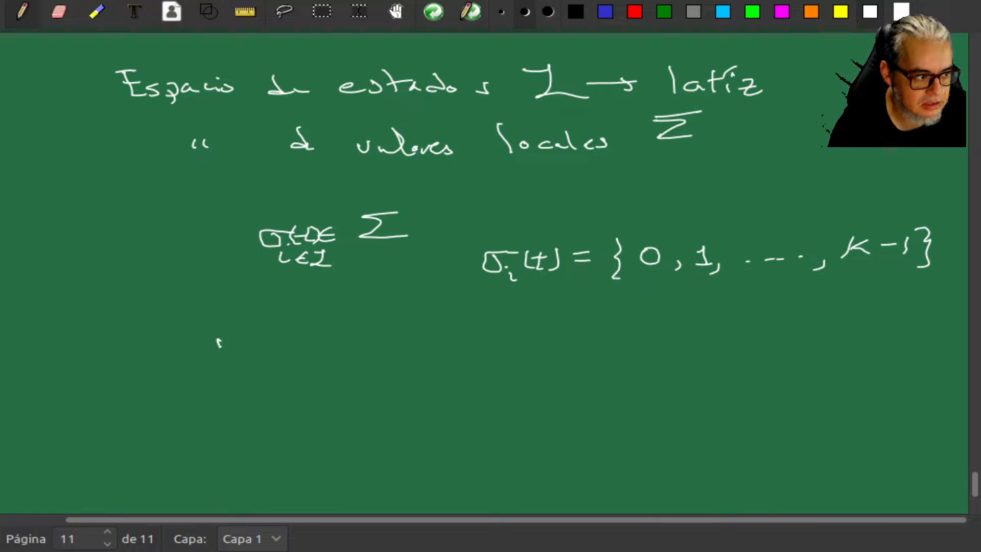
Write 'N celdas', 'K estados', 'Kᴺ estados globales', then add blank page 12.
drag(216, 351, 325, 362)
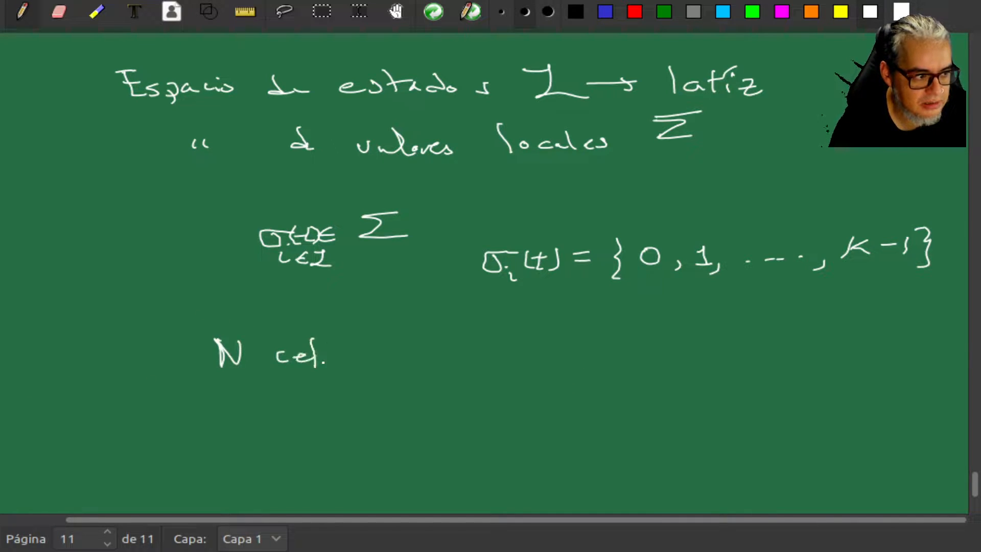
drag(318, 356, 369, 356)
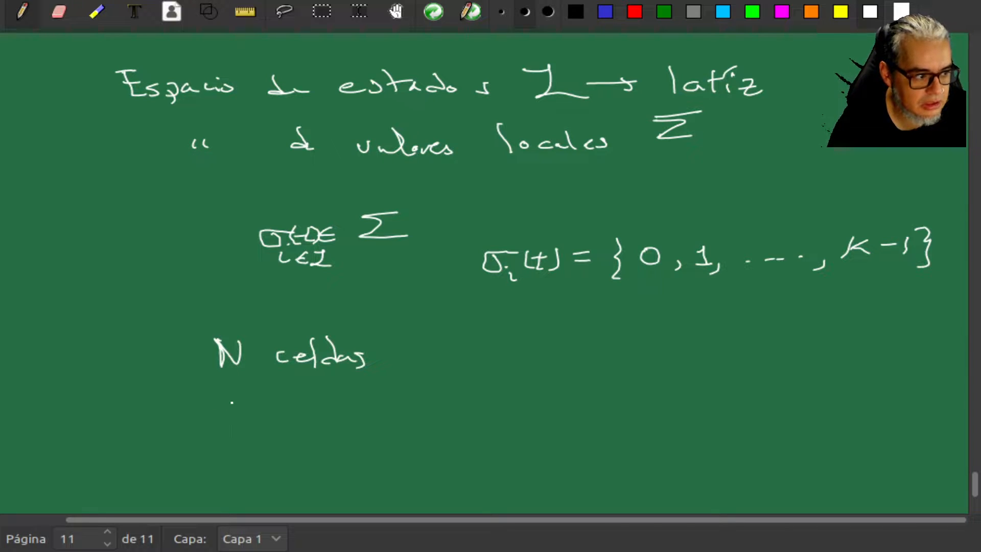
drag(235, 413, 344, 412)
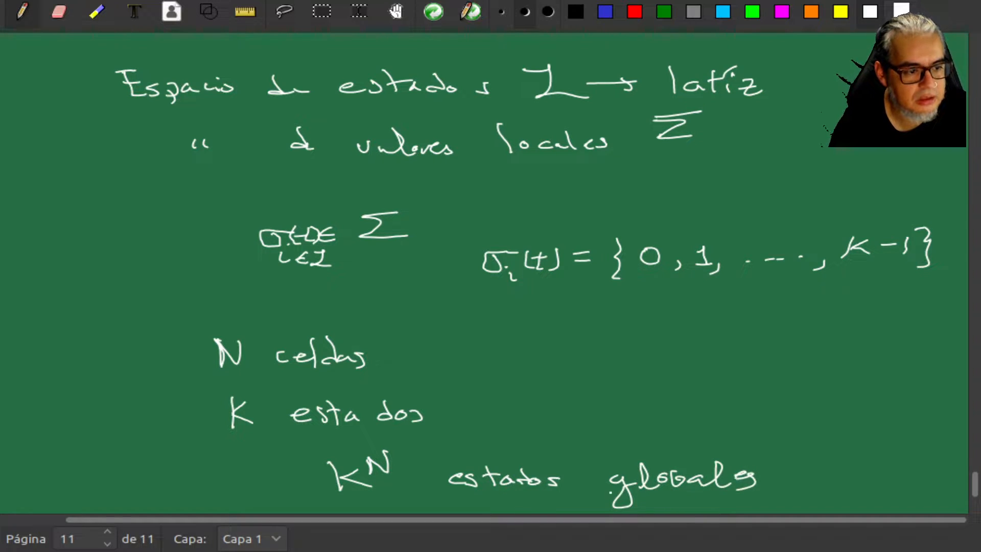
click(106, 536)
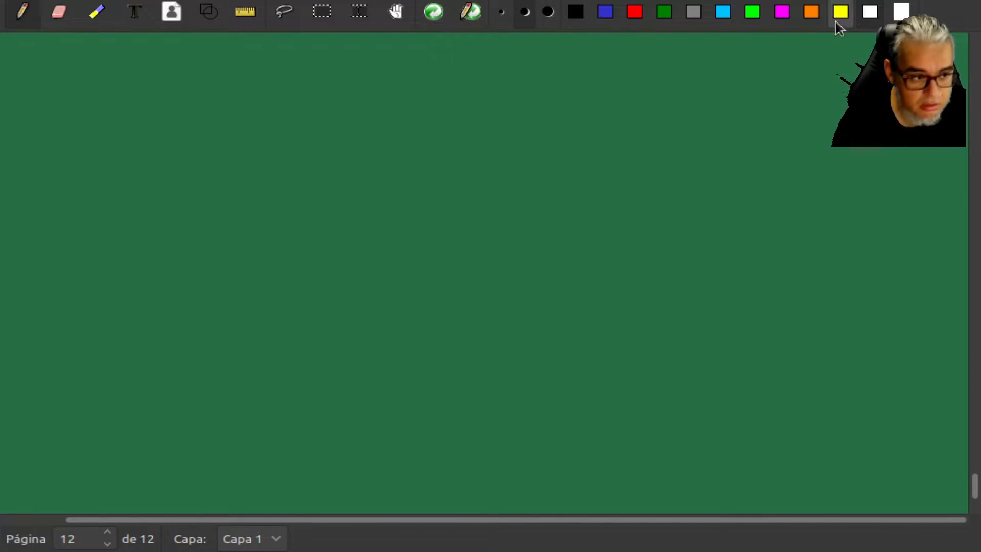
Draw a grid of five horizontal and three vertical white lines, marking edge cells.
drag(214, 114, 246, 111)
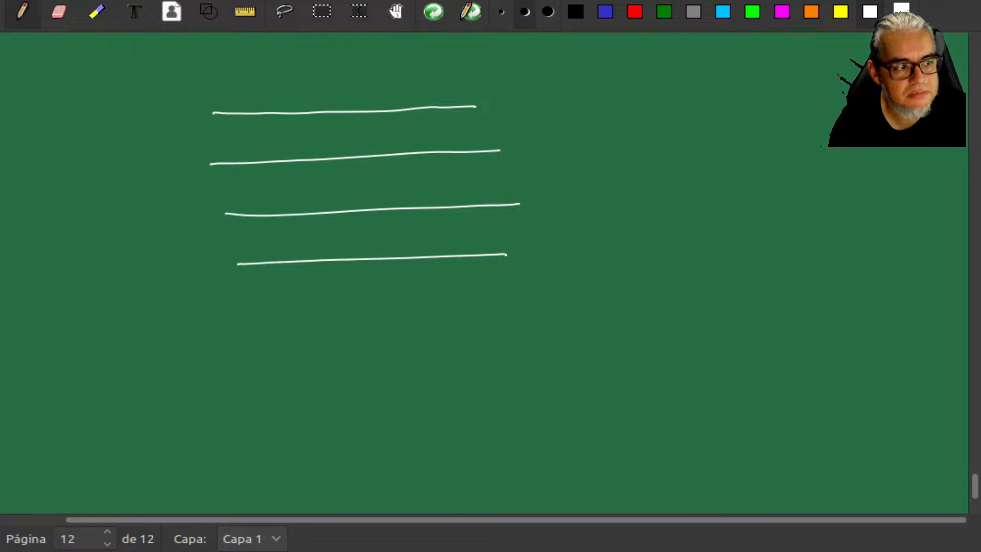
drag(252, 307, 579, 295)
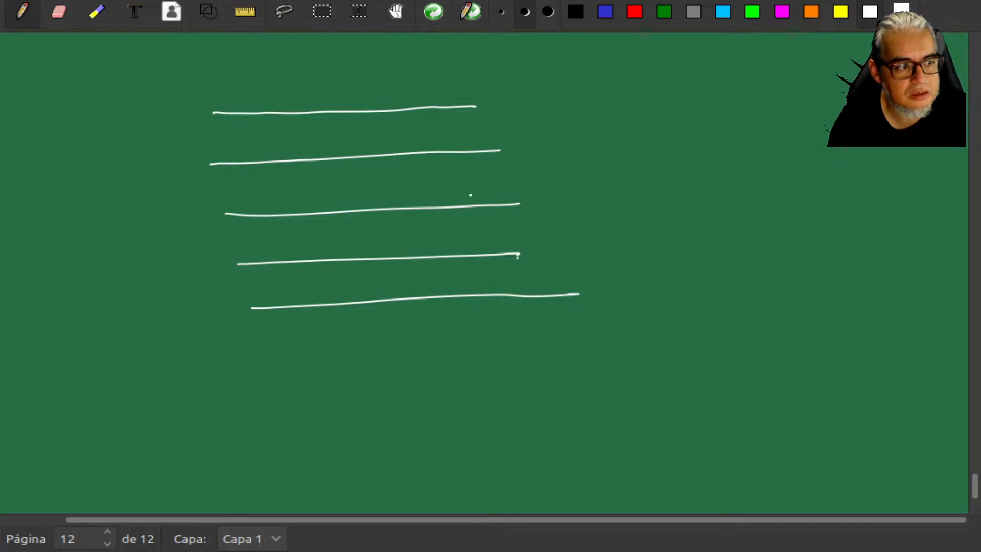
drag(272, 105, 307, 297)
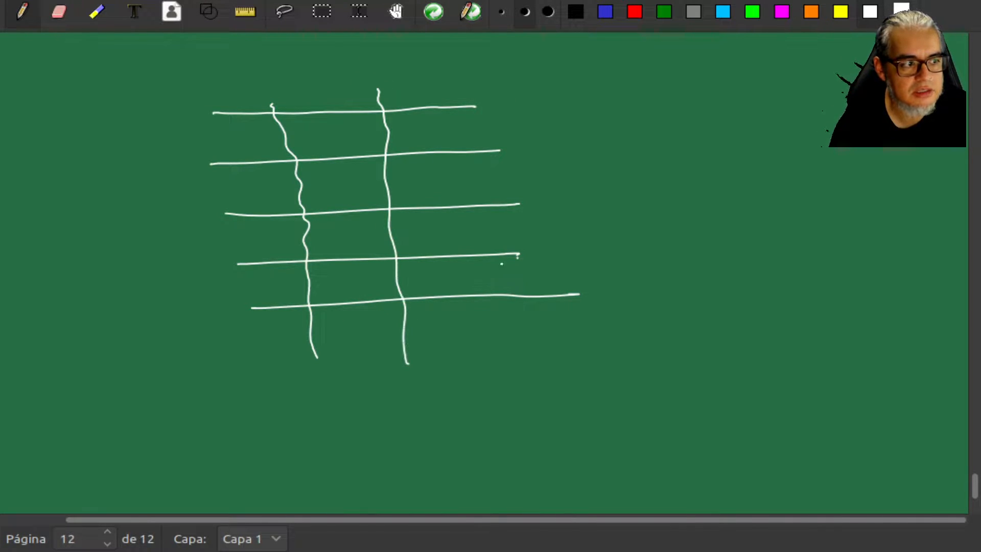
drag(457, 91, 494, 347)
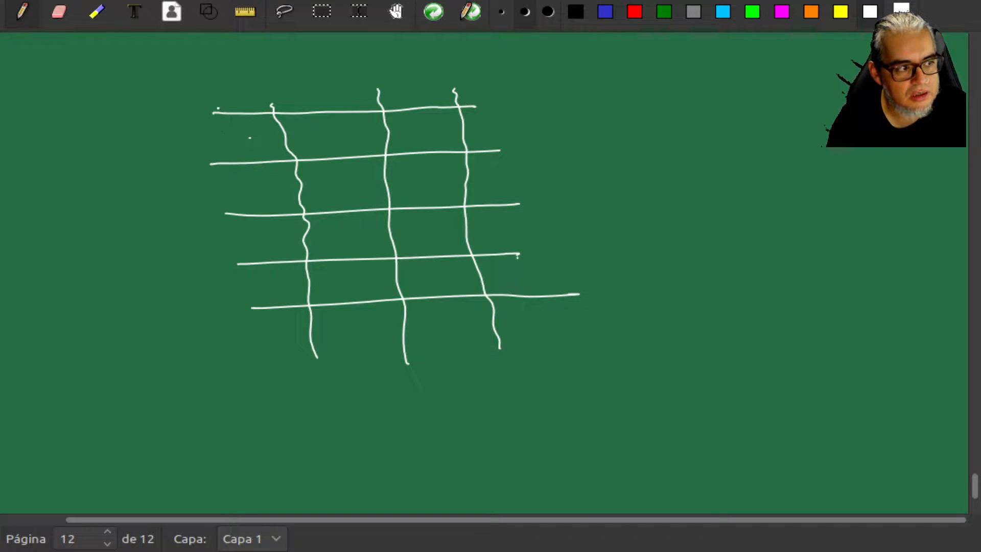
drag(238, 139, 251, 137)
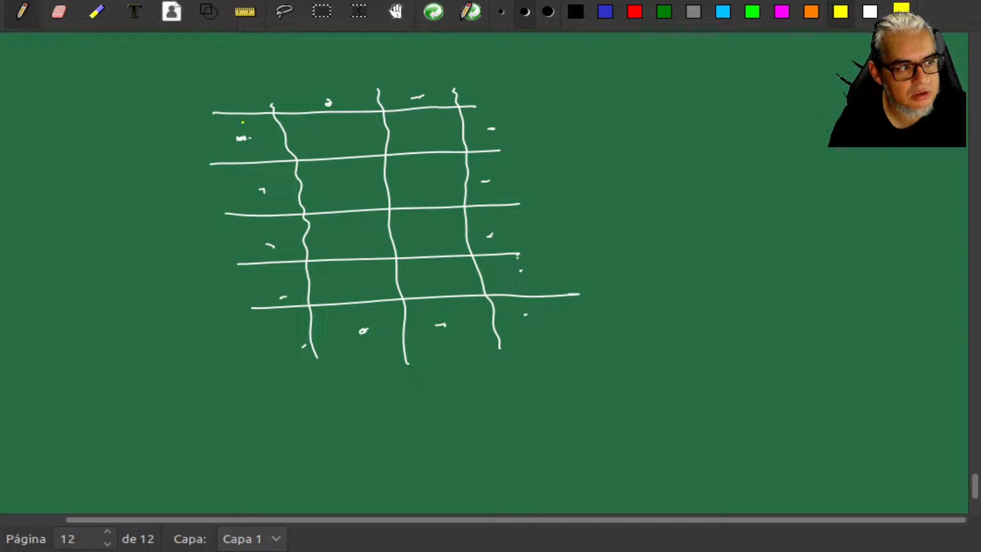
Scribble yellow shading into the grid's left and right column cells.
drag(222, 134, 273, 191)
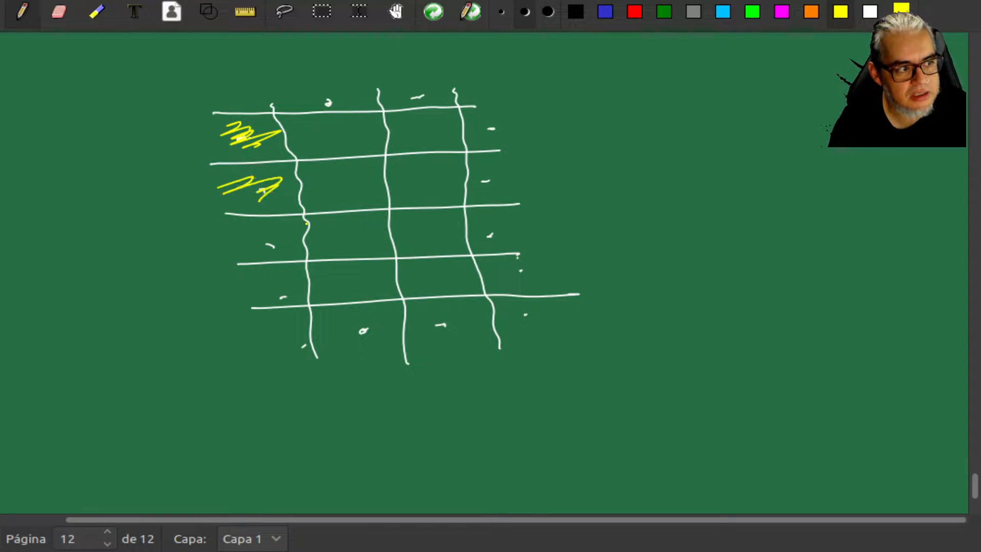
drag(244, 244, 312, 295)
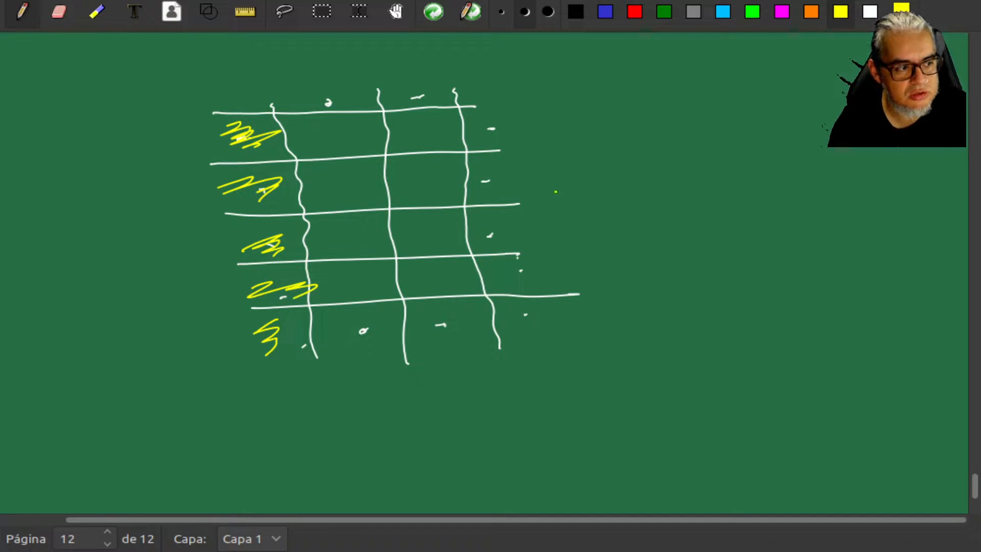
drag(476, 122, 494, 187)
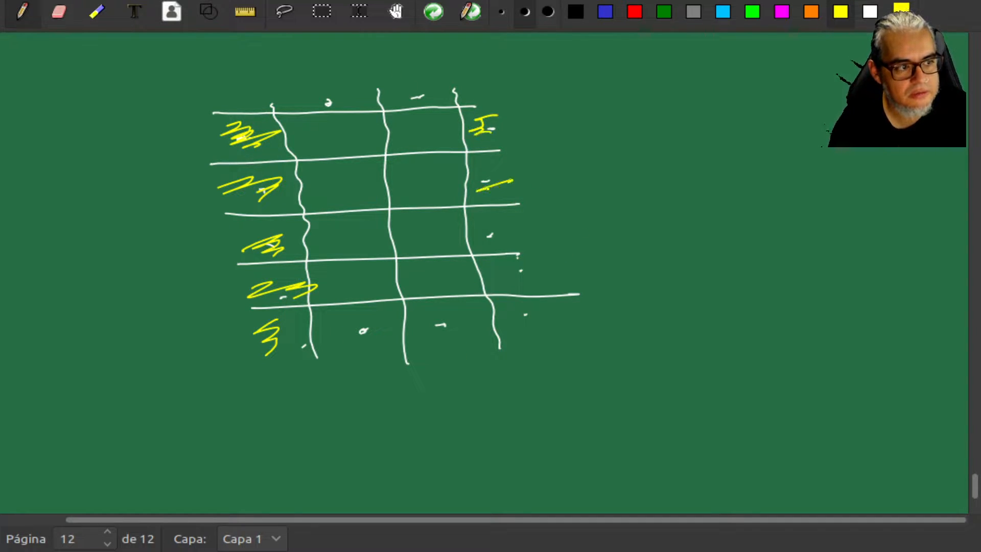
drag(494, 231, 531, 275)
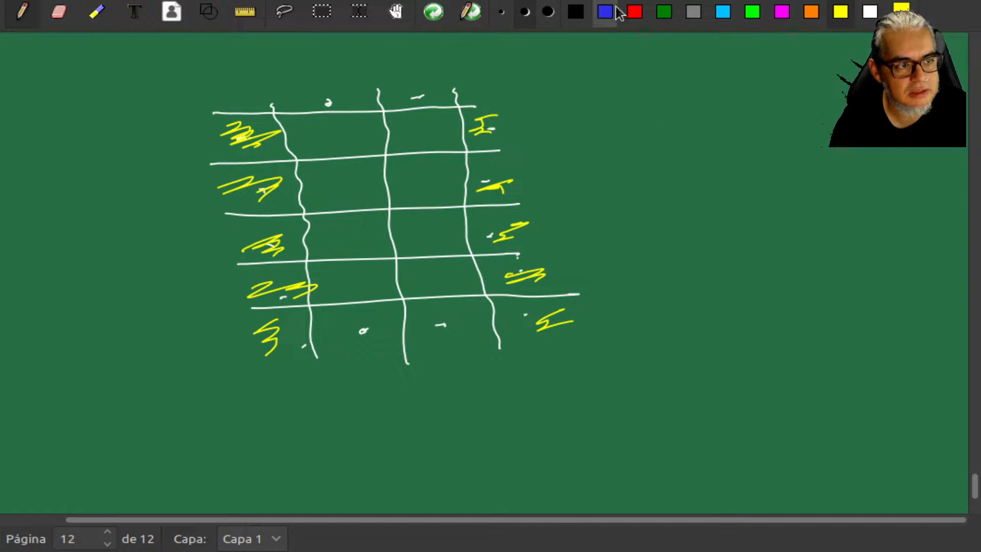
Switch to blue and shade the top and bottom row cells.
click(606, 11)
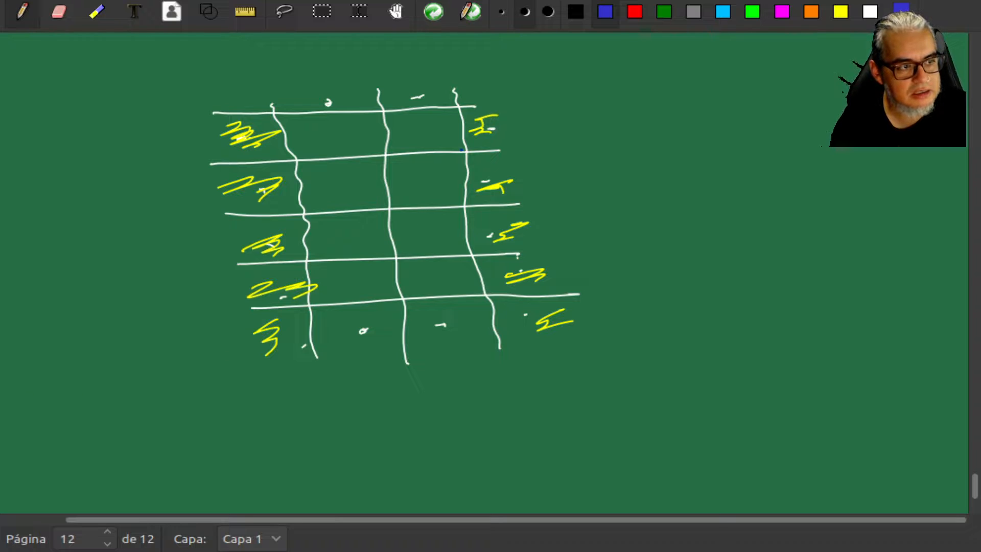
drag(228, 97, 247, 97)
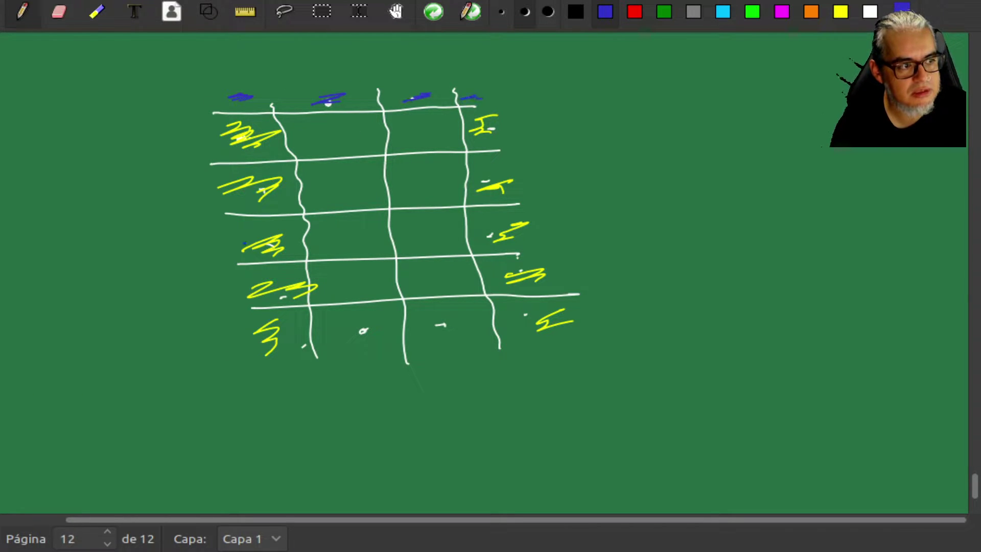
drag(257, 338, 376, 331)
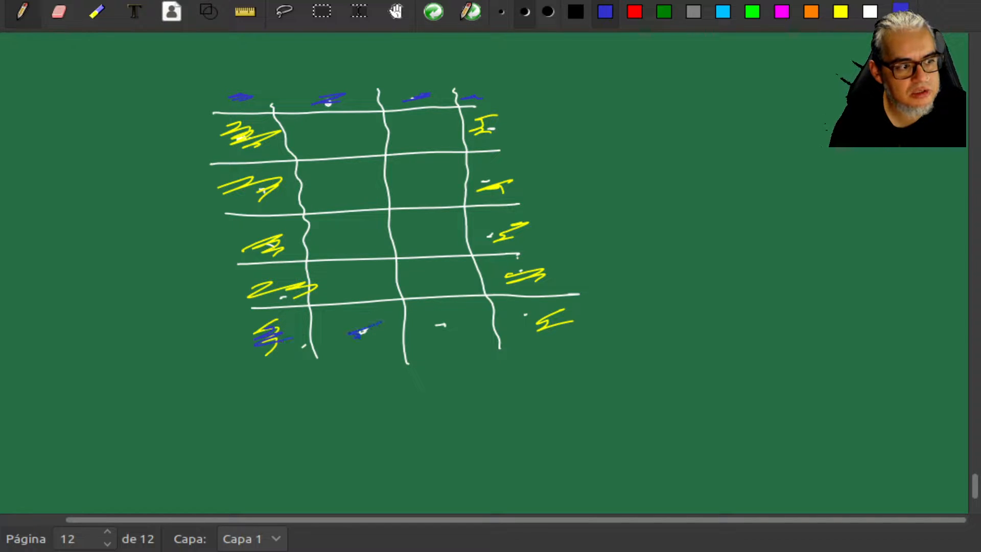
drag(438, 325, 544, 322)
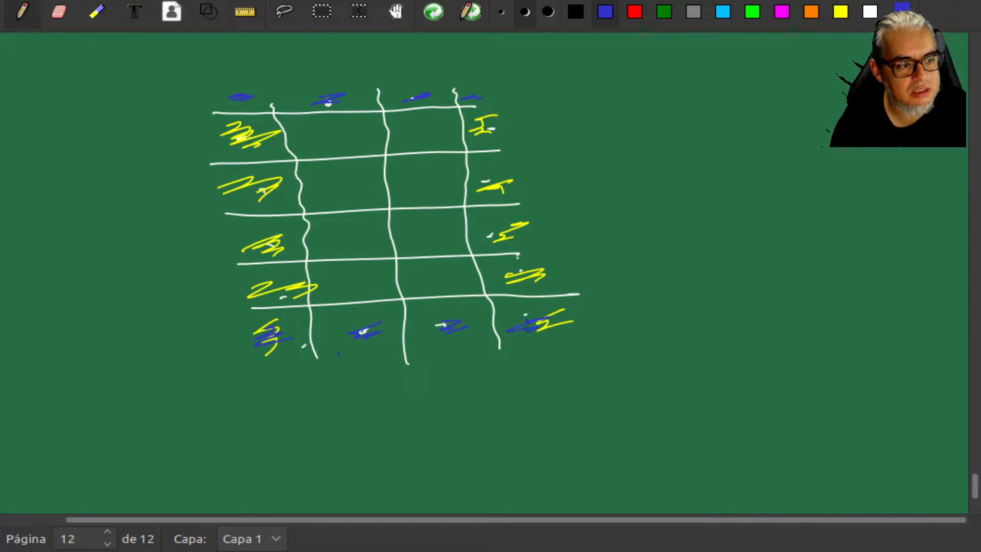
Draw arrows along all four grid edges linking opposite sides.
drag(274, 378, 468, 374)
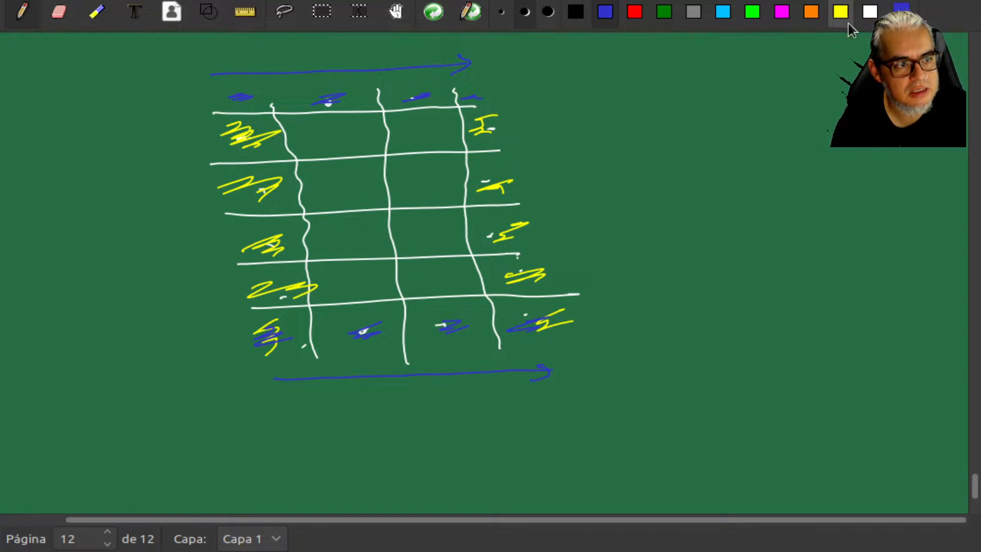
drag(597, 112, 596, 228)
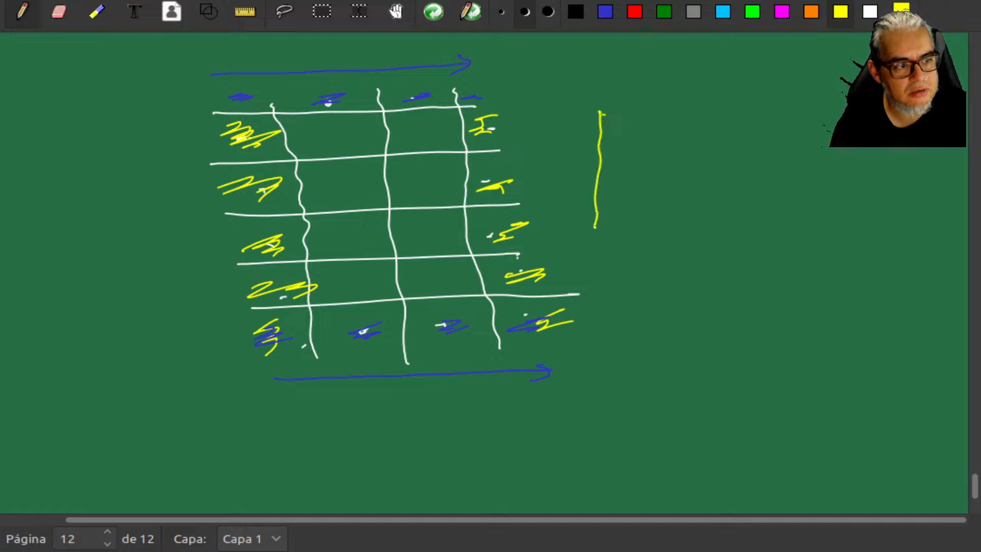
drag(594, 294, 601, 116)
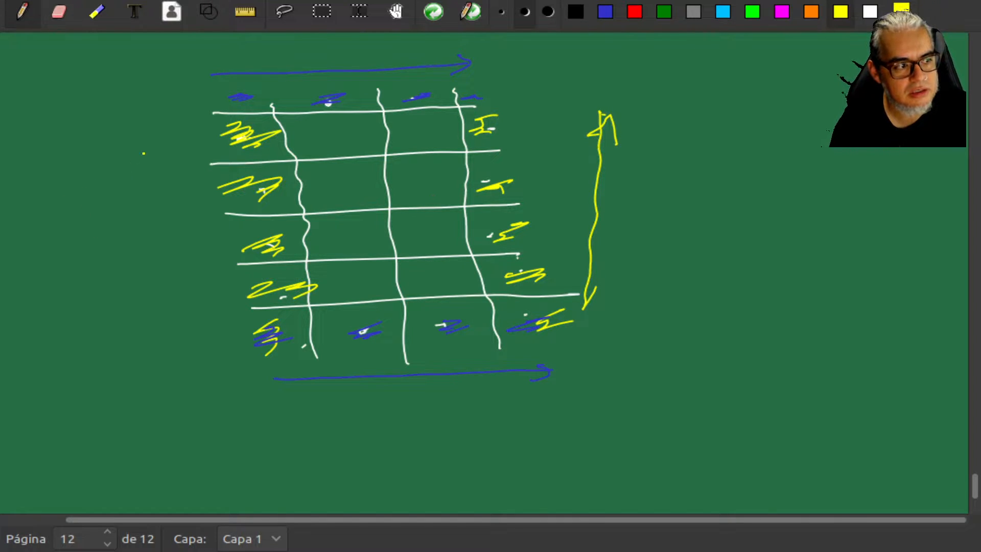
drag(188, 137, 216, 319)
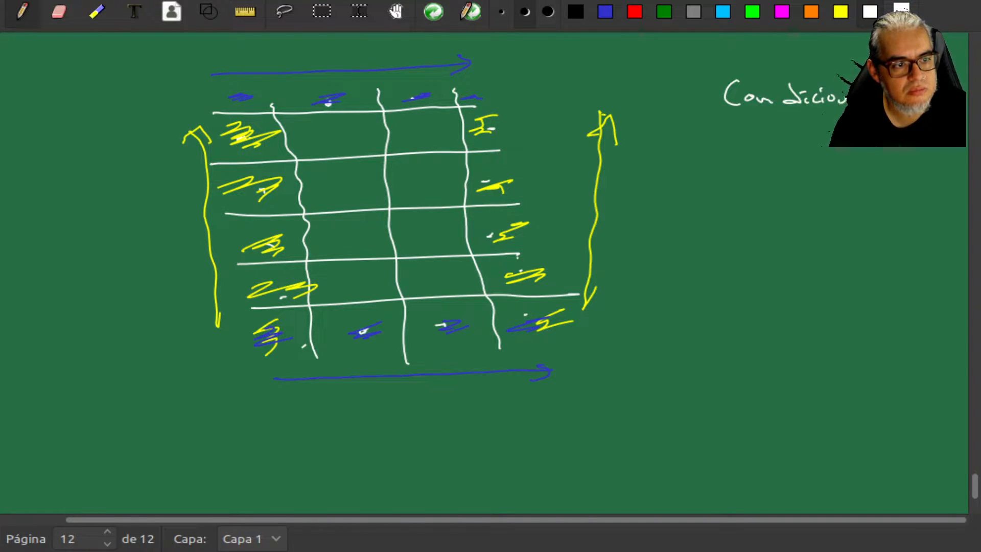
Finish the 'Condiciones periódicas' note beside the grid and add new page 13.
text(perio)
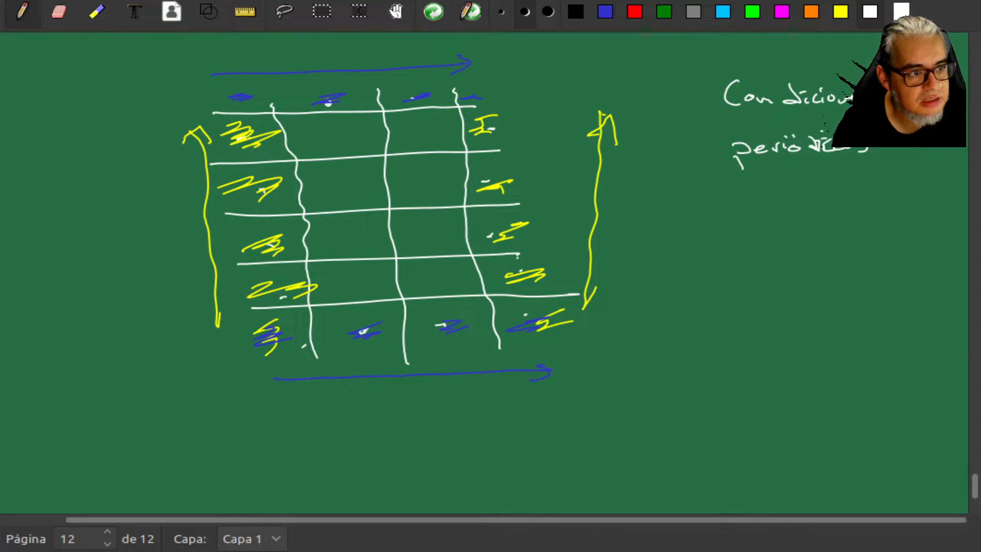
click(105, 536)
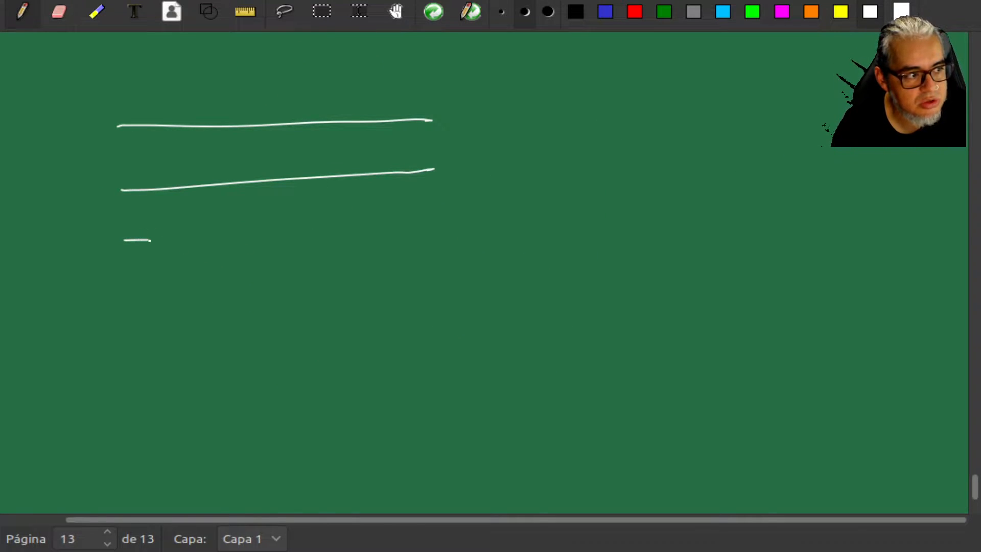
Draw two white grids side by side, each with four horizontal and three vertical lines.
drag(125, 240, 494, 279)
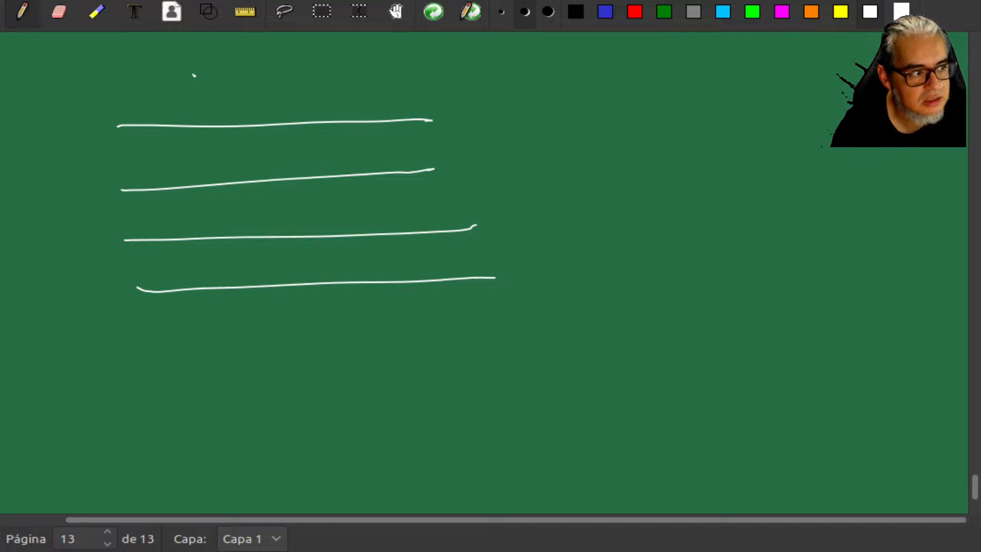
drag(207, 72, 207, 329)
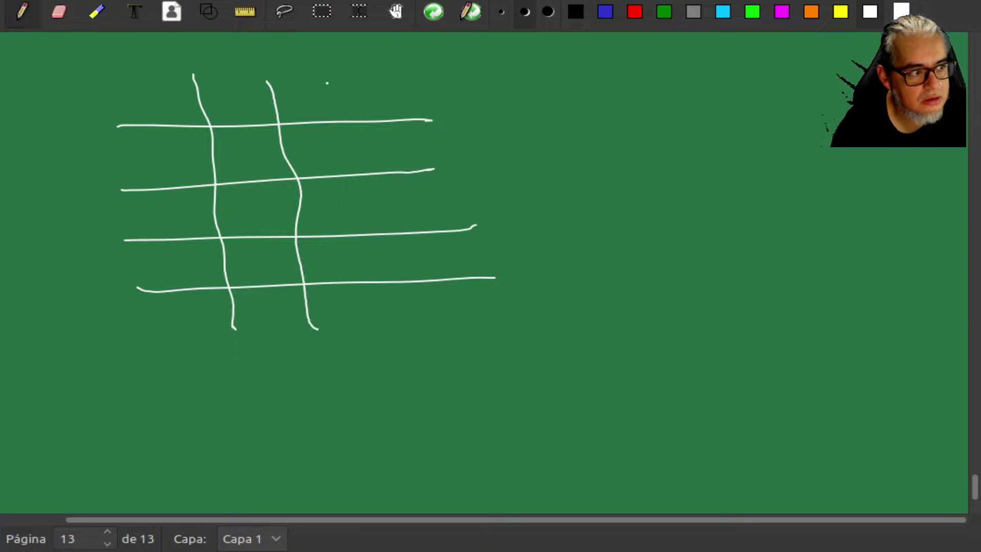
drag(351, 75, 404, 344)
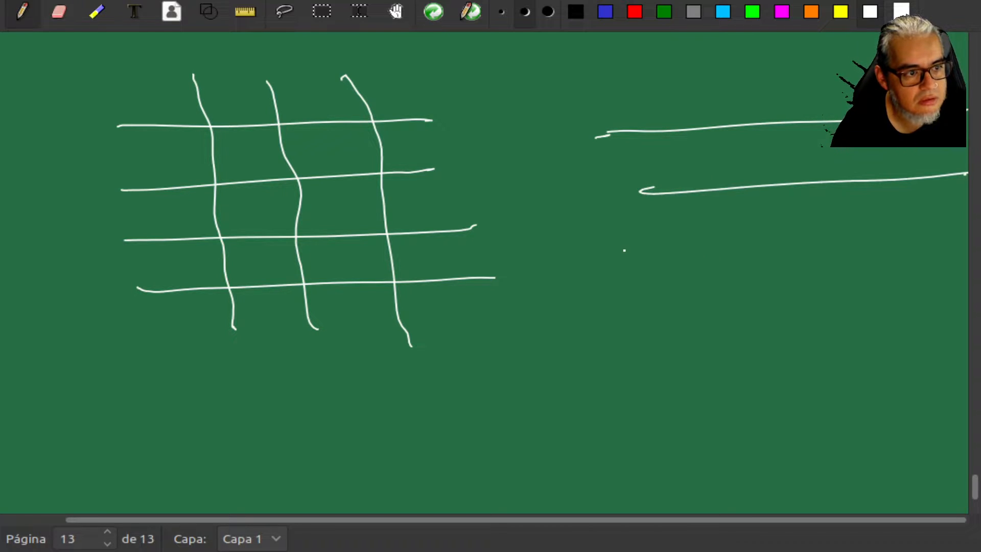
drag(676, 84, 707, 281)
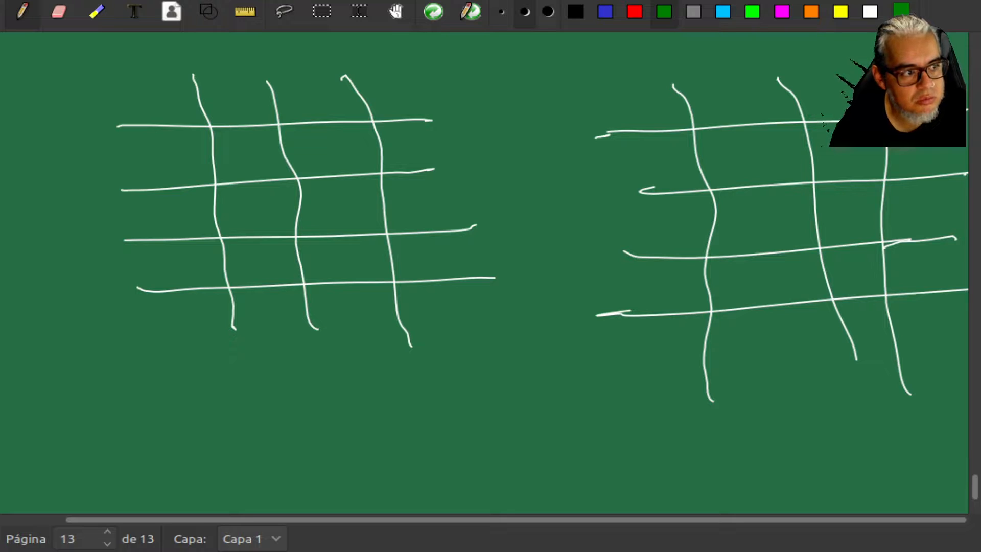
Shade the top, right and bottom border cells of the left grid in red.
click(633, 12)
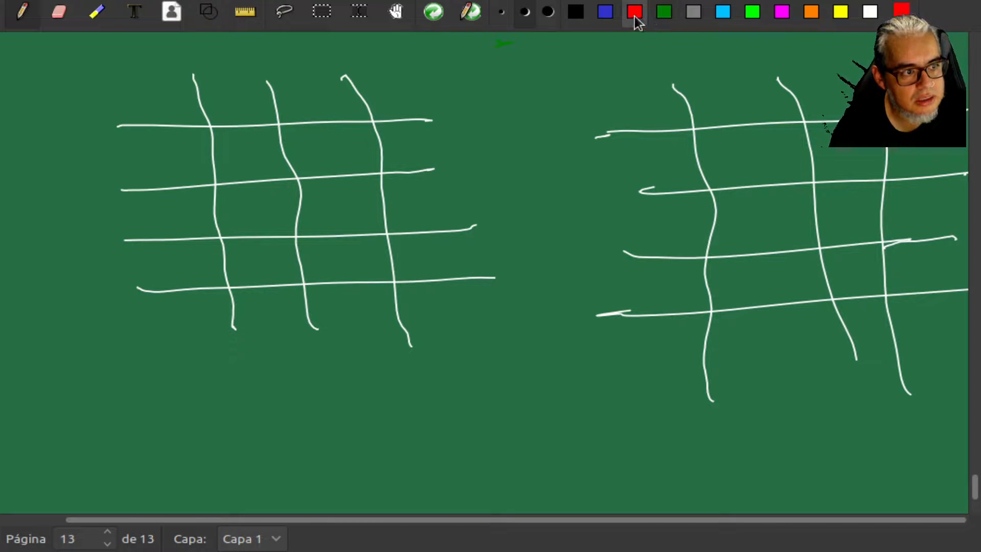
drag(369, 84, 412, 91)
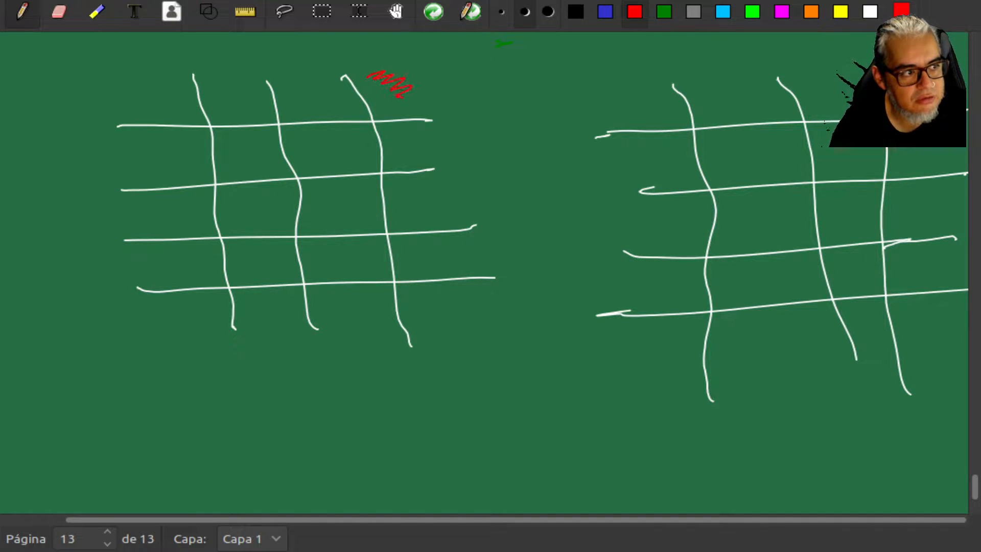
drag(382, 137, 431, 206)
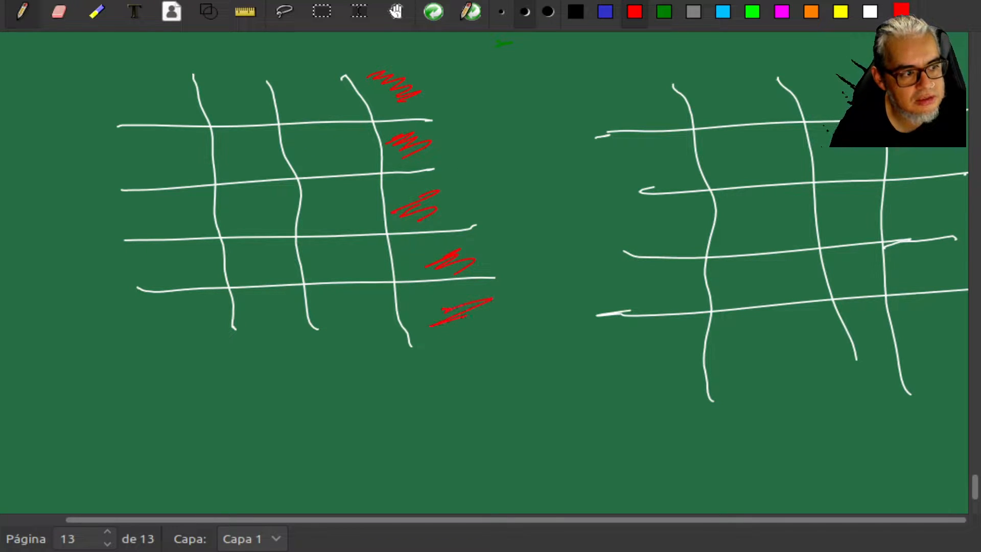
drag(238, 322, 388, 325)
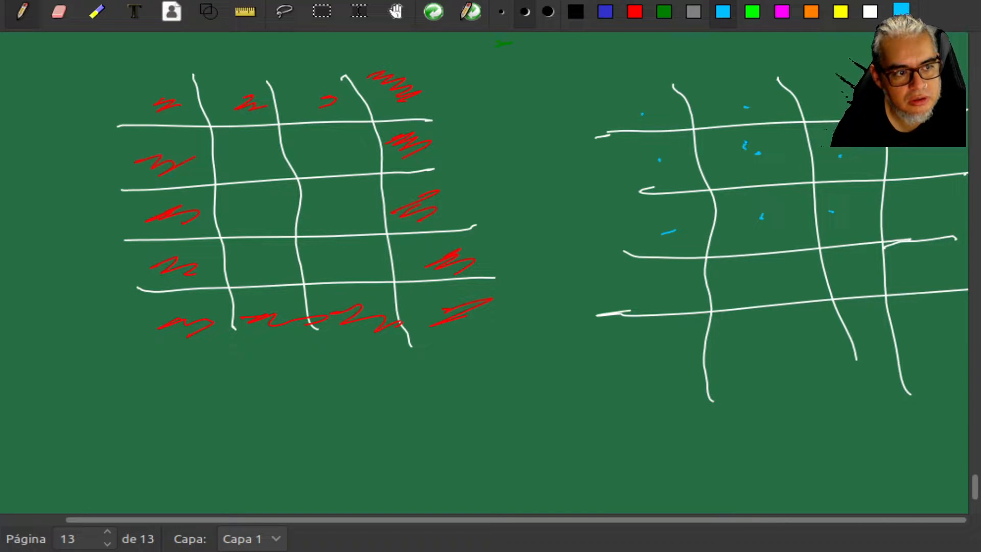
Mark cells of the right grid in cyan and magenta, then return to white ink.
drag(732, 150, 766, 159)
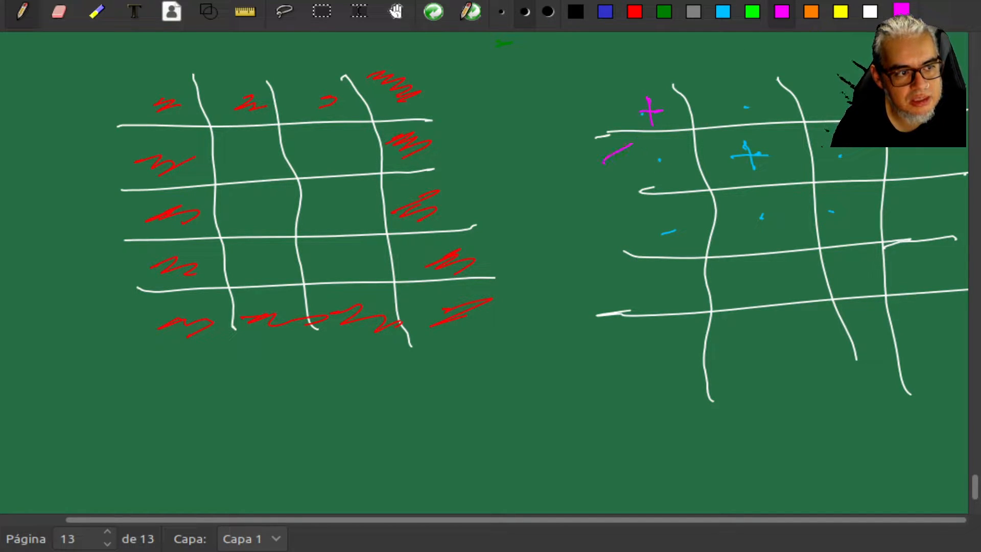
drag(688, 100, 750, 163)
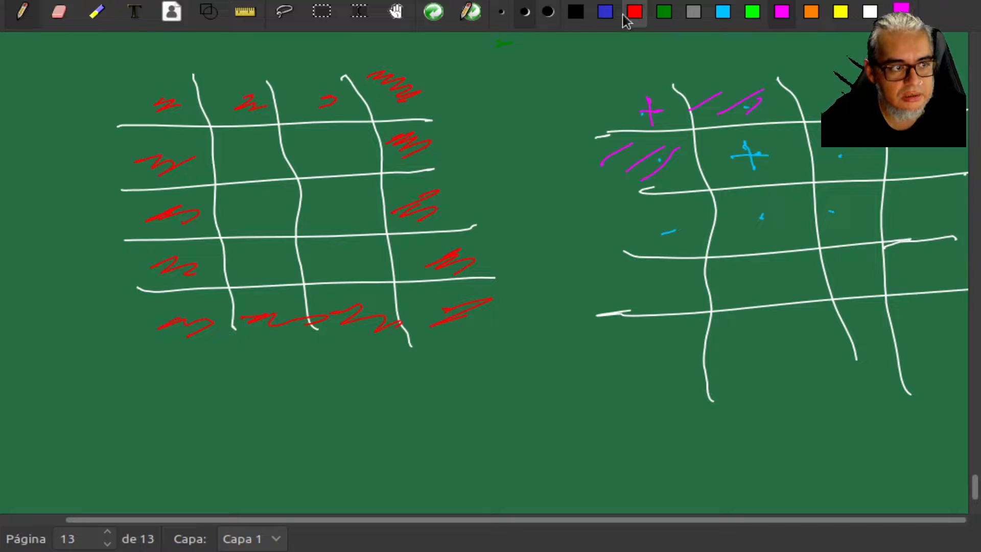
click(105, 537)
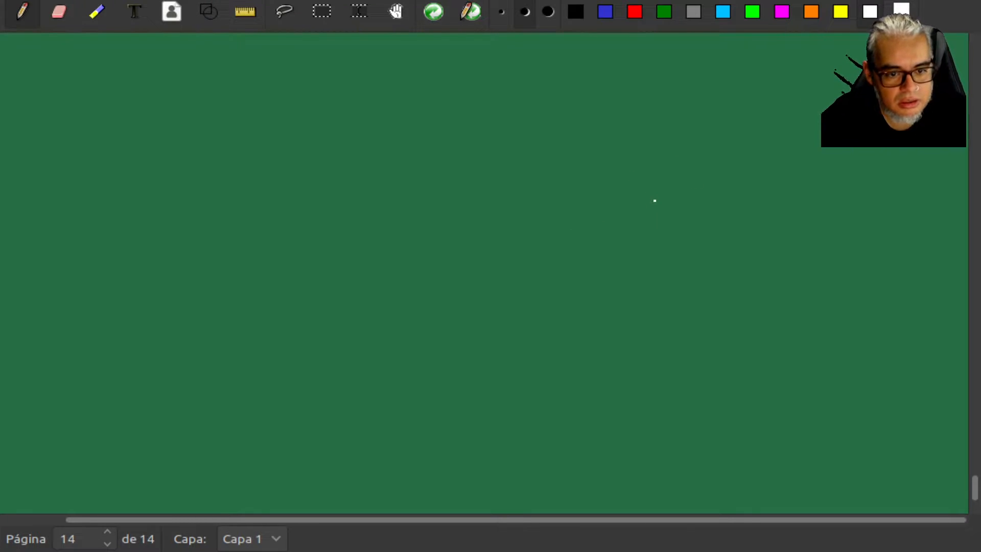
mouse_move(576, 197)
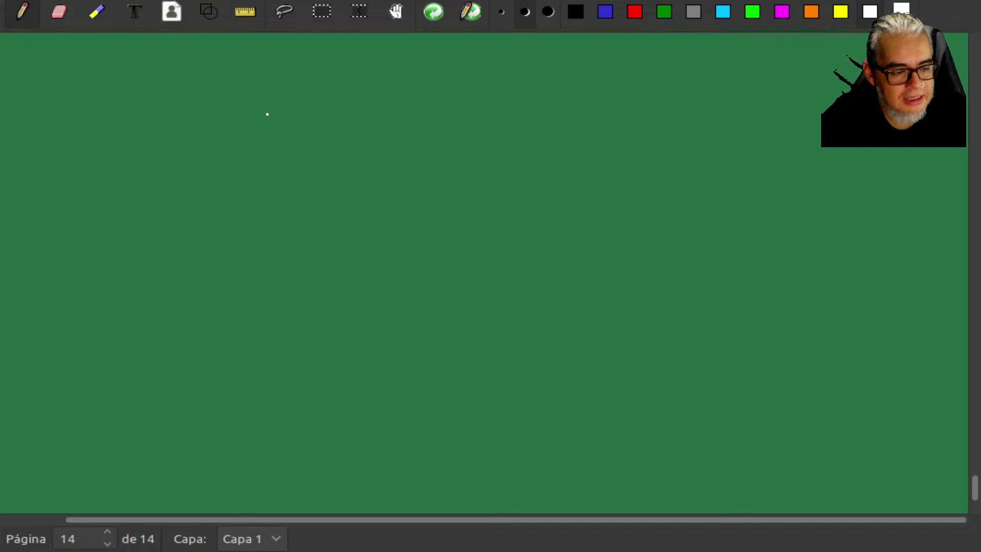
Write φ : Σ × … × Σ → Σ with a brace under the product labelled n.
drag(285, 128, 284, 110)
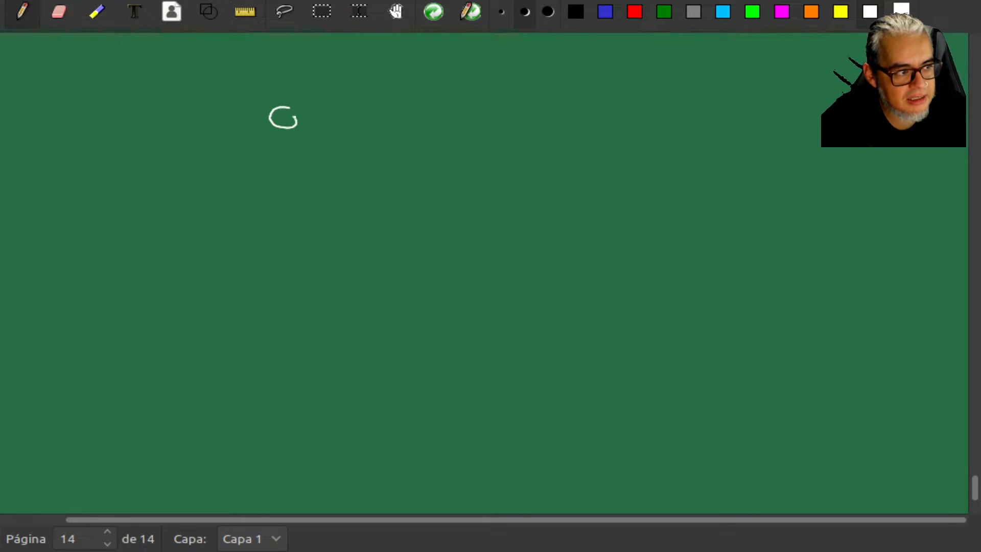
drag(281, 97, 290, 147)
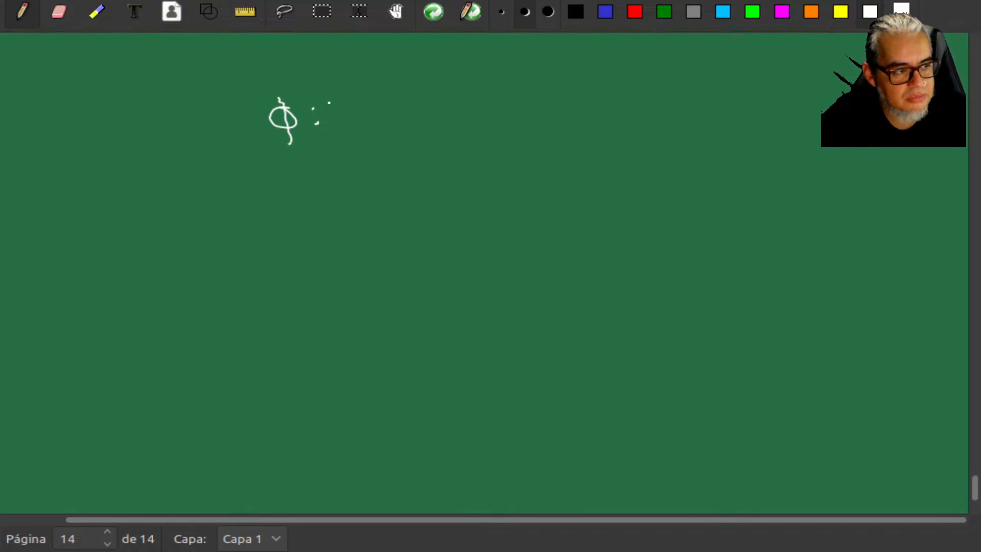
drag(322, 109, 376, 125)
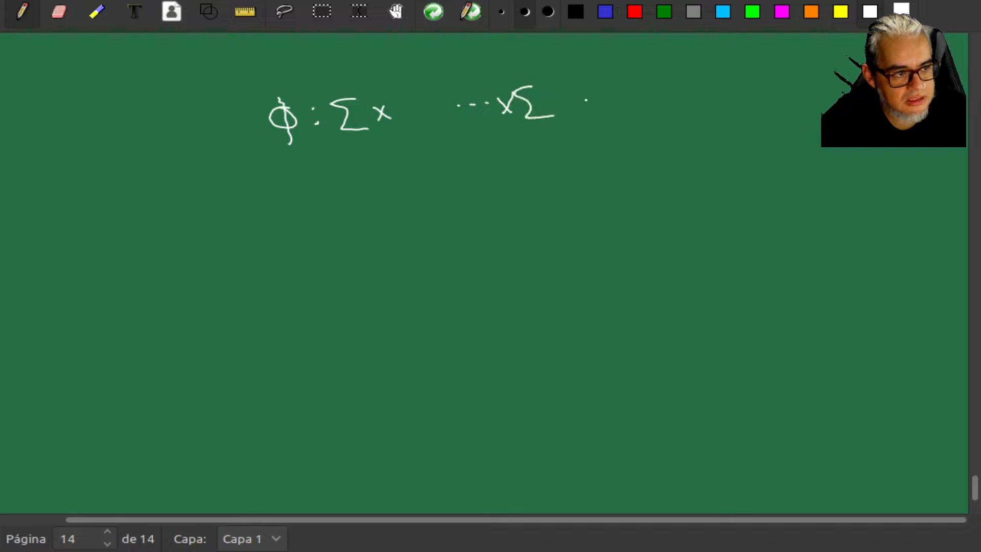
drag(562, 101, 616, 90)
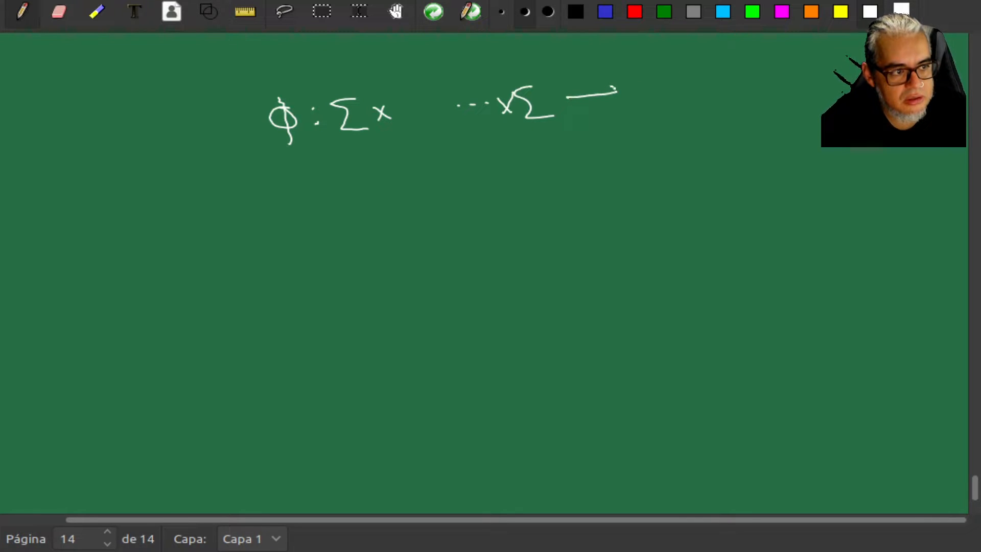
drag(569, 94, 688, 112)
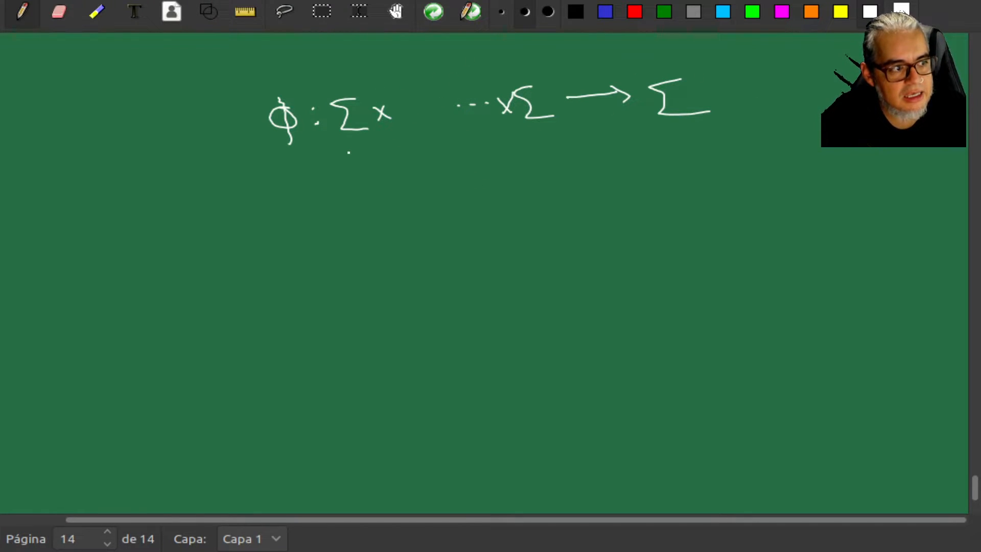
drag(354, 154, 544, 134)
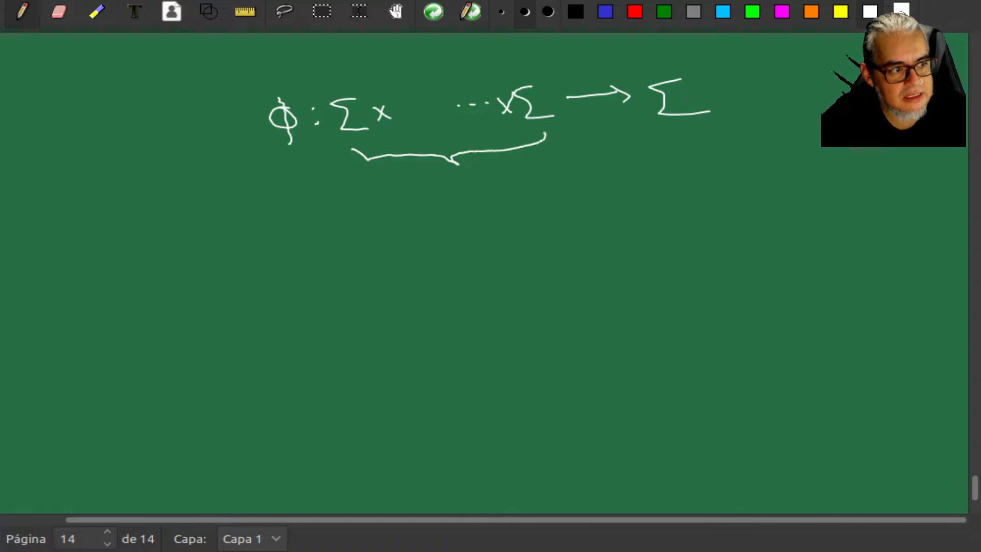
drag(448, 181, 479, 197)
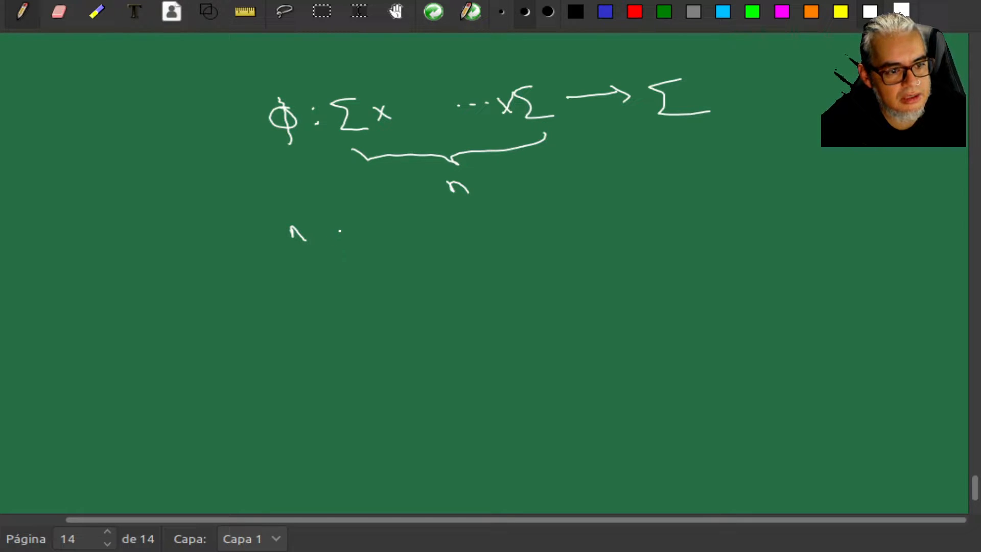
Write 'n → vecinos' and the neighbourhood size equation |N(i)| = n.
drag(322, 233, 372, 233)
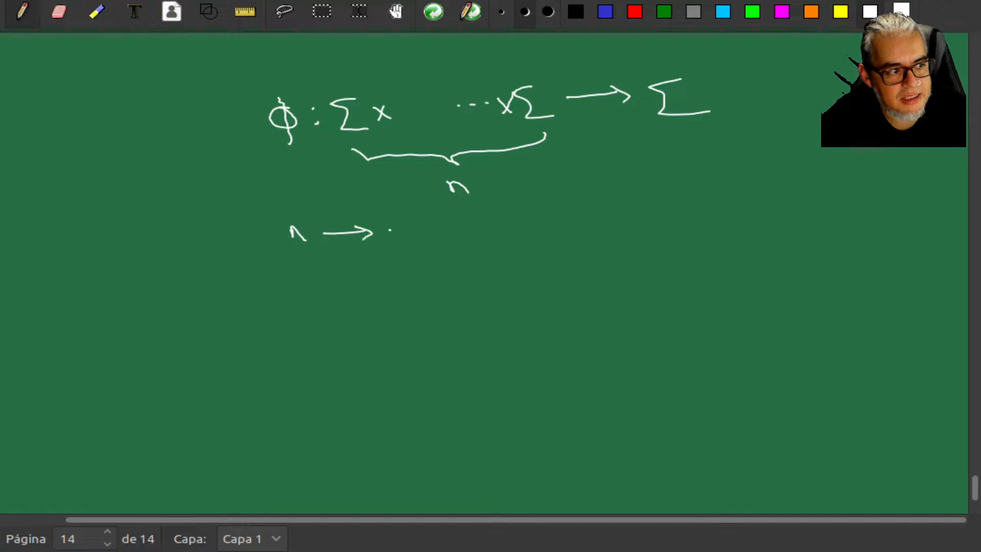
drag(387, 234, 438, 235)
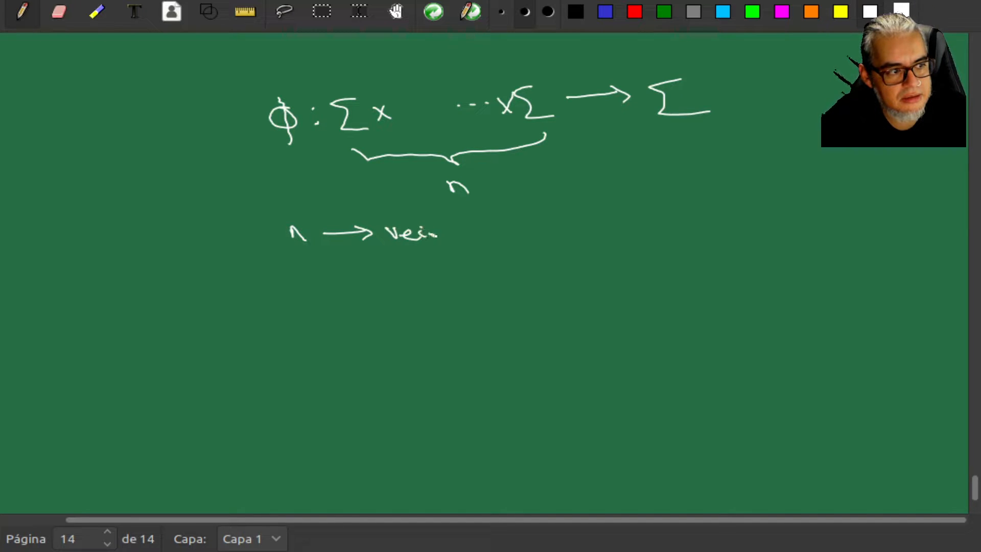
drag(437, 233, 476, 233)
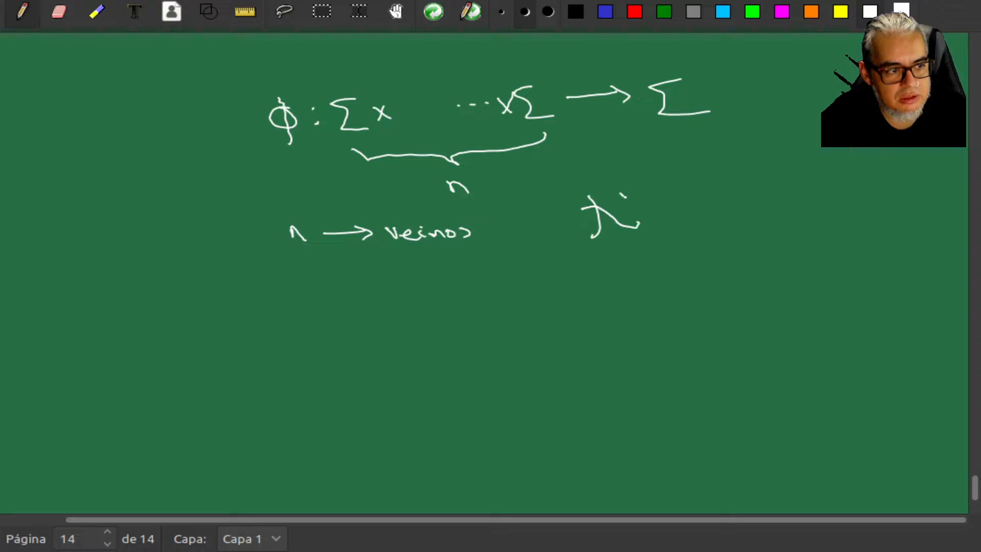
drag(625, 195, 647, 234)
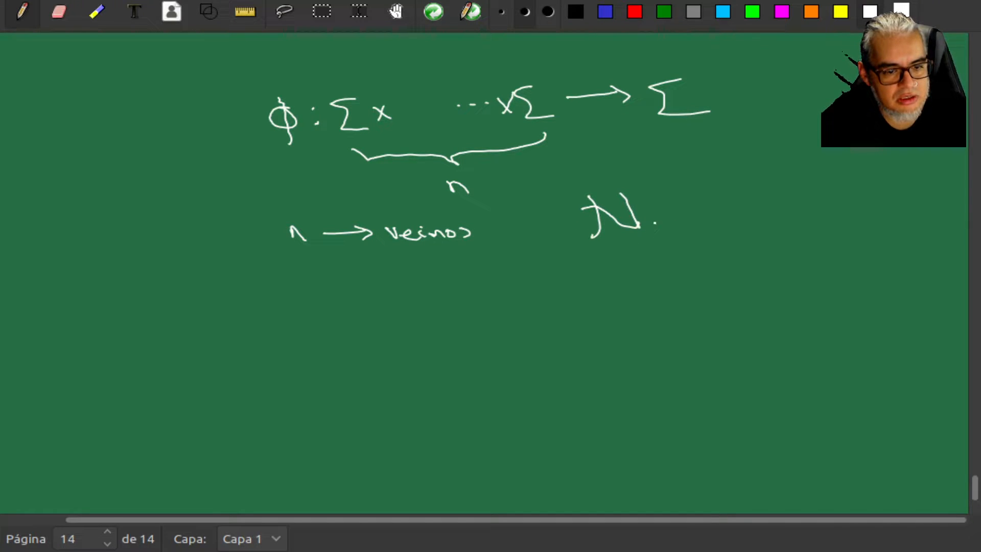
drag(657, 207, 672, 232)
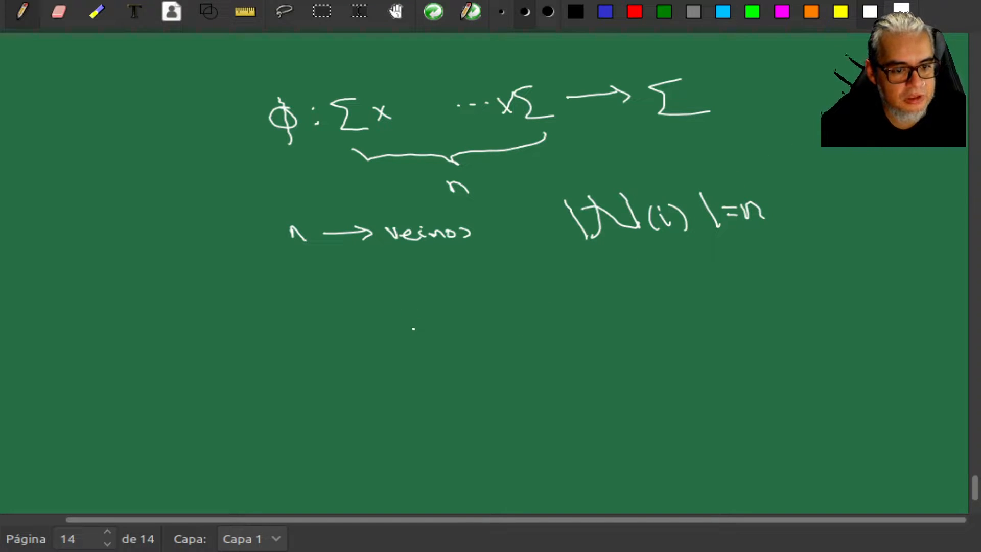
Write the update rule σi(t+1) = φ(σj… below the neighbourhood notes.
drag(400, 313, 434, 338)
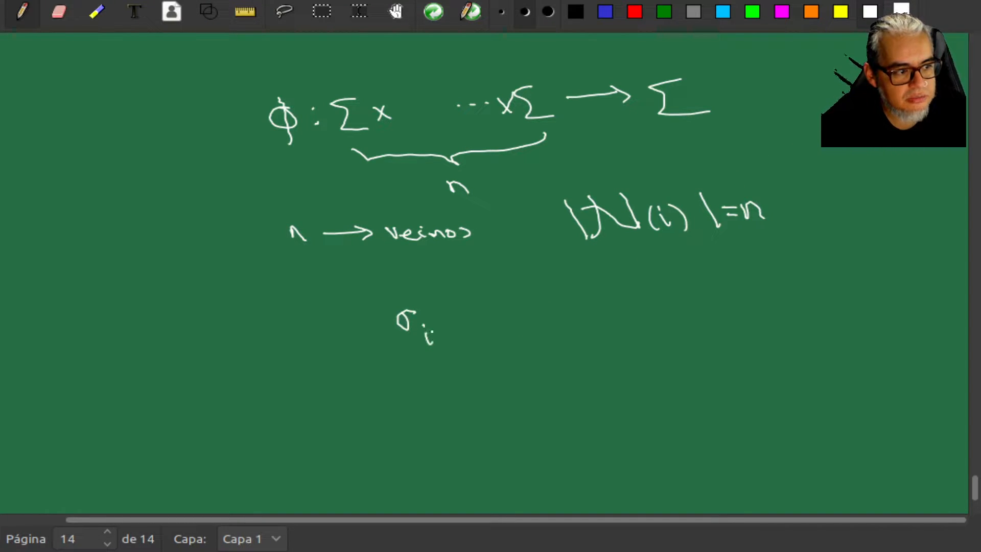
drag(437, 325, 488, 325)
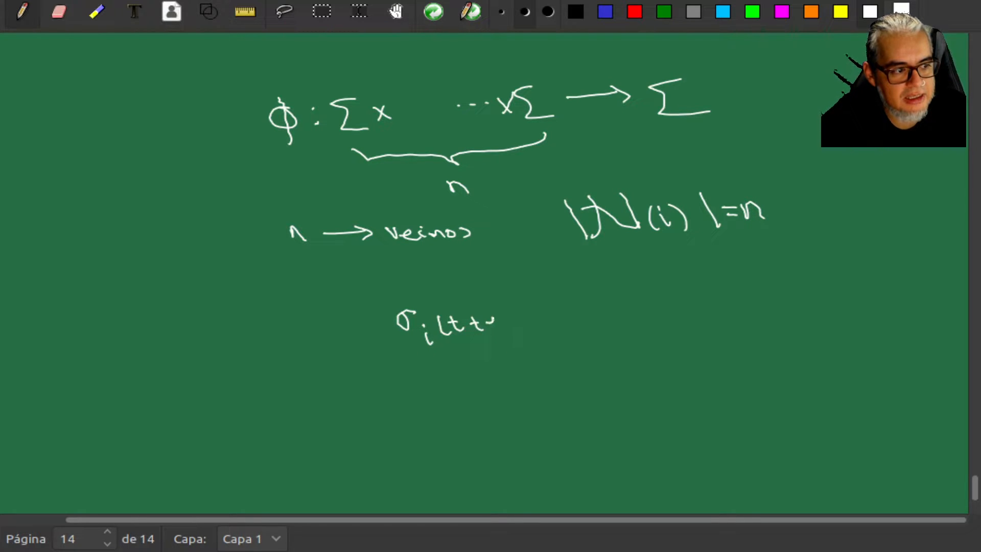
drag(476, 319, 525, 338)
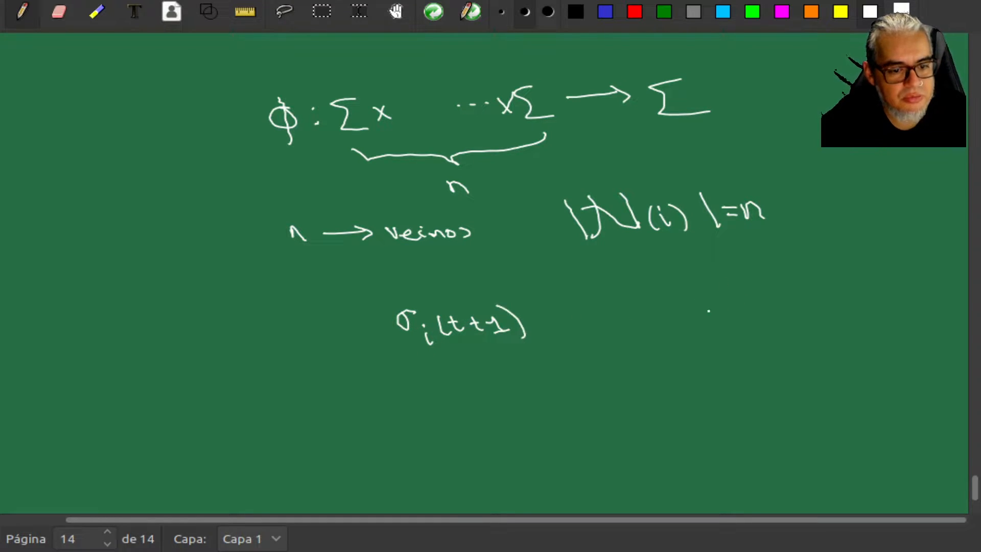
drag(556, 323, 619, 309)
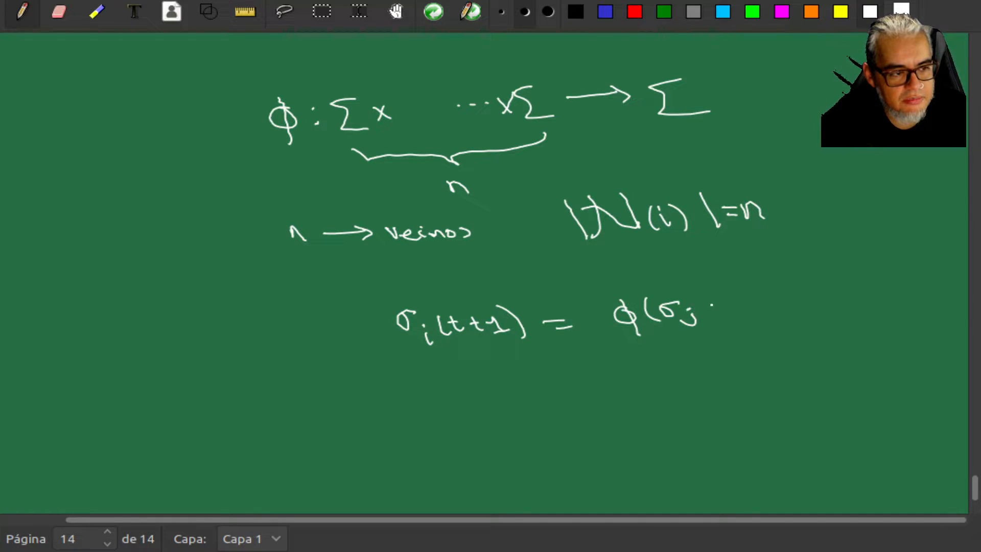
drag(694, 312, 725, 312)
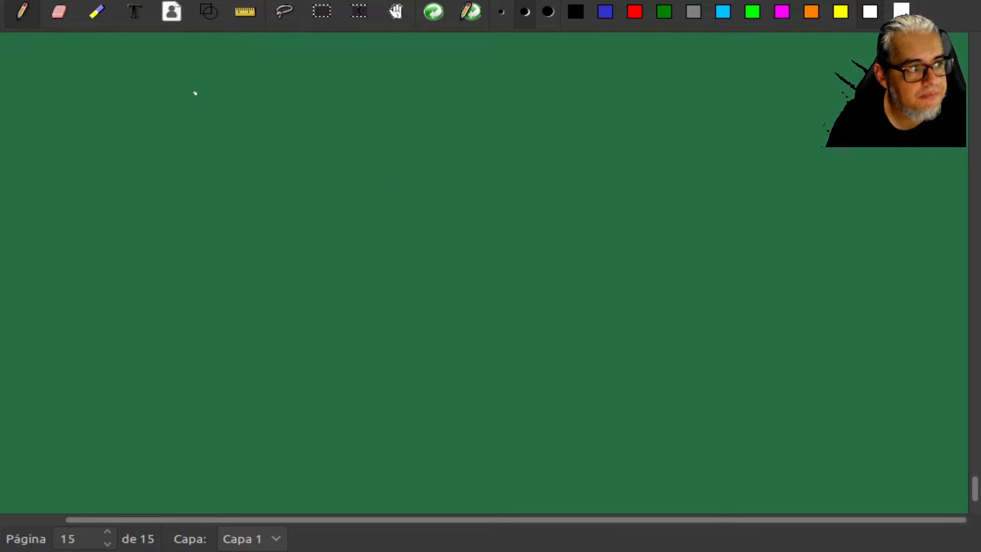
Head page 15 '1-D', draw a row of five marked cells, and begin 'radio de vecindad'.
drag(195, 100, 224, 100)
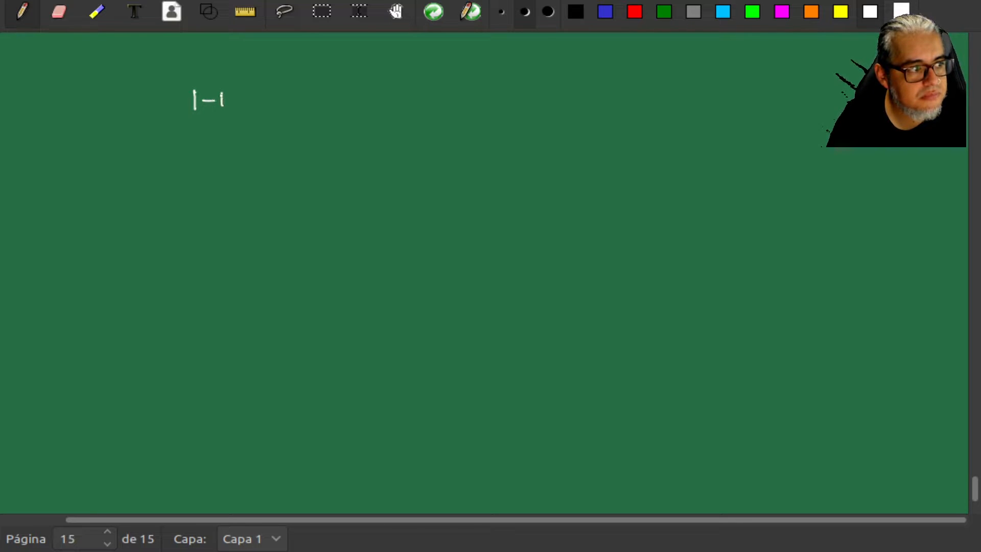
drag(225, 100, 238, 110)
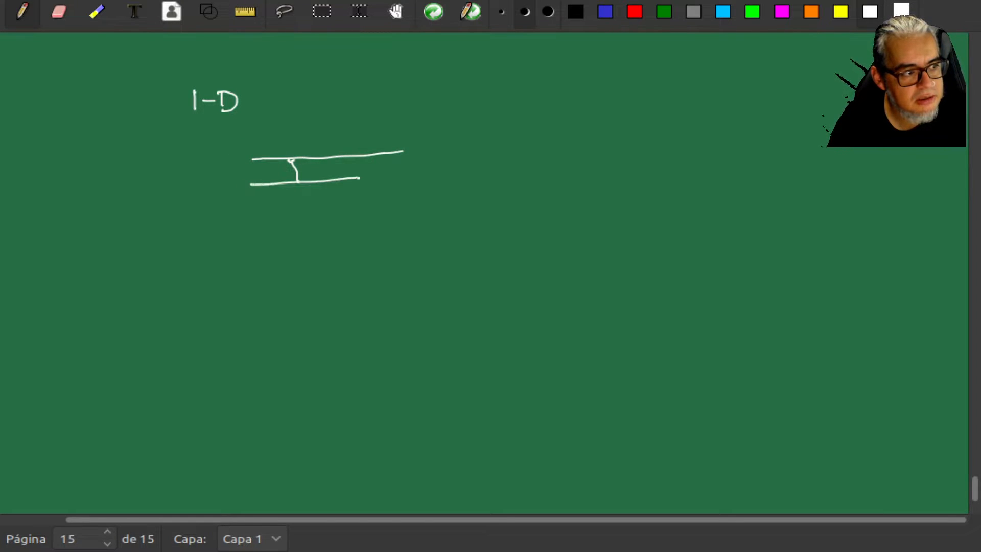
drag(347, 156, 348, 175)
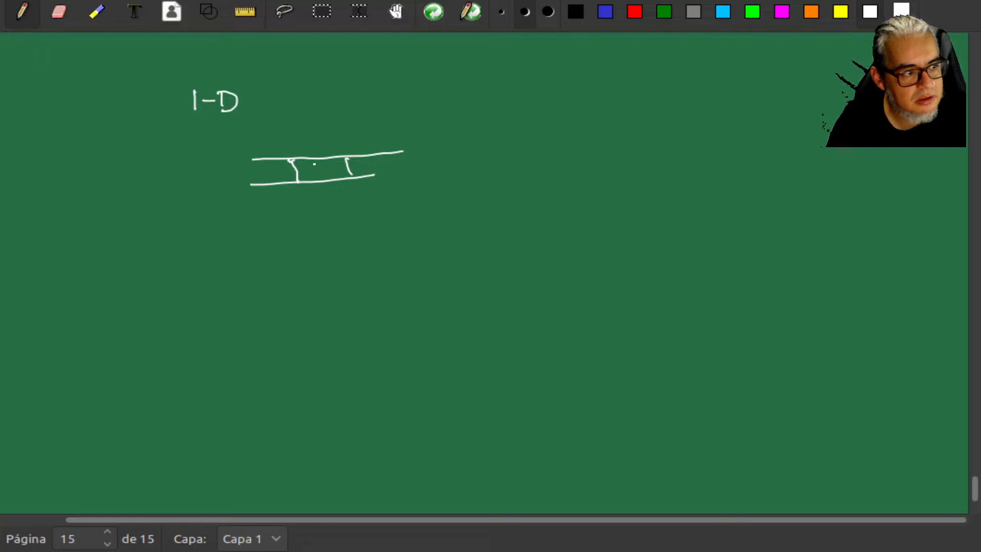
drag(303, 169, 341, 170)
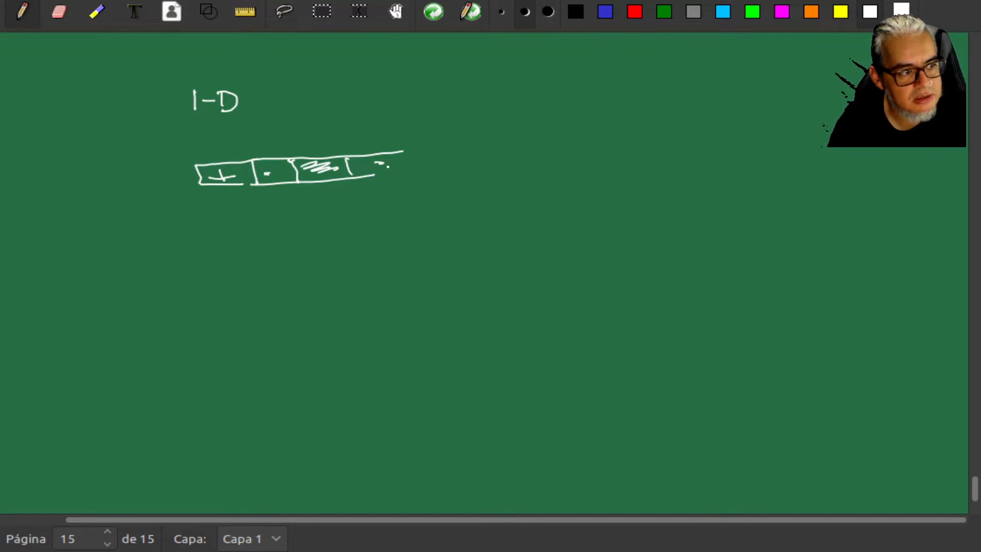
drag(388, 169, 447, 169)
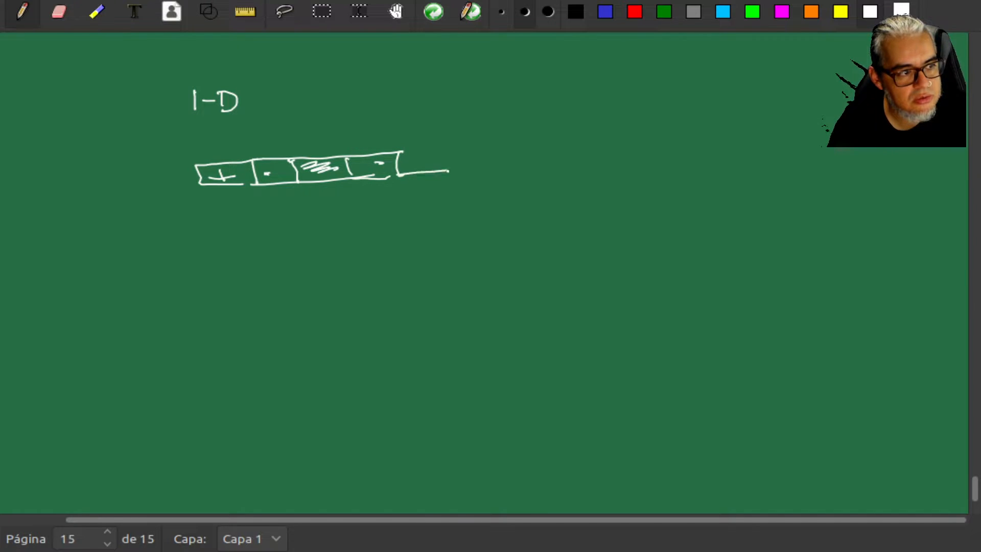
drag(394, 153, 444, 179)
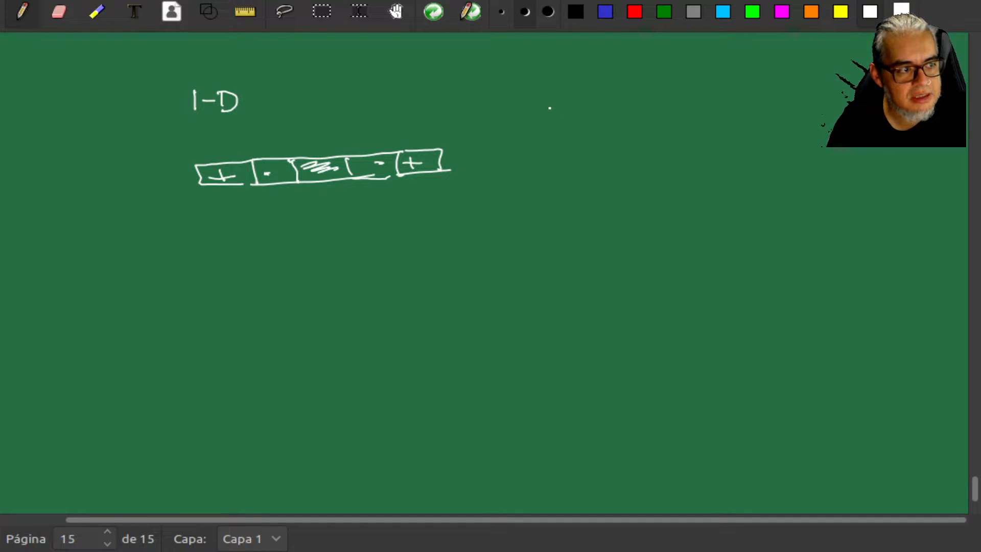
drag(535, 116, 576, 119)
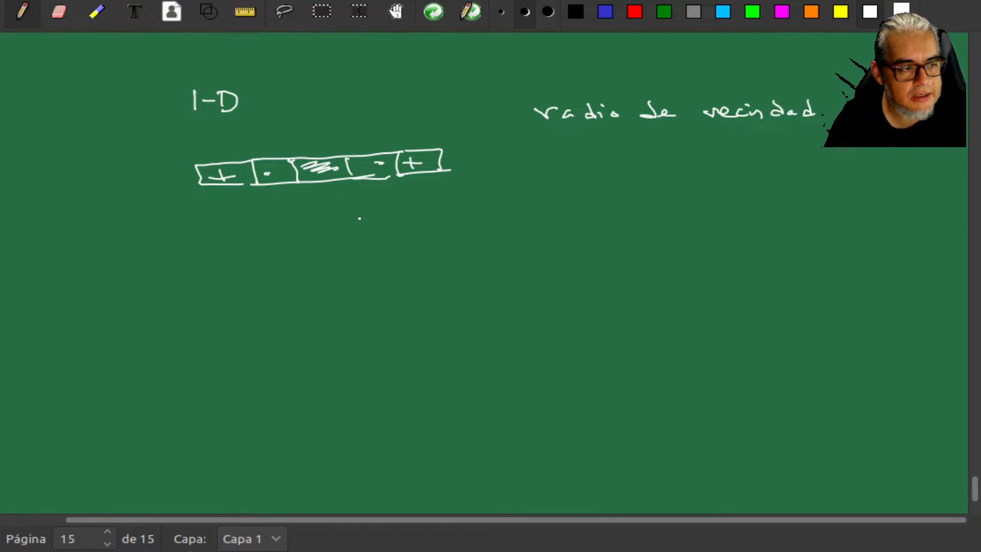
Write σi(t+1) = φ(σi-r(t), … σi(t), … σi+r) beneath the cell strip.
drag(331, 235, 360, 247)
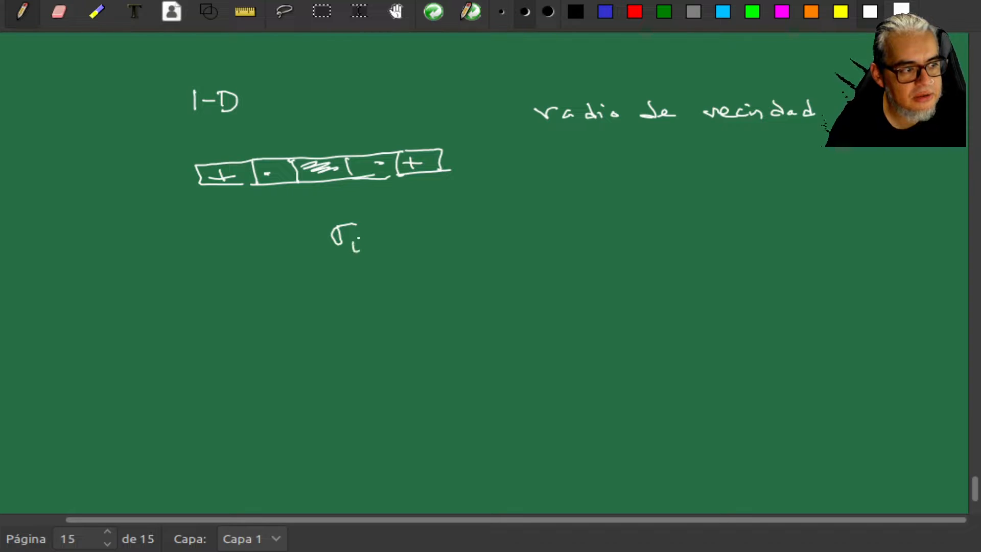
drag(381, 222, 416, 235)
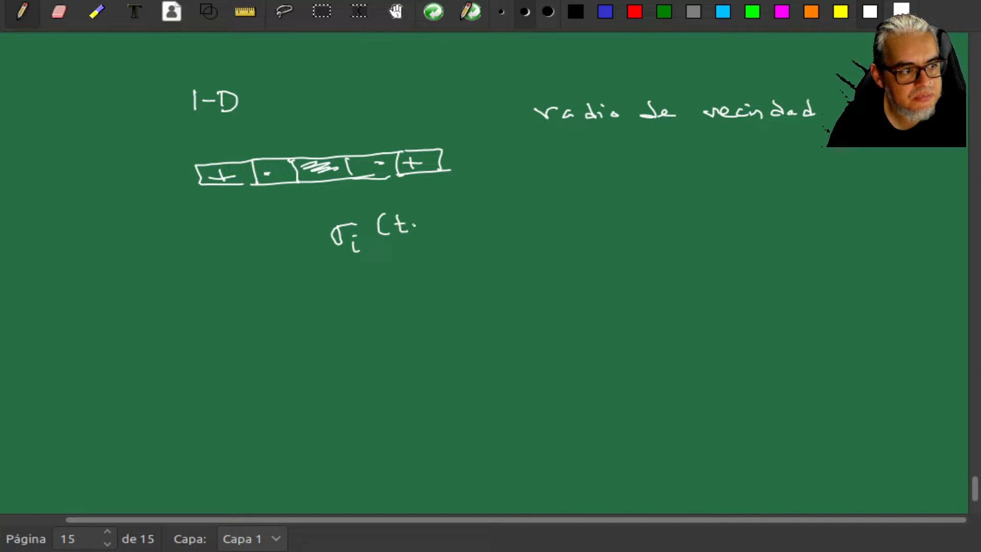
drag(407, 225, 457, 225)
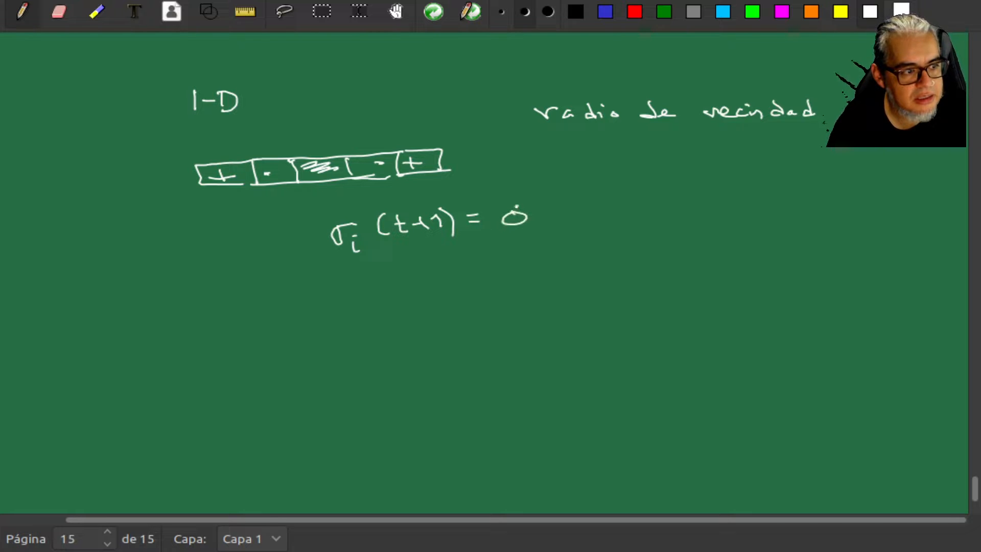
drag(494, 219, 582, 225)
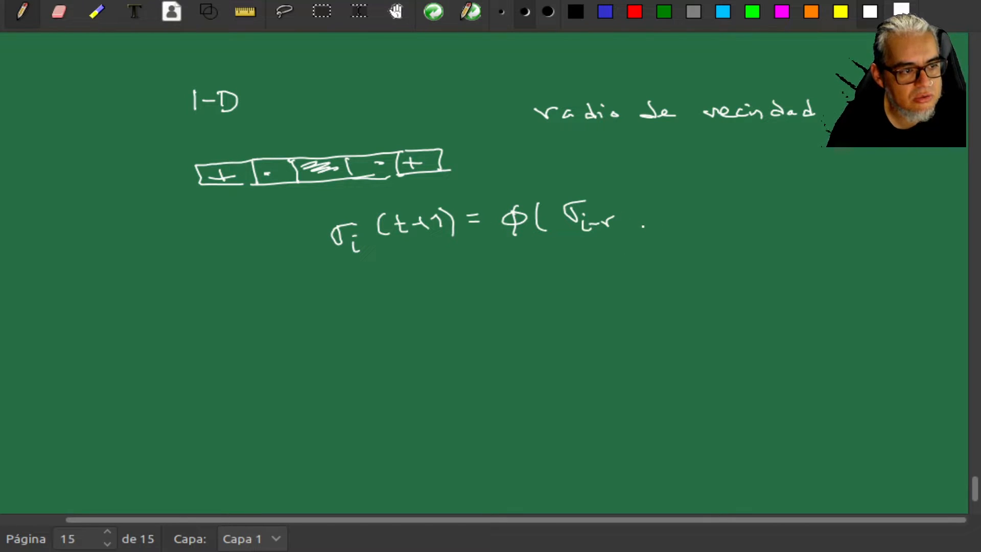
drag(635, 200, 654, 222)
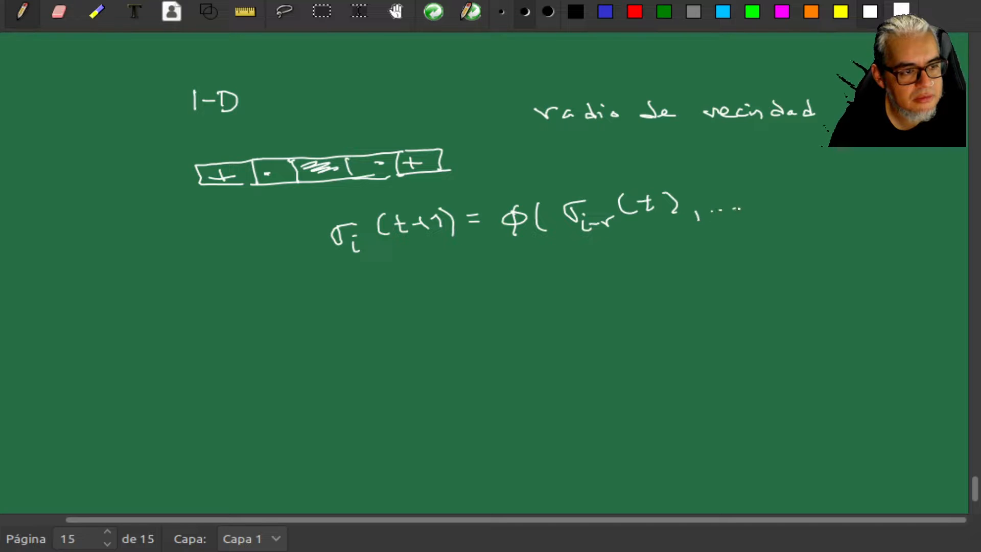
drag(757, 194, 807, 219)
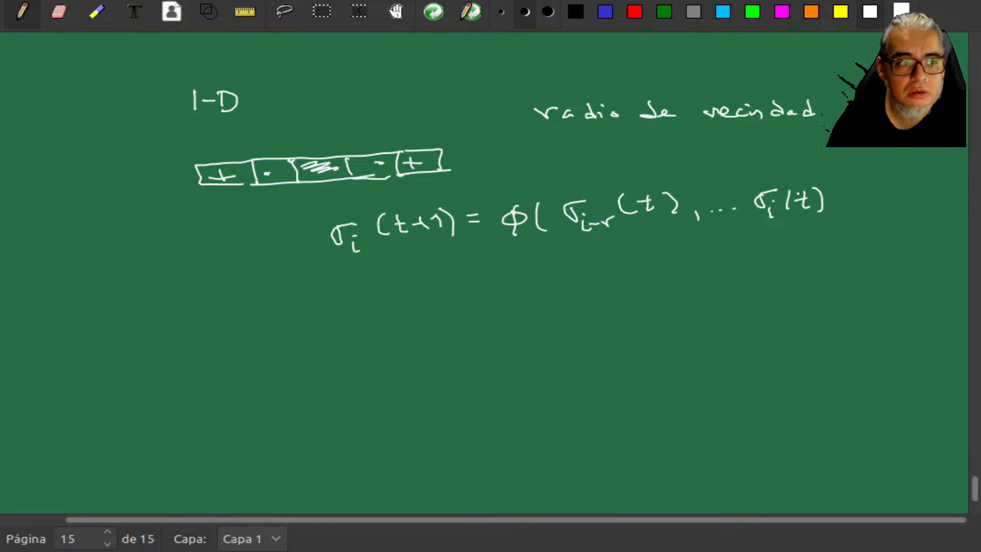
click(835, 209)
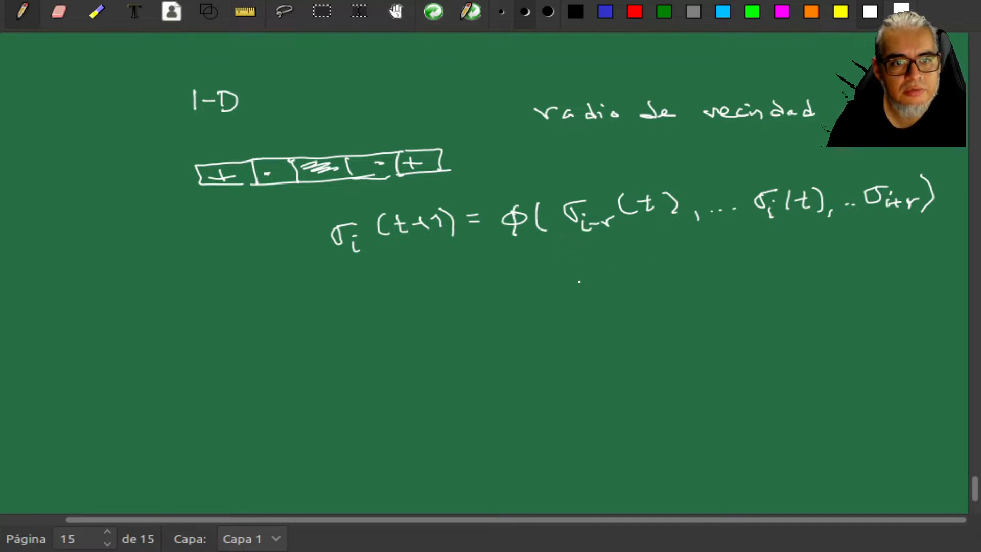
drag(410, 301, 435, 325)
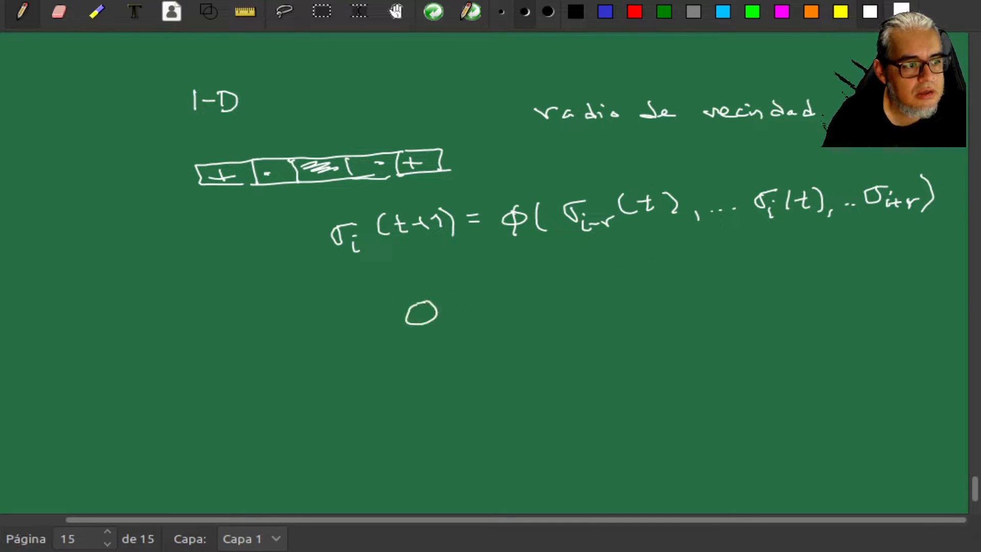
Write φ : S^(2r+1) → S and 'Wolfram' below the rule, then add page 16.
drag(412, 294, 507, 325)
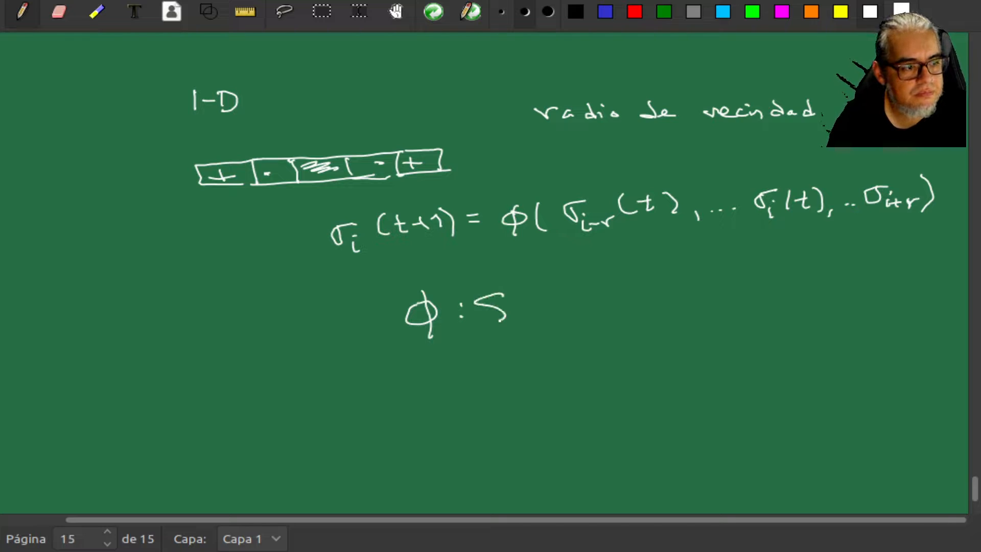
text(2r+1 → S)
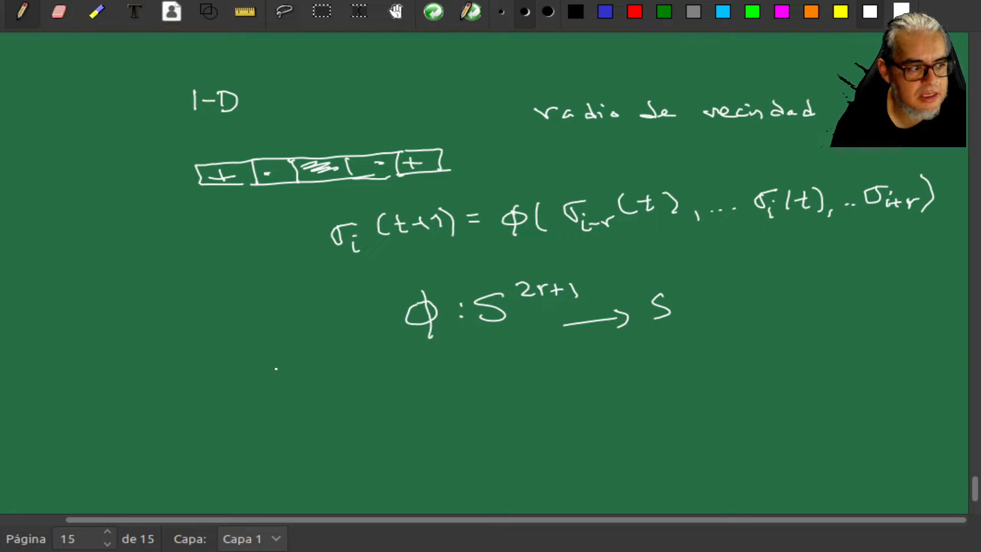
drag(256, 372, 298, 407)
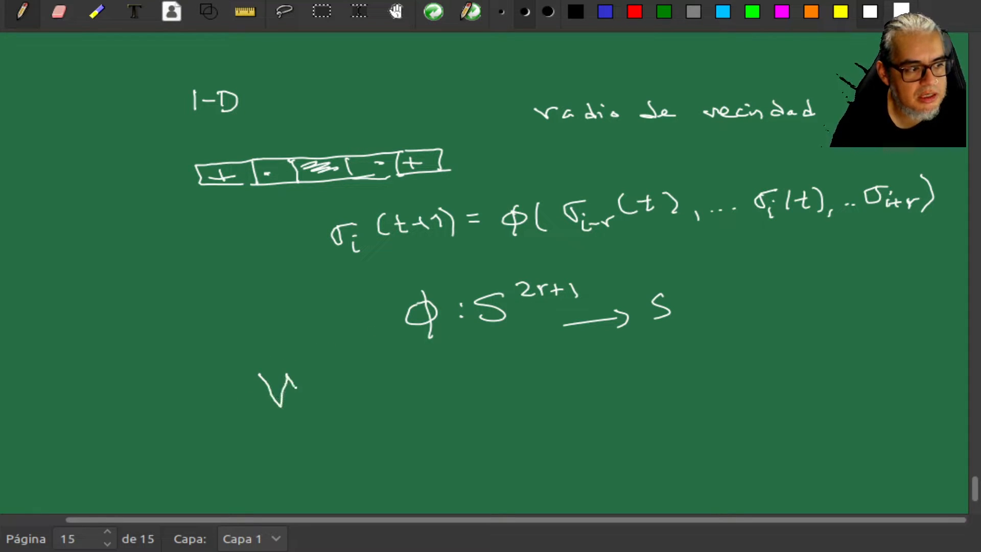
drag(263, 363, 356, 407)
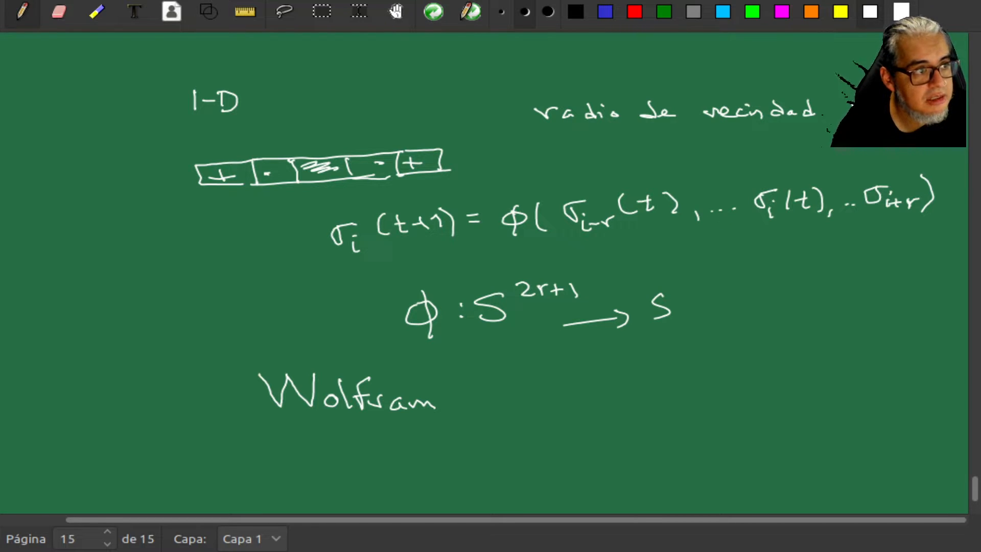
click(106, 536)
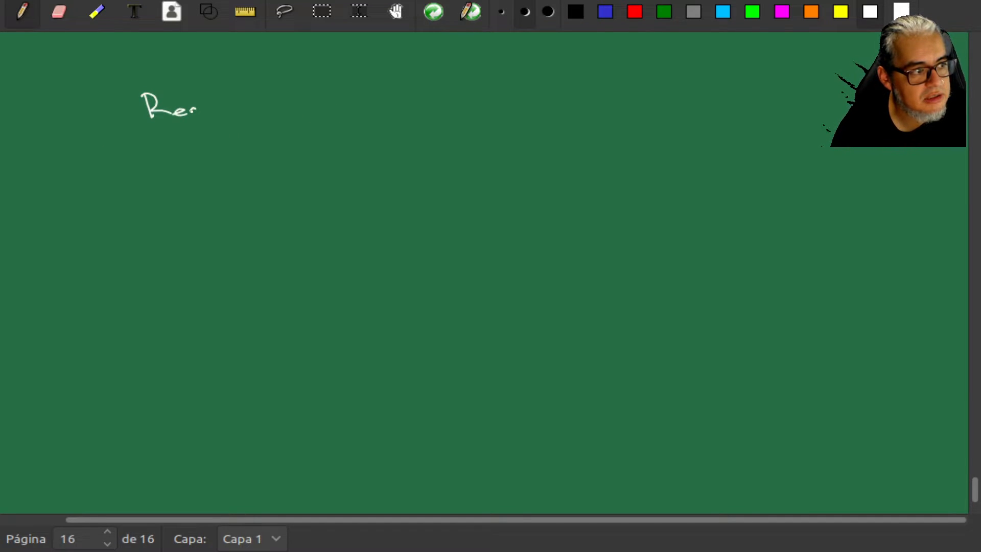
Write the heading 'Reglas "legales":' followed by an asterisk bullet on page 16.
drag(188, 109, 307, 94)
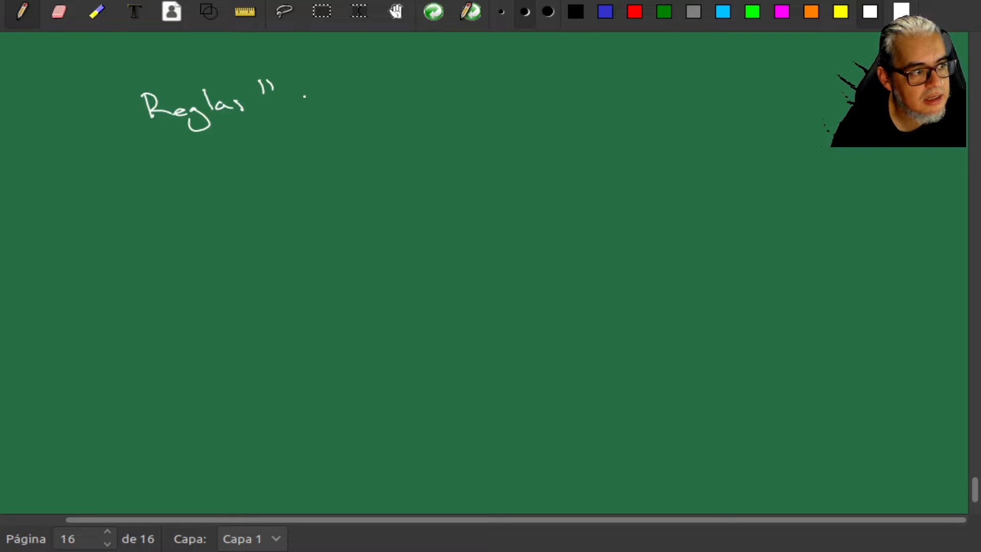
drag(291, 103, 351, 106)
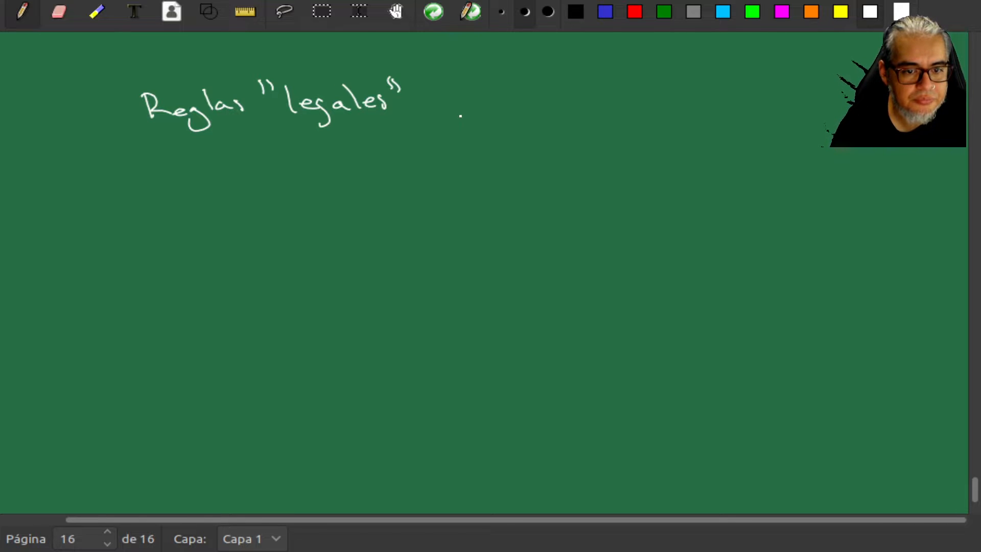
drag(438, 100, 501, 94)
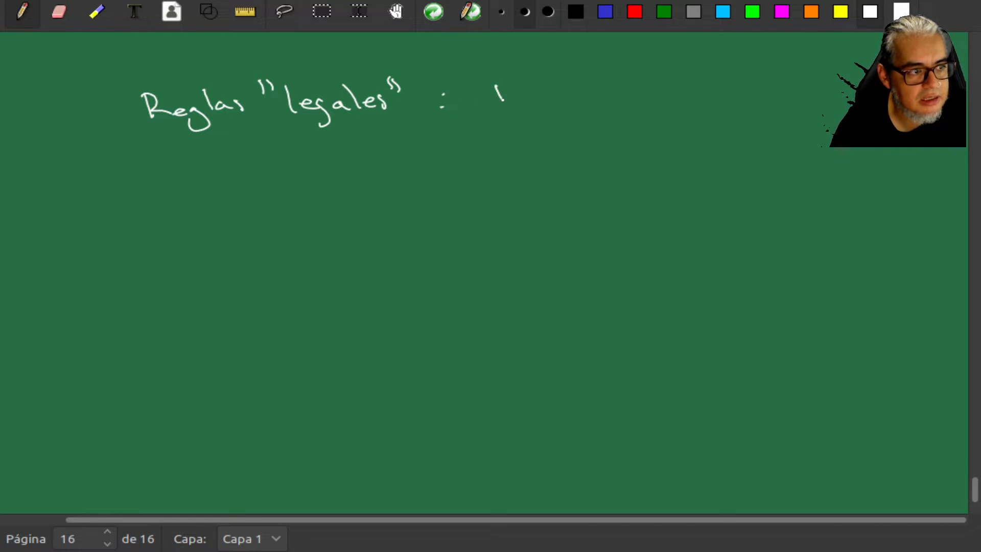
drag(494, 87, 507, 107)
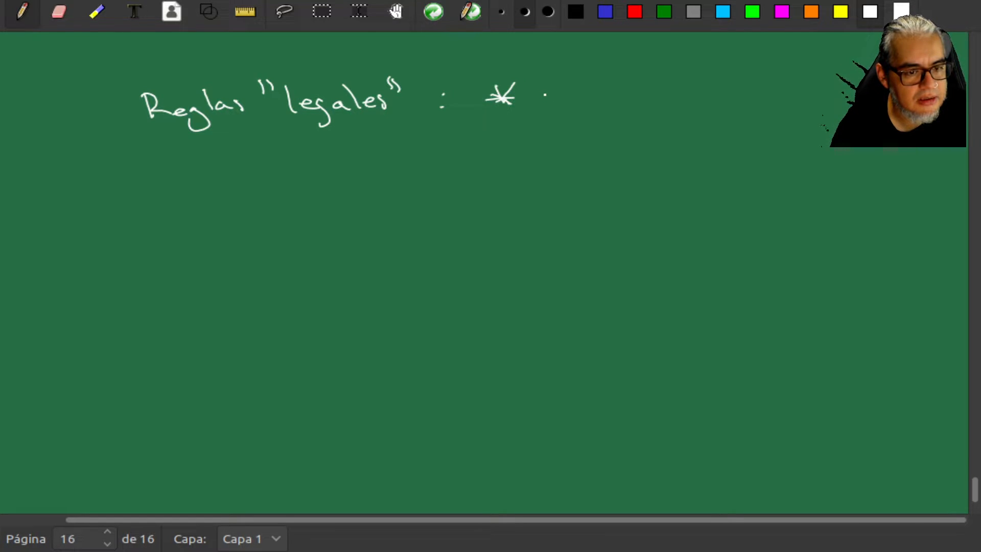
Write 'quiescencia del estado' and the equation φ(0,…,0) = 0 as the first rule.
drag(534, 91, 551, 103)
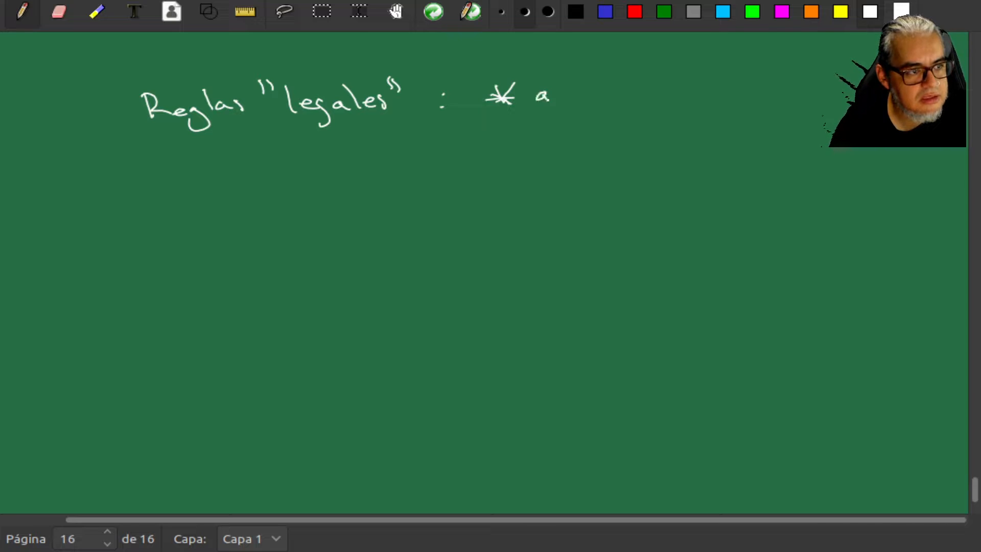
drag(538, 97, 616, 97)
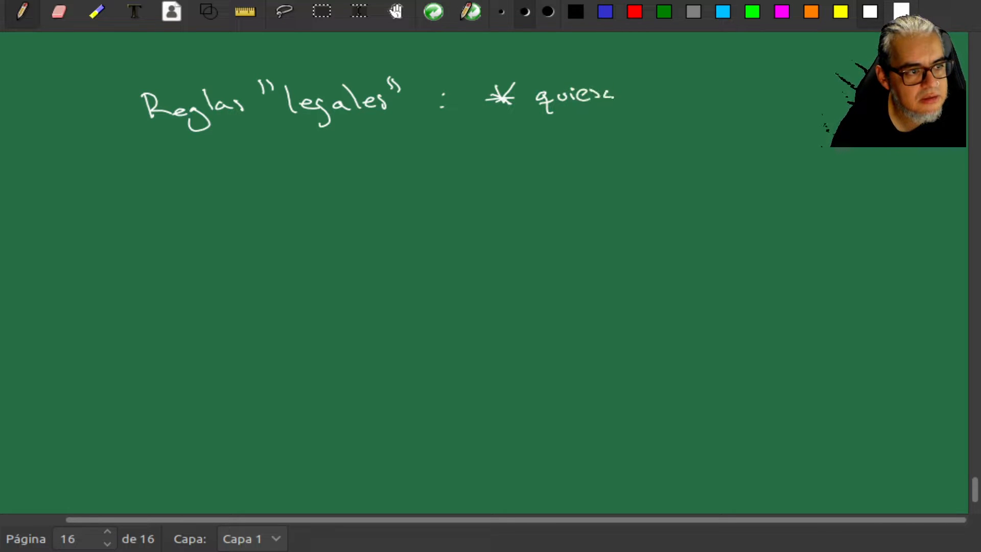
drag(616, 94, 697, 94)
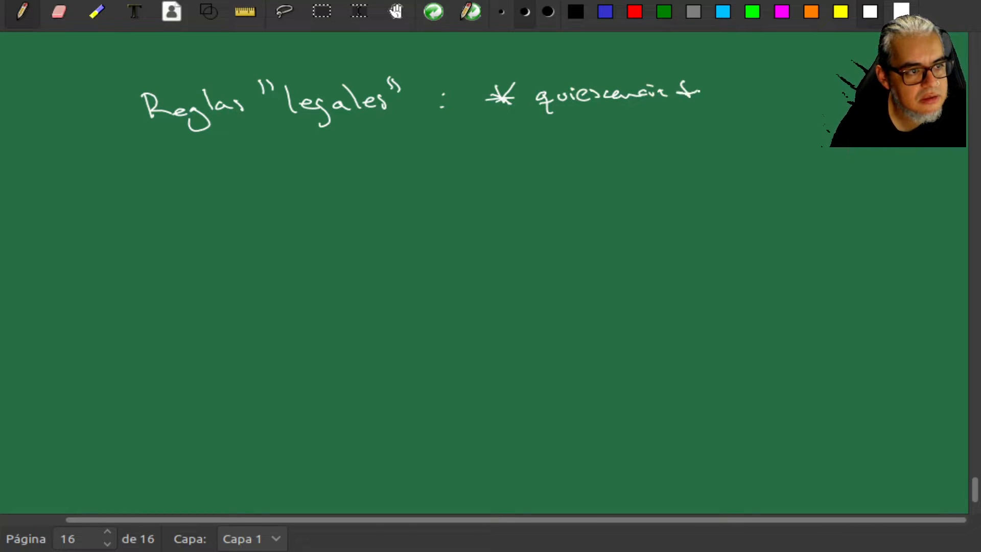
drag(695, 94, 794, 94)
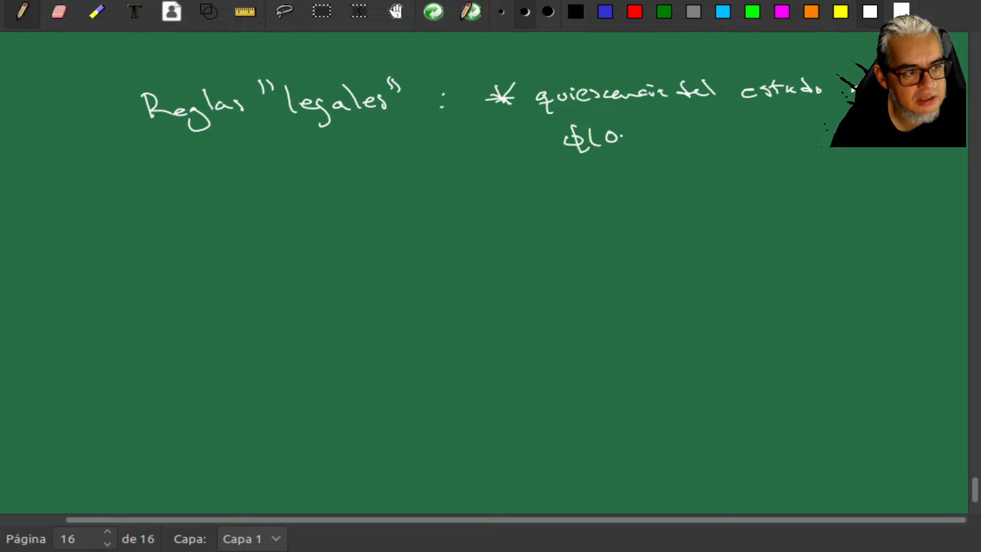
drag(631, 134, 788, 134)
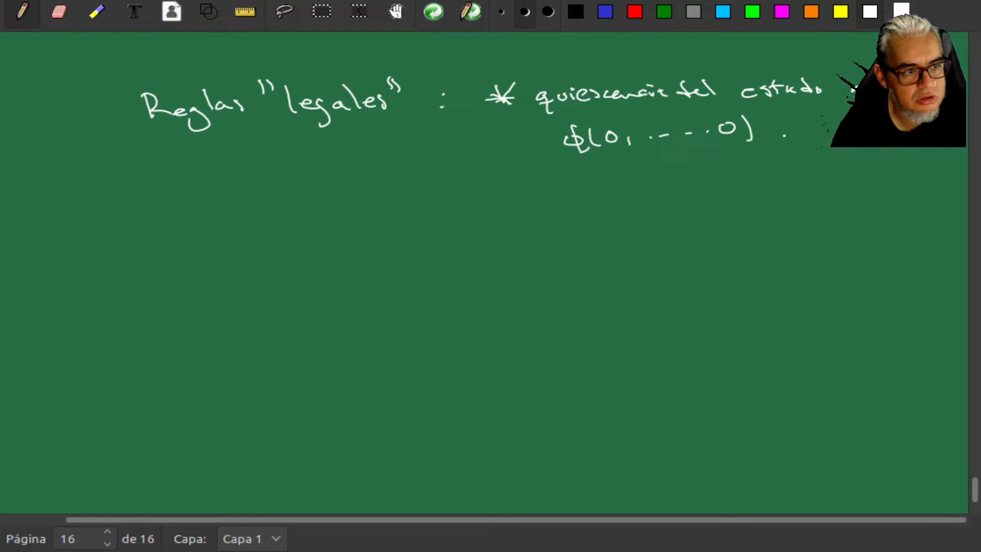
drag(769, 125, 814, 125)
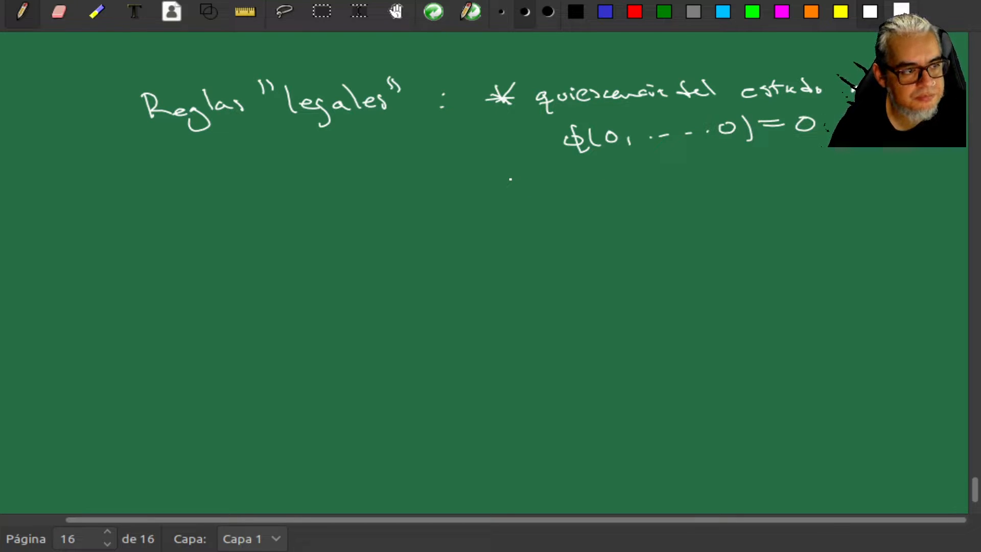
Write '** Simetría reflexiva' as the second rule heading below the first.
drag(494, 188, 544, 188)
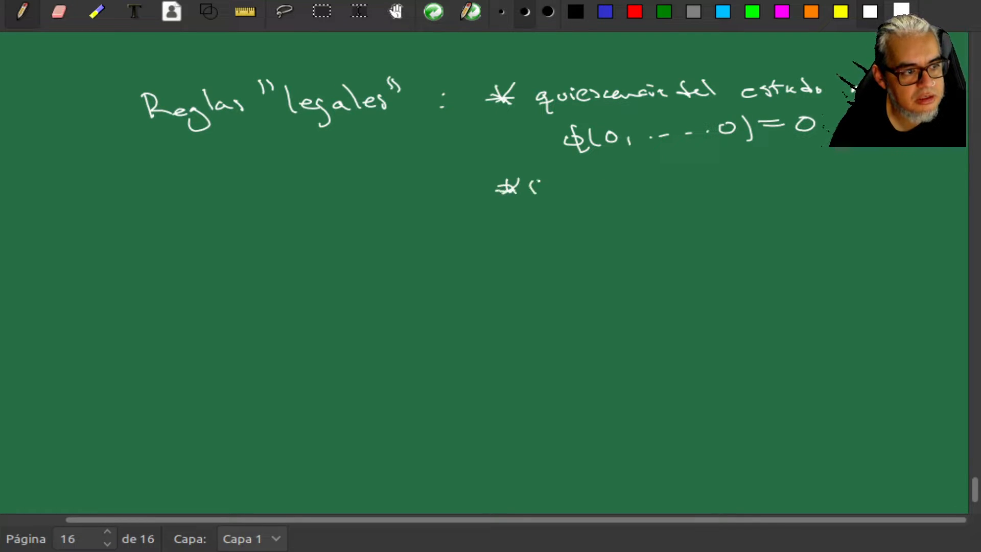
drag(531, 188, 563, 187)
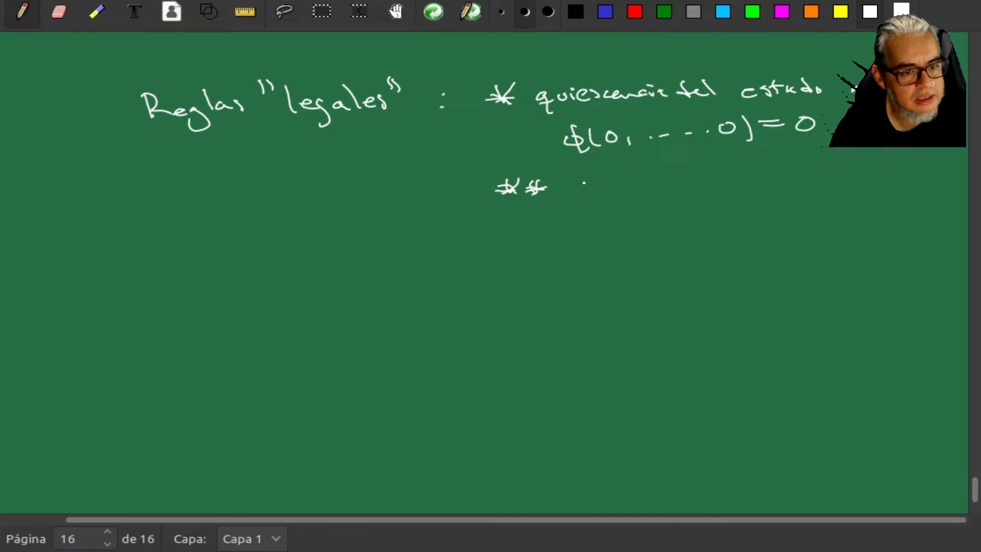
drag(566, 182, 601, 187)
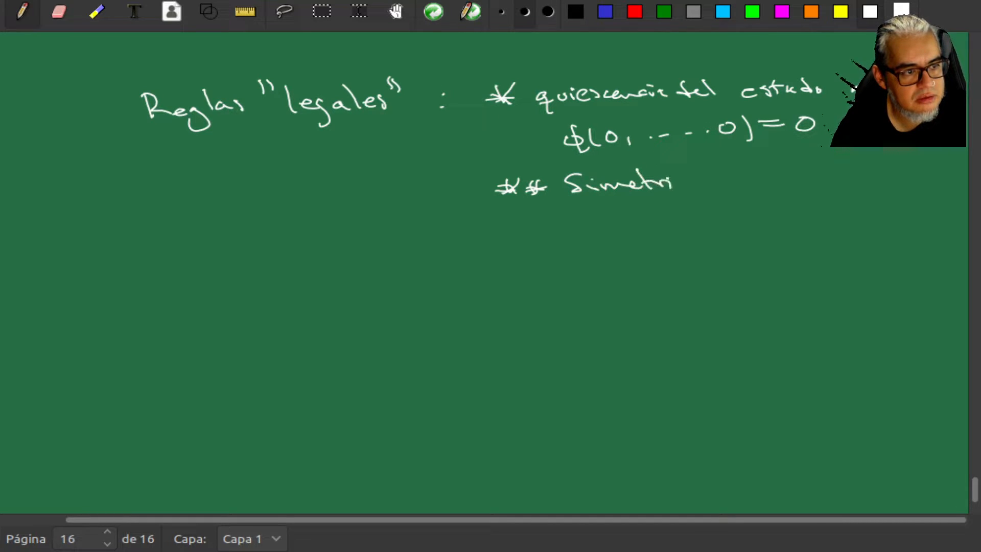
drag(675, 182, 763, 181)
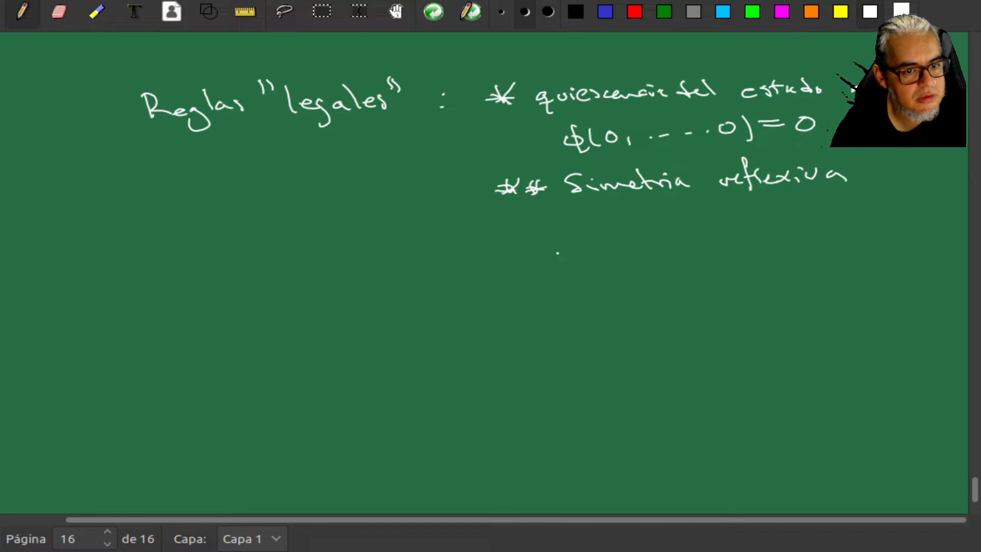
Write the left side of the symmetry equation, φ(σi−r … σi+r).
drag(500, 256, 516, 234)
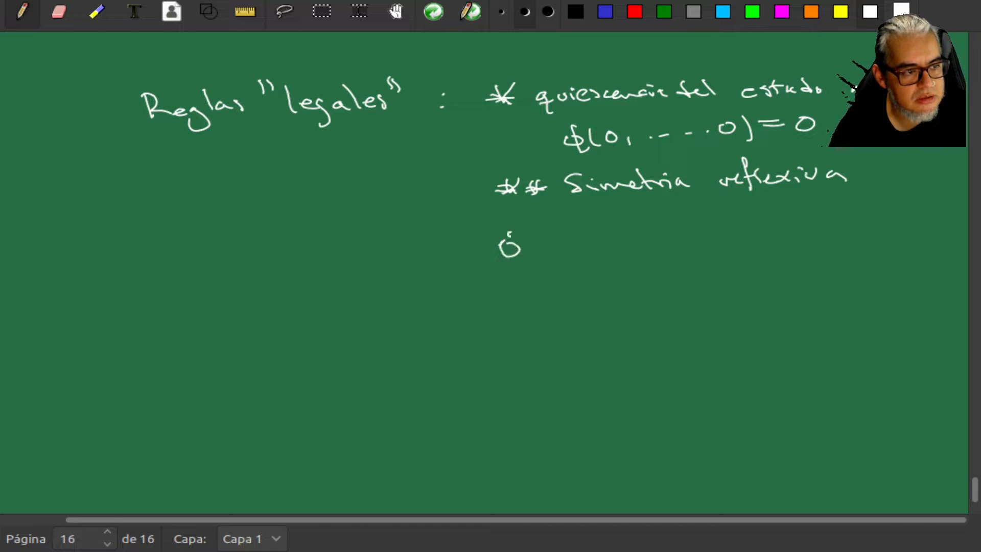
drag(501, 244, 550, 257)
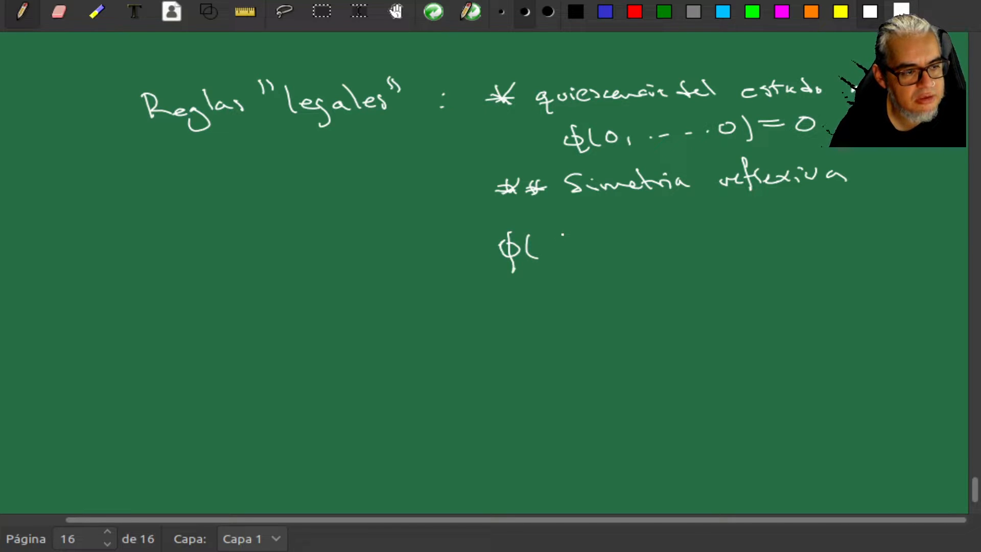
drag(557, 244, 585, 251)
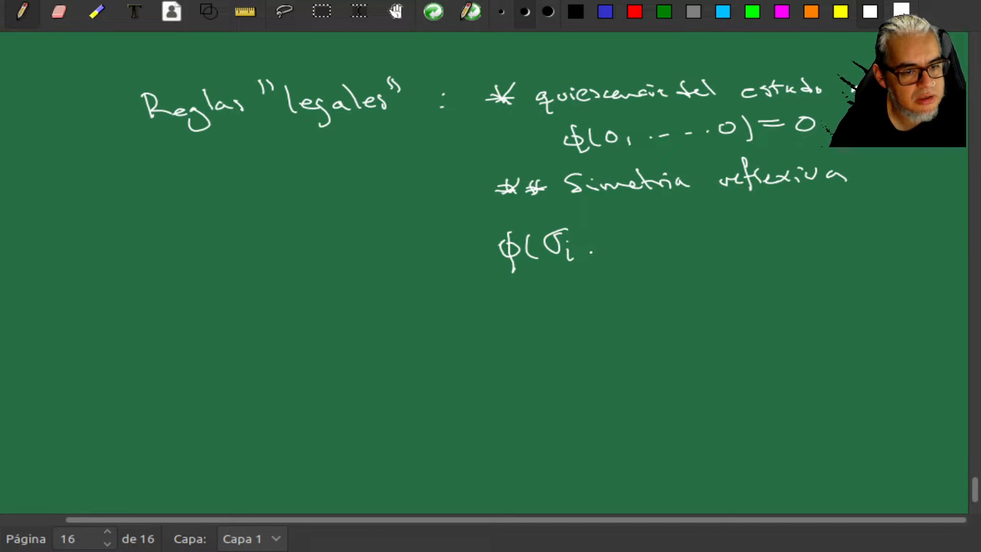
drag(582, 250, 616, 250)
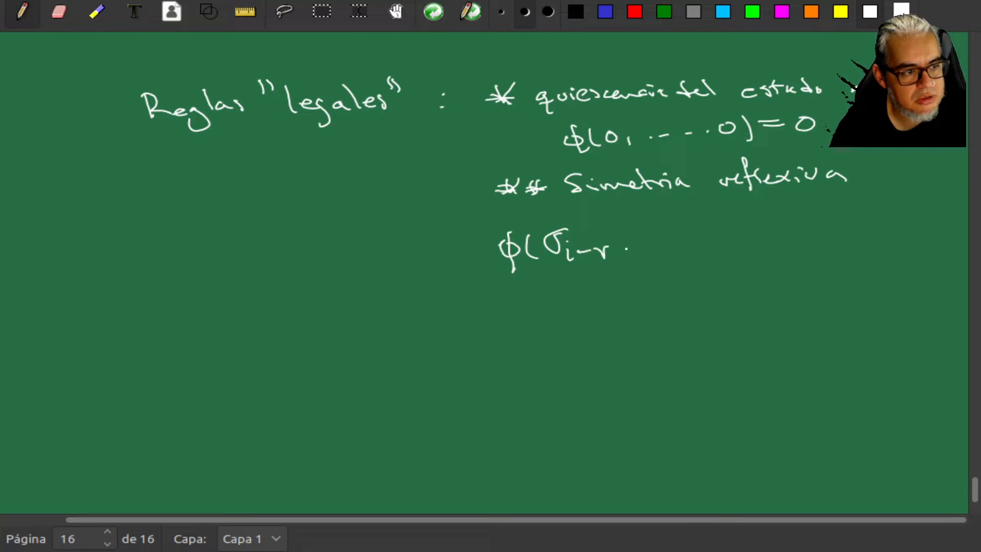
drag(625, 251, 720, 247)
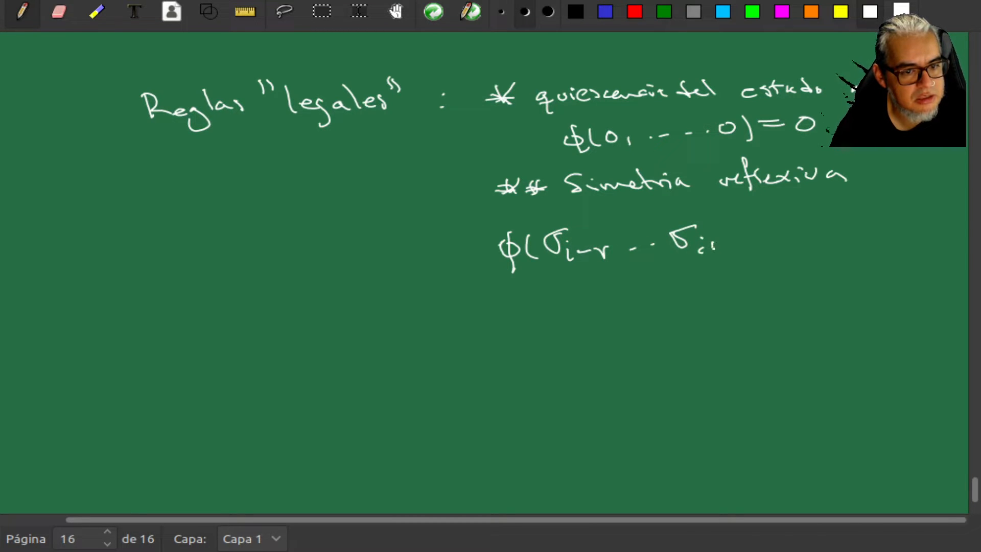
drag(707, 244, 763, 250)
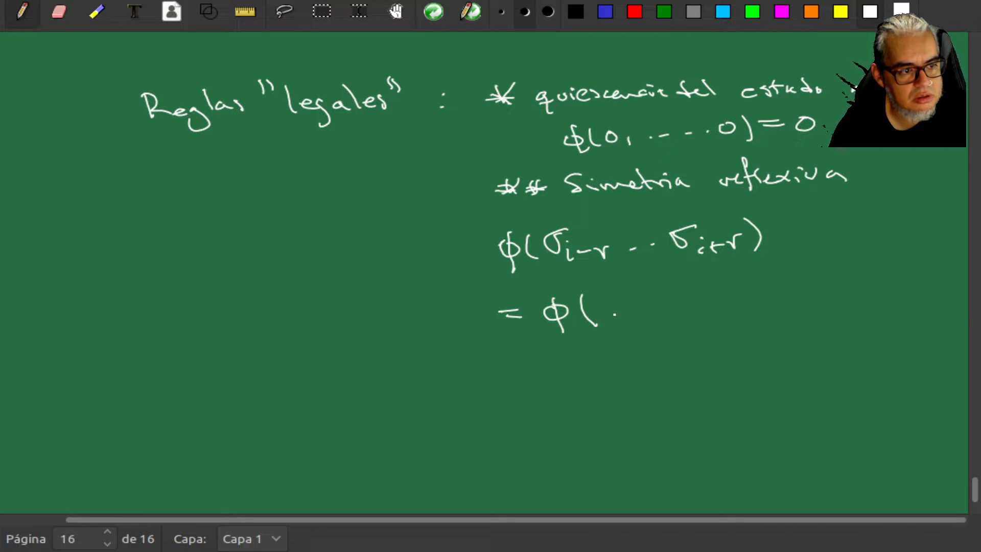
Begin the right side = φ(σi+r … with the reversed neighbourhood terms.
drag(588, 312, 625, 319)
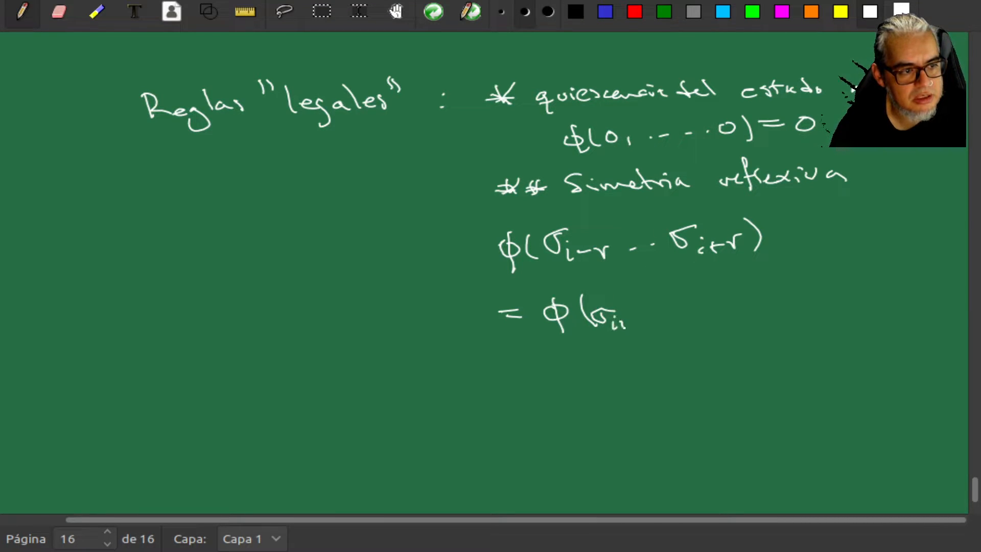
drag(601, 318, 769, 306)
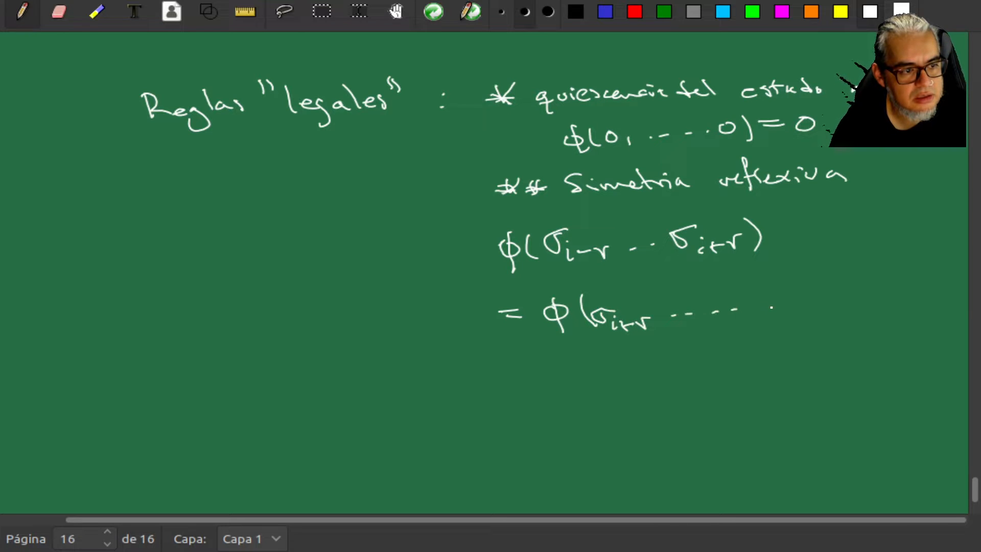
drag(738, 306, 813, 306)
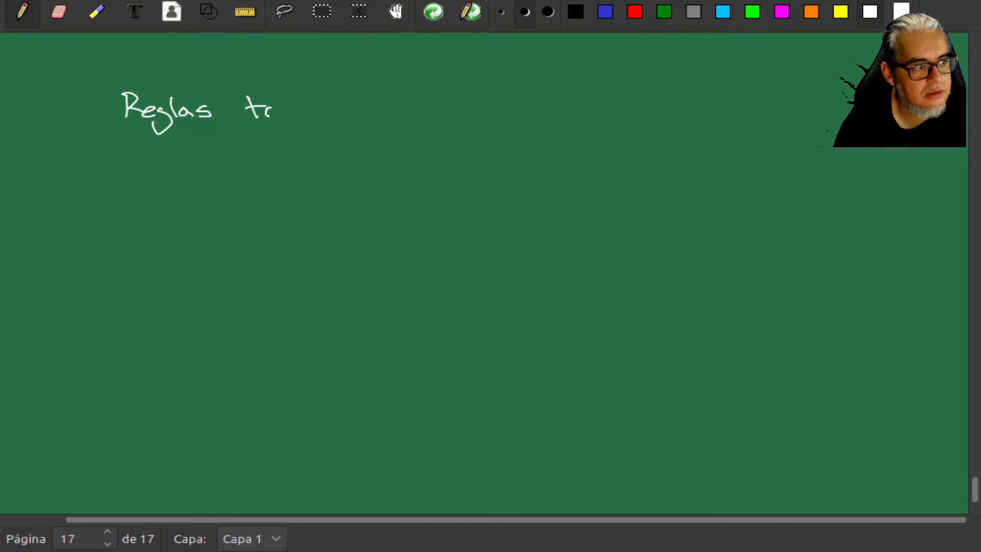
Handwrite 'Reglas totalistas' with φ = φ(Σ_{j=−r}^{r} σ_{i+j}) beneath it.
drag(263, 109, 359, 109)
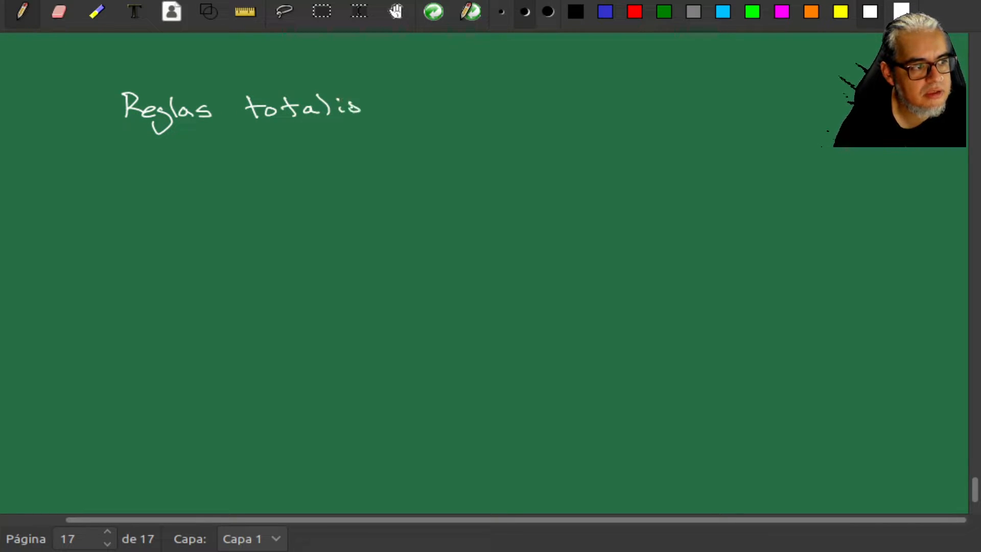
drag(360, 109, 413, 109)
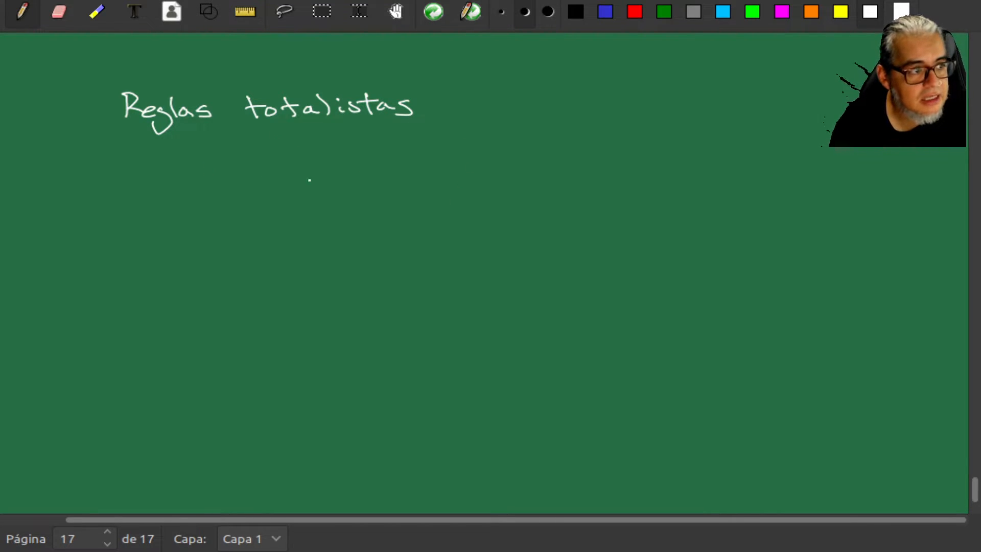
drag(256, 169, 281, 207)
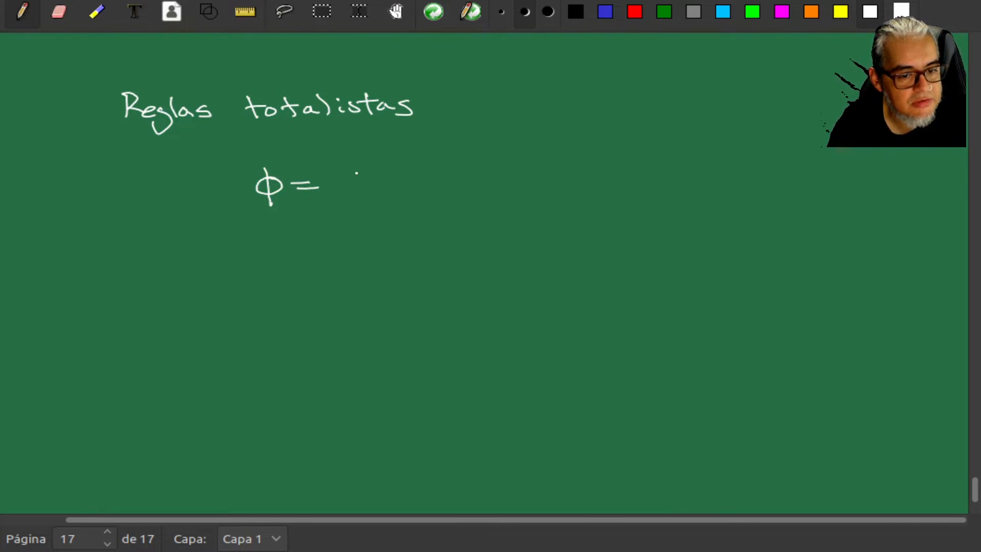
drag(337, 169, 353, 194)
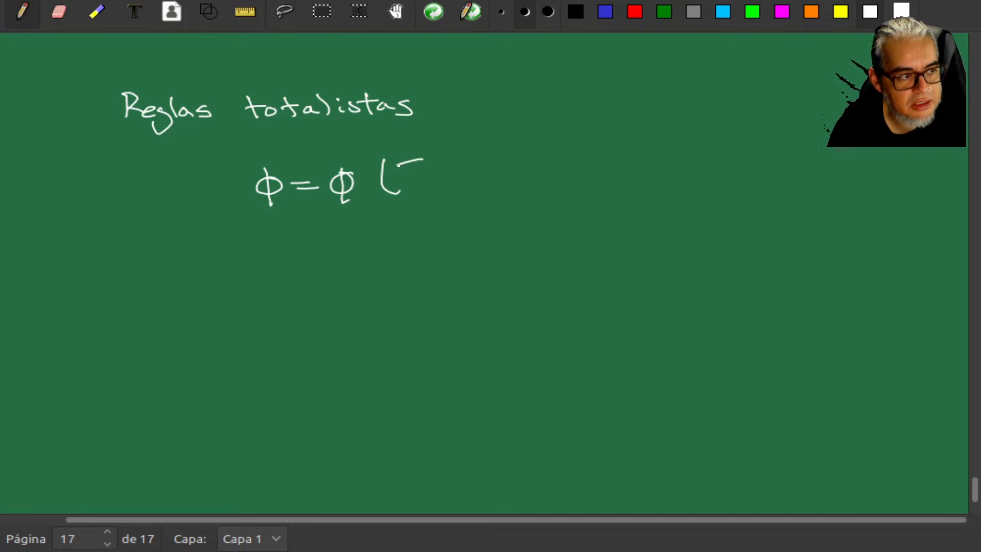
drag(388, 182, 481, 176)
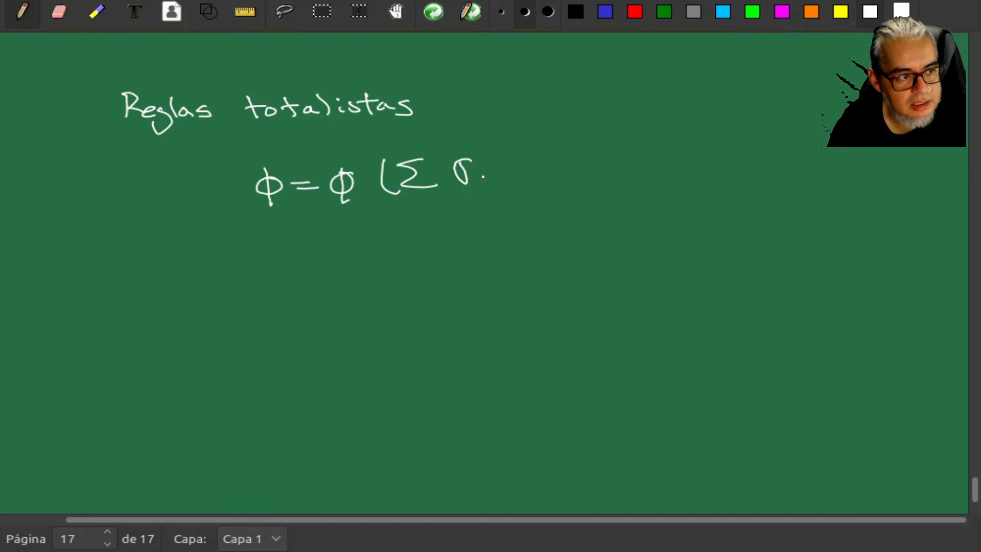
drag(466, 178, 506, 182)
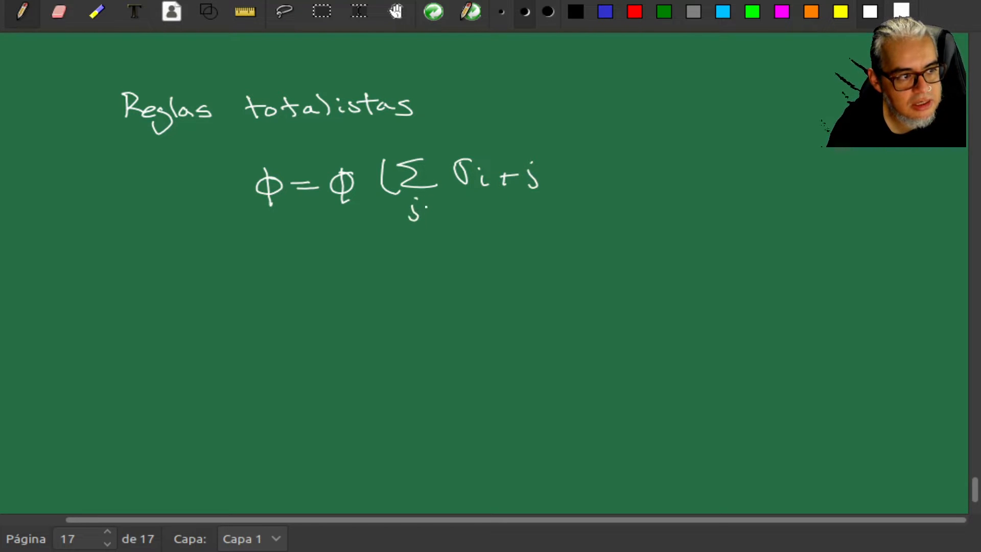
drag(431, 207, 448, 207)
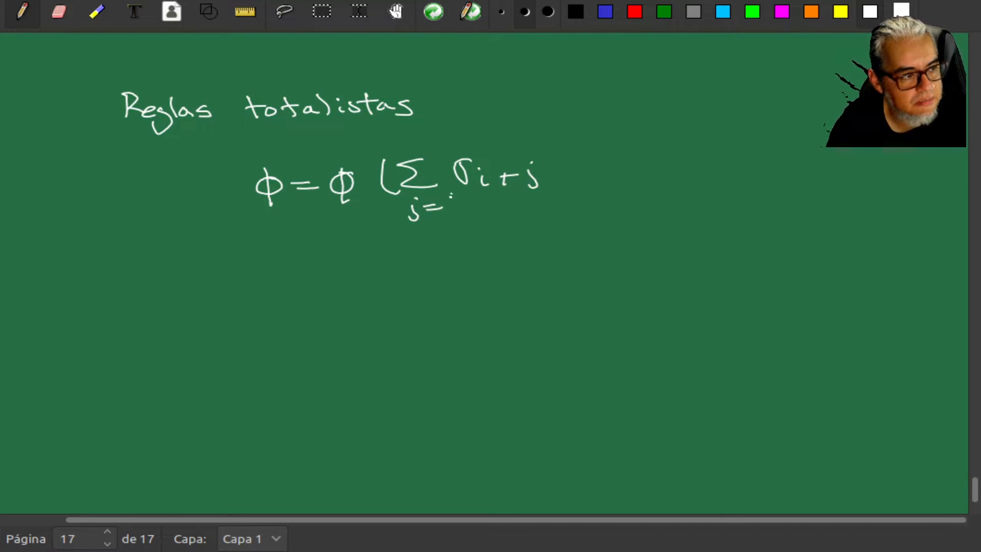
drag(413, 150, 459, 197)
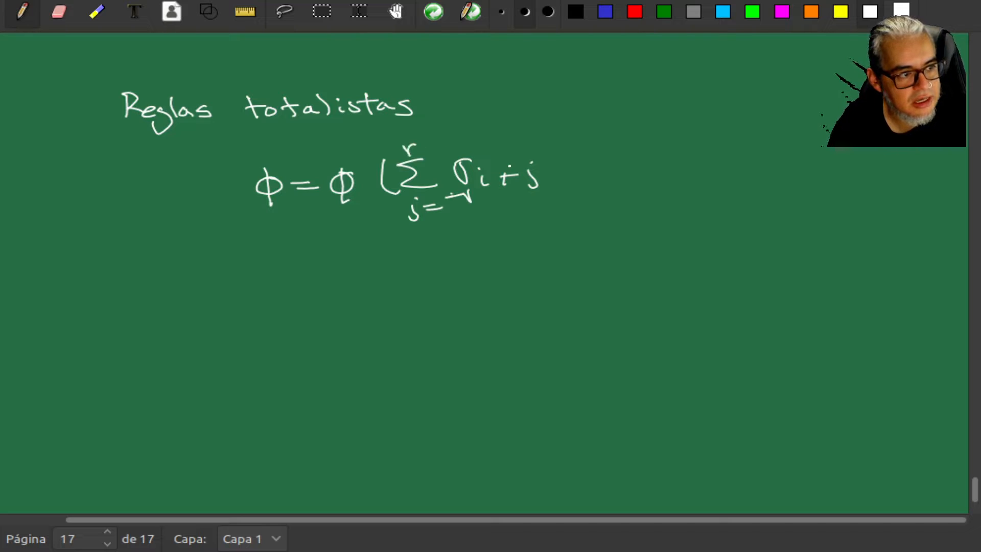
drag(563, 156, 563, 200)
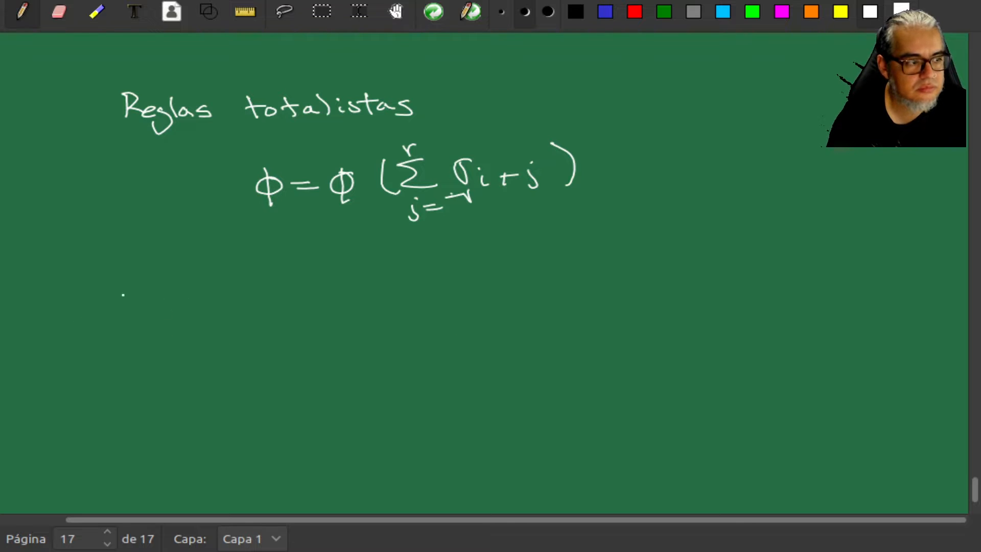
Handwrite the heading 'Reglas totalistas exteriores'.
drag(134, 291, 153, 263)
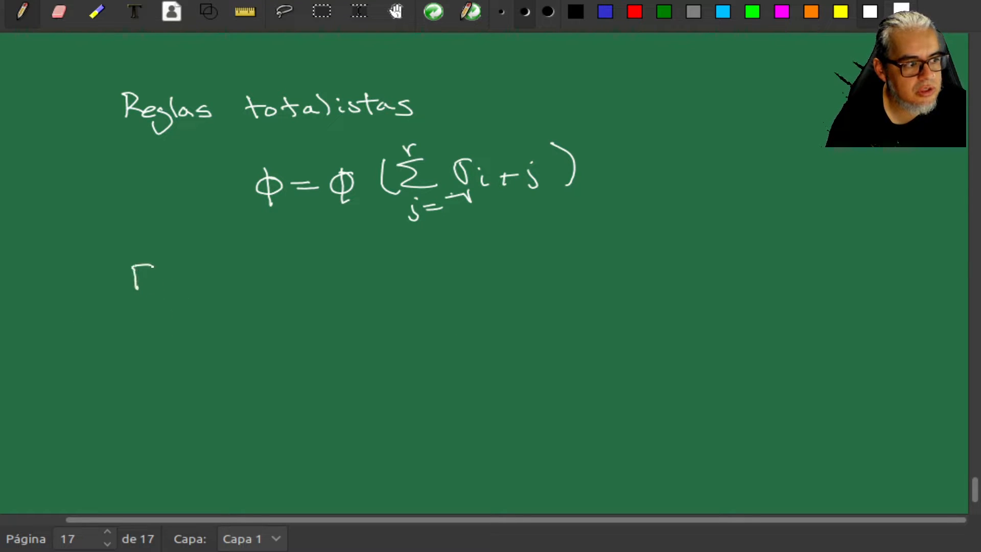
drag(134, 257, 244, 288)
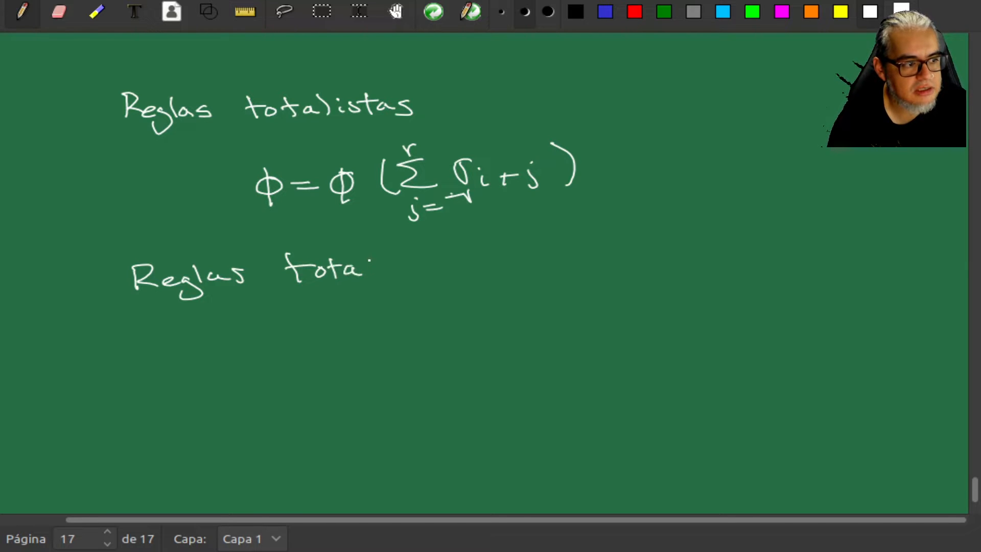
drag(369, 270, 444, 269)
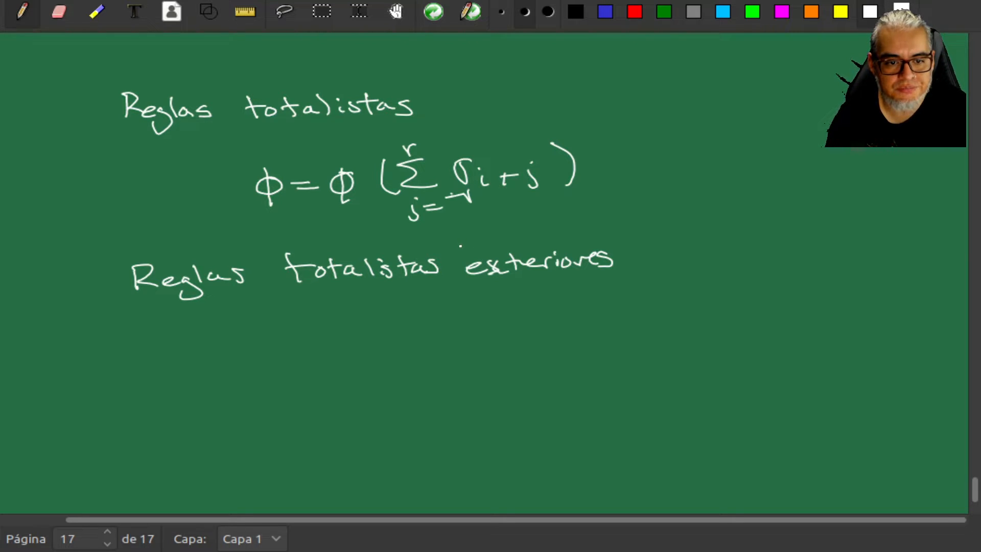
Write φ = φ(σi, Σ σi+j − σi) below it and add blank page 18.
drag(318, 338, 341, 356)
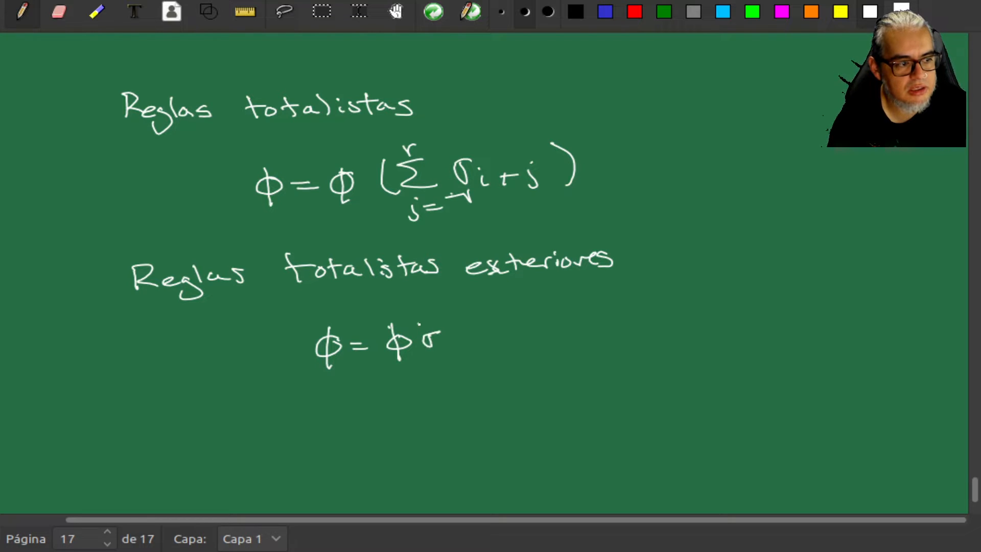
drag(419, 331, 438, 350)
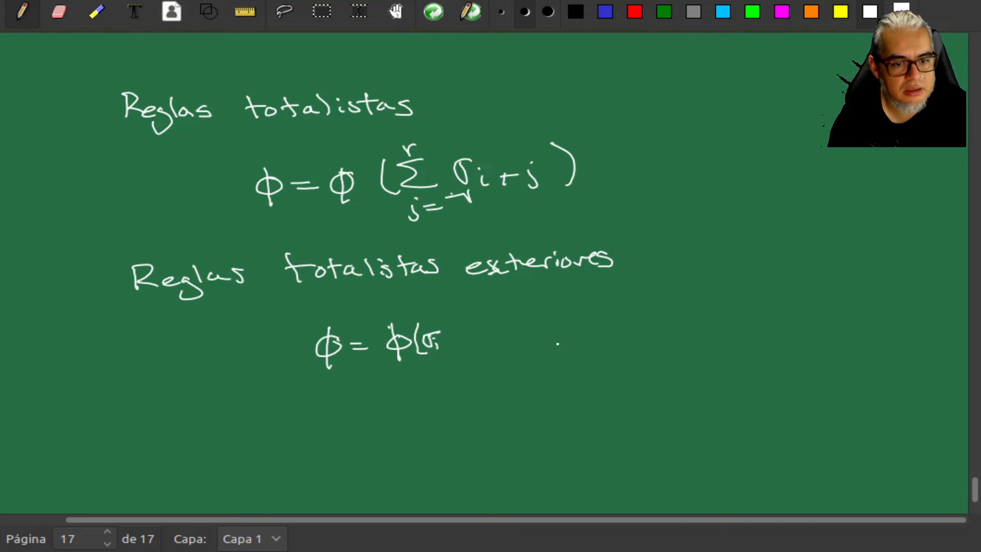
click(449, 356)
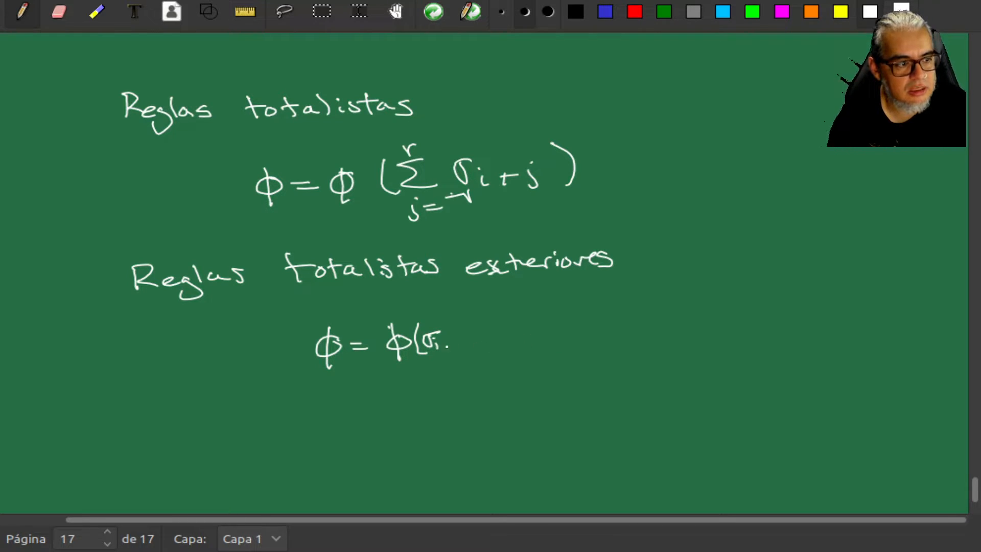
drag(437, 341, 457, 347)
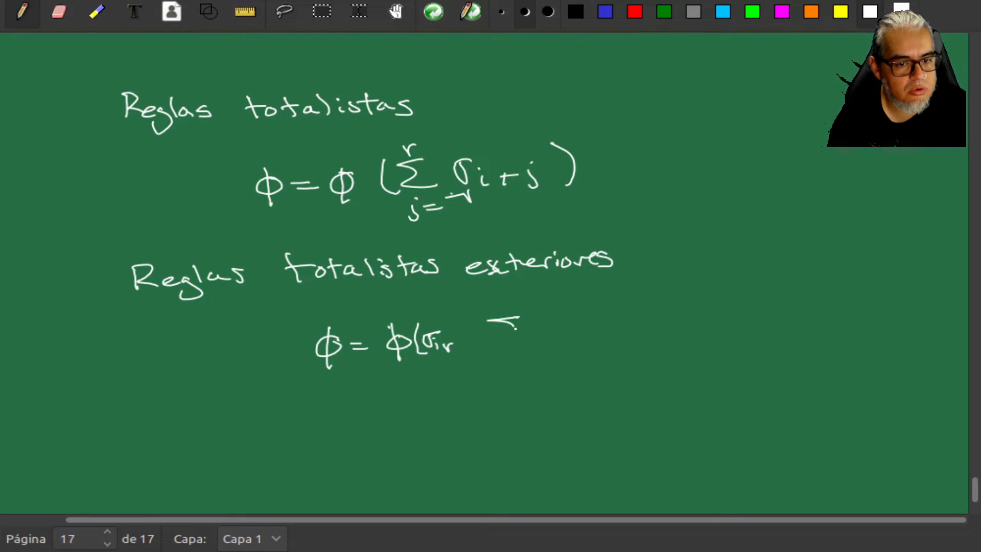
drag(500, 325, 494, 387)
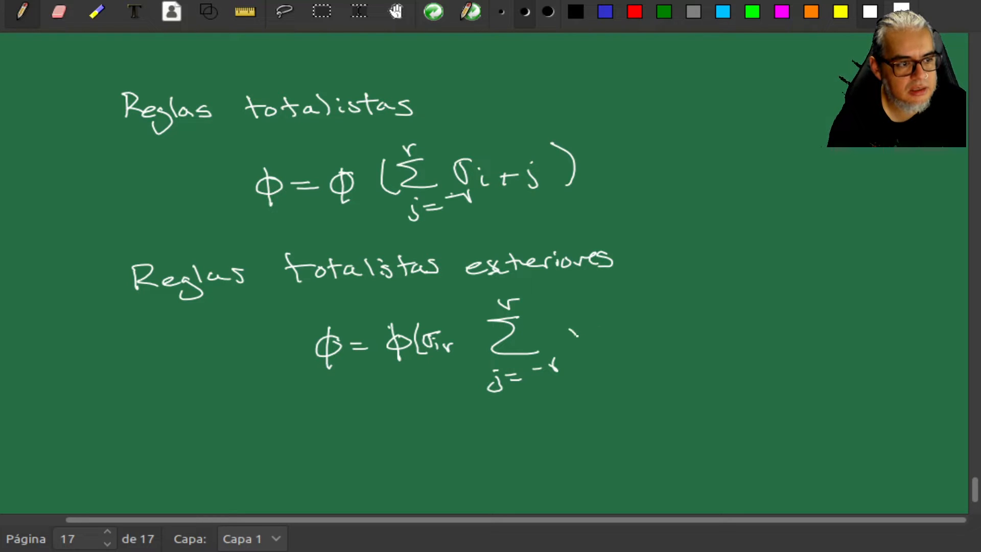
drag(563, 338, 625, 341)
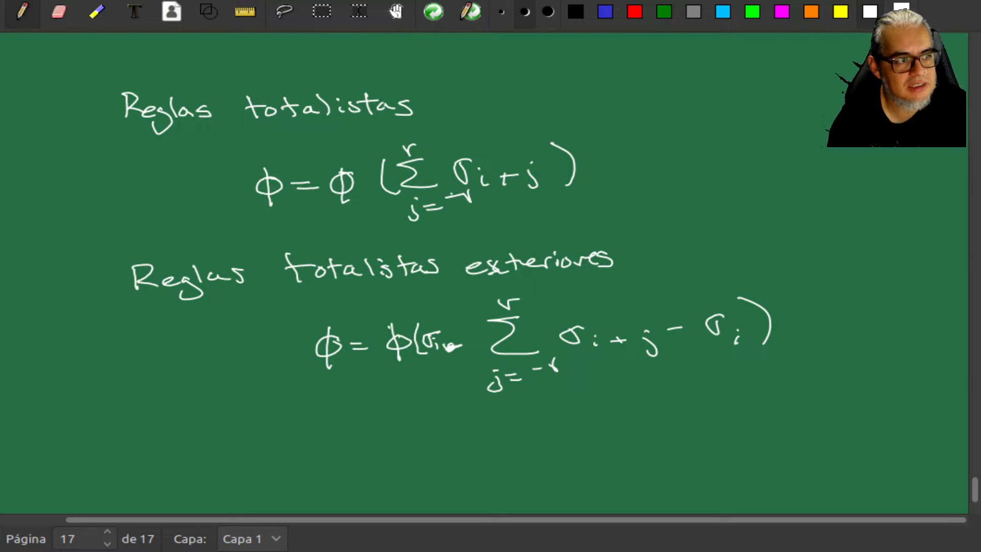
click(105, 543)
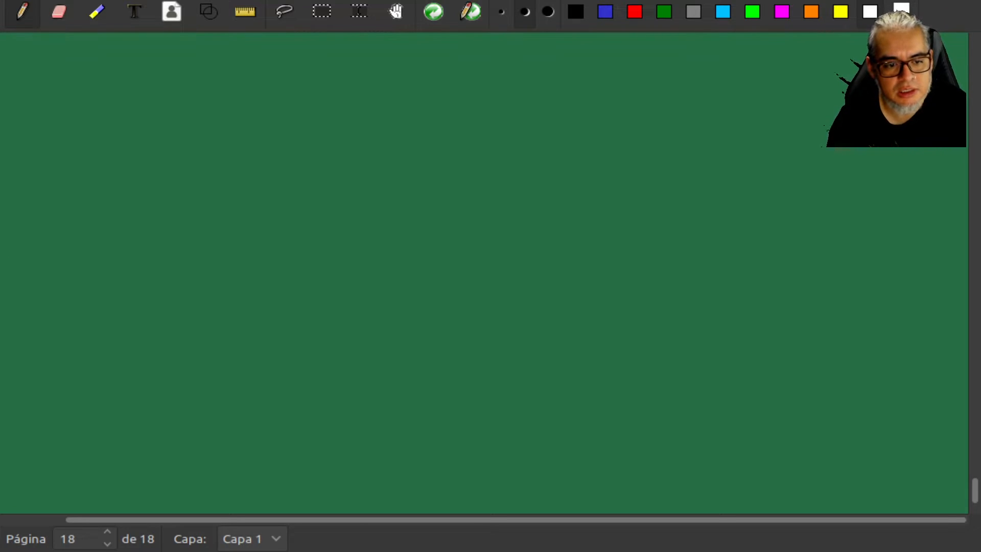
Handwrite 'Reglas aditivas', φ = Σ αj σi+j (mod k), and begin a note on αj.
click(40, 126)
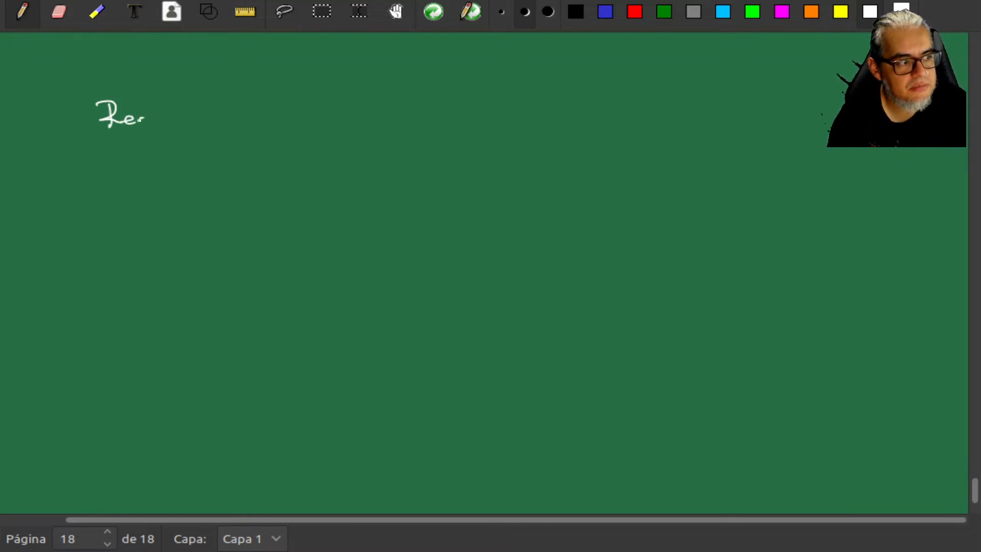
drag(144, 115, 238, 119)
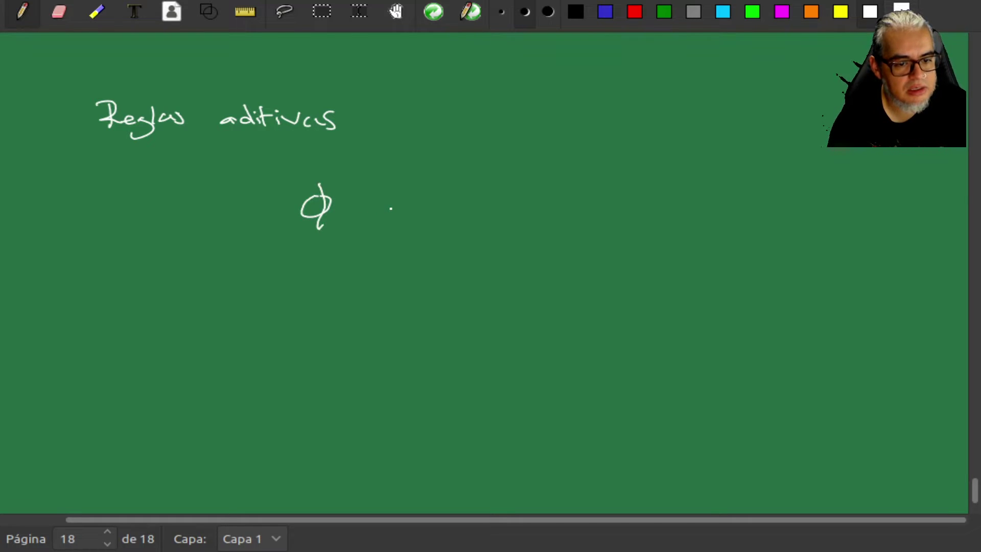
drag(350, 200, 431, 187)
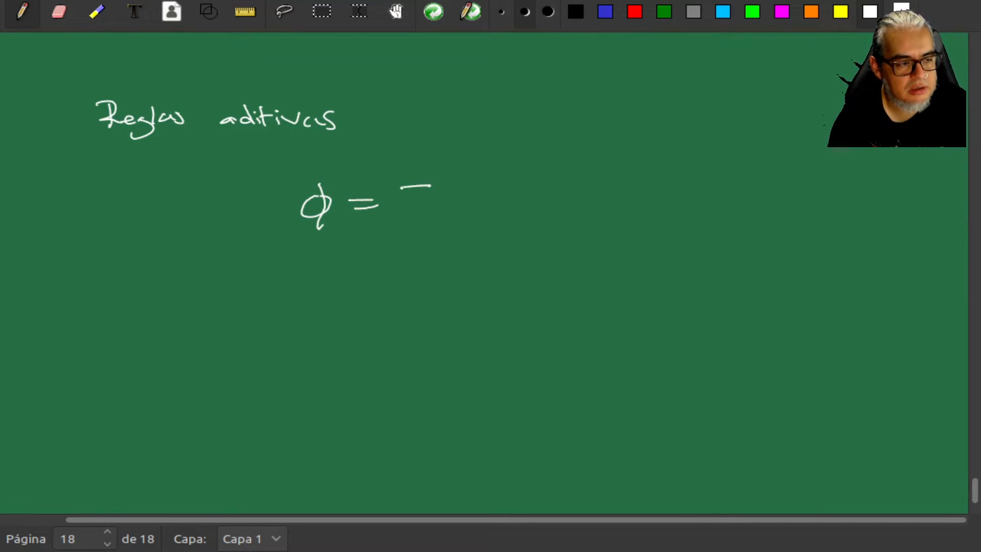
drag(401, 187, 407, 238)
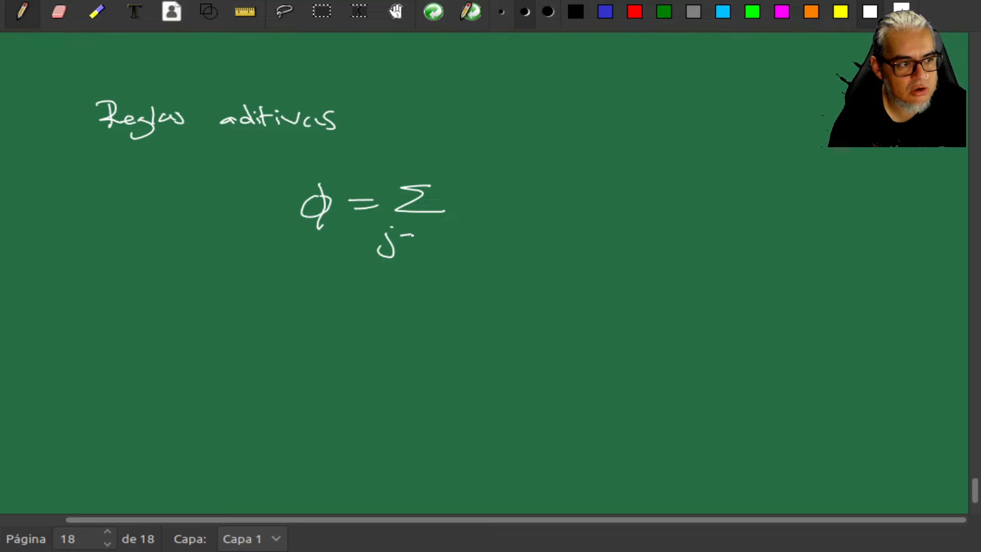
drag(406, 234, 451, 235)
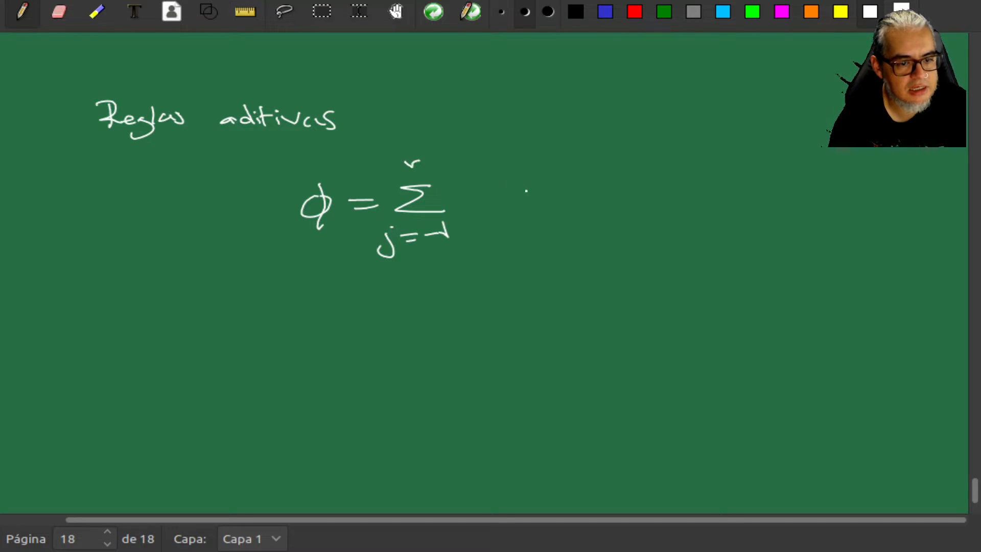
drag(466, 197, 501, 203)
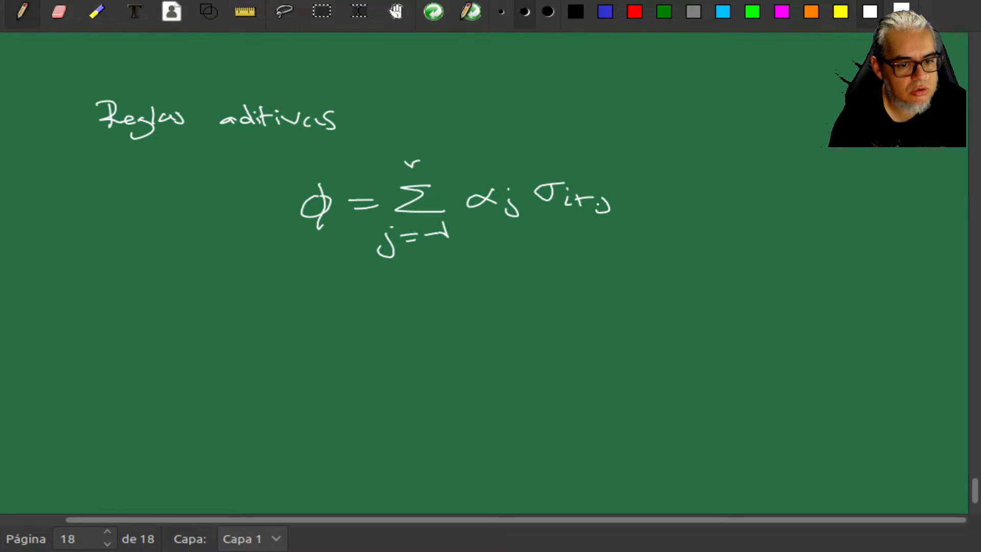
drag(644, 188, 701, 187)
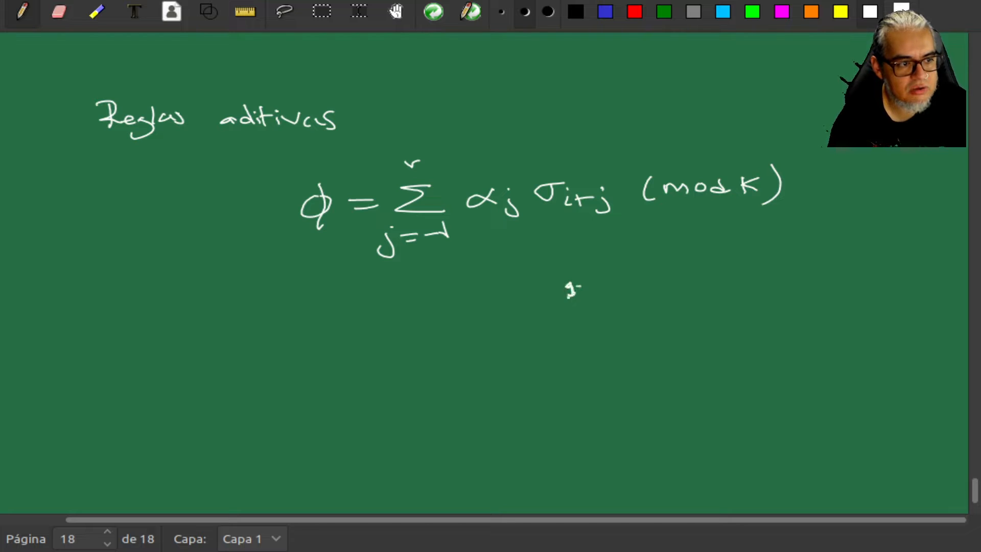
drag(557, 295, 670, 295)
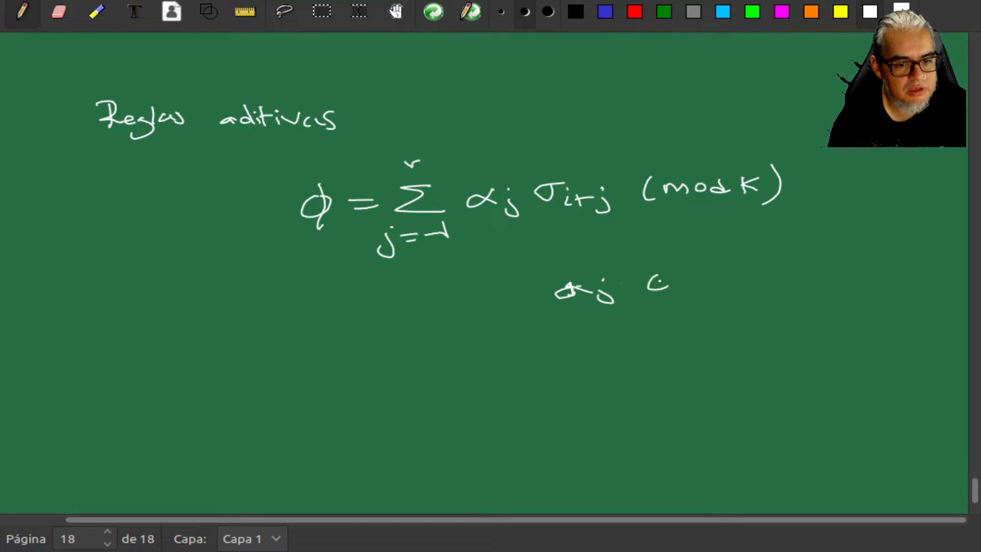
drag(650, 275, 695, 294)
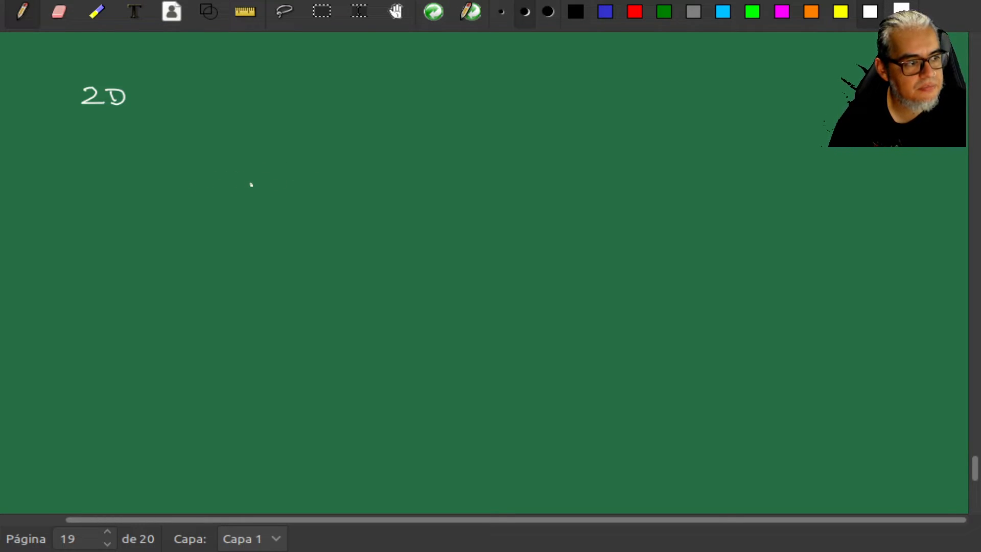
Draw the cross-shaped neighbourhood and hatch its neighbour cells.
drag(249, 182, 288, 215)
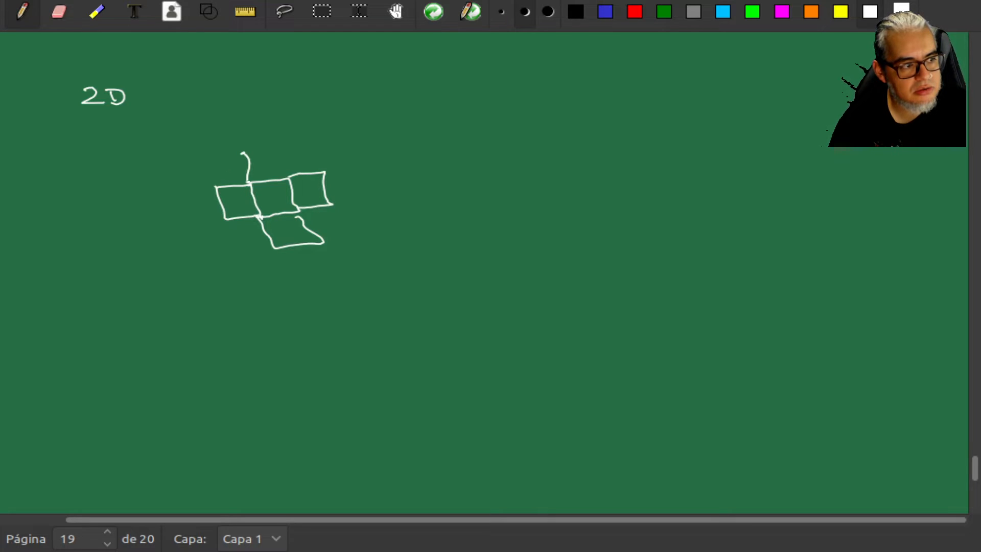
drag(244, 150, 287, 175)
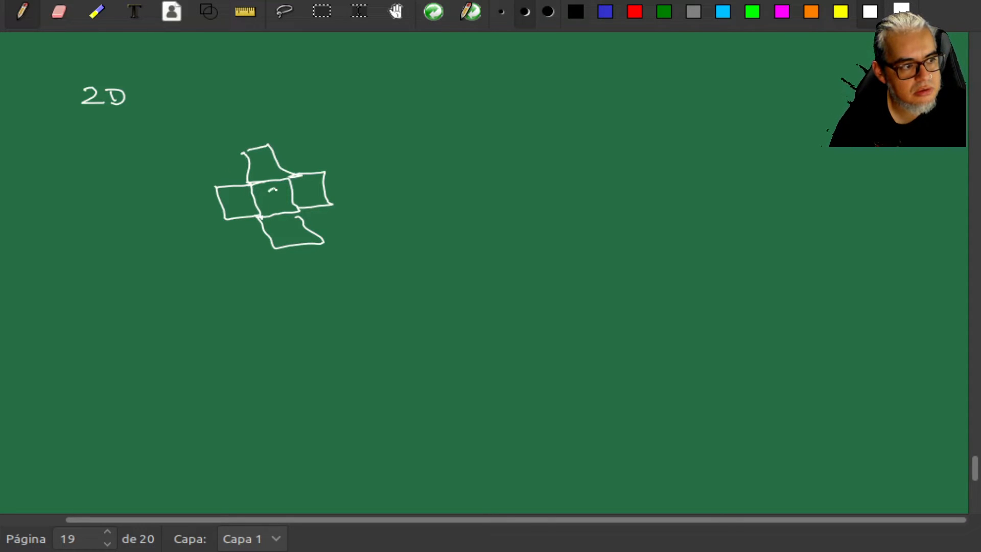
drag(235, 206, 244, 188)
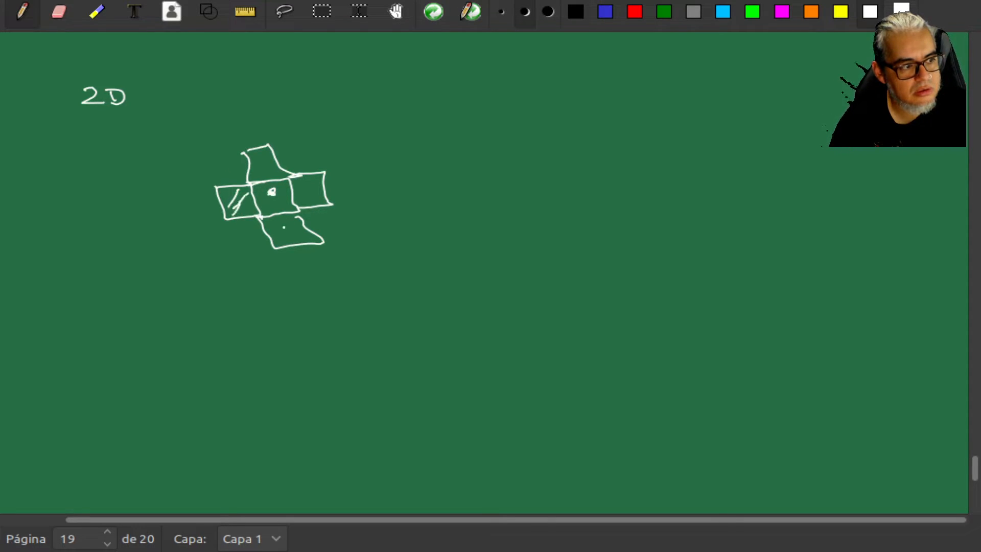
drag(300, 181, 318, 206)
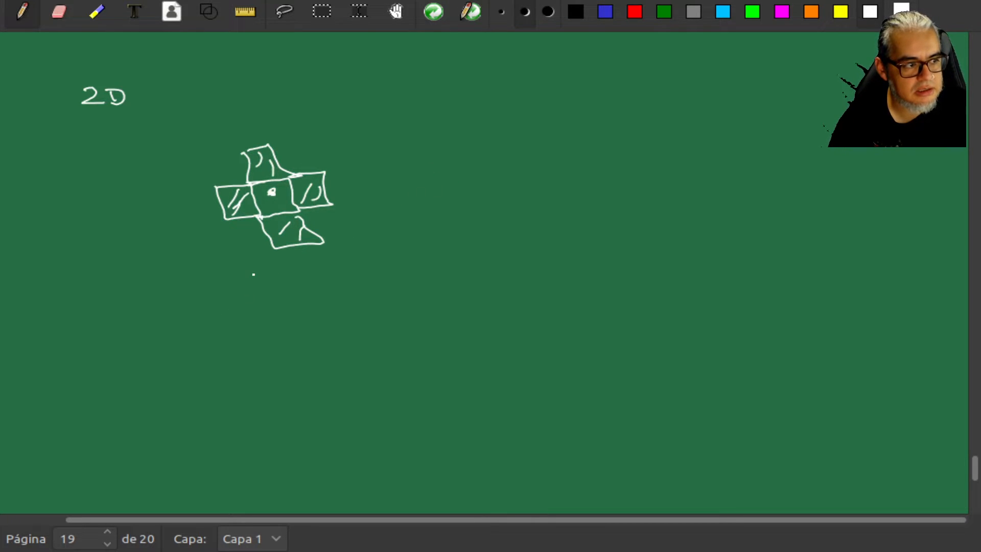
Label the cross 'Von Neumann' and hatch the cells around the 3×3 grid's centre.
drag(251, 276, 319, 294)
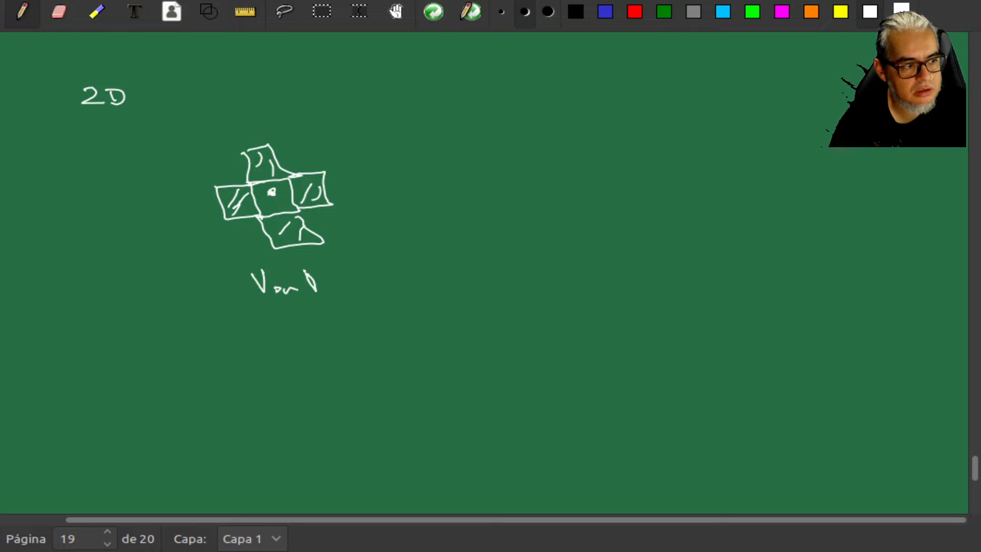
drag(313, 281, 382, 285)
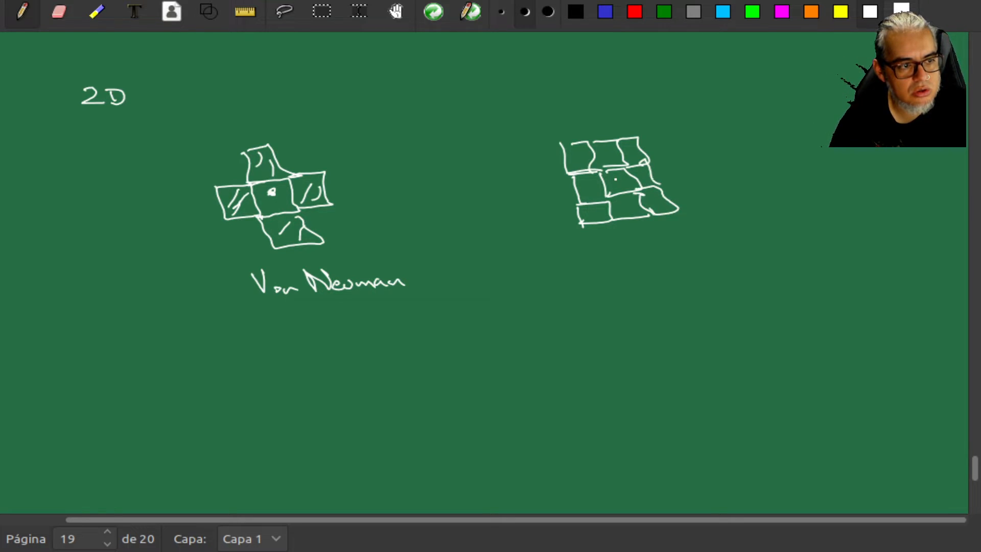
drag(585, 209, 625, 213)
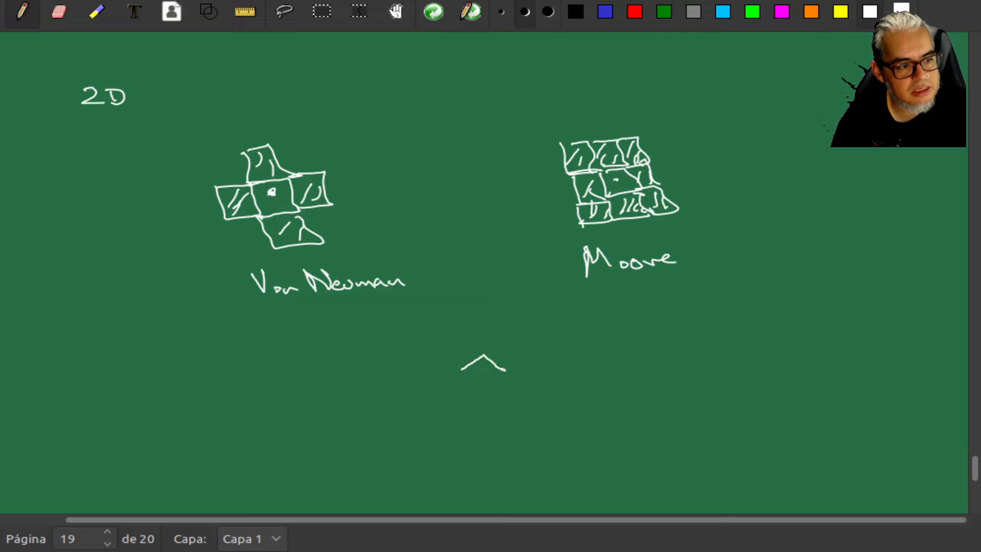
Draw a hexagon with six radiating neighbour strokes below the two neighbourhood sketches.
drag(507, 362, 482, 400)
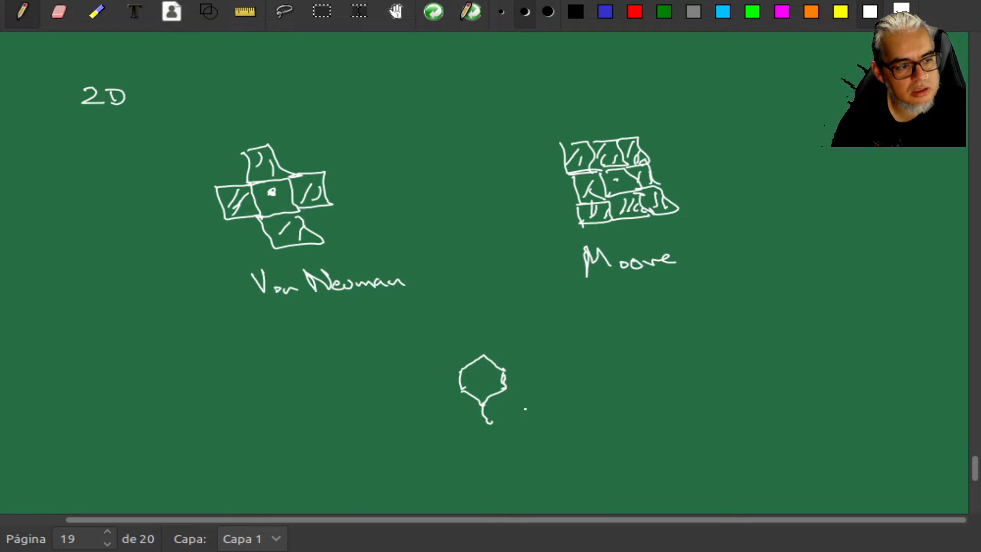
drag(501, 378, 532, 394)
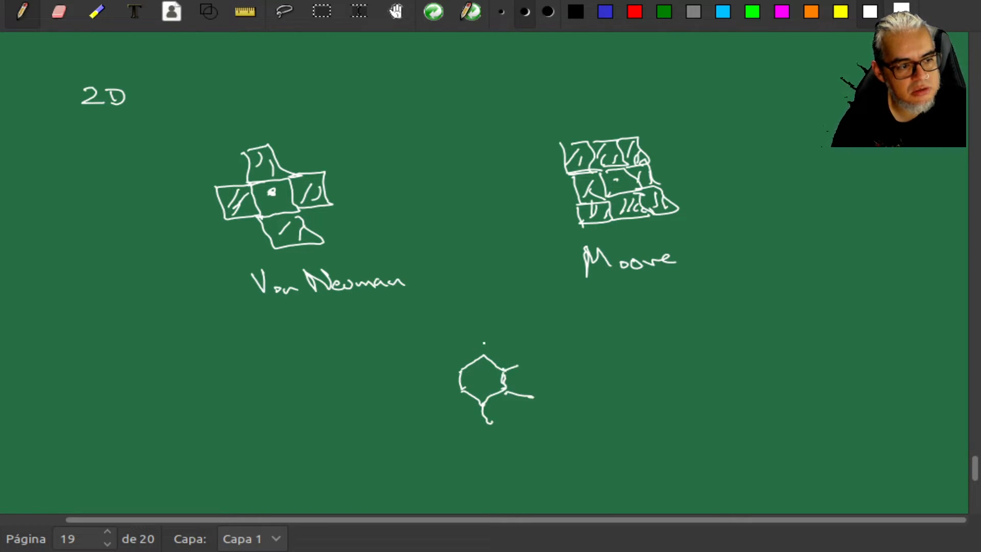
drag(481, 341, 459, 385)
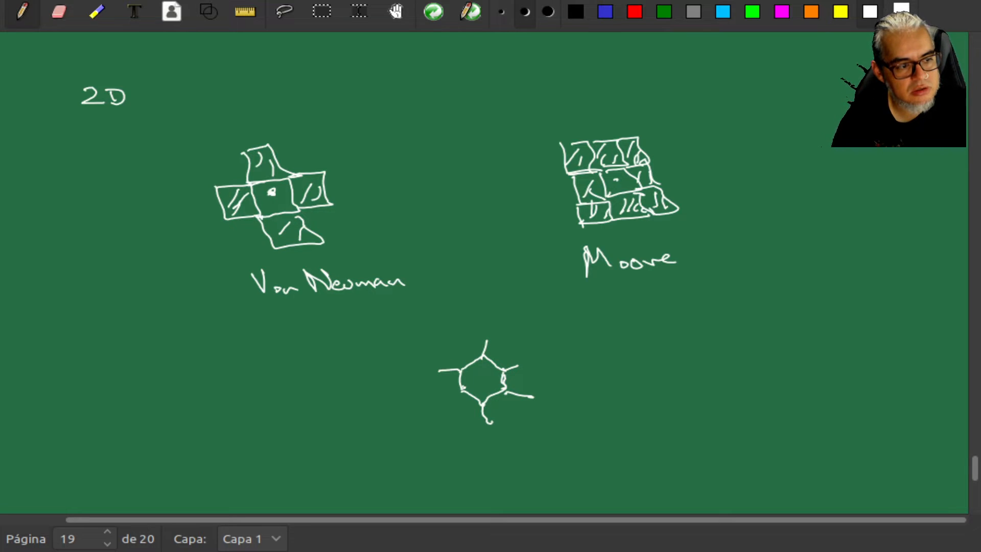
drag(432, 388, 475, 382)
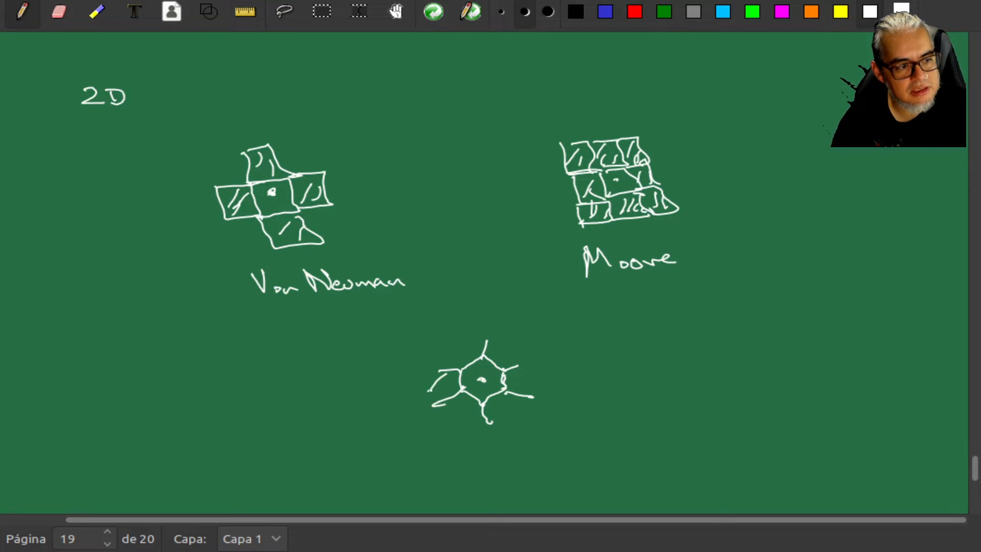
drag(437, 393, 501, 412)
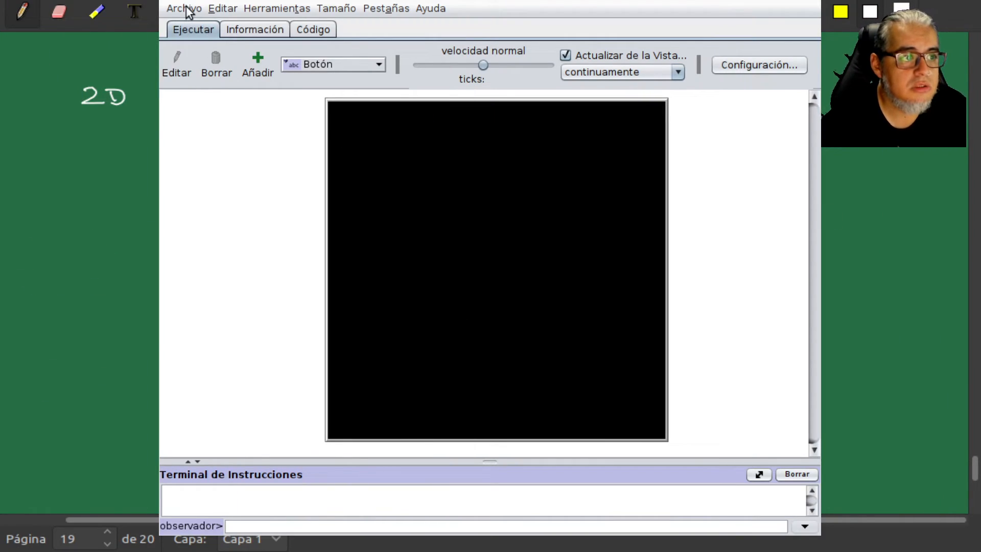
Load the Game of Life model from Archivo > Biblioteca de Modelos.
click(183, 10)
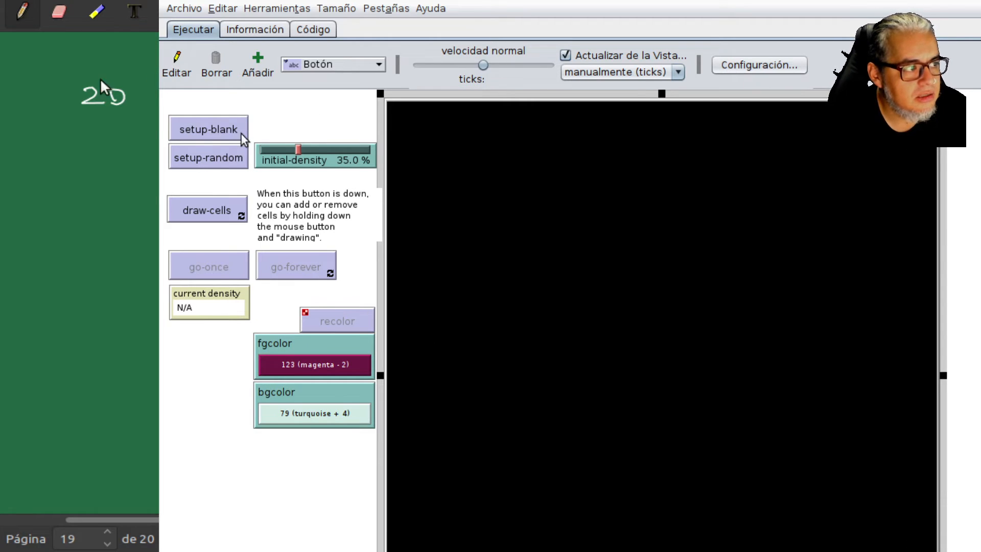
Clear the world, seed it randomly, lower initial density to 18.4%, and reseed.
click(209, 128)
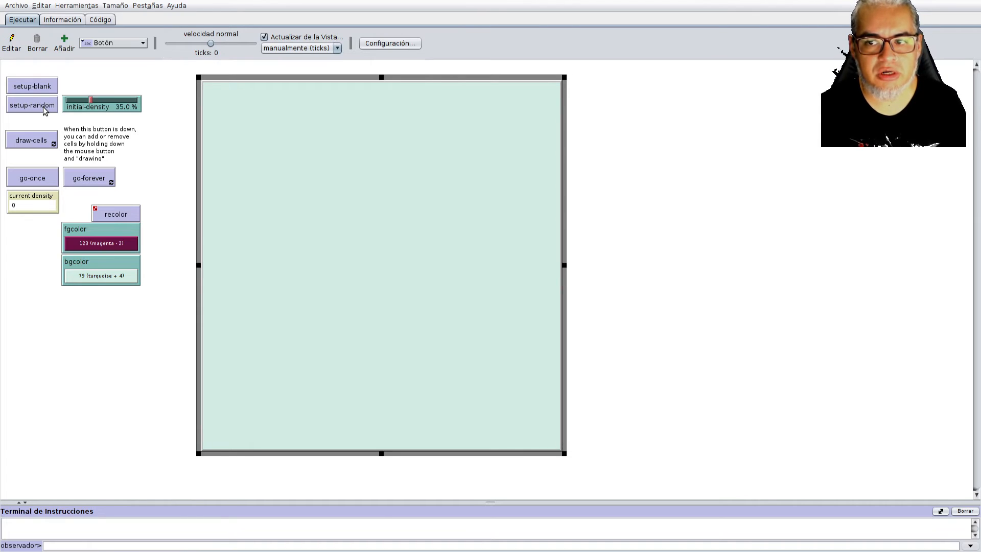
click(32, 105)
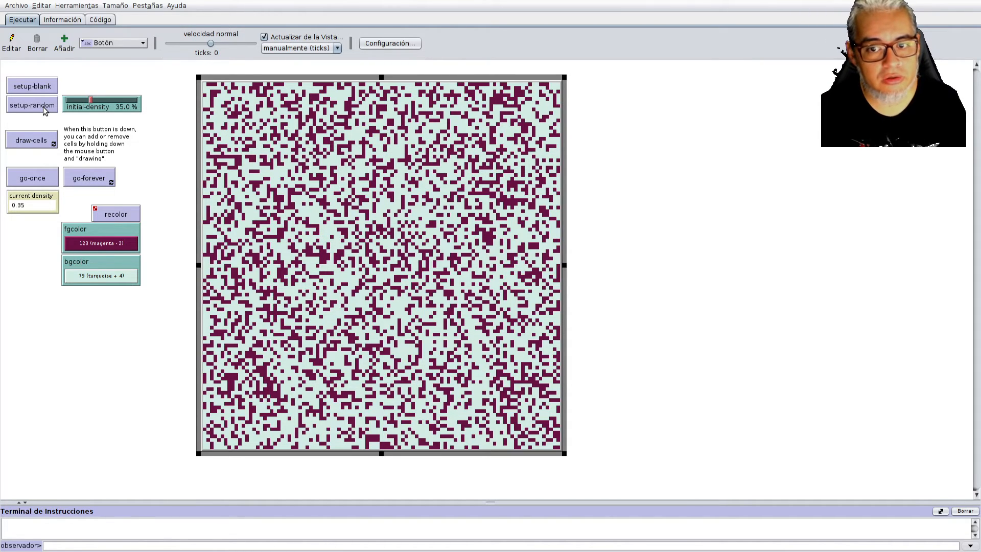
mouse_move(125, 113)
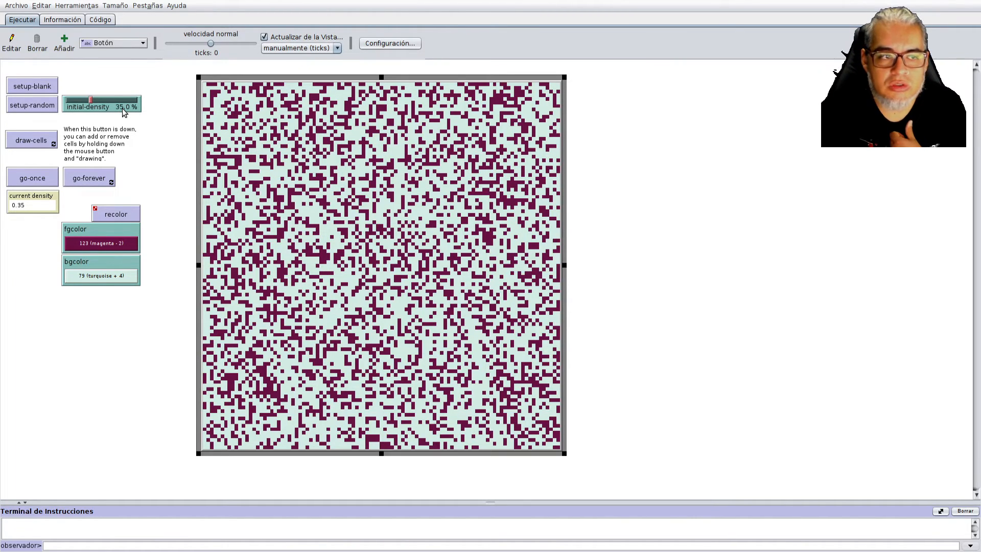
drag(91, 100, 89, 101)
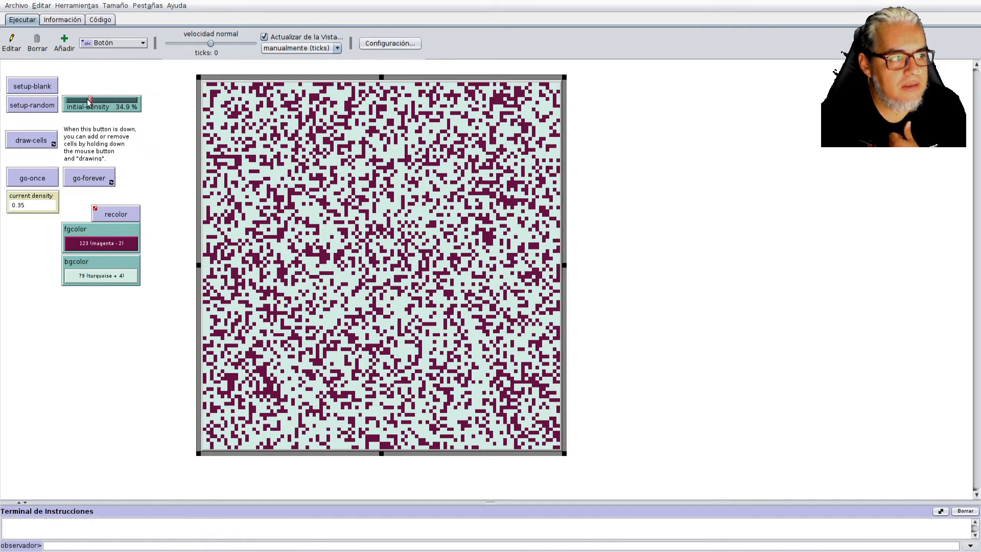
drag(91, 101, 78, 100)
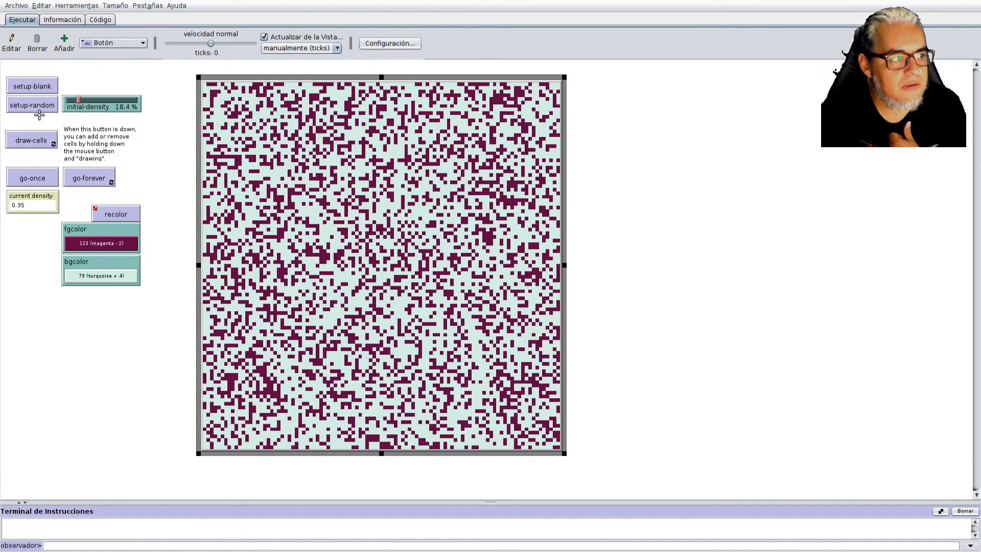
click(32, 104)
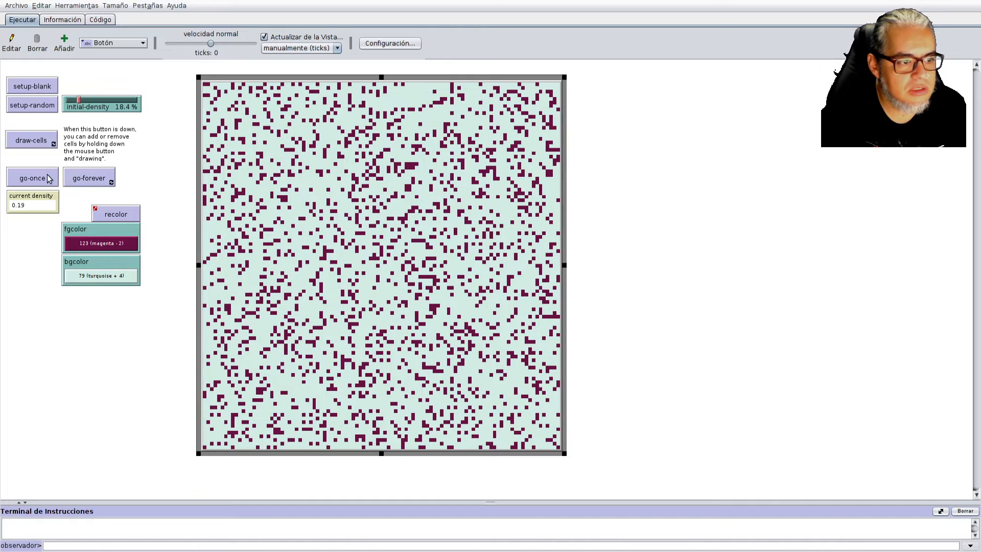
Advance the Game of Life five generations with go-once.
click(32, 177)
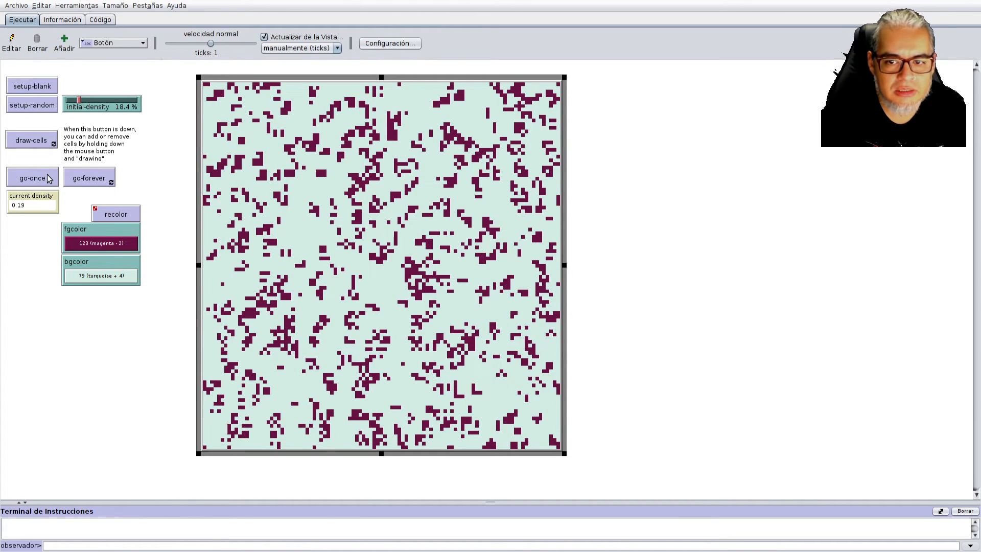
click(30, 177)
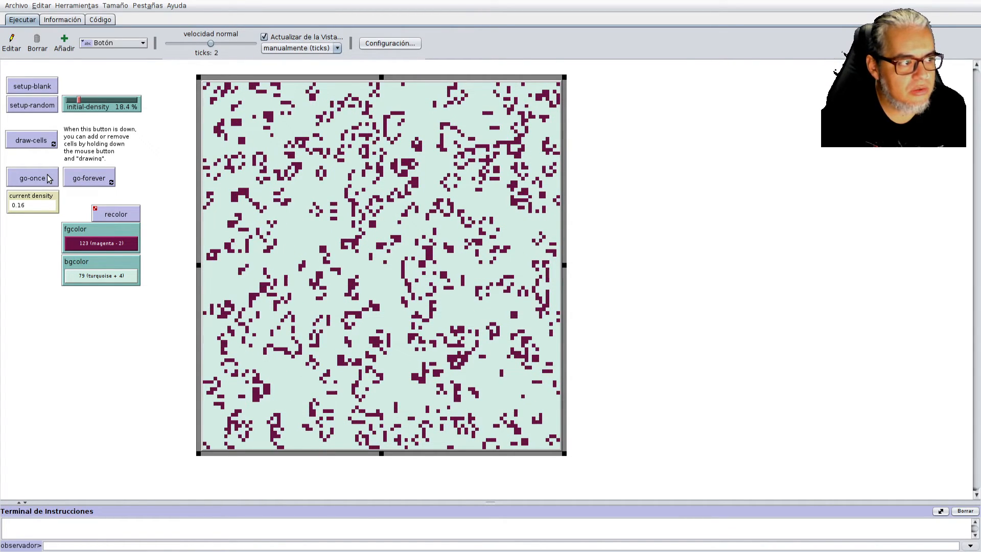
click(32, 178)
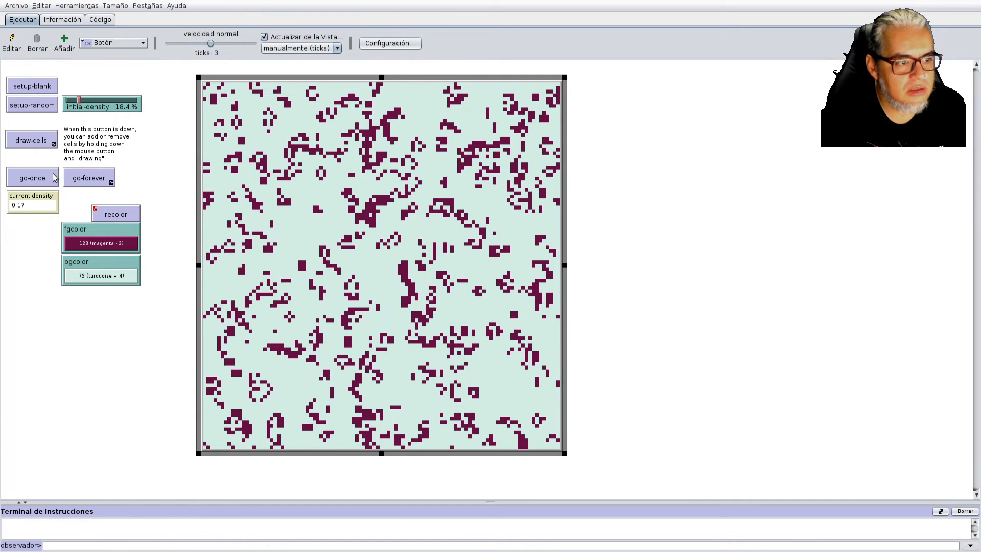
click(33, 178)
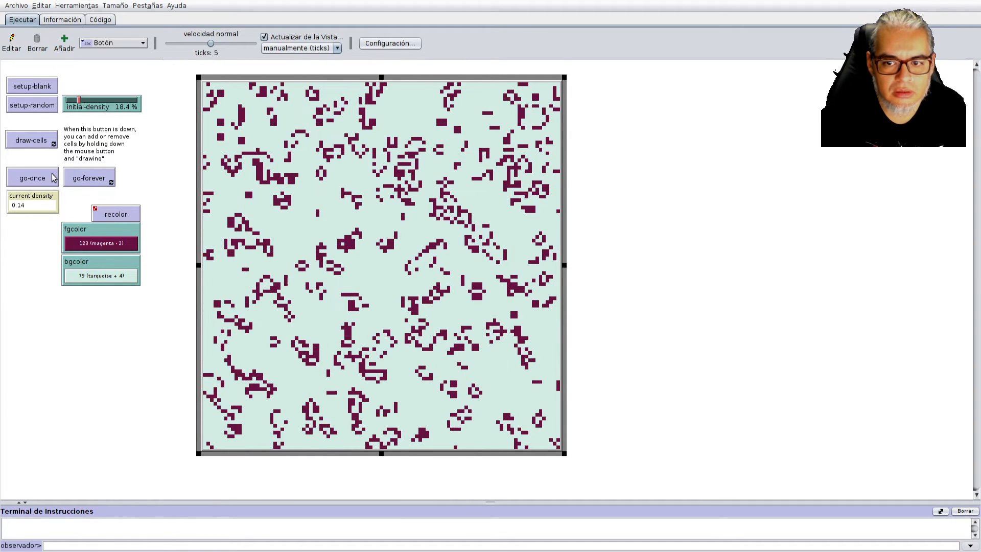
click(32, 178)
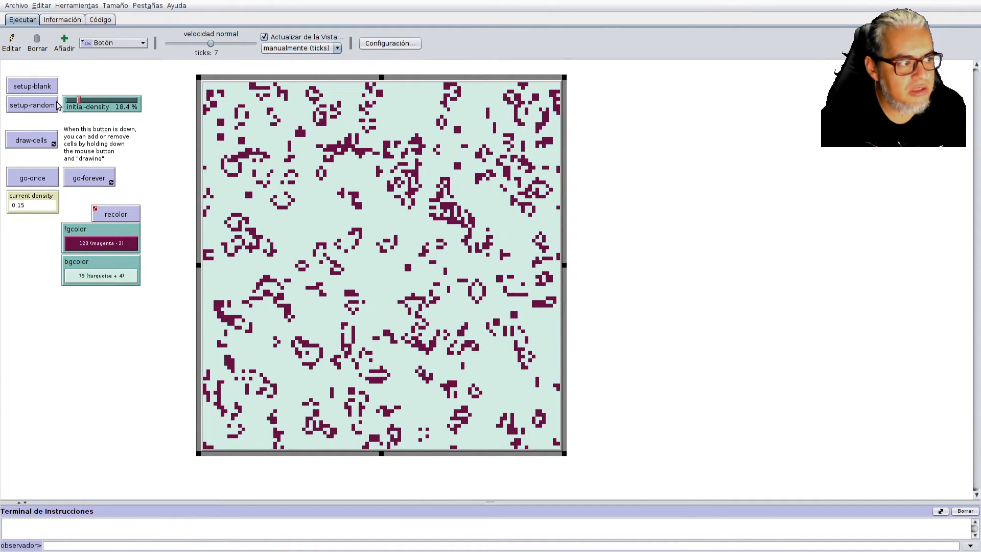
Reseed the grid randomly and run the generations continuously.
click(31, 104)
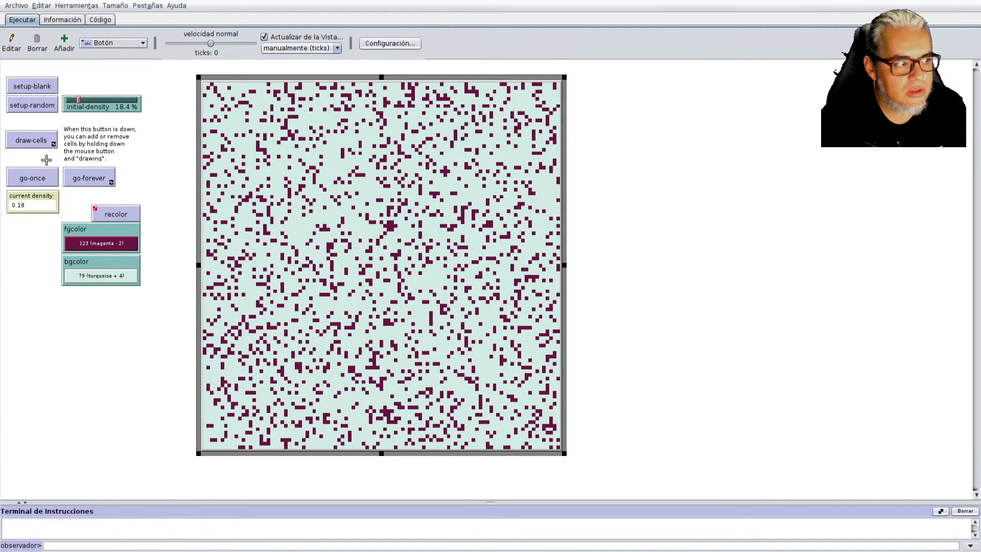
click(89, 178)
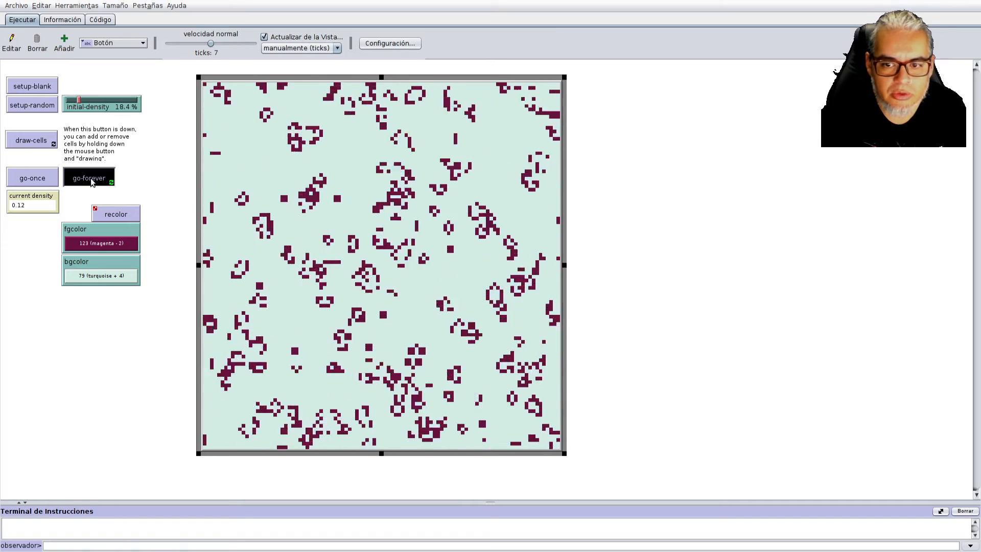
click(89, 178)
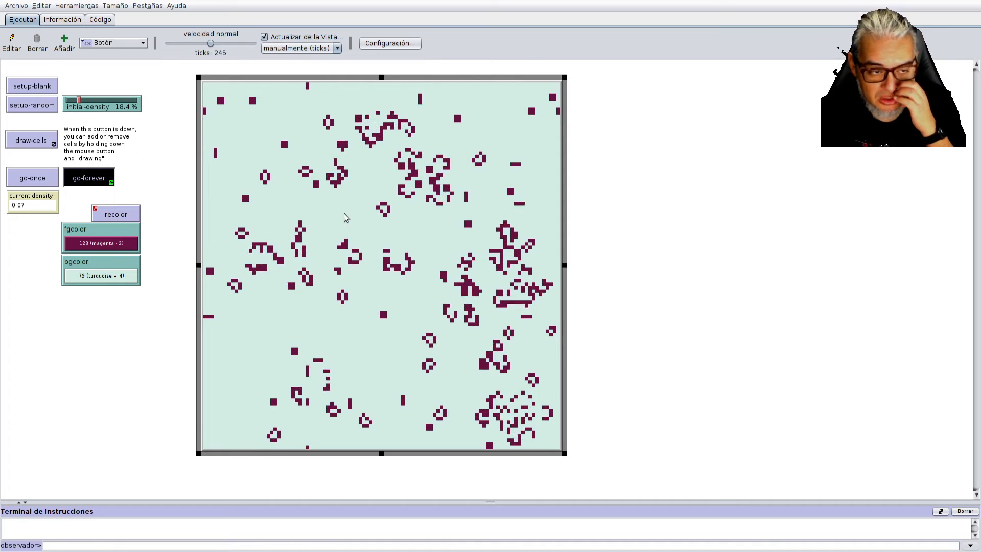
click(89, 178)
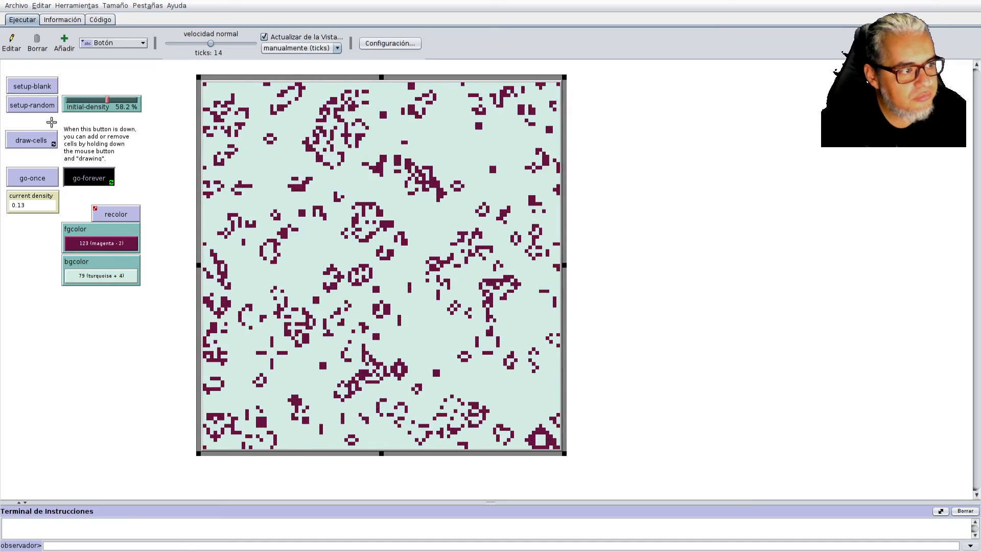
Reseed the world several times and let the generations run continuously.
click(89, 177)
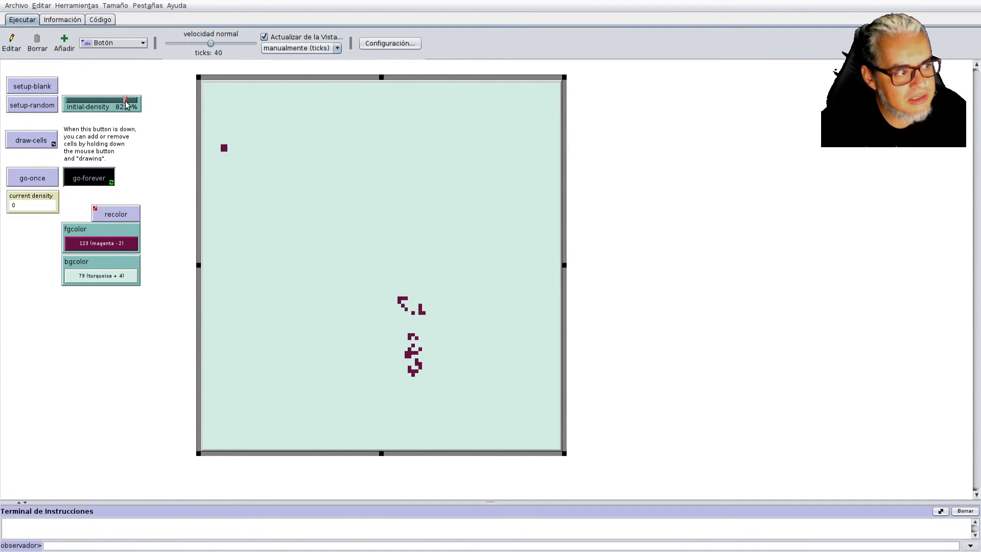
click(32, 105)
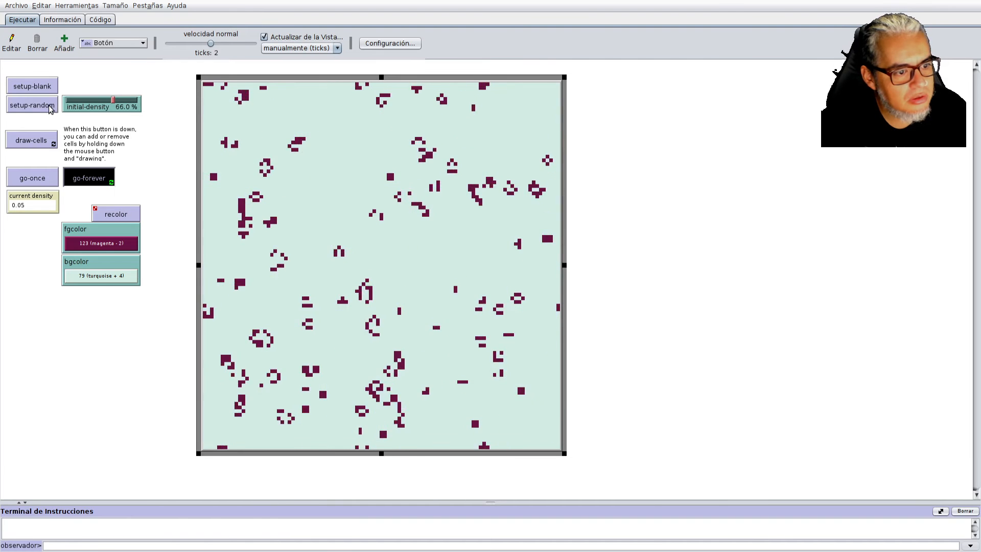
click(89, 177)
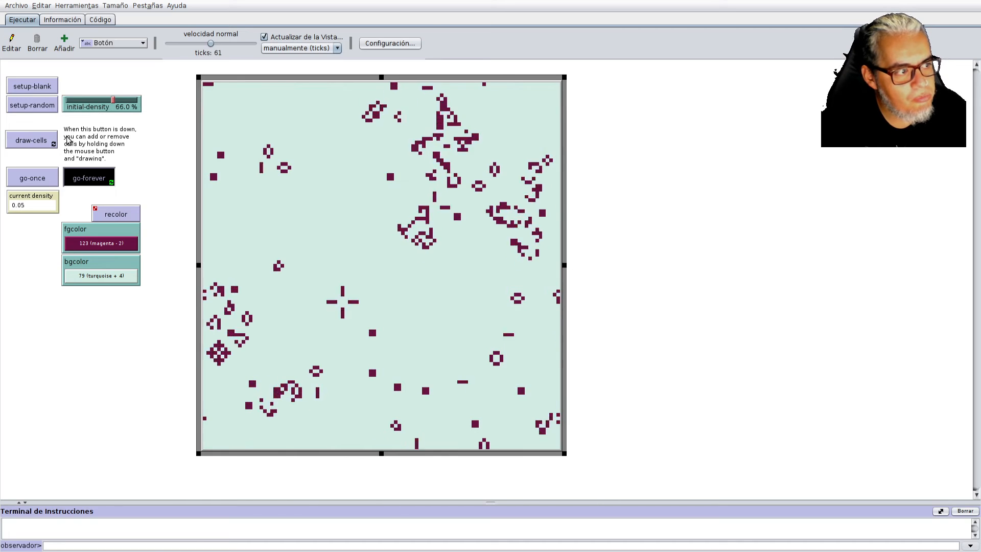
click(32, 105)
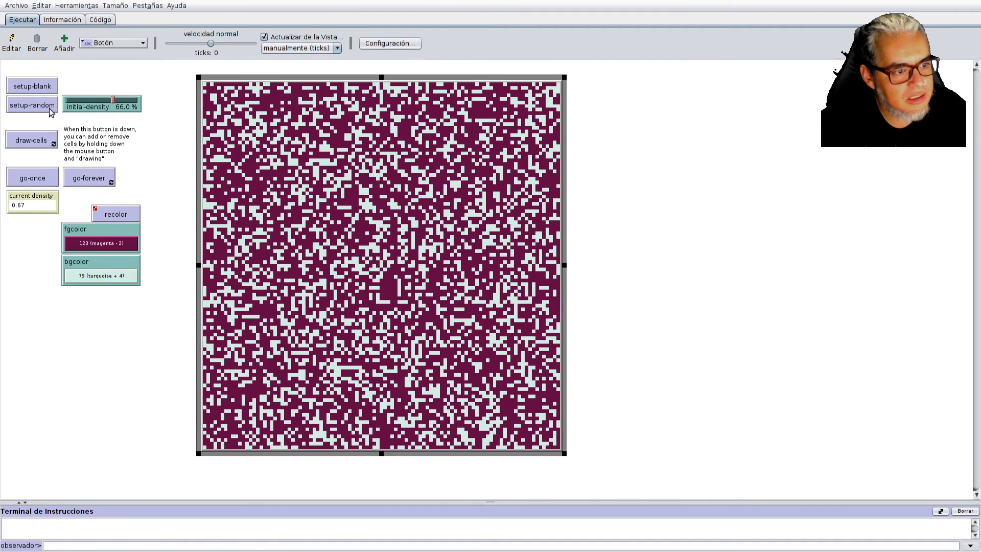
click(32, 141)
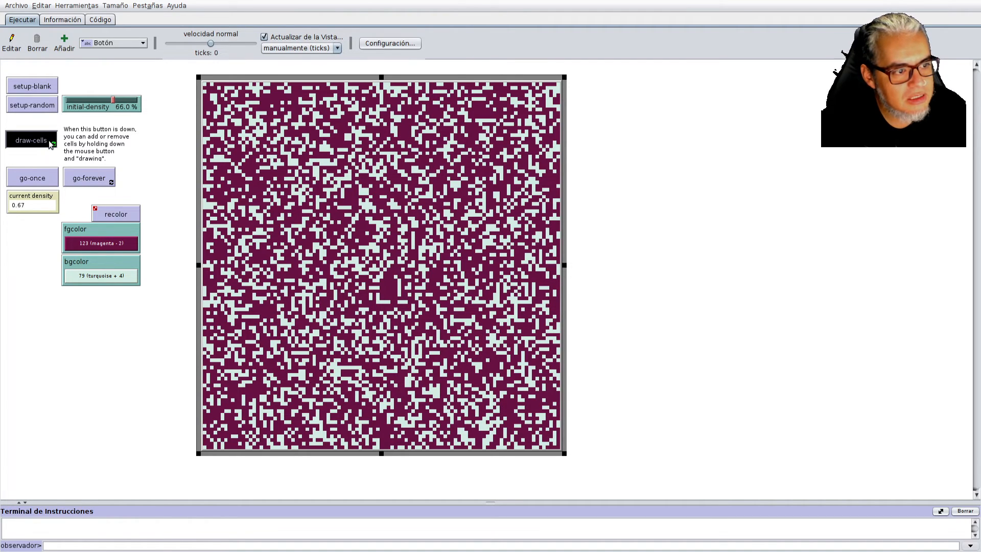
click(88, 178)
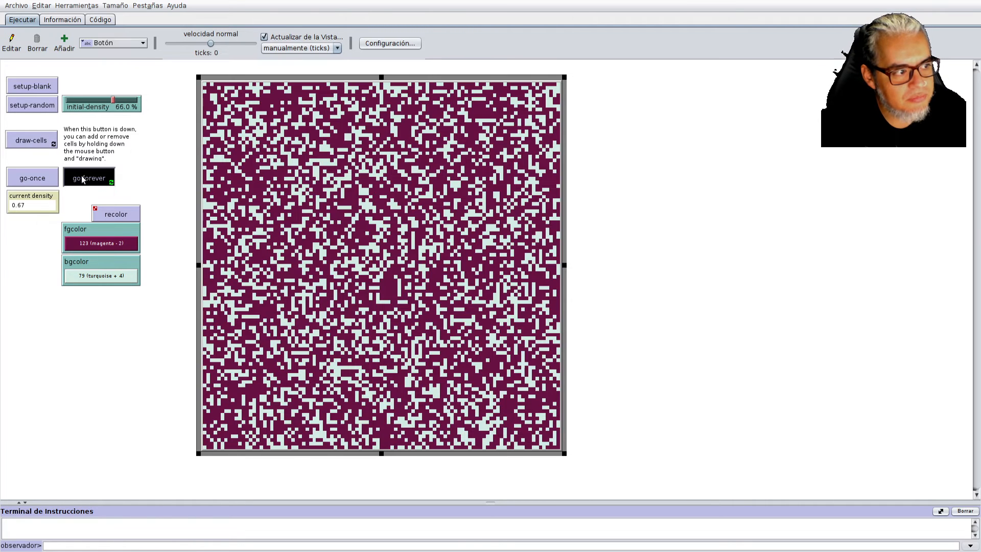
click(89, 178)
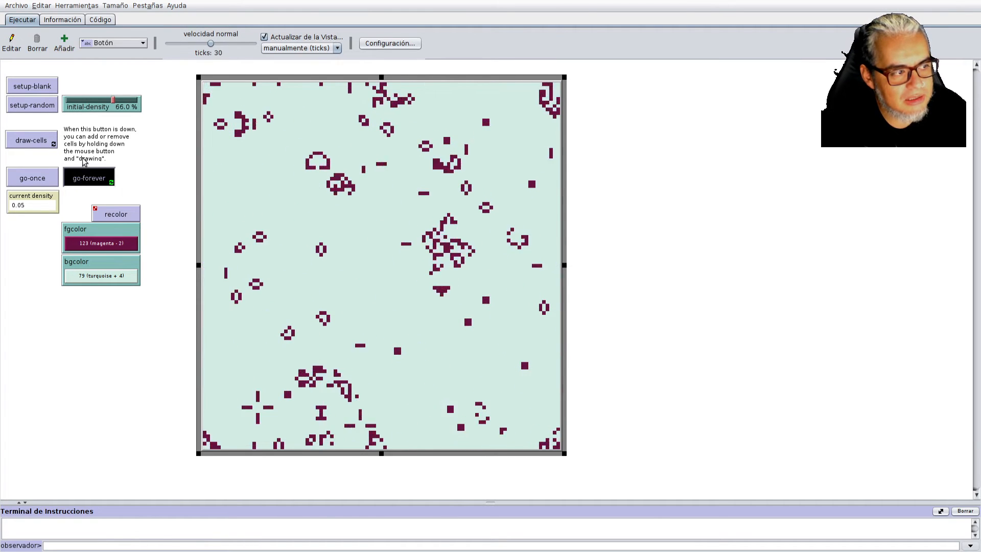
Raise initial density to 83.7%, reseed, and run continuously.
drag(113, 100, 125, 100)
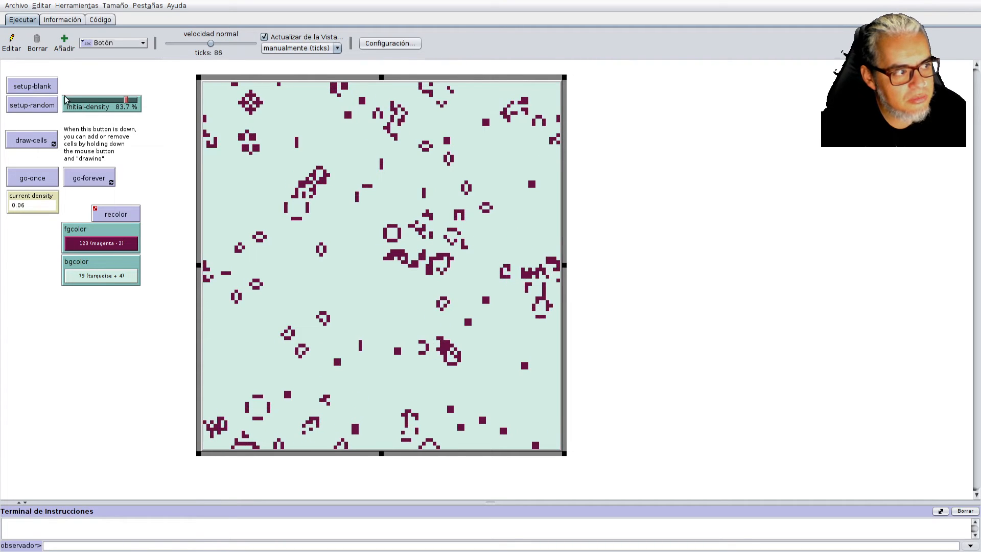
click(32, 105)
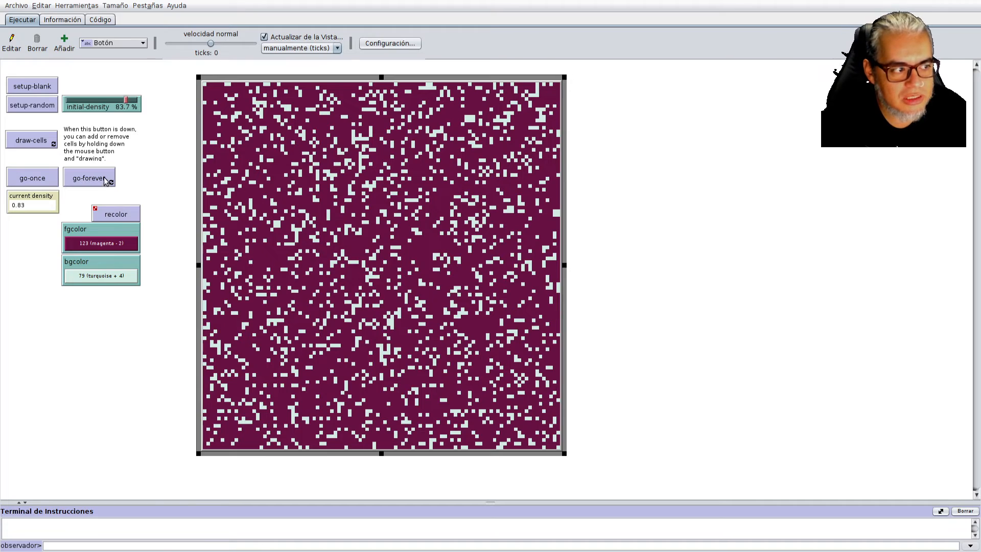
click(89, 178)
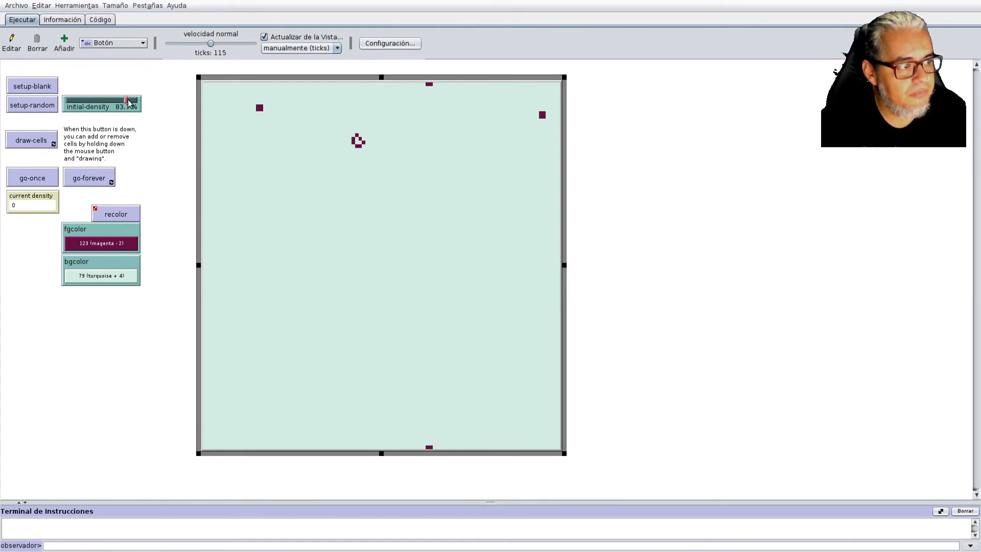
Lower initial density to 5%, reseed and run, then view the model's code.
drag(125, 100, 70, 100)
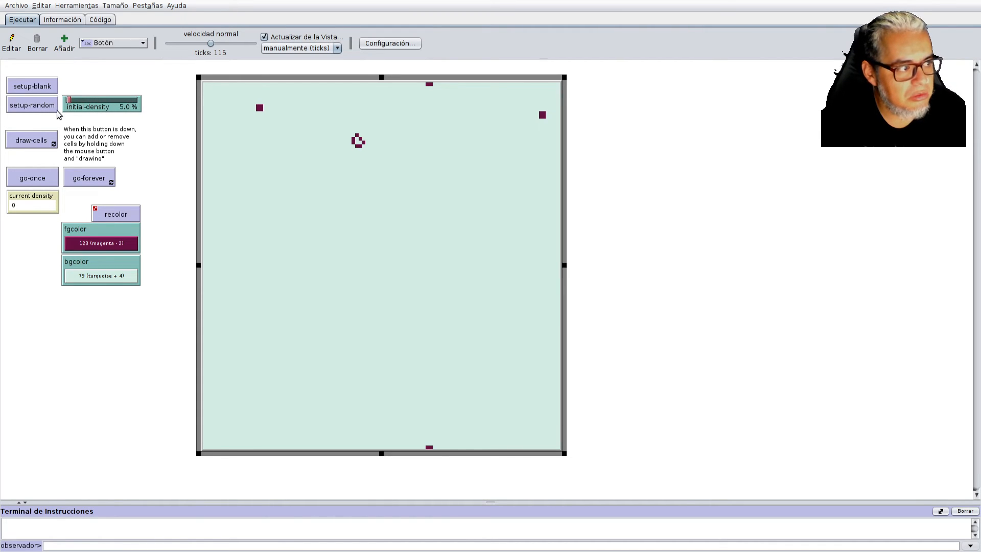
click(32, 105)
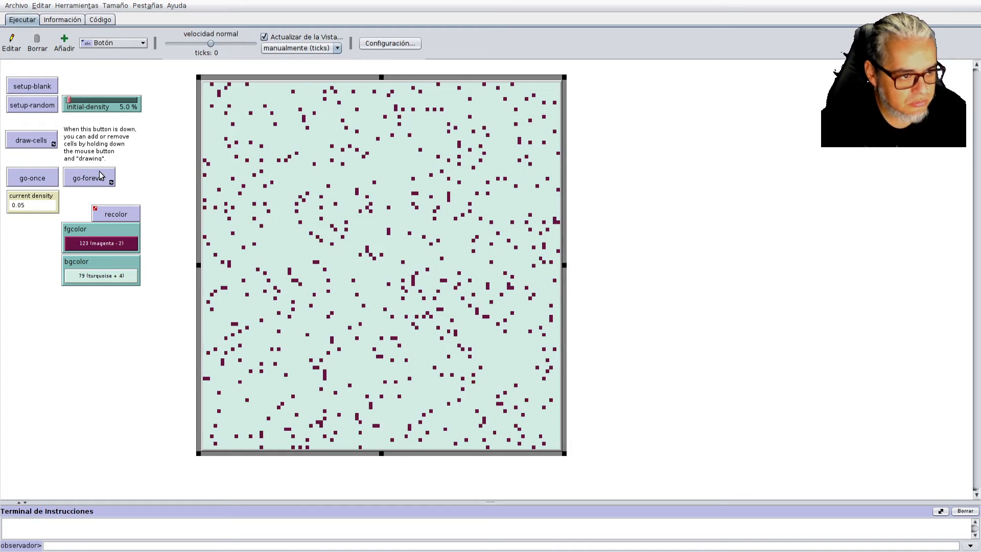
click(89, 177)
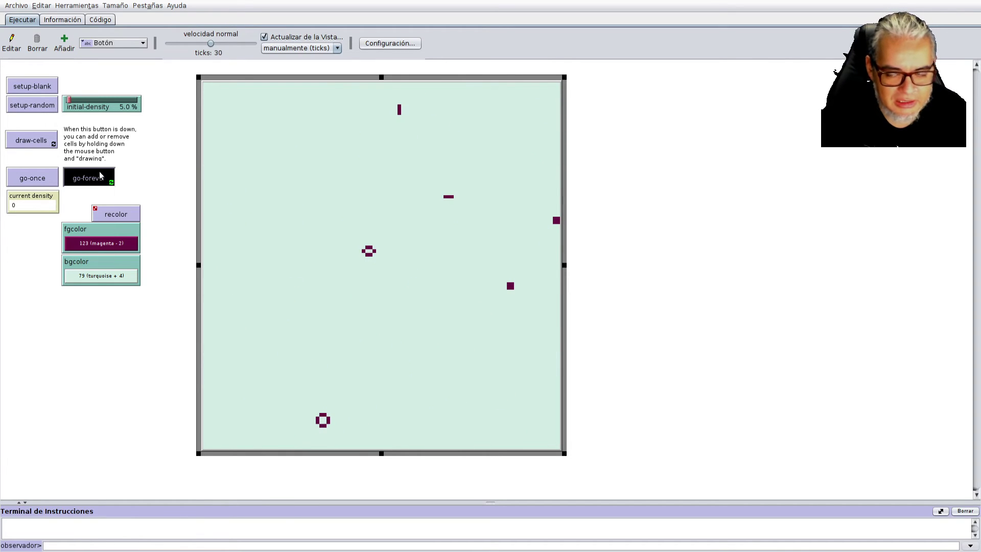
click(89, 178)
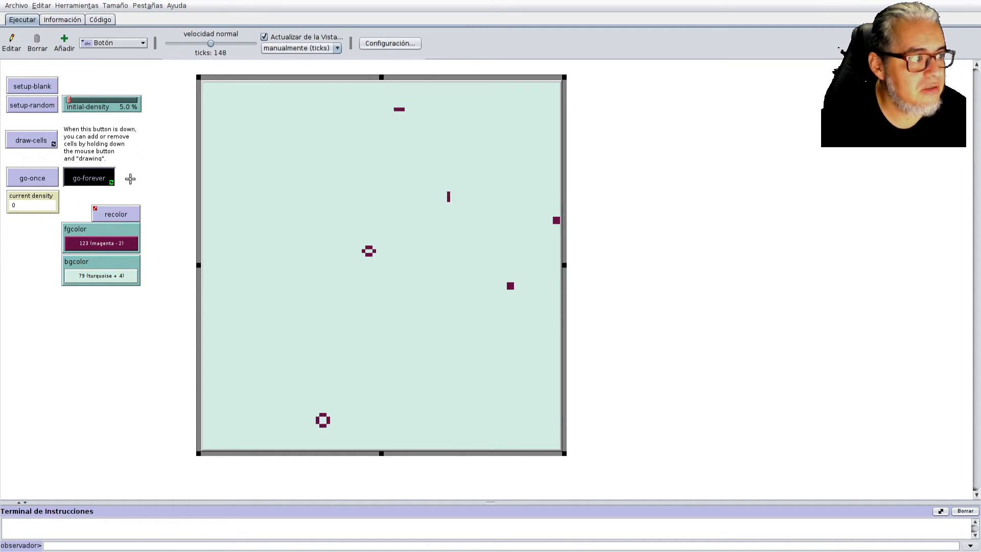
click(100, 20)
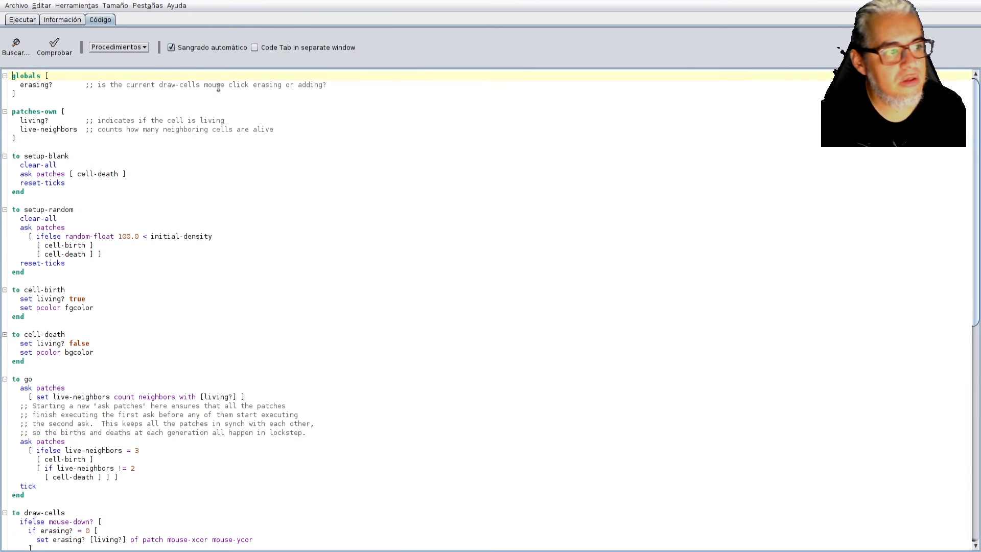
mouse_move(287, 285)
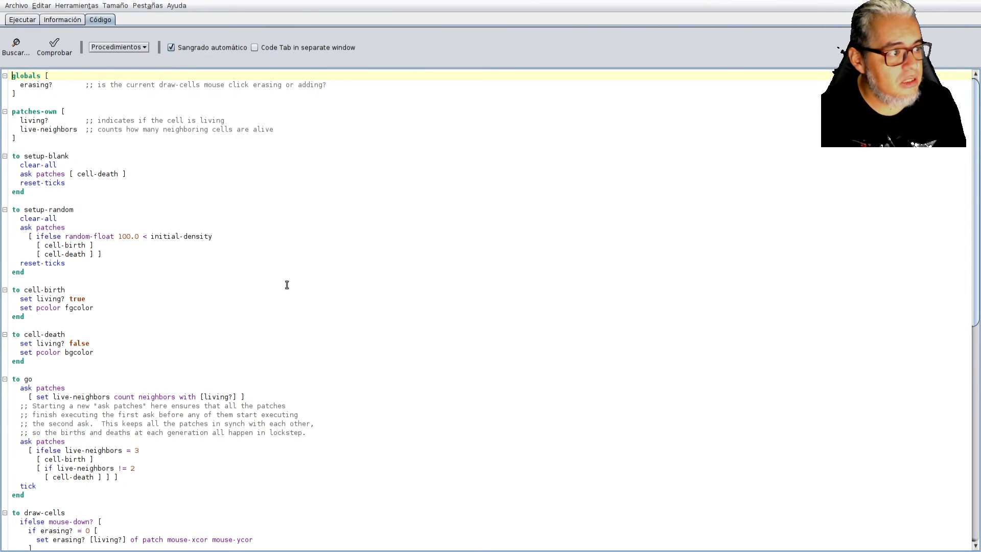
Enlarge the code text twice via Tamaño > Más grande.
click(117, 5)
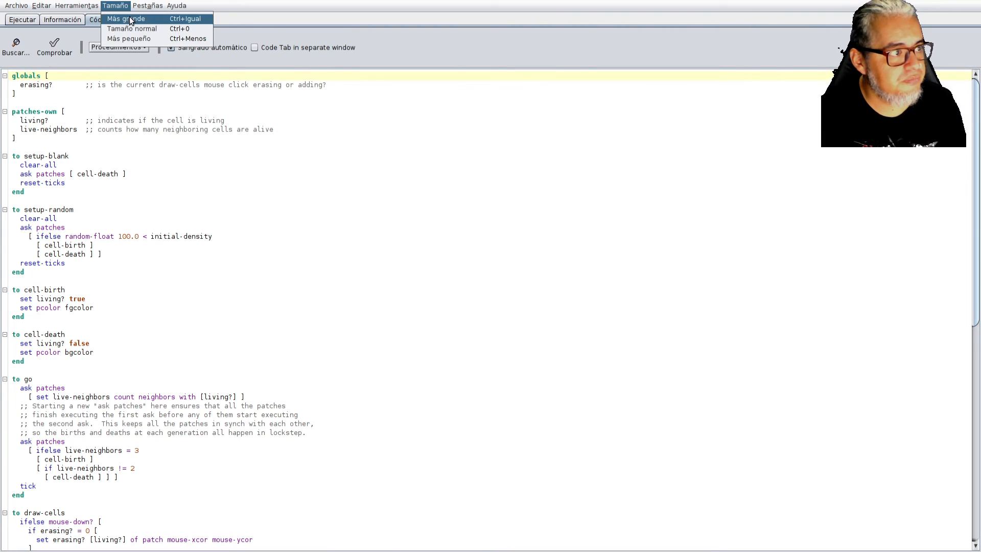
click(125, 19)
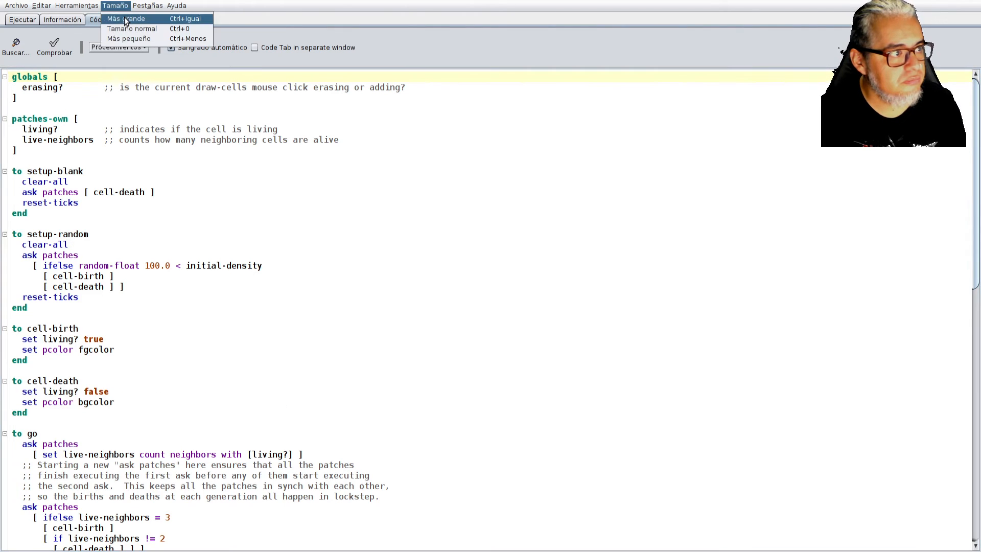
click(123, 20)
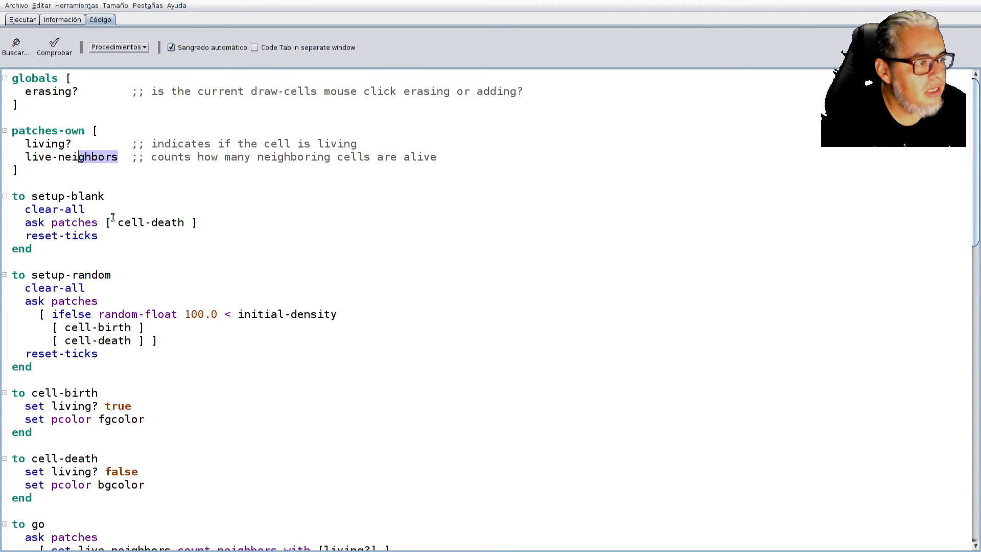
Highlight live-neighbors, setup-blank and reset-ticks, scroll the code, then return to Ejecutar.
double_click(53, 209)
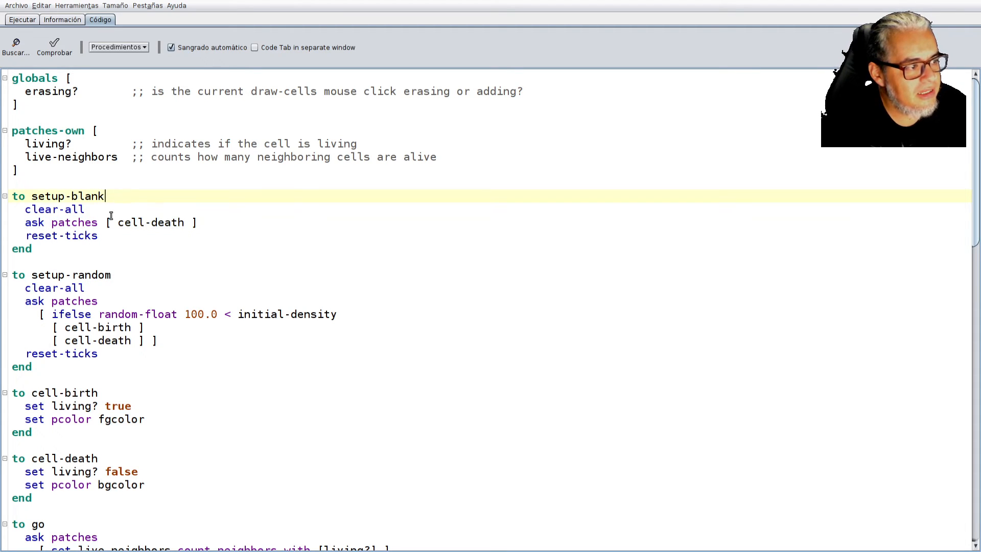
click(87, 210)
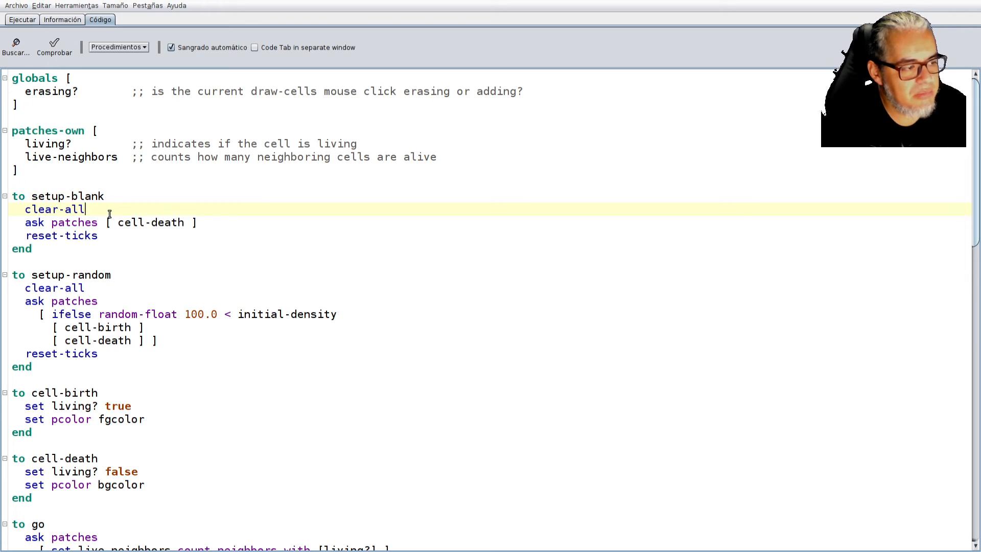
drag(25, 223, 197, 222)
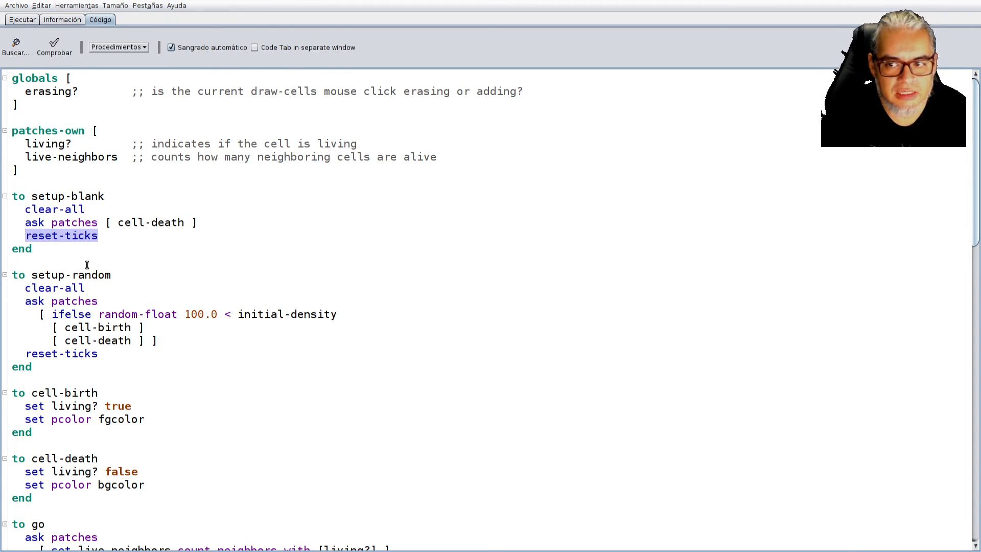
scroll(down, 3)
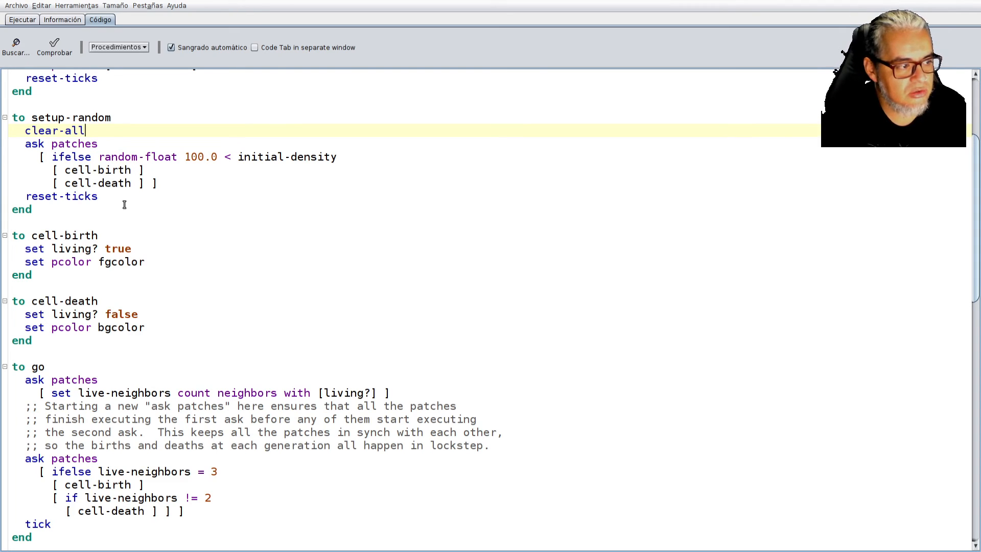
scroll(down, 3)
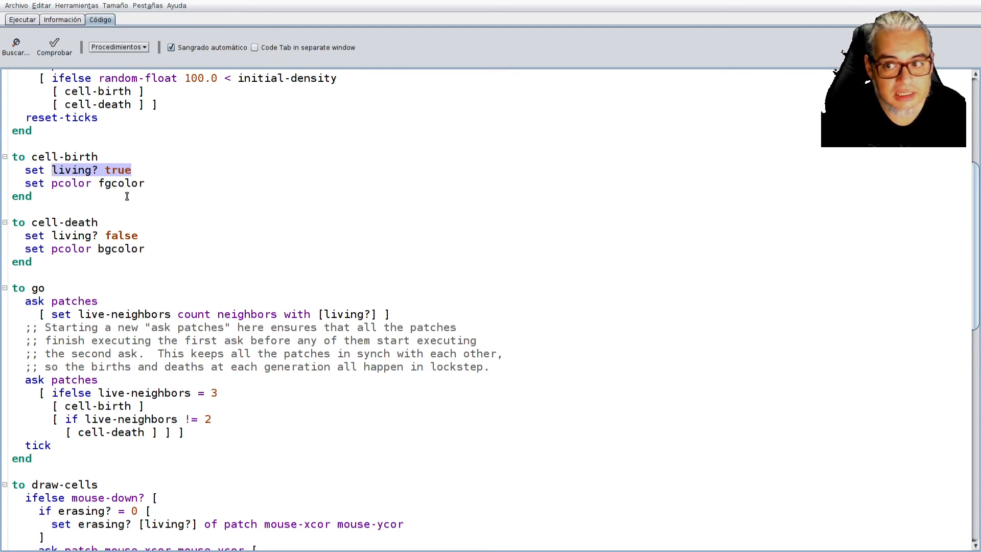
mouse_move(149, 188)
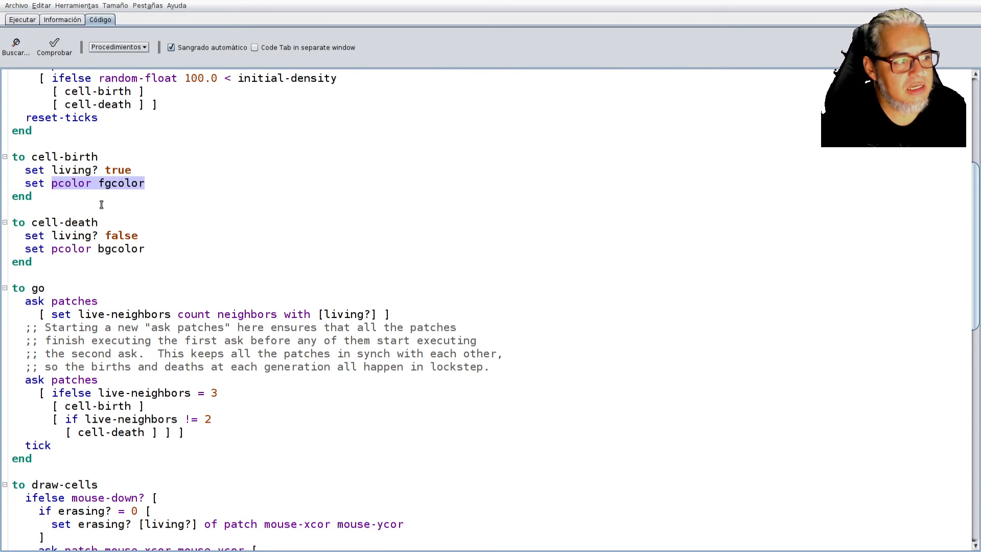
mouse_move(234, 273)
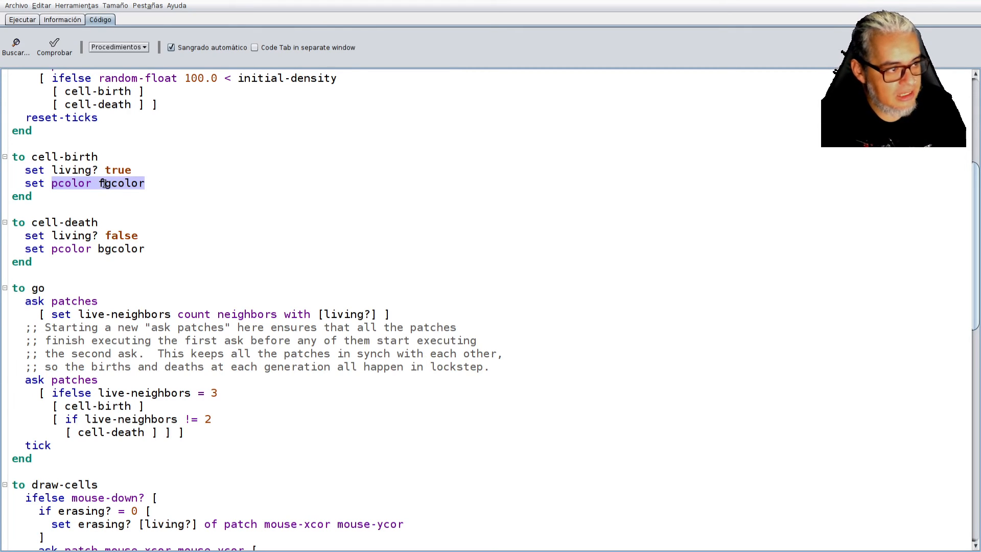
click(20, 34)
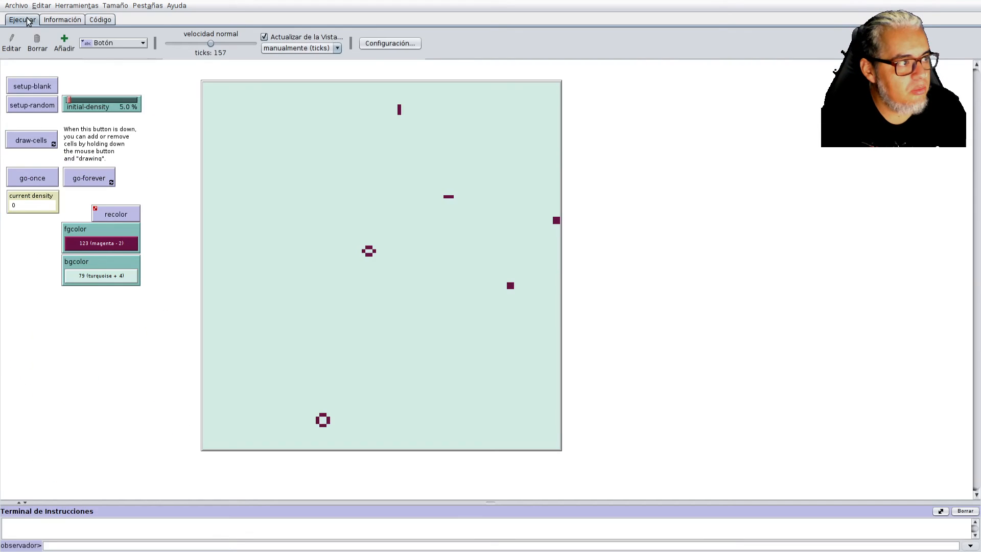
mouse_move(95, 212)
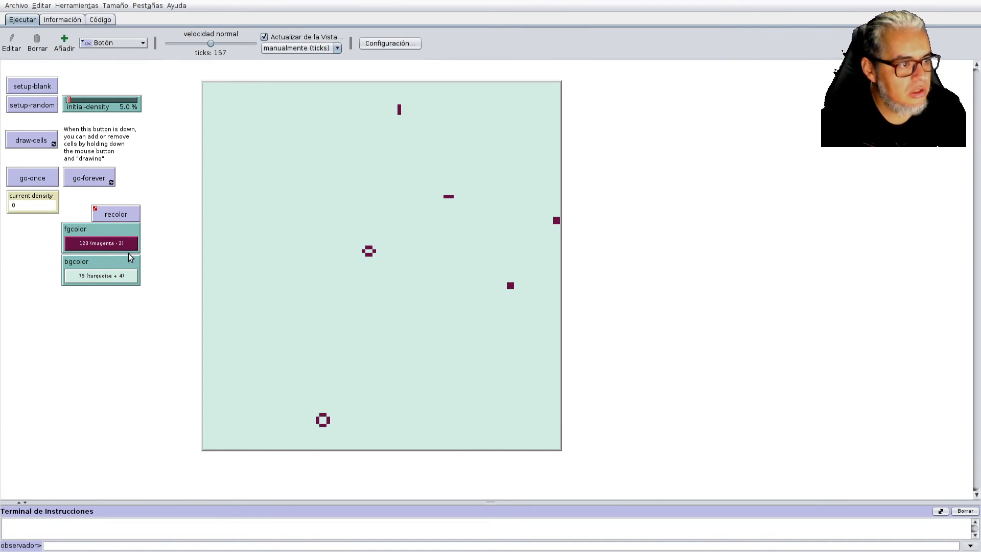
mouse_move(177, 134)
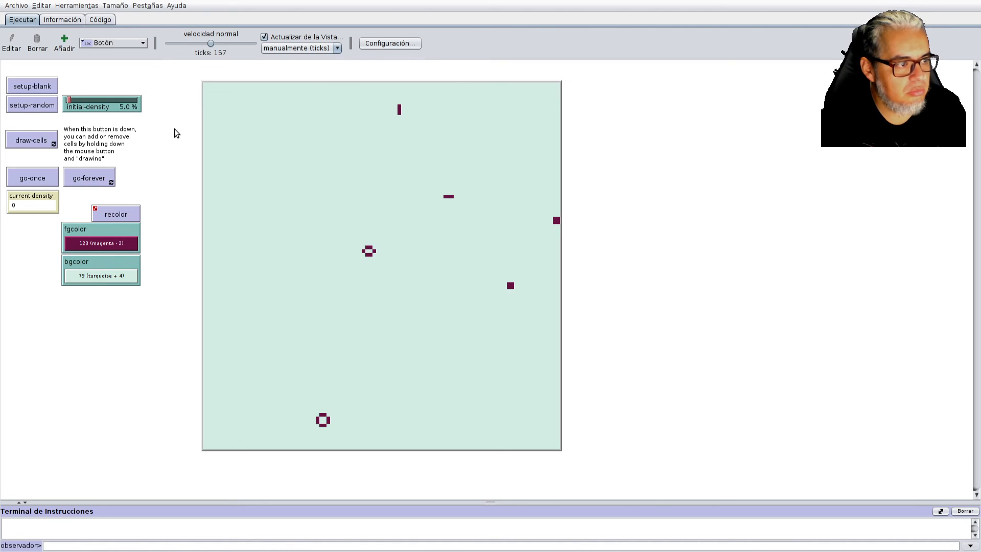
mouse_move(132, 144)
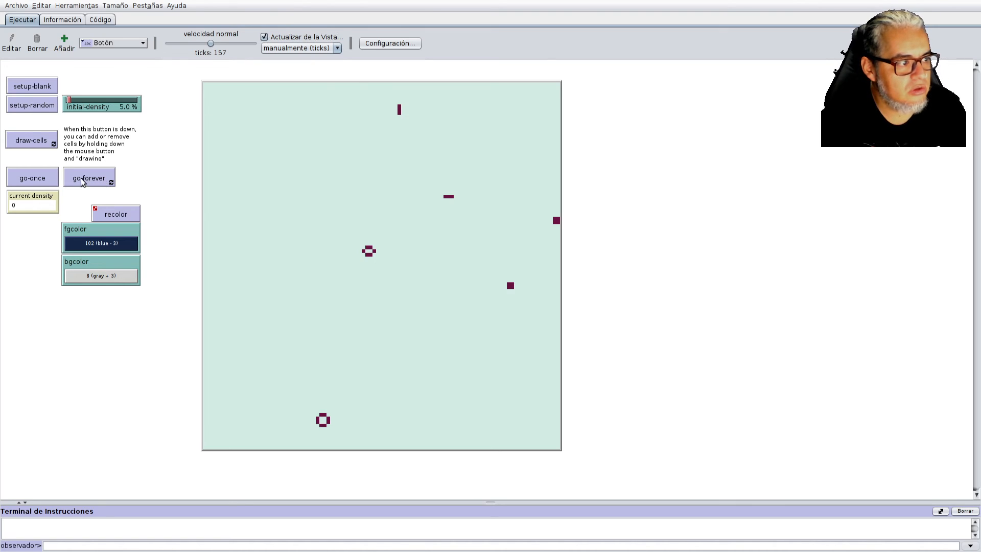
Clear and randomly reseed the blue-on-grey world at 51.1% density, run it, then view the code.
click(32, 85)
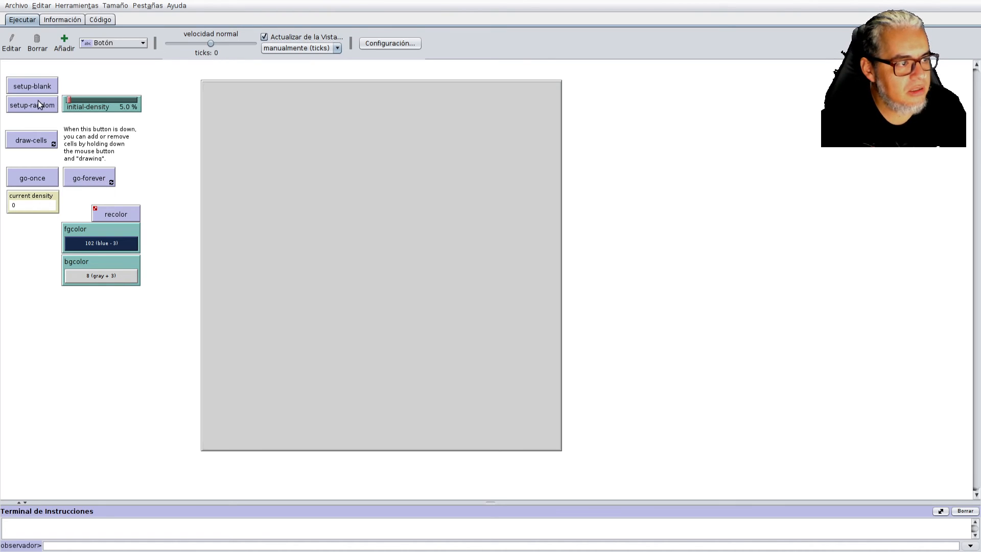
click(32, 104)
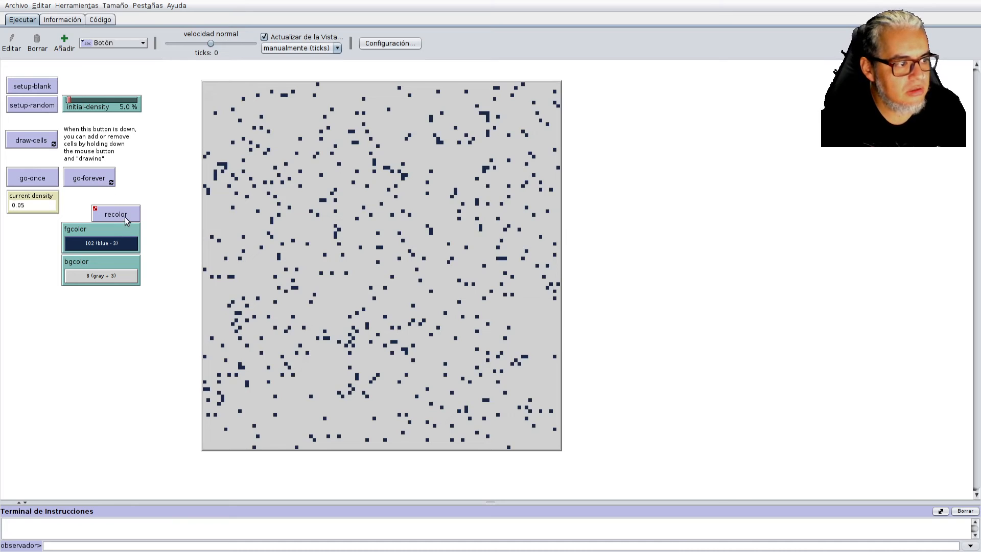
click(89, 178)
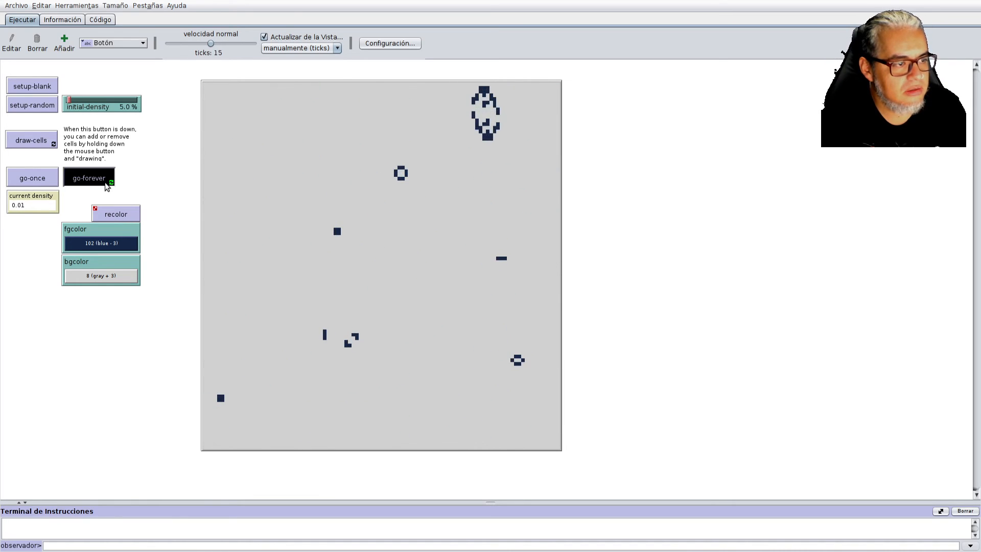
click(89, 177)
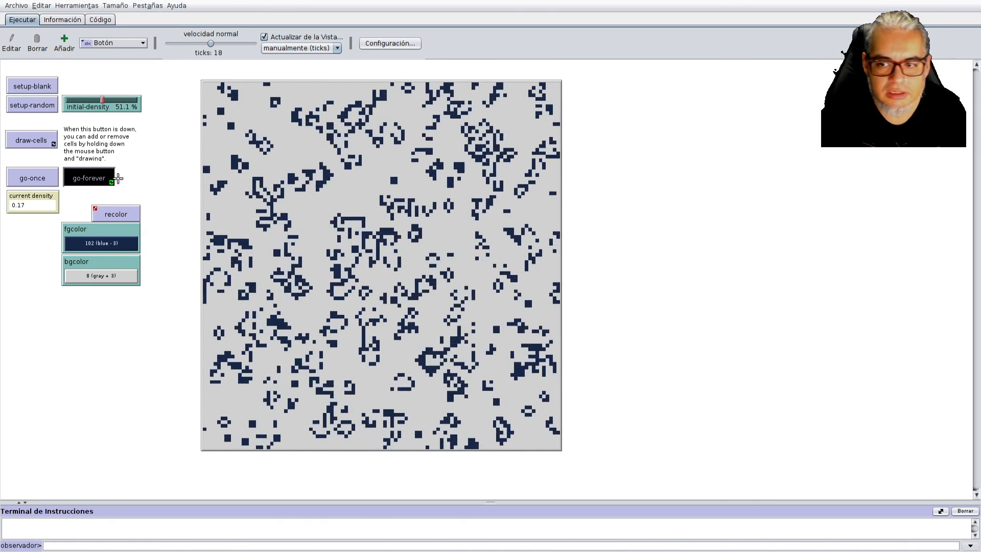
click(89, 178)
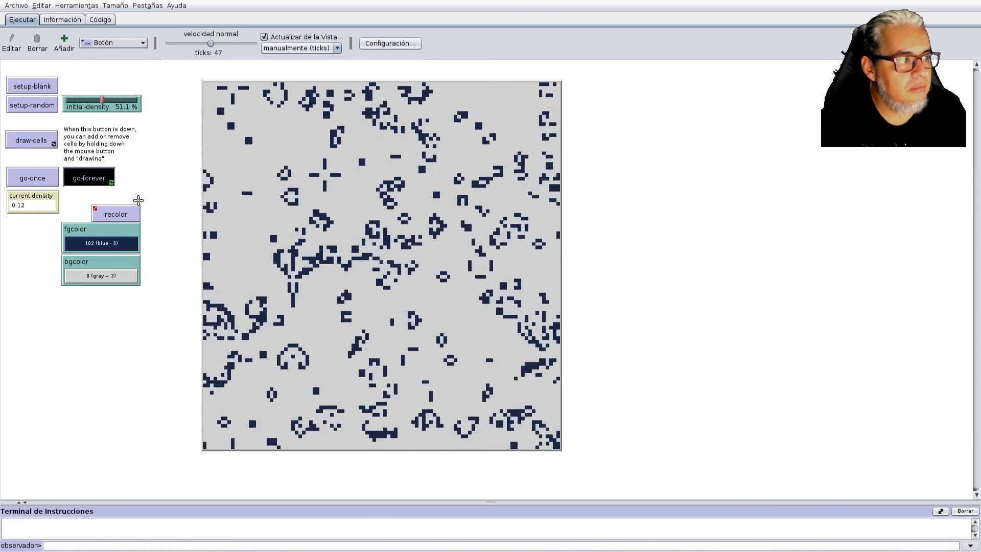
click(103, 19)
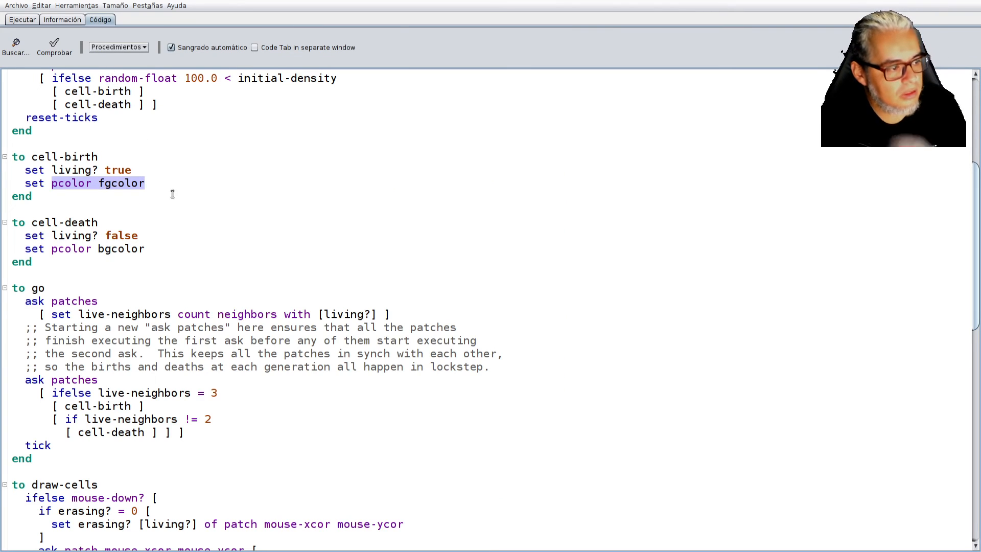
Scroll the code, flip to the interface and back, and highlight the 'to go' procedure.
scroll(down, 3)
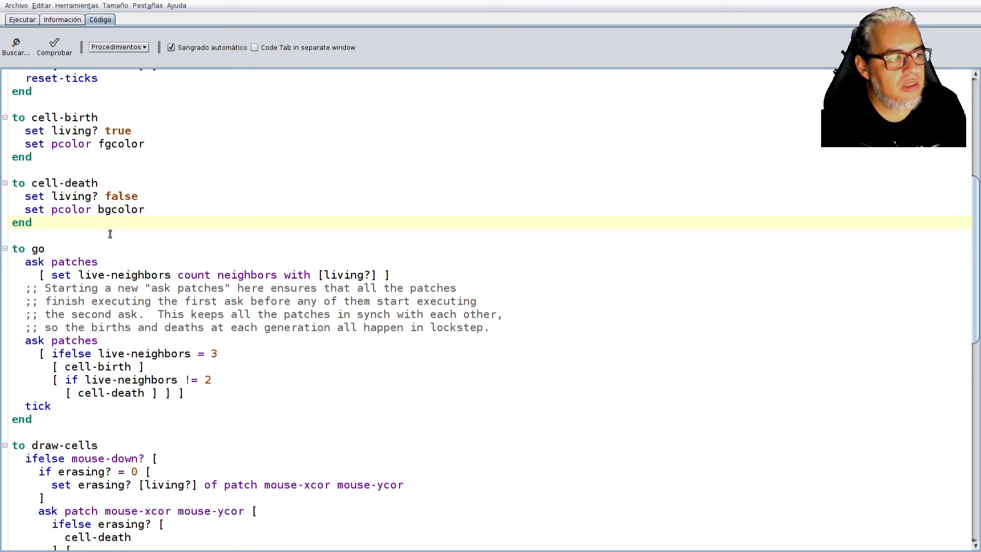
scroll(down, 3)
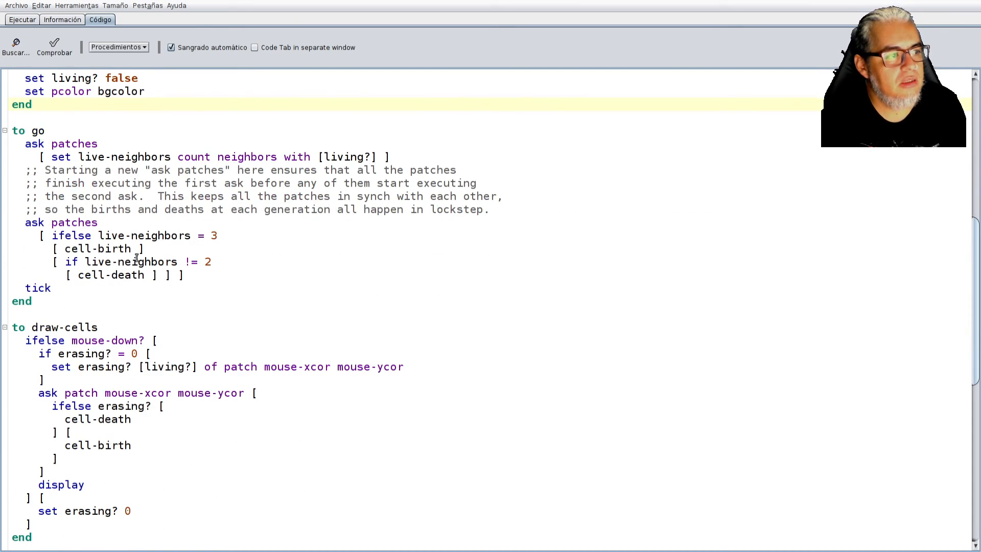
click(20, 20)
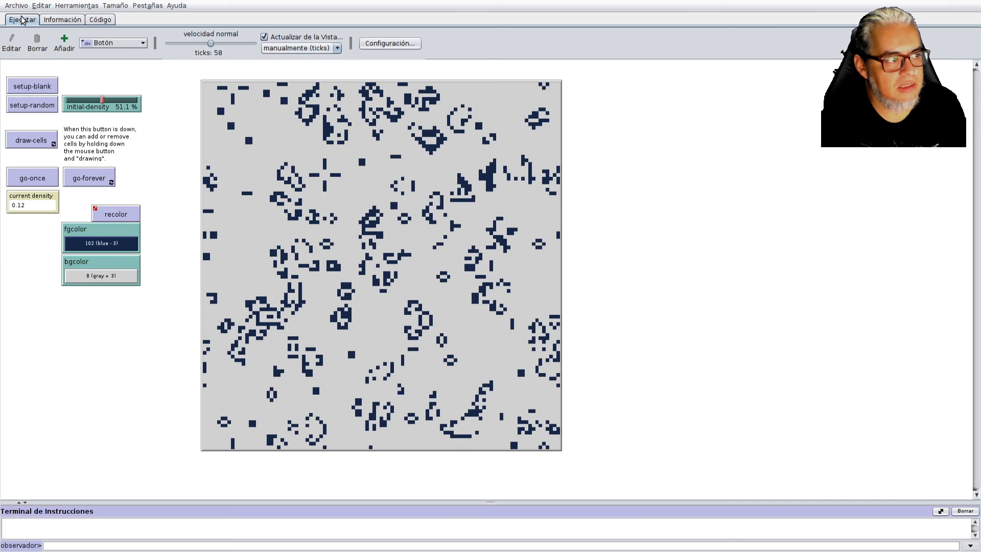
mouse_move(84, 235)
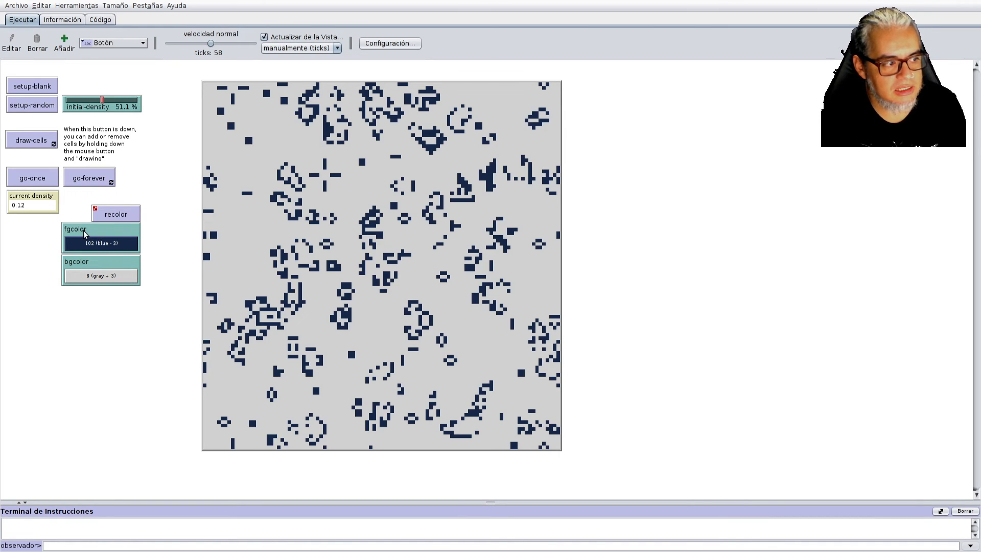
click(99, 19)
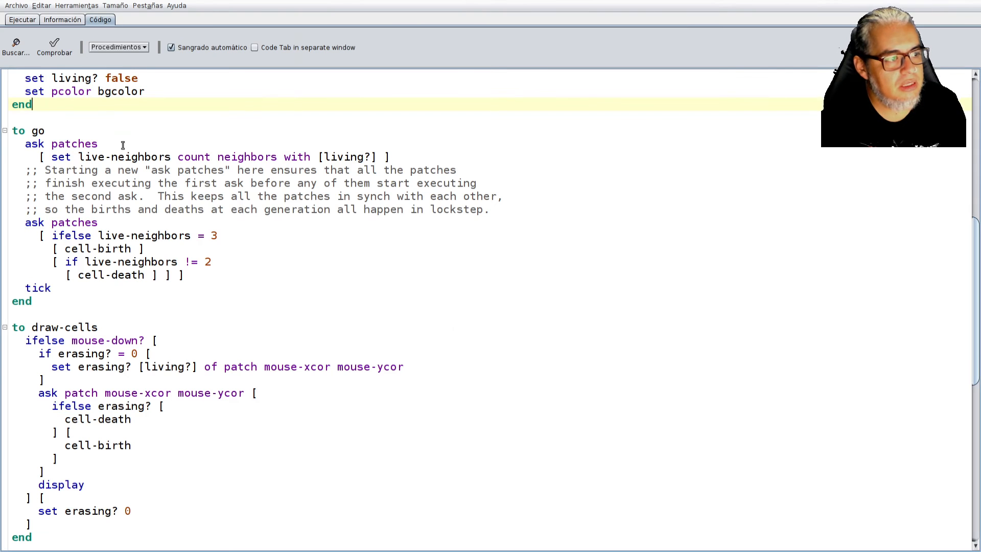
drag(34, 235, 31, 300)
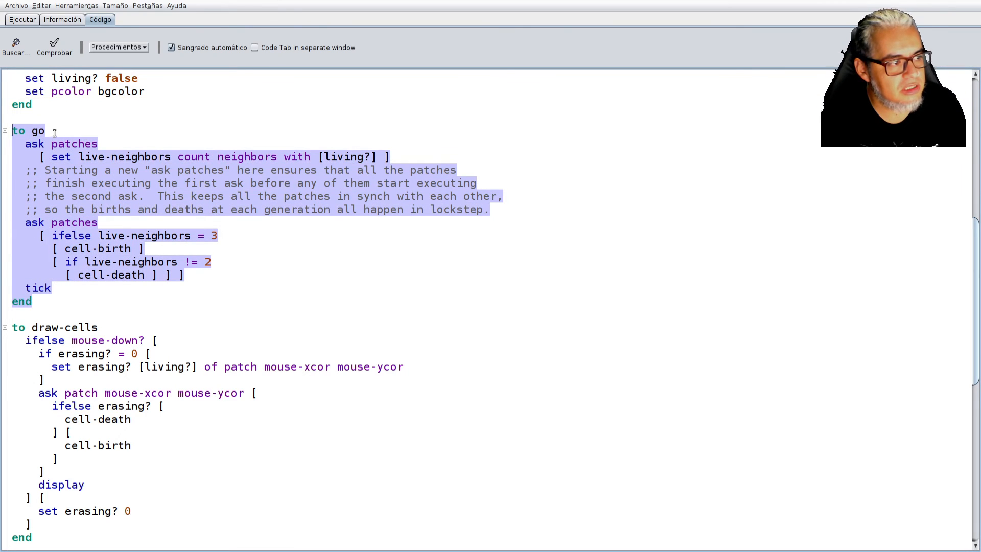
Highlight 'set live-neighbors' and 'count neighbors with' in the go procedure.
click(62, 157)
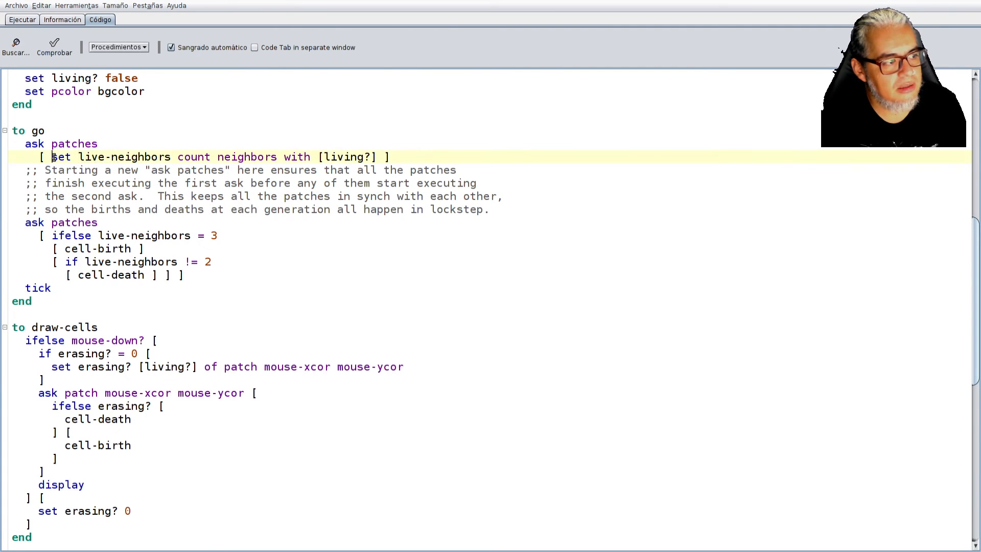
drag(52, 156, 172, 157)
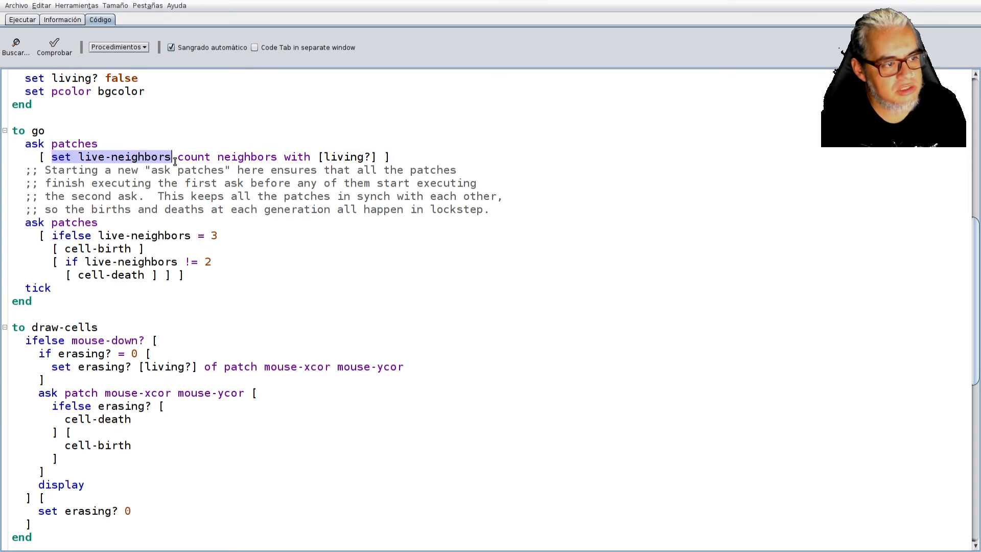
click(175, 157)
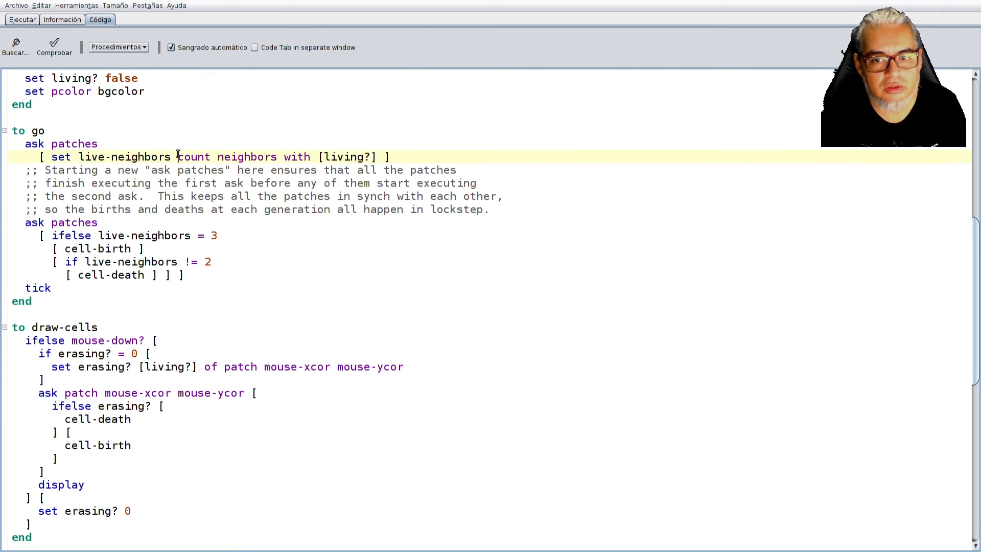
drag(178, 157, 283, 157)
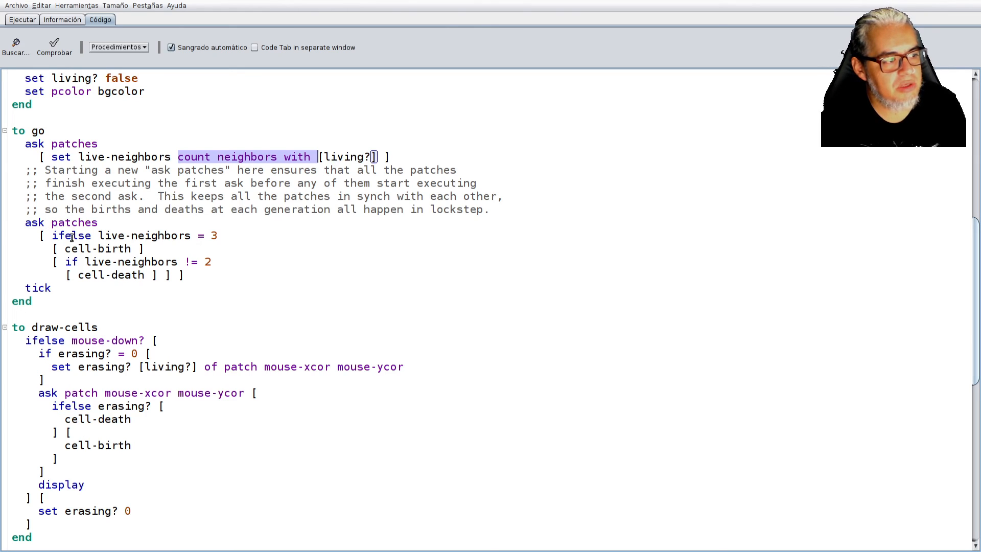
mouse_move(196, 253)
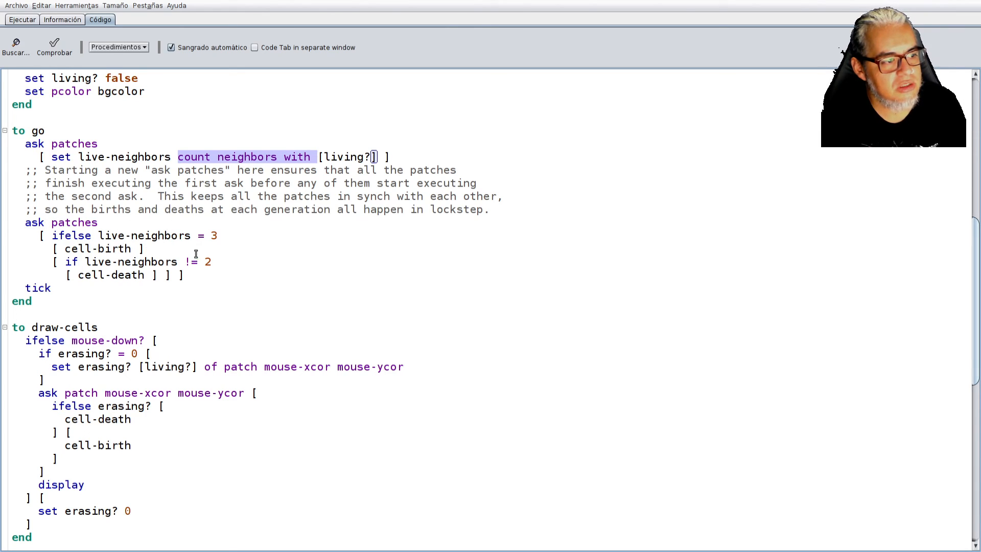
Scroll through the draw-cells code and return to the Ejecutar interface.
double_click(96, 249)
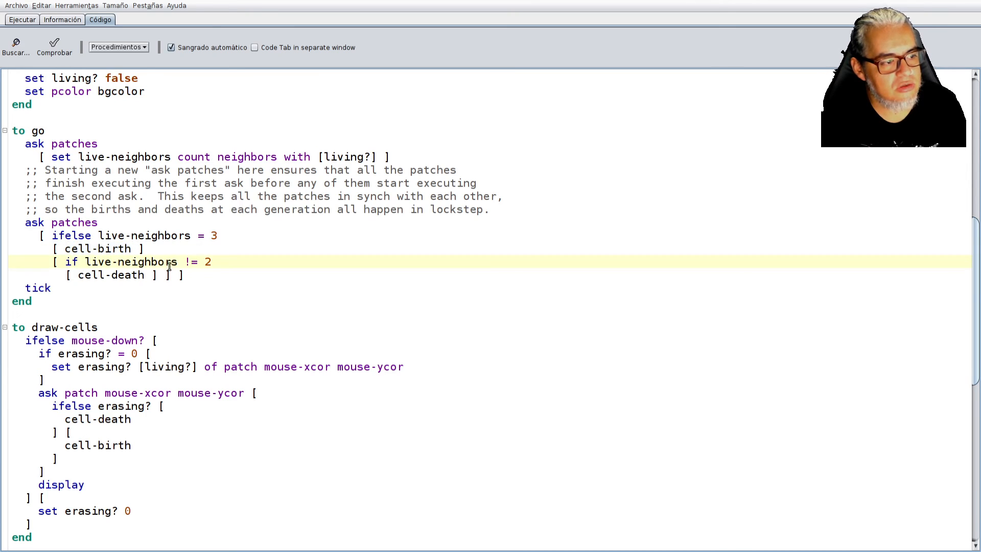
mouse_move(77, 296)
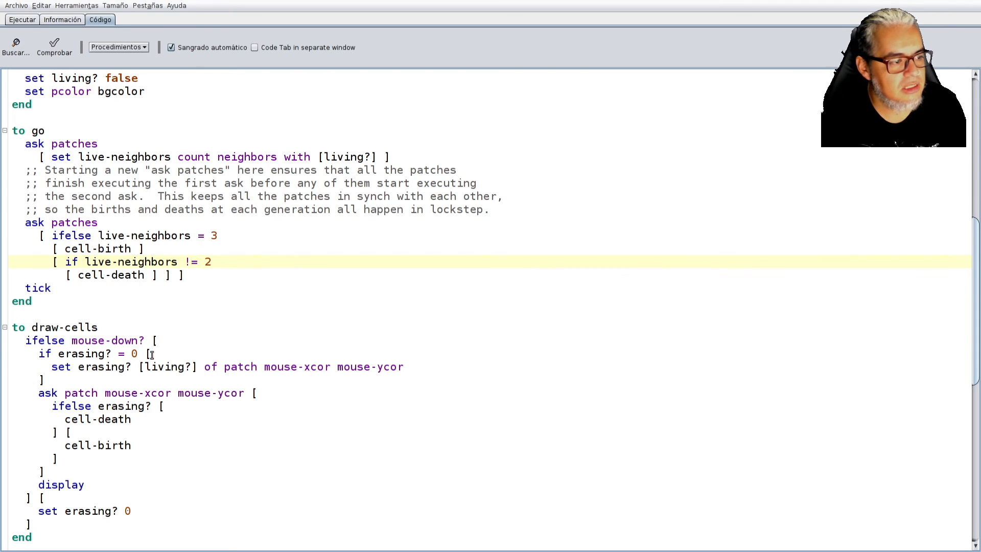
scroll(down, 3)
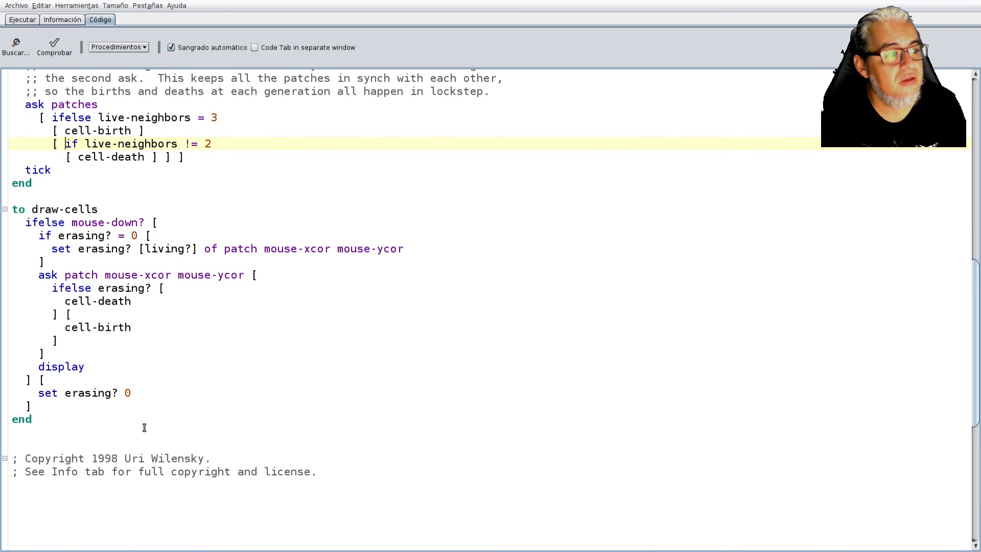
scroll(down, 3)
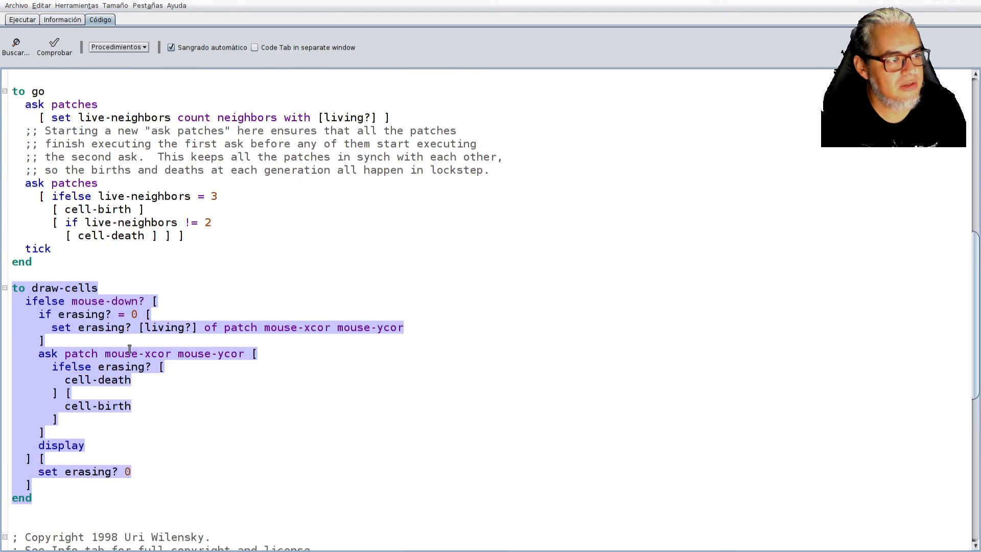
mouse_move(105, 169)
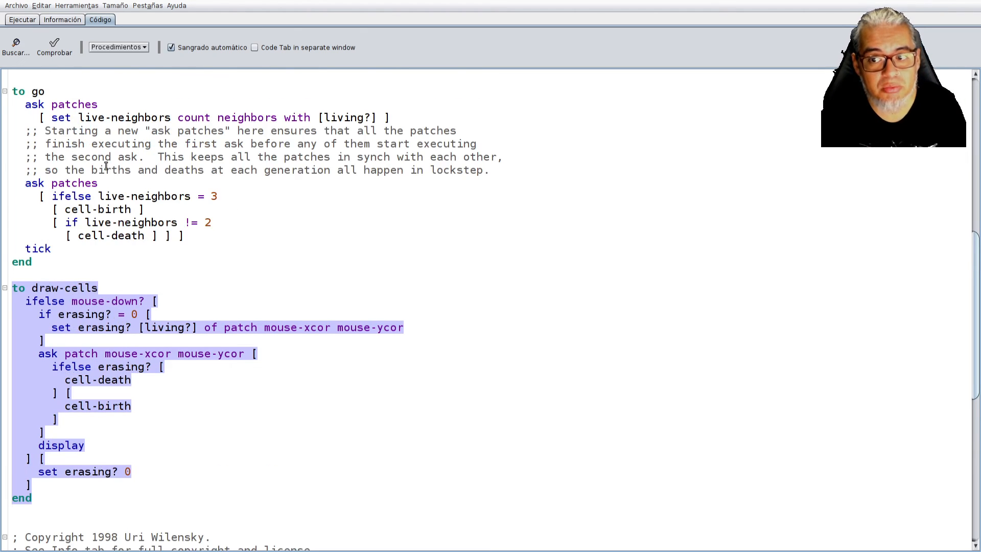
click(21, 19)
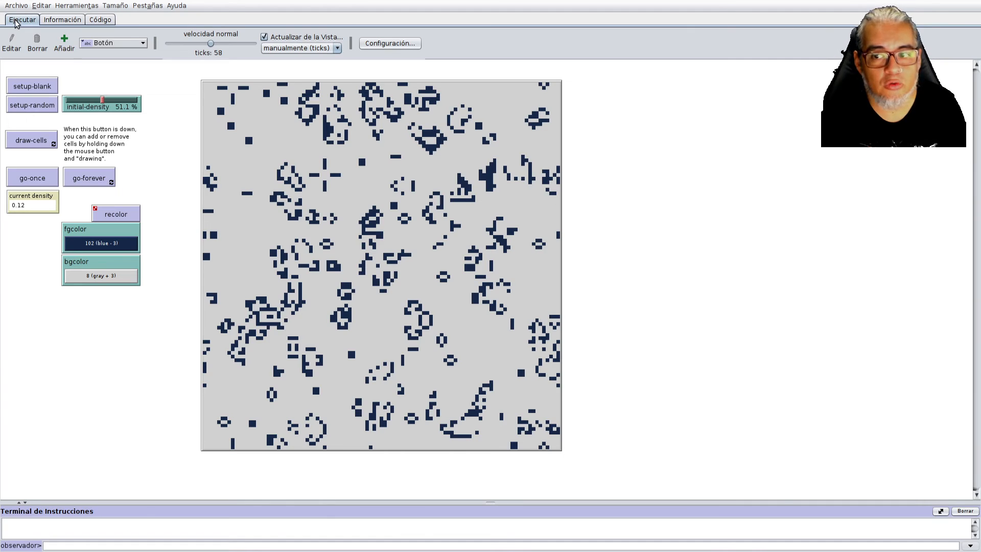
mouse_move(39, 62)
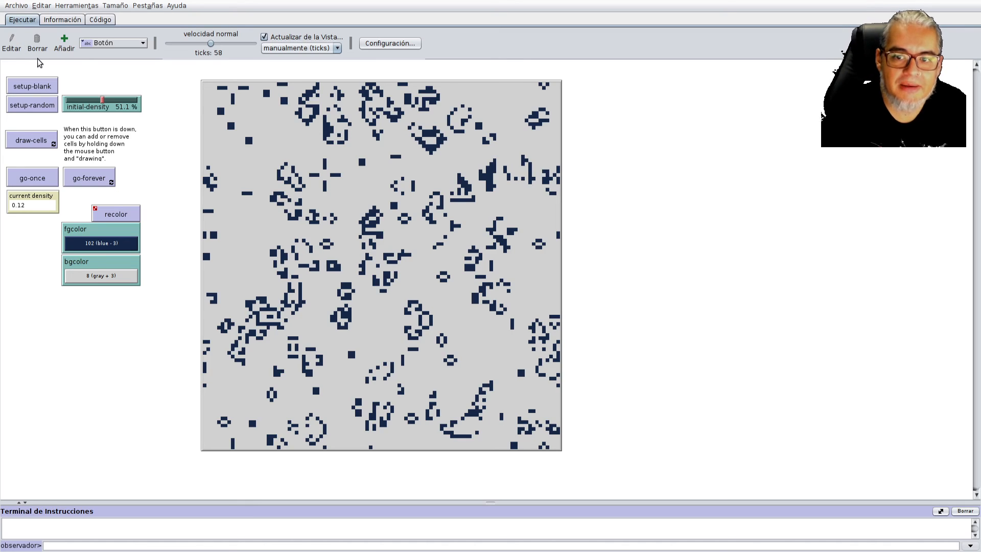
mouse_move(50, 102)
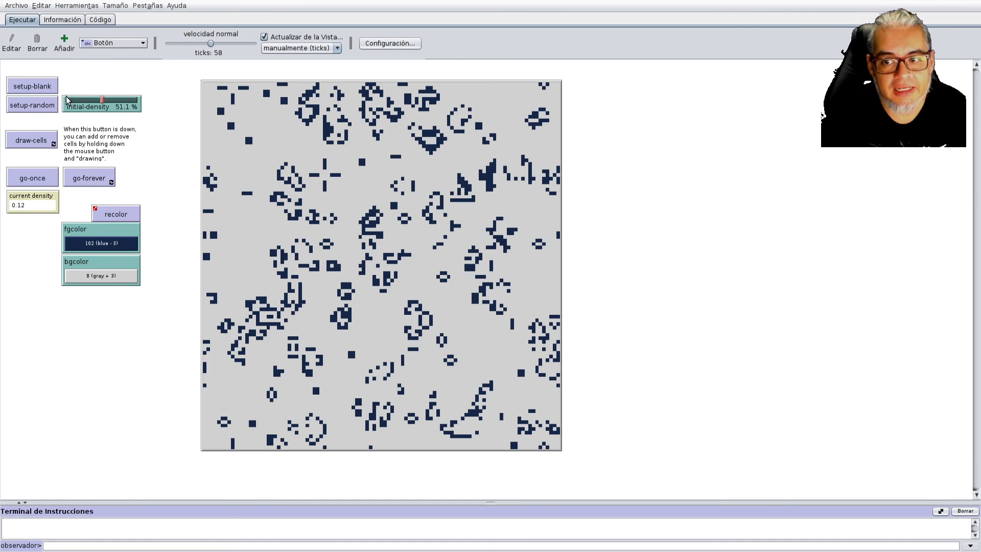
mouse_move(46, 149)
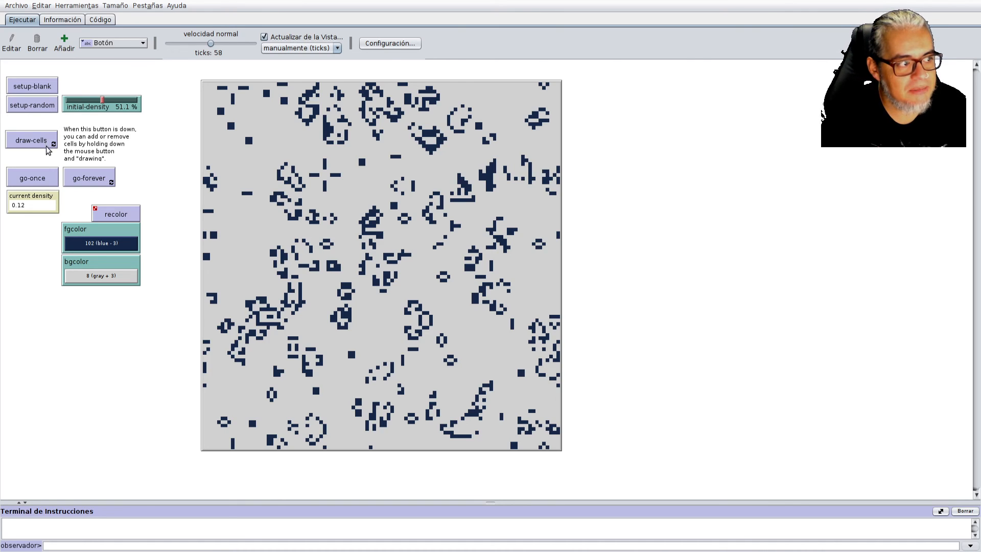
Reseed the grid at 59.6% initial density and run generations continuously.
click(90, 177)
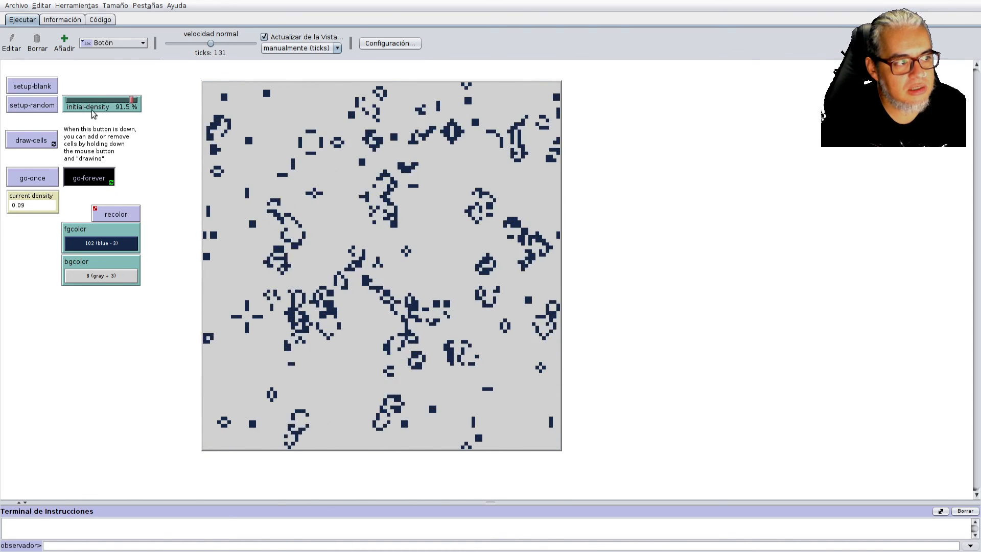
click(32, 85)
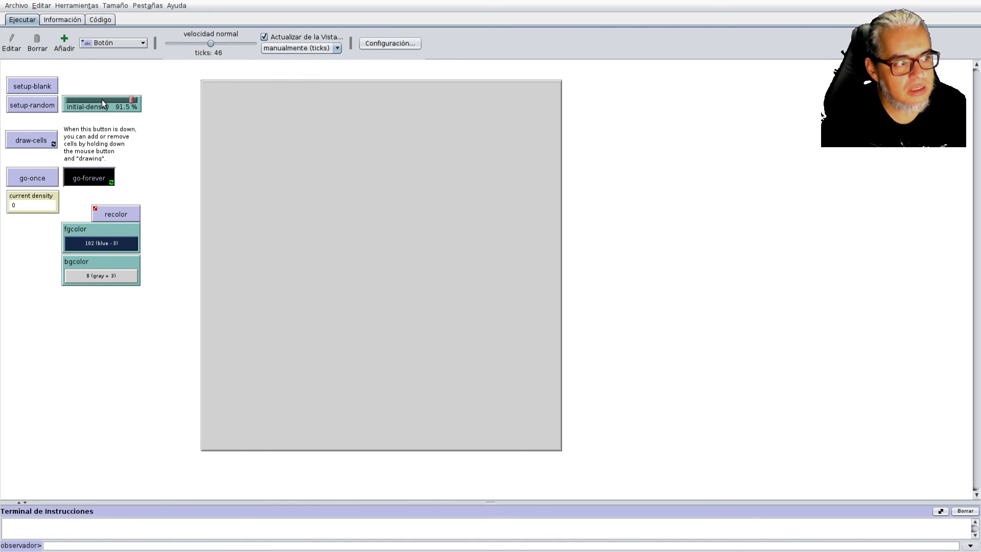
drag(133, 100, 108, 100)
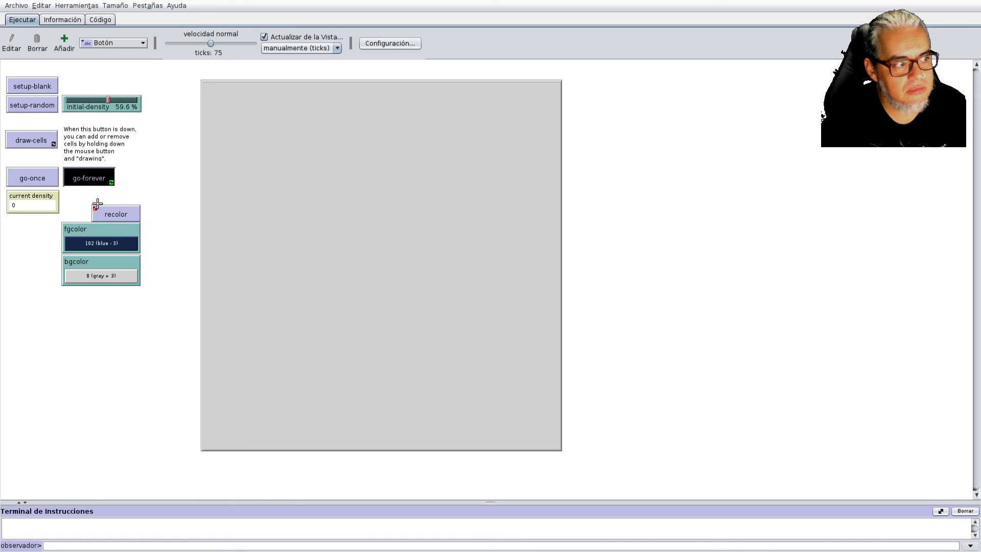
click(32, 105)
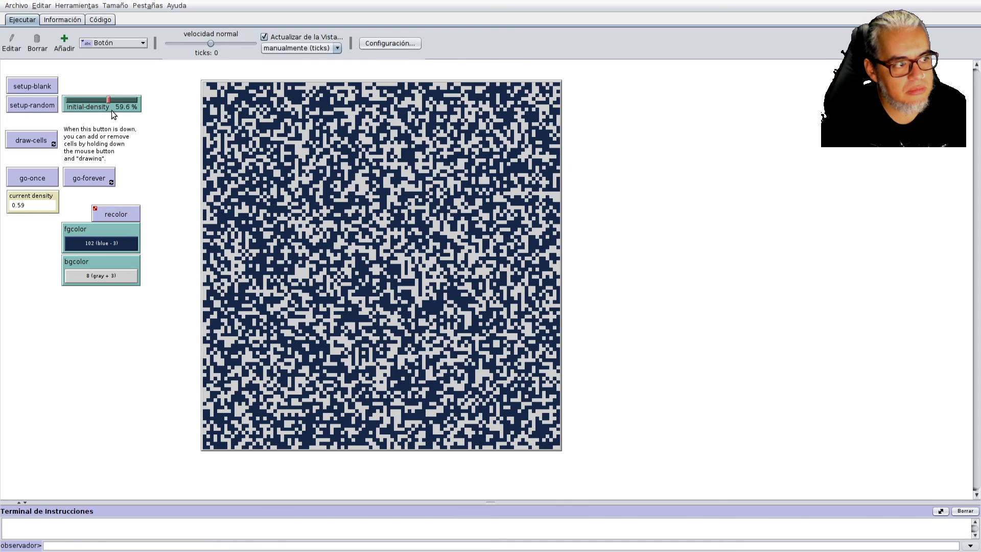
click(88, 178)
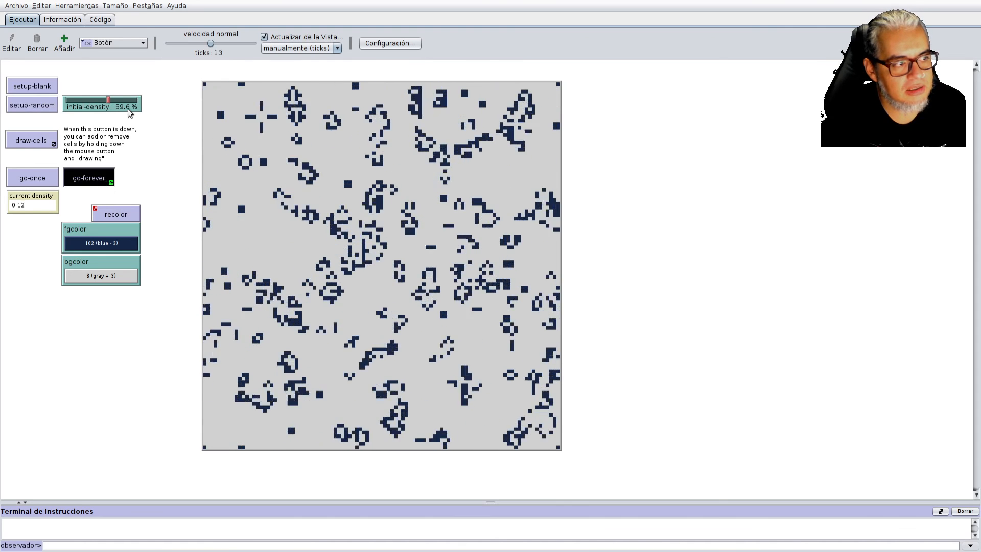
Reseed the grid at 23.4% density and keep the generations running.
click(32, 105)
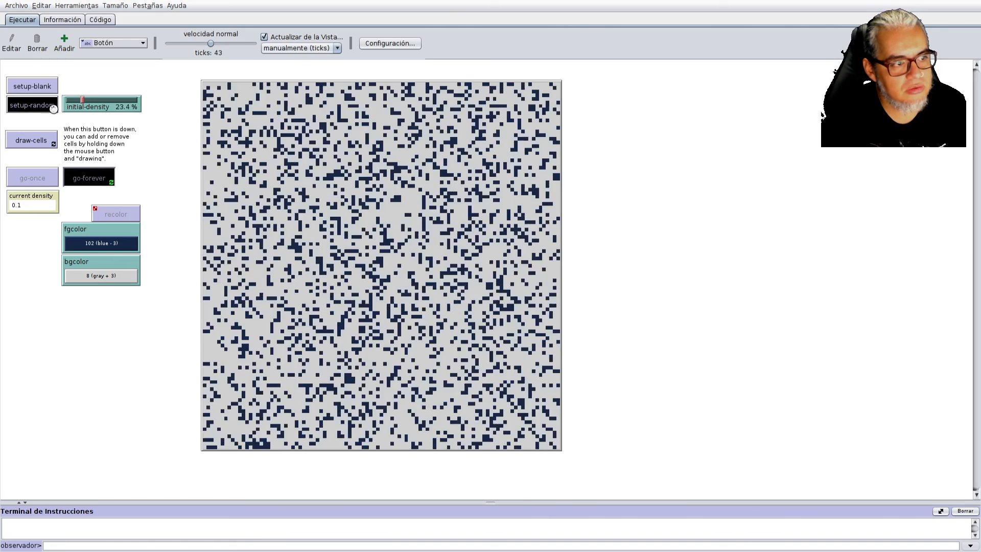
click(31, 106)
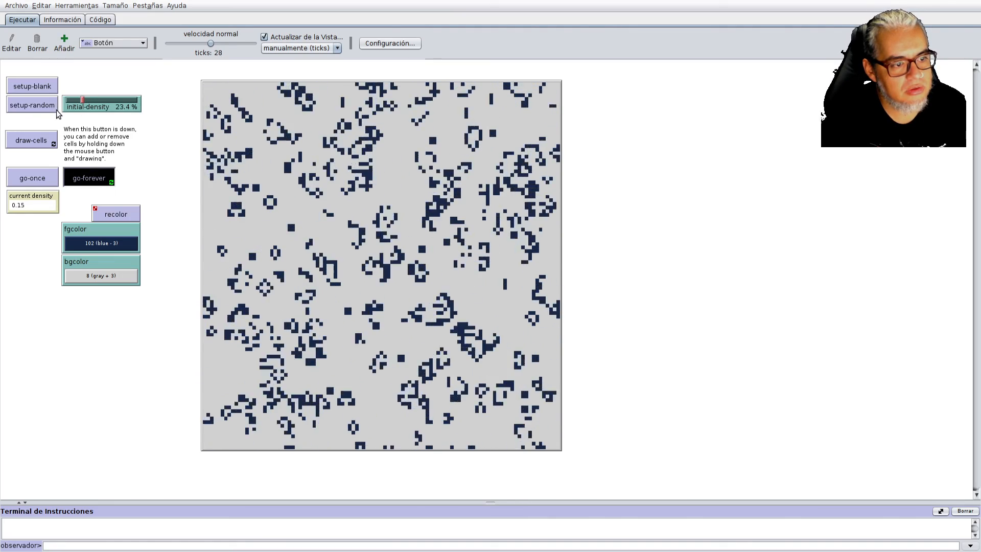
click(88, 178)
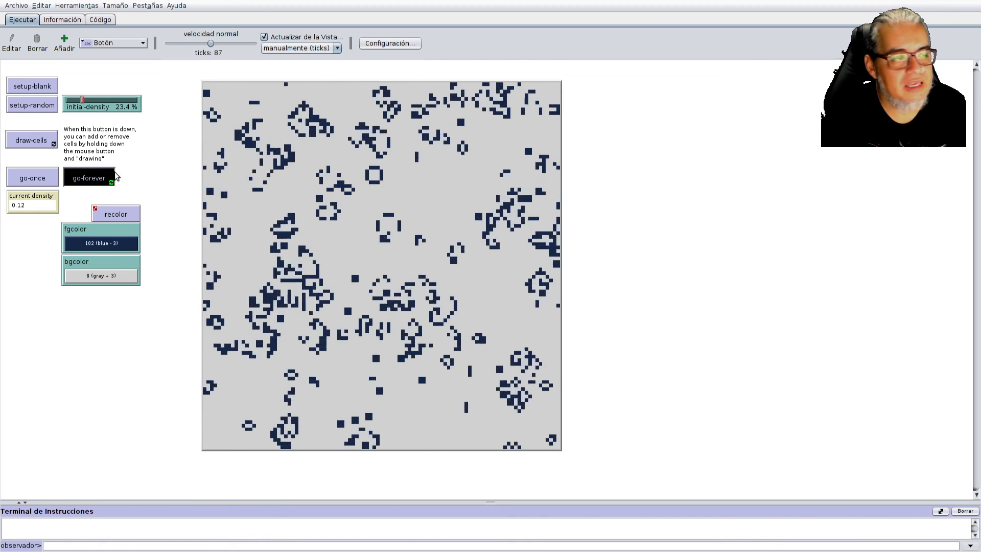
Stop the go-forever run at tick 107.
click(89, 178)
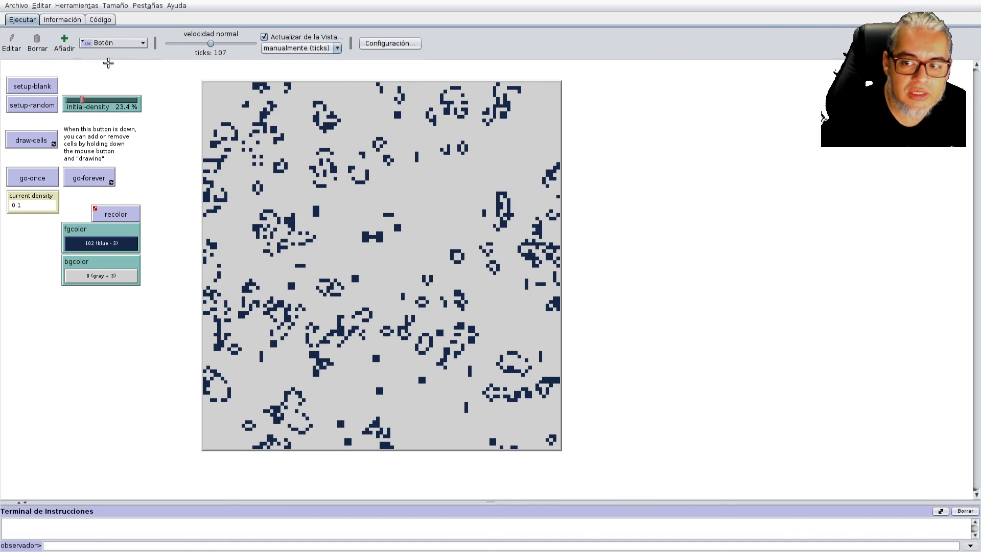
mouse_move(165, 303)
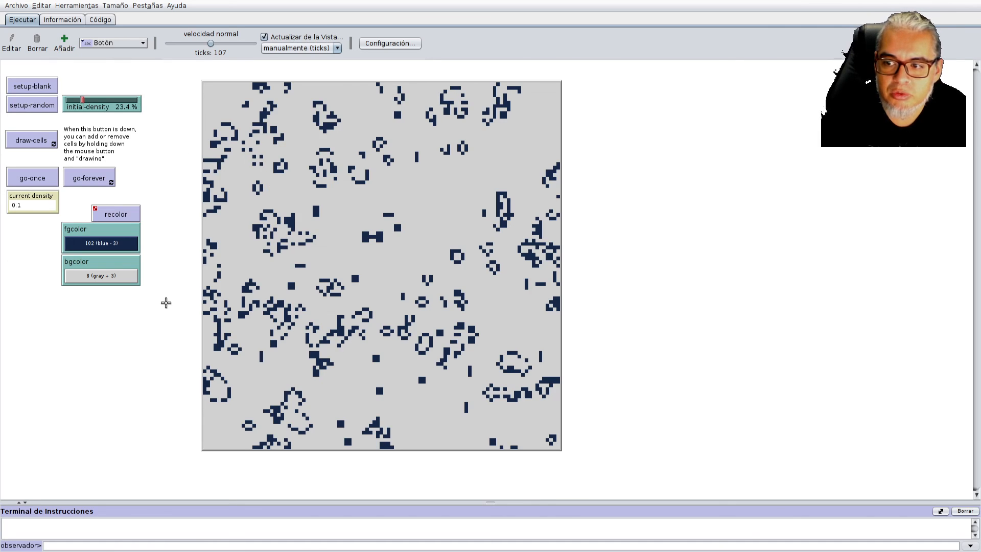